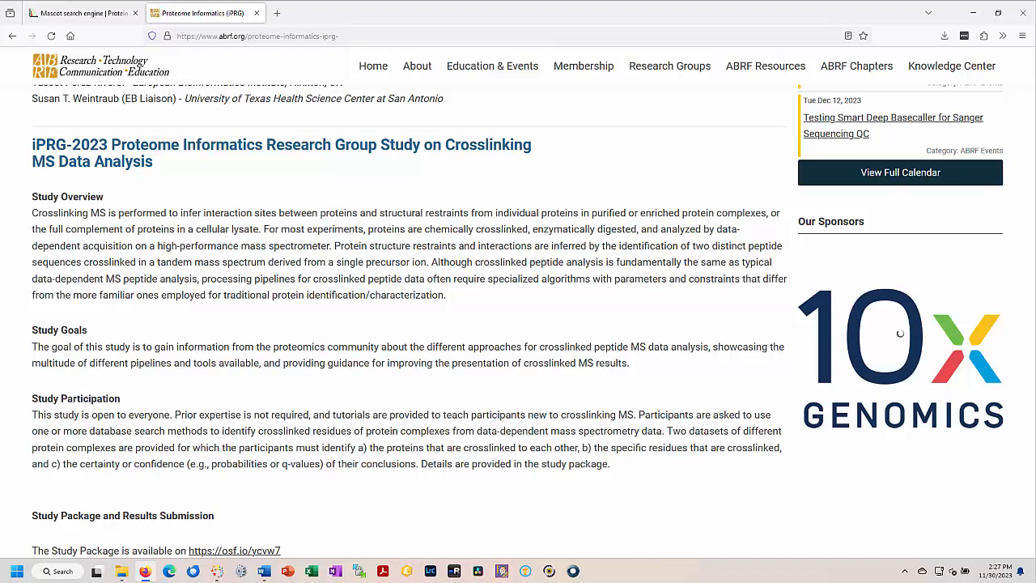
mouse_move(239, 271)
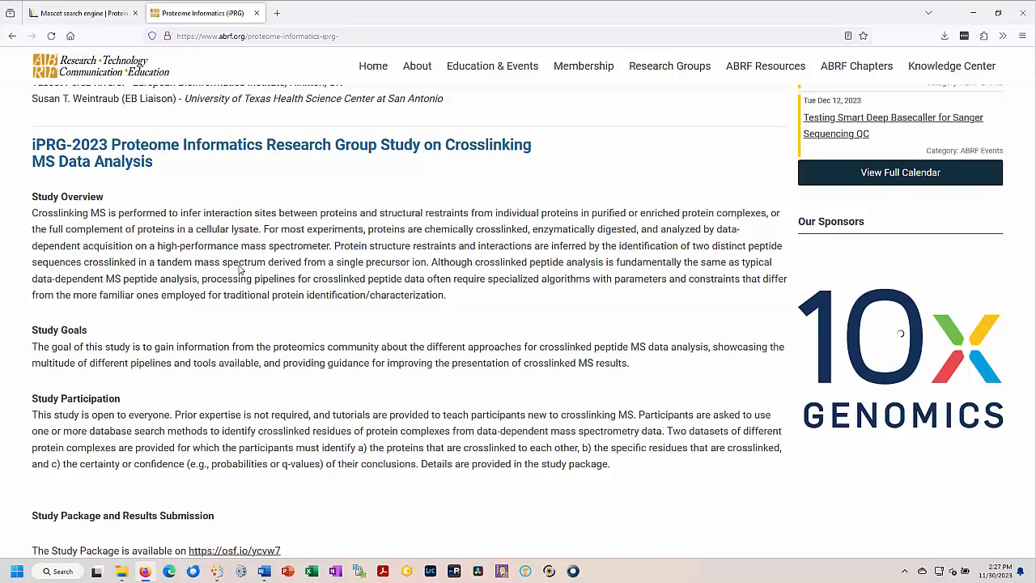
Scroll the iPRG-2023 study page to Study Package and bring up the downloaded Study Package folder
scroll("down", 3)
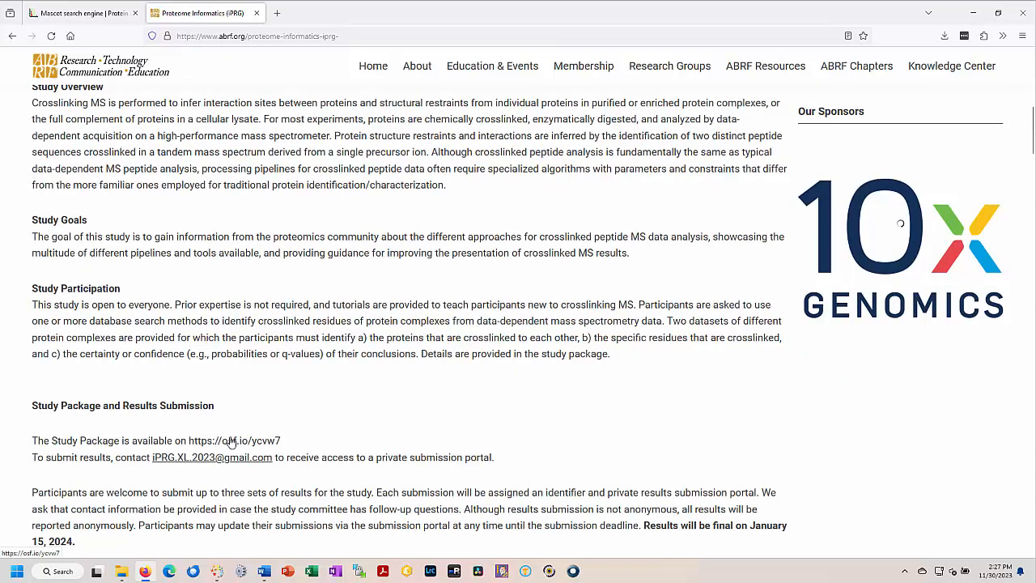
left_click(120, 569)
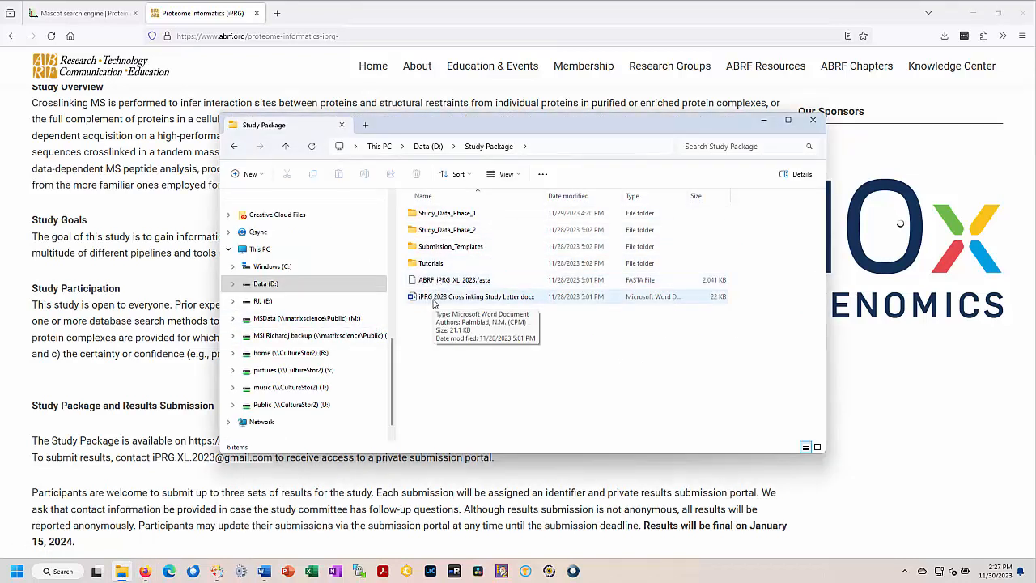
Read through the iPRG-2023 study letter .docx in Word and close it
double_click(476, 297)
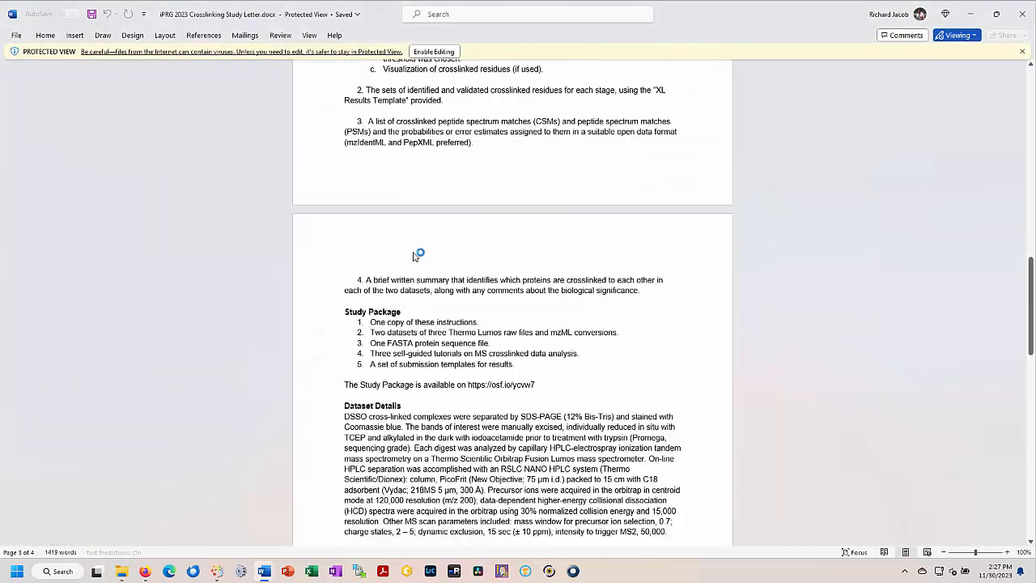
scroll("up", 3)
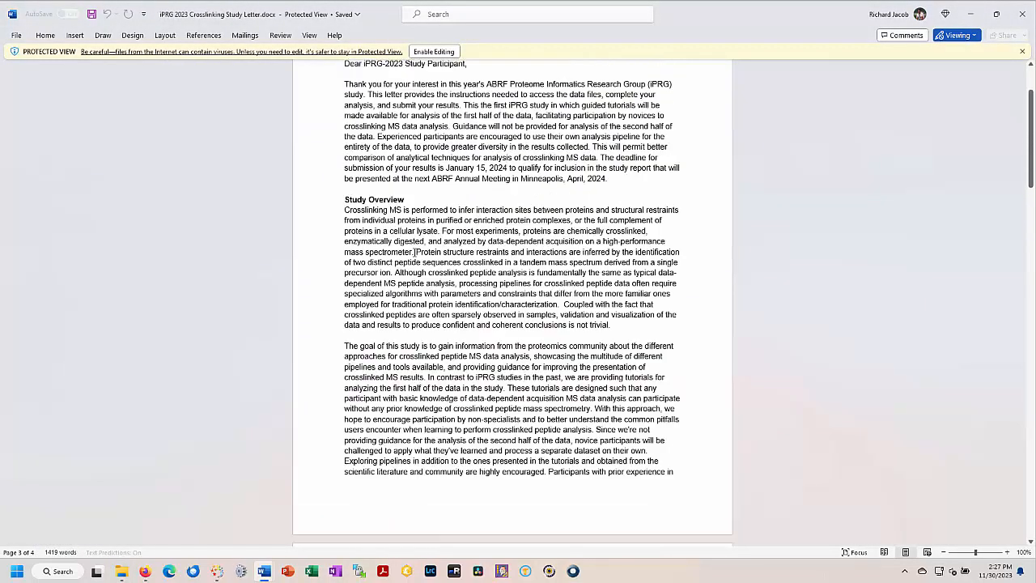
scroll("up", 3)
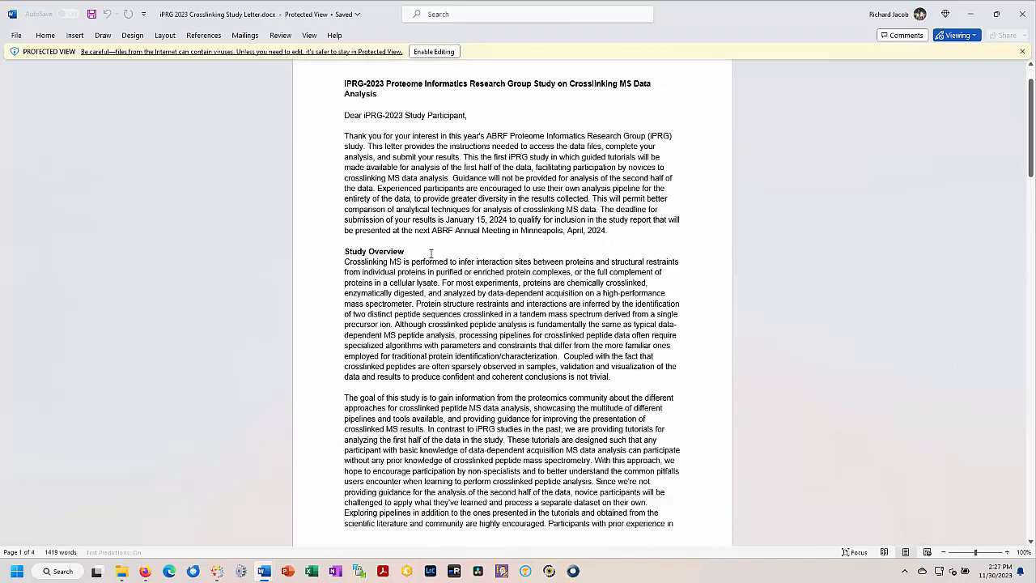
scroll("down", 3)
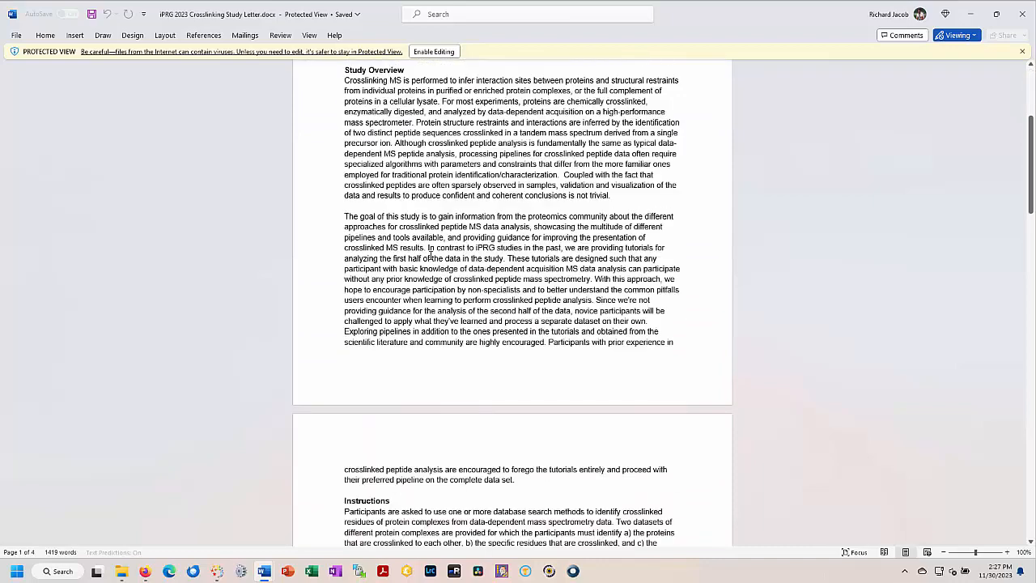
scroll("down", 3)
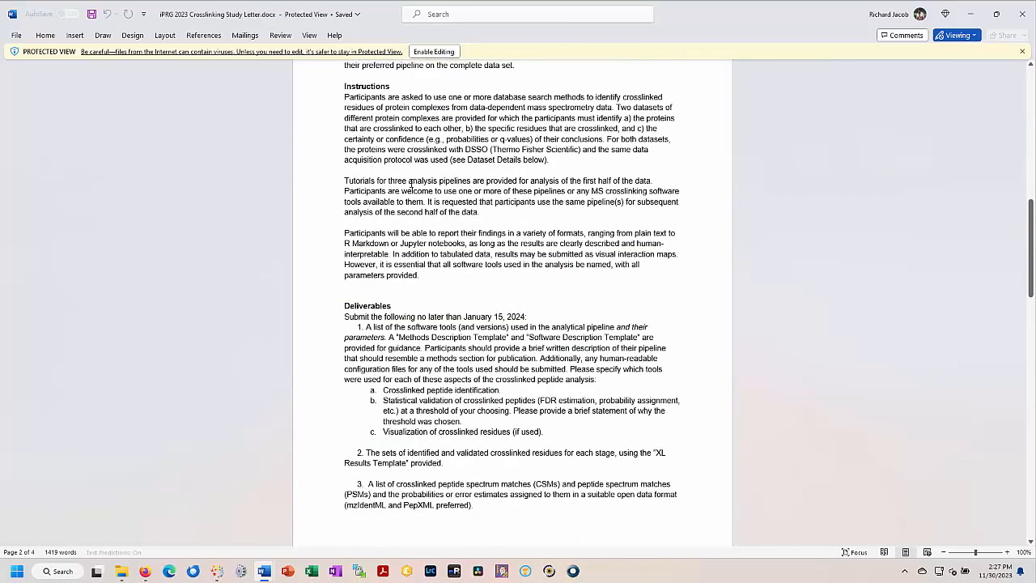
scroll("down", 3)
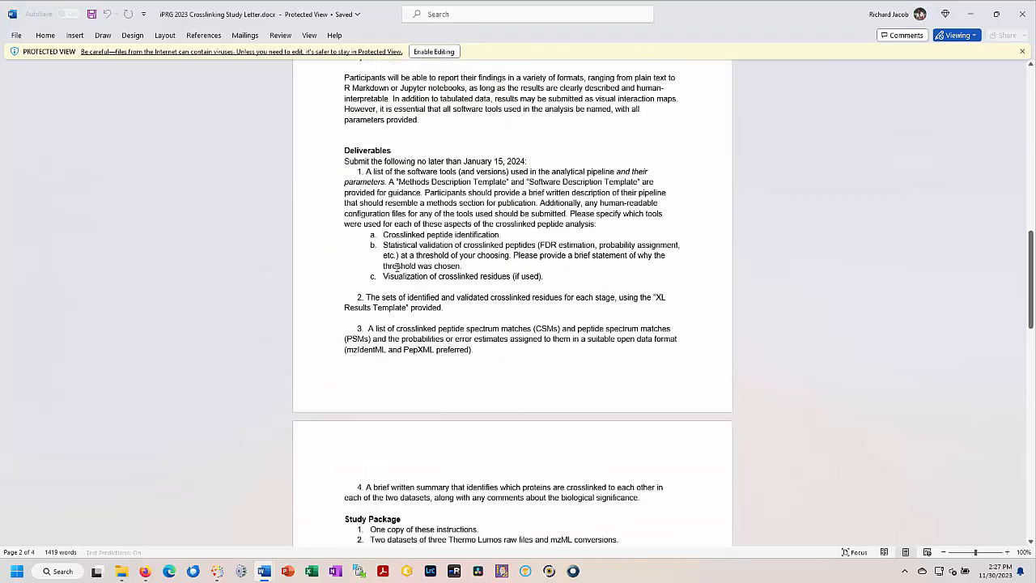
scroll("down", 3)
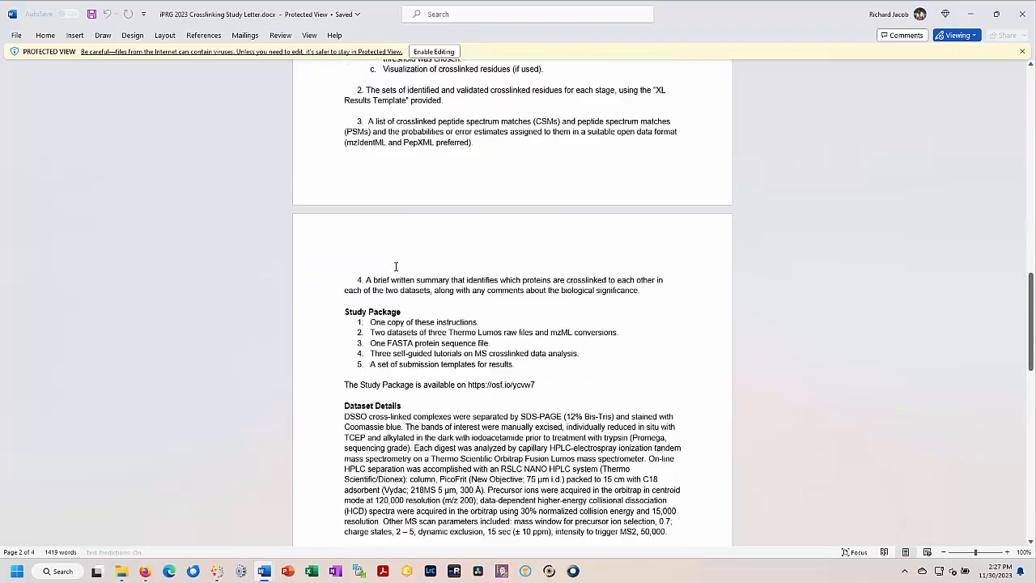
scroll("down", 3)
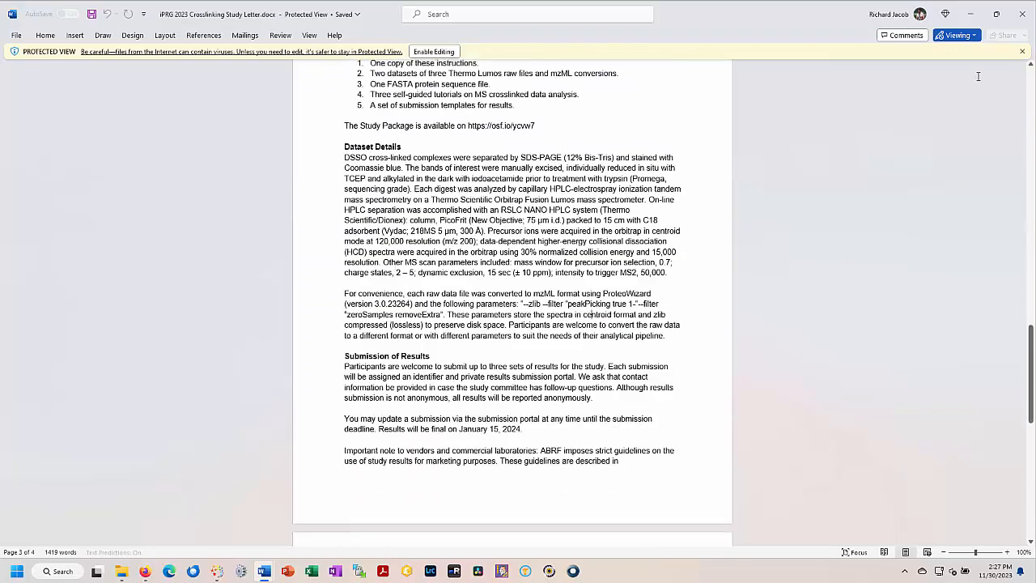
mouse_move(1024, 13)
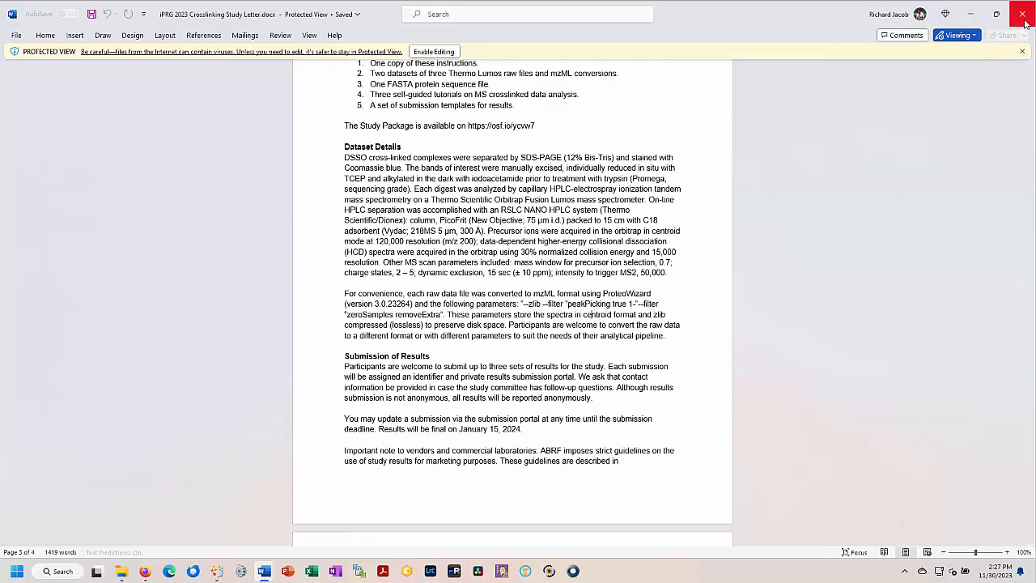
left_click(1024, 12)
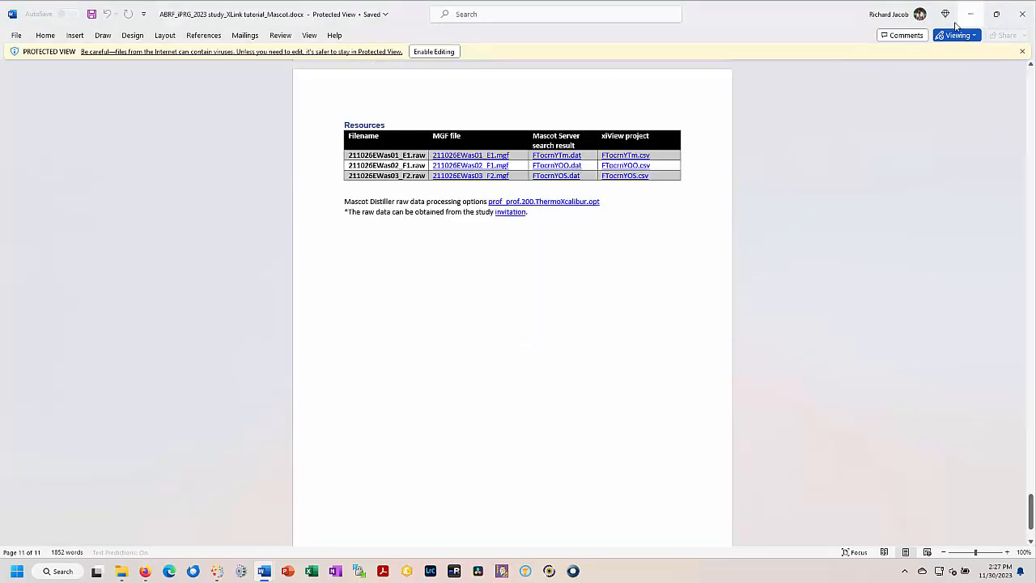
mouse_move(972, 15)
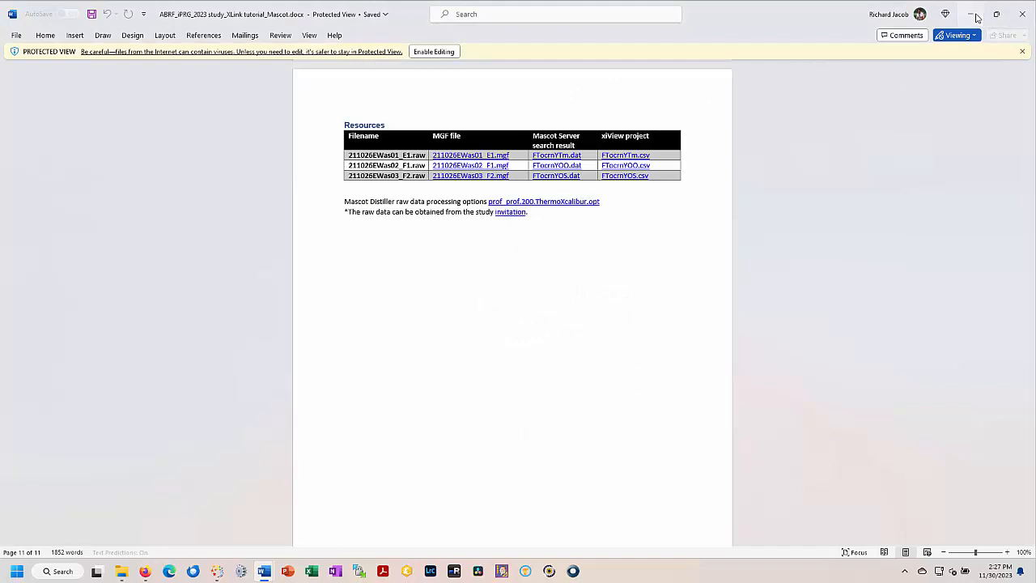
Minimize Word and browse into the Study Package's Tutorials, then Mascot folder
left_click(970, 14)
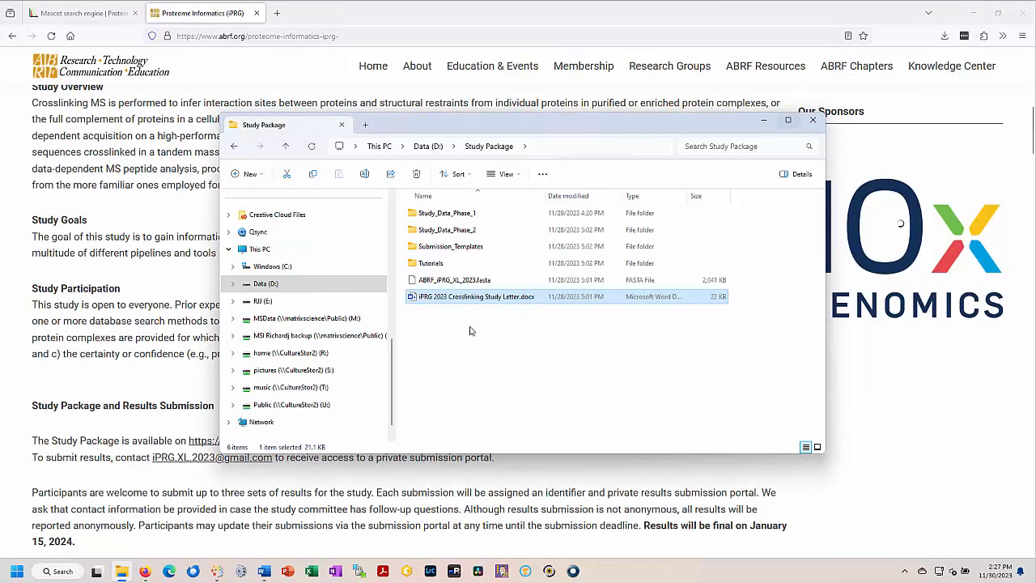
double_click(432, 262)
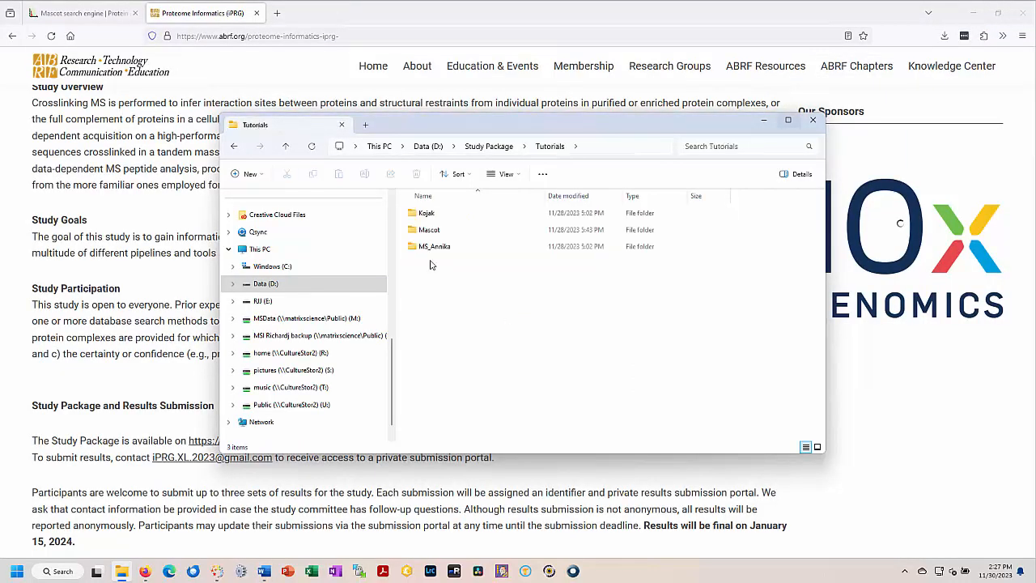
double_click(431, 230)
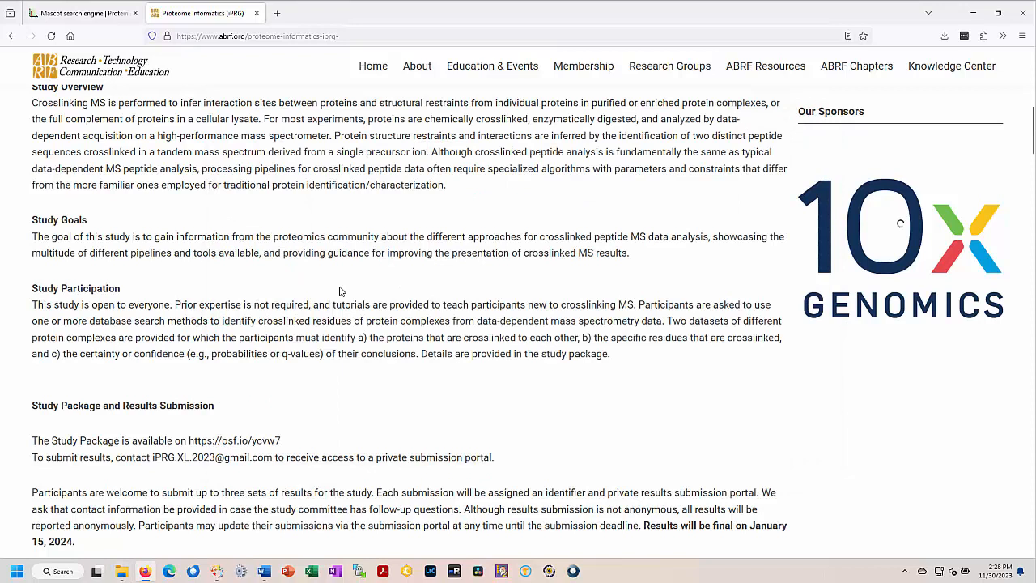
mouse_move(281, 228)
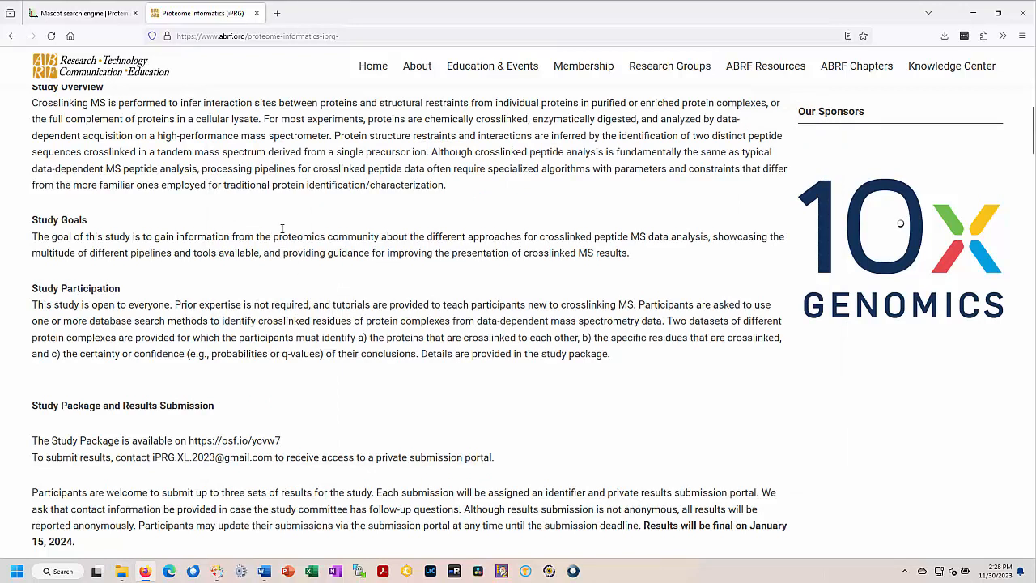
mouse_move(256, 13)
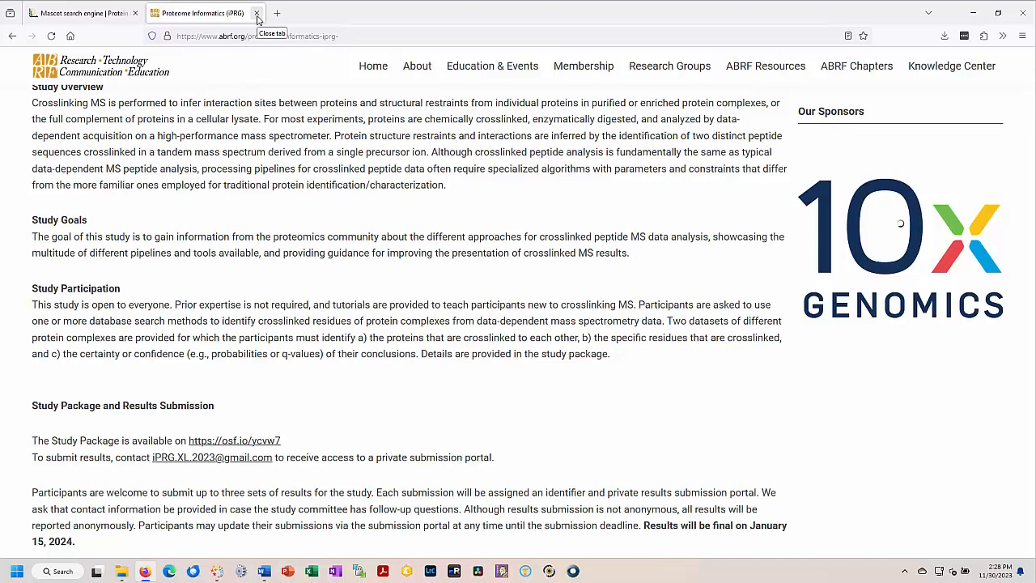
Close the ABRF browser tab and return File Explorer to the Study Package top folder
left_click(258, 13)
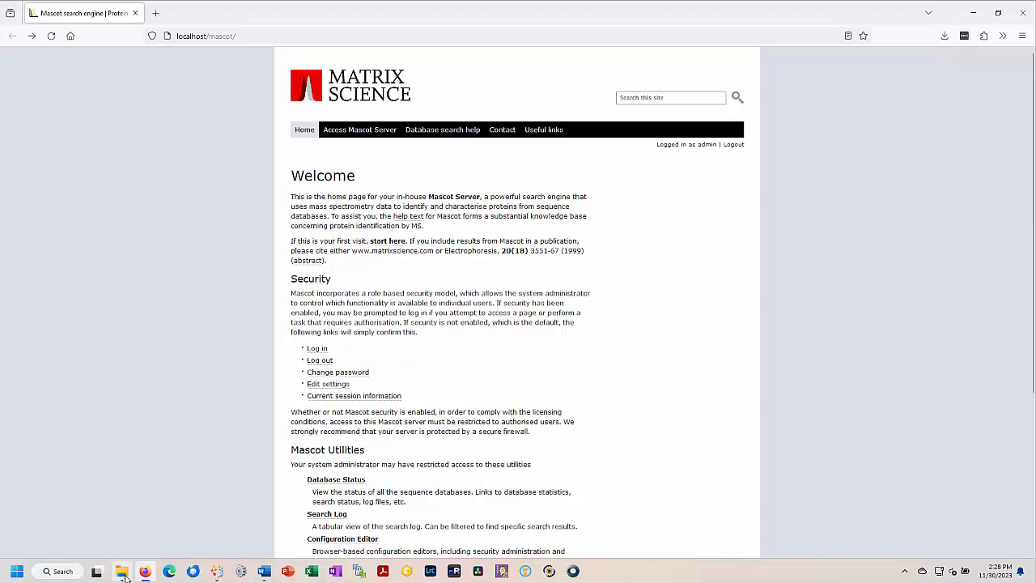
left_click(122, 572)
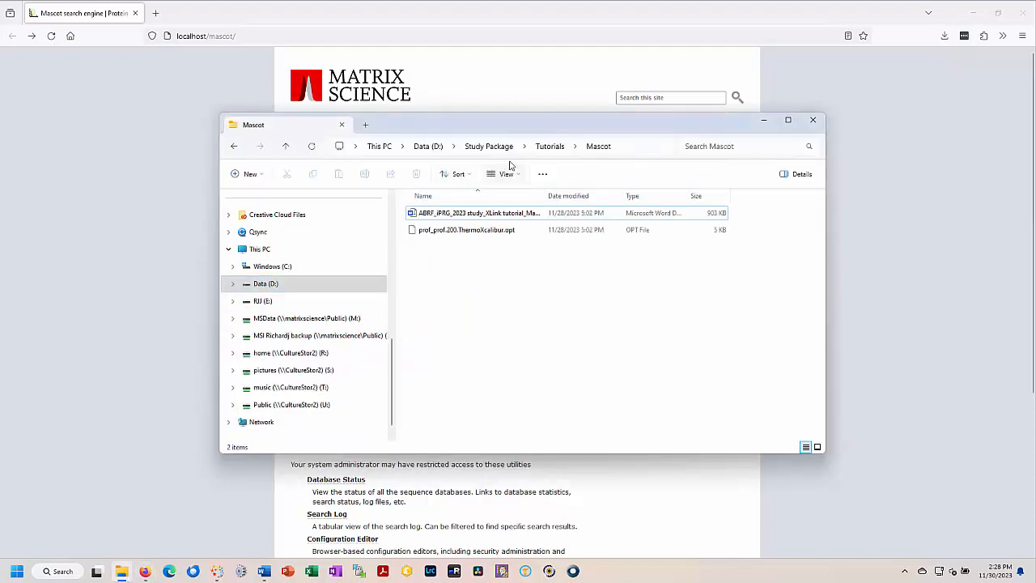
left_click(489, 146)
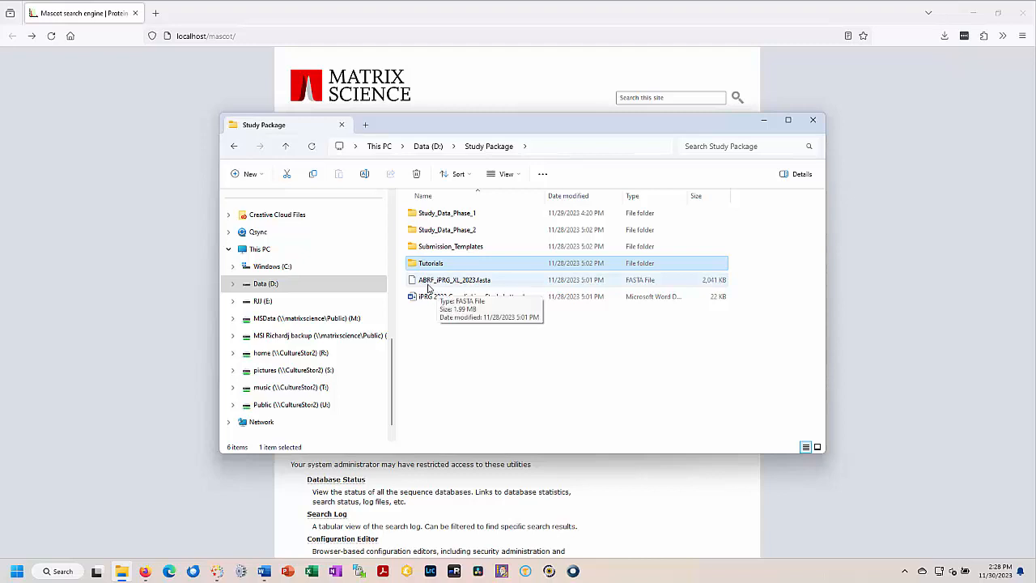
mouse_move(466, 288)
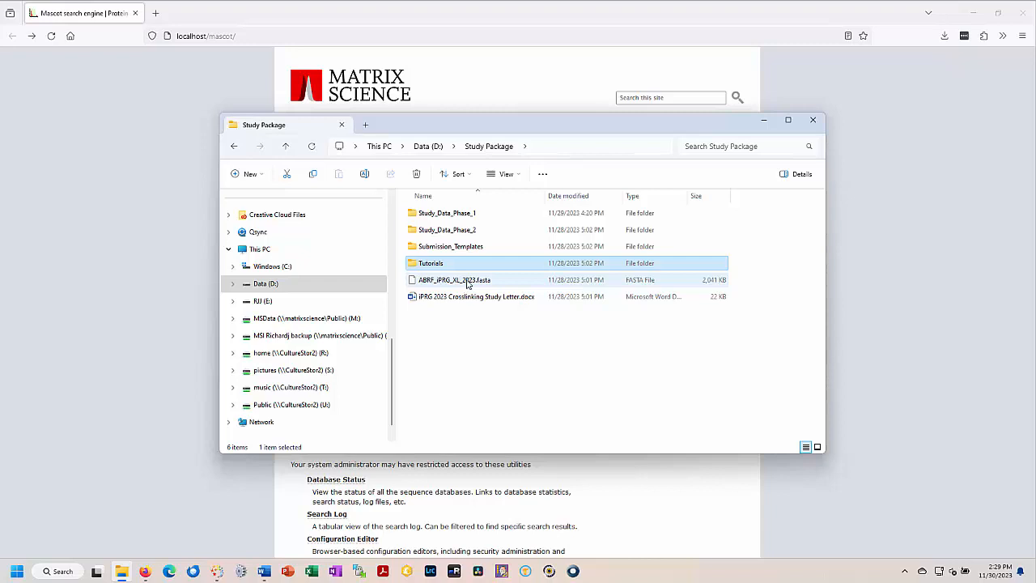
From Mascot Server's Configuration Editor, enter Database Manager and create a new Fasta database definition
left_click(813, 120)
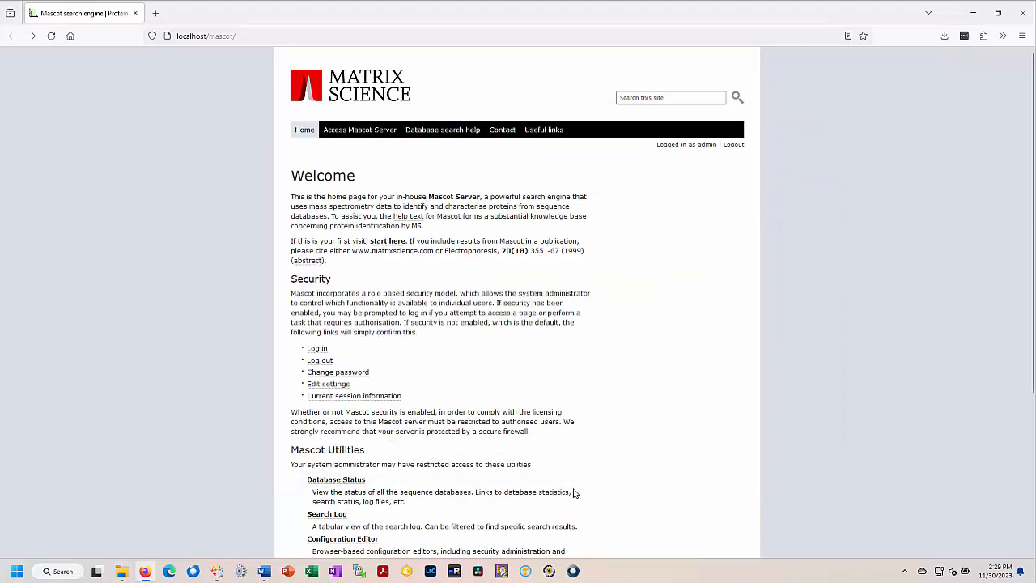
scroll("down", 3)
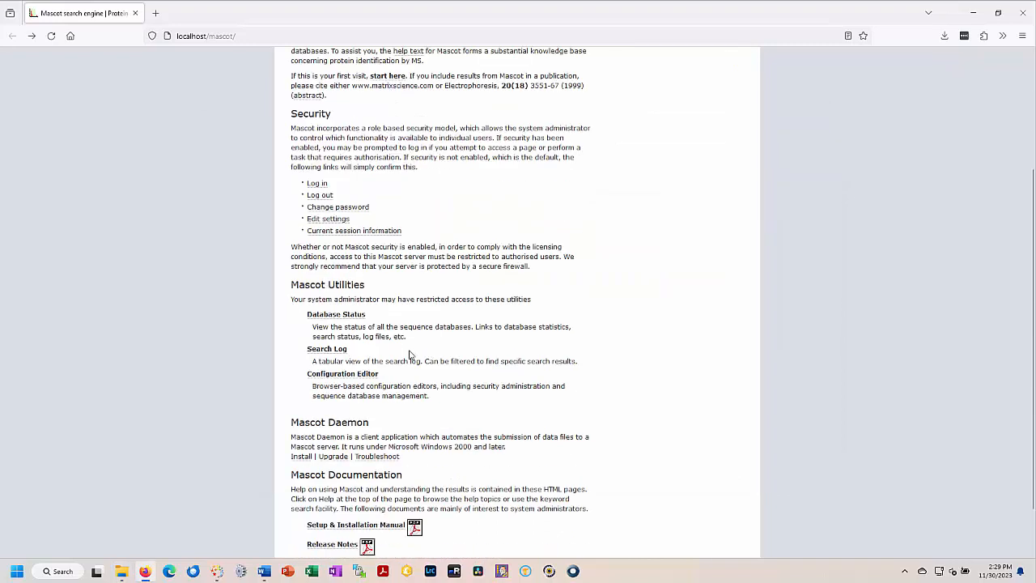
left_click(342, 372)
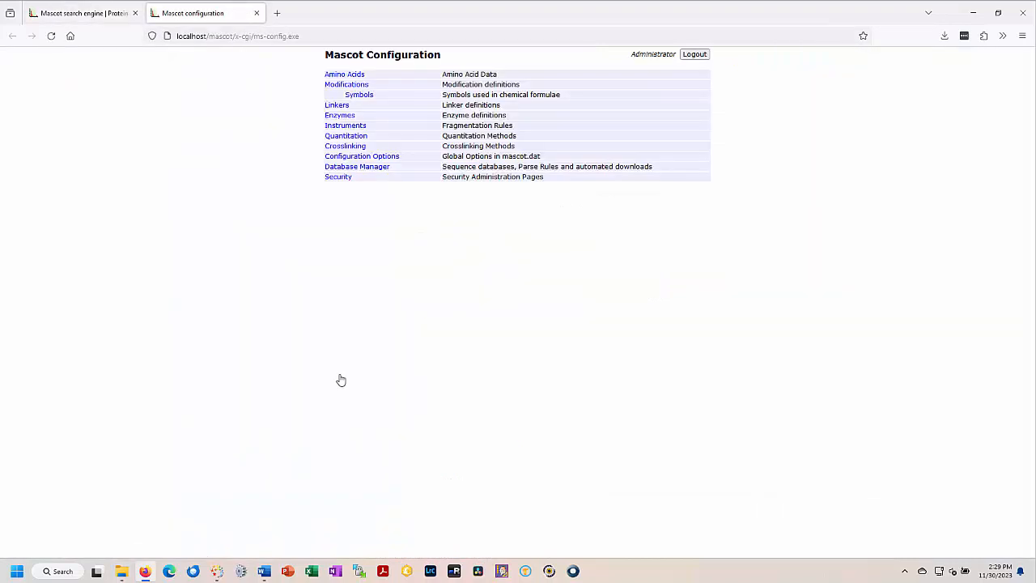
mouse_move(357, 165)
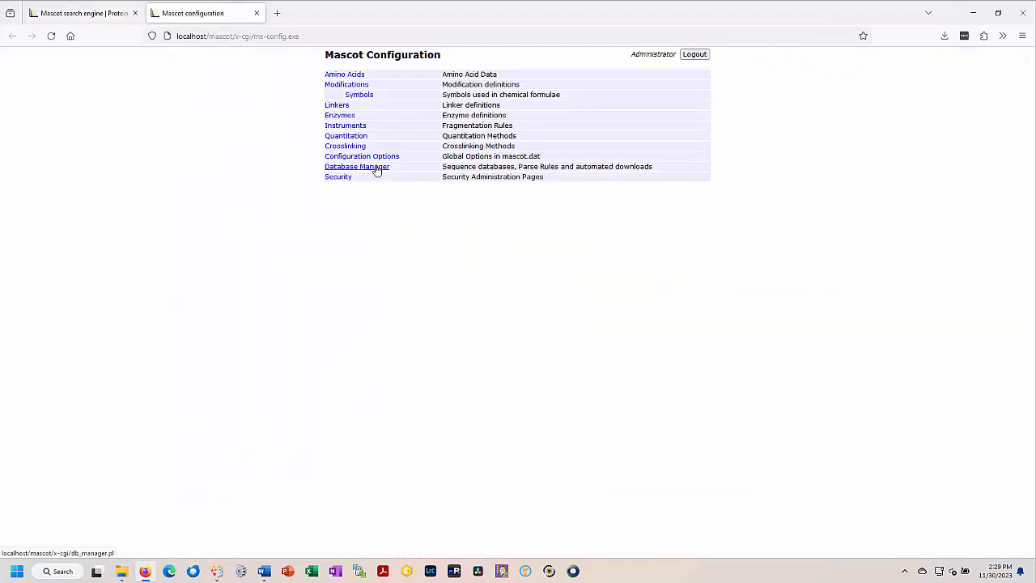
left_click(357, 165)
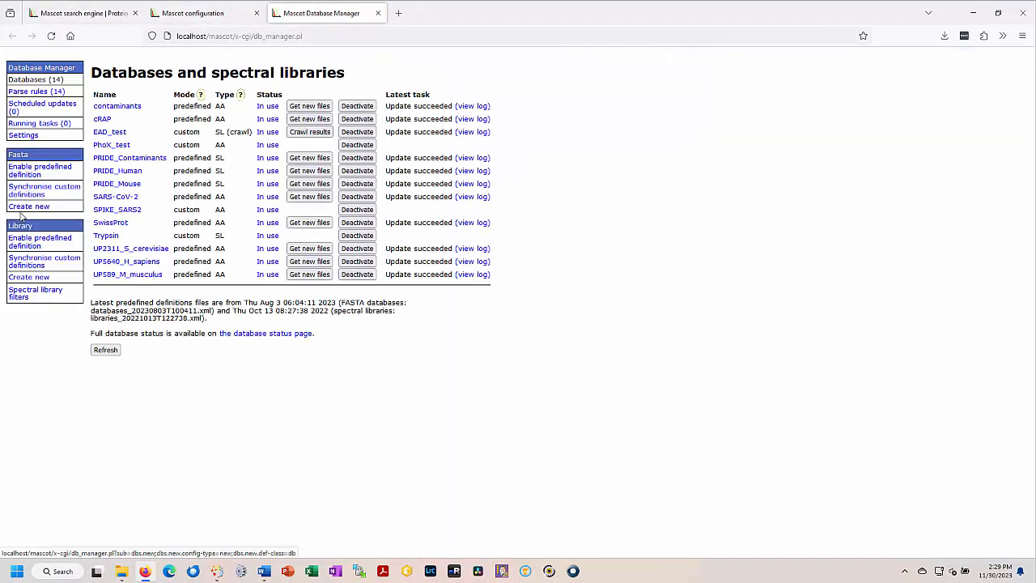
left_click(29, 207)
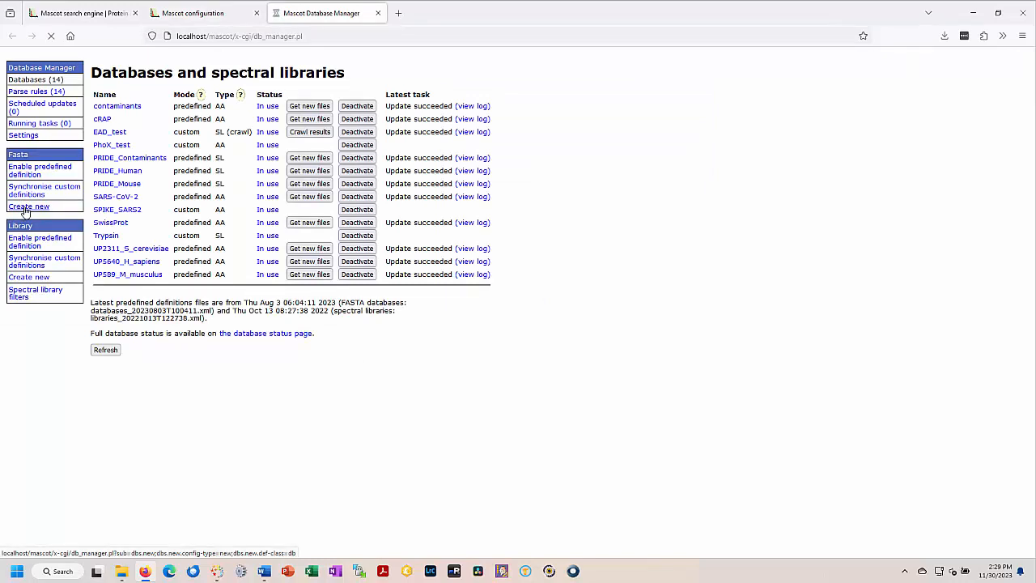
left_click(29, 205)
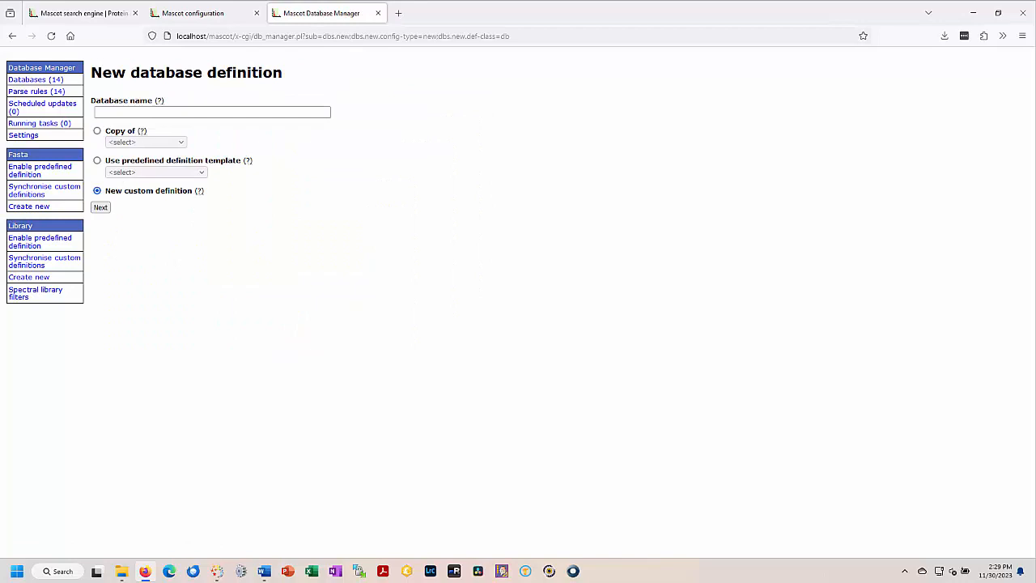
Name the database ABRF_iPRG_XL_2023, base it on simple_AA_template and create the definition
left_click(211, 112)
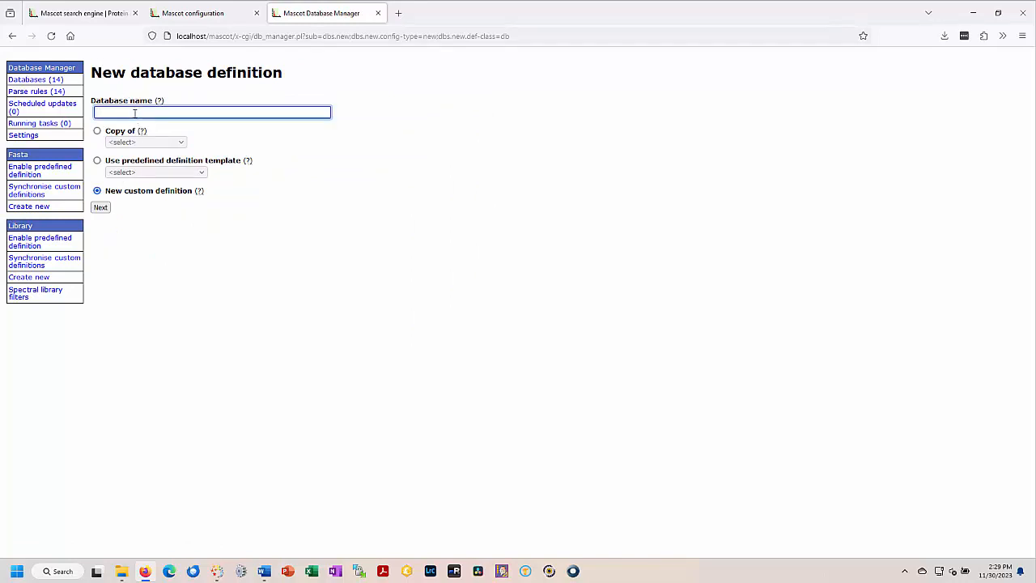
type("ABRF_iPRG_XL_2023")
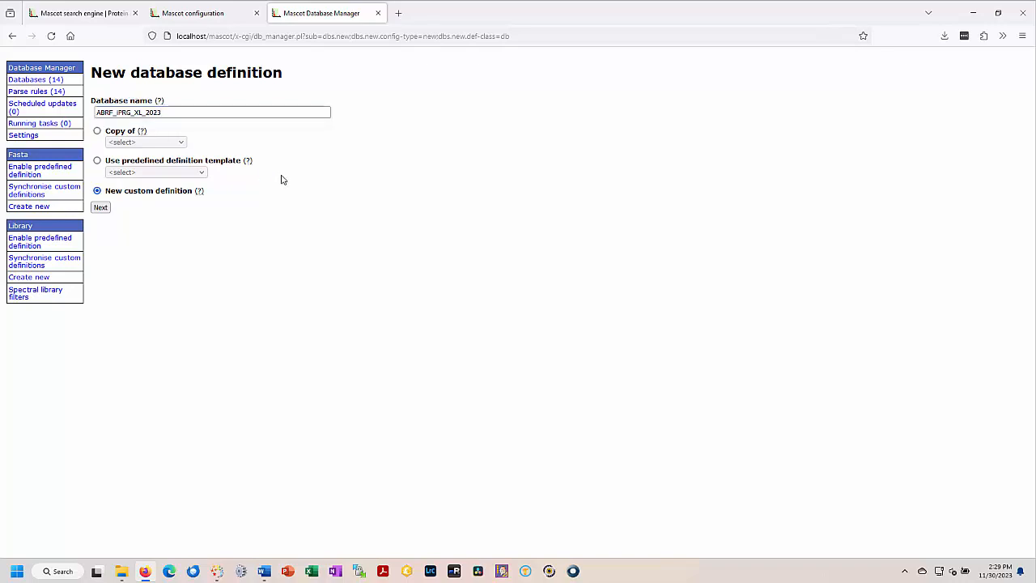
mouse_move(100, 168)
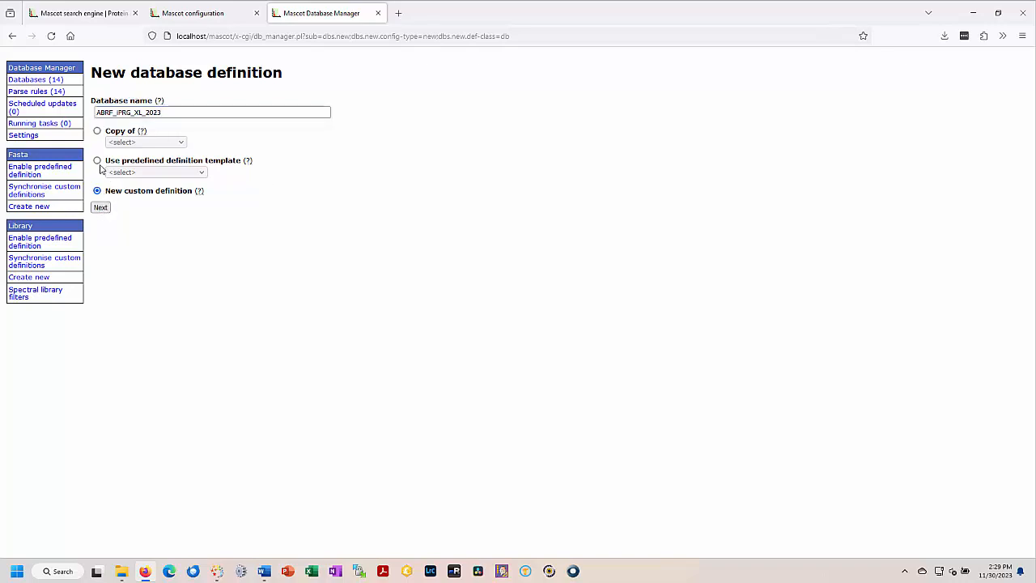
left_click(97, 160)
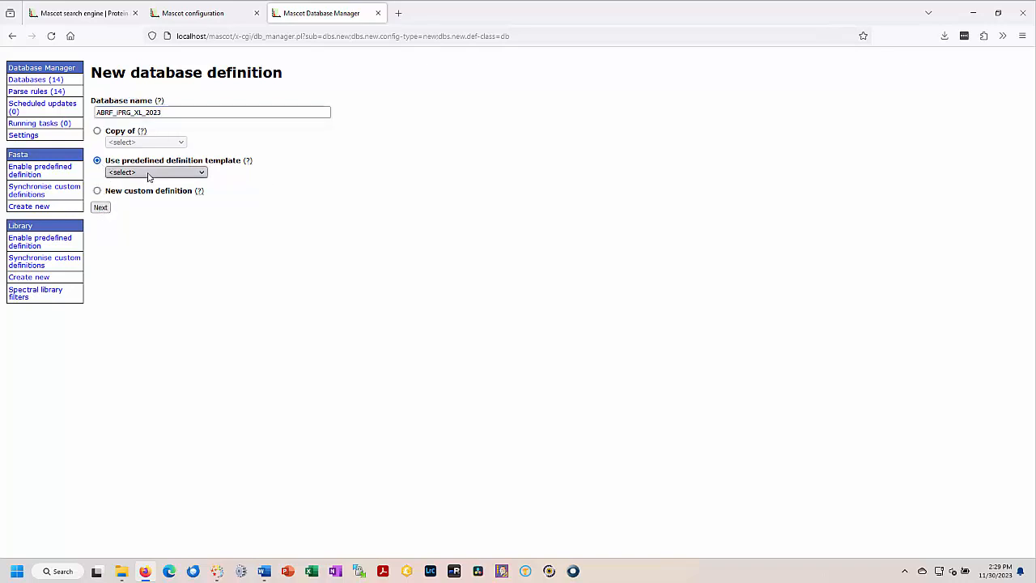
left_click(156, 172)
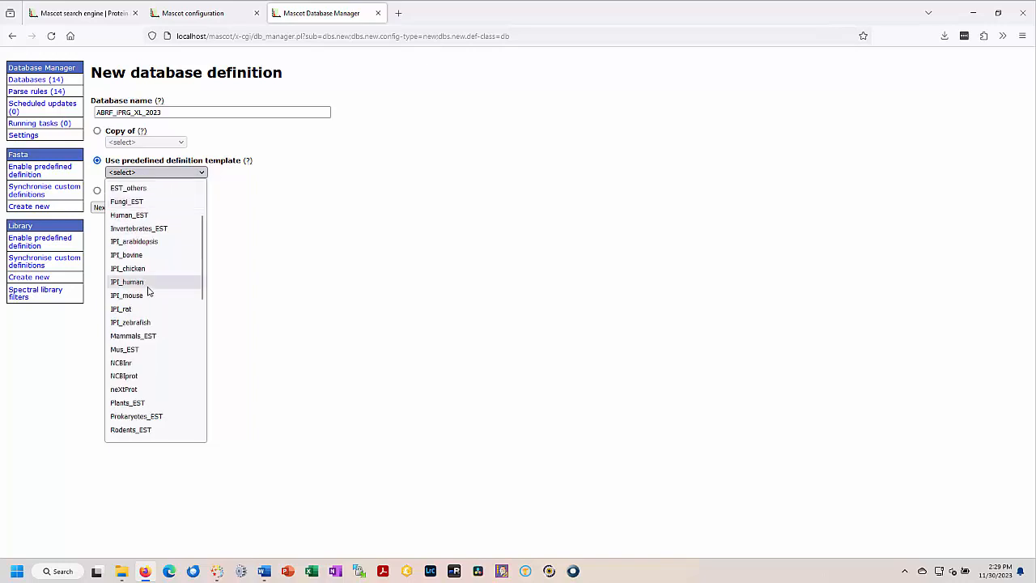
scroll("down", 3)
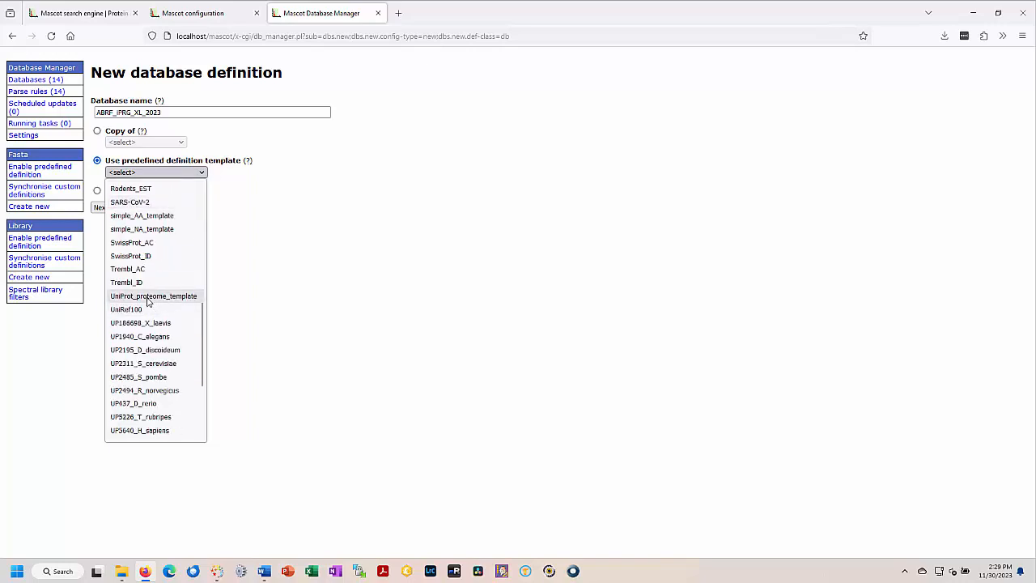
left_click(143, 216)
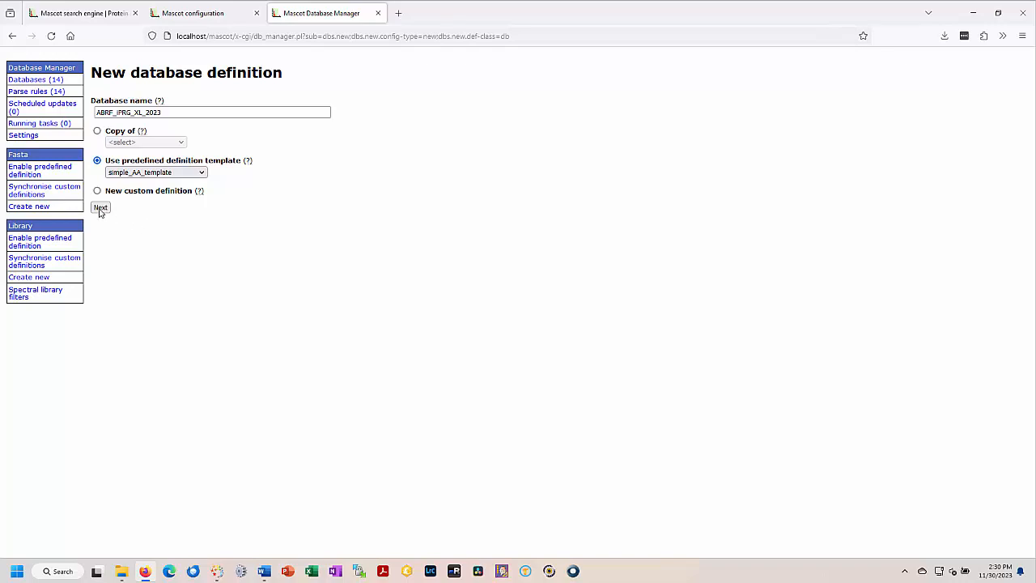
mouse_move(98, 227)
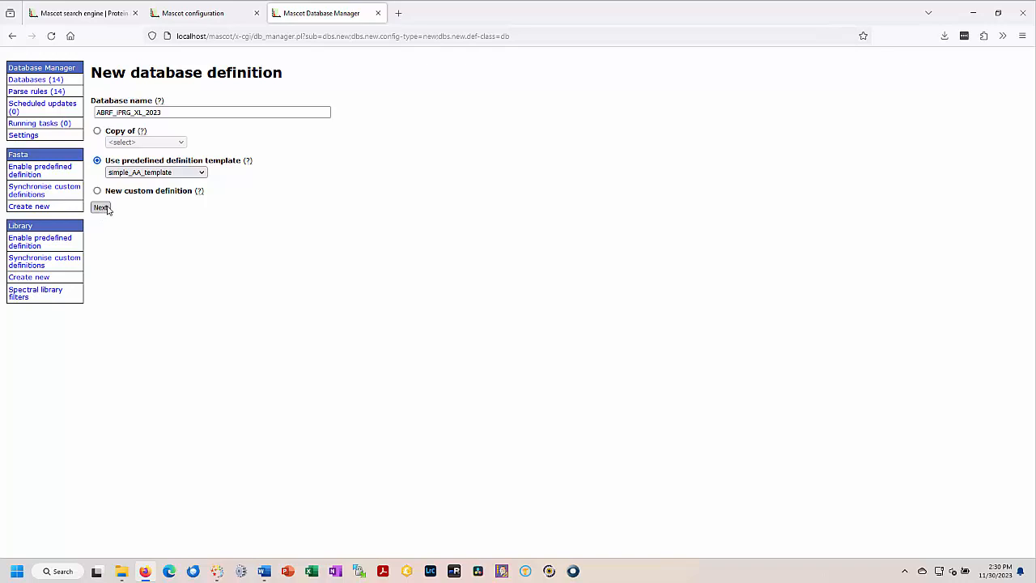
left_click(101, 207)
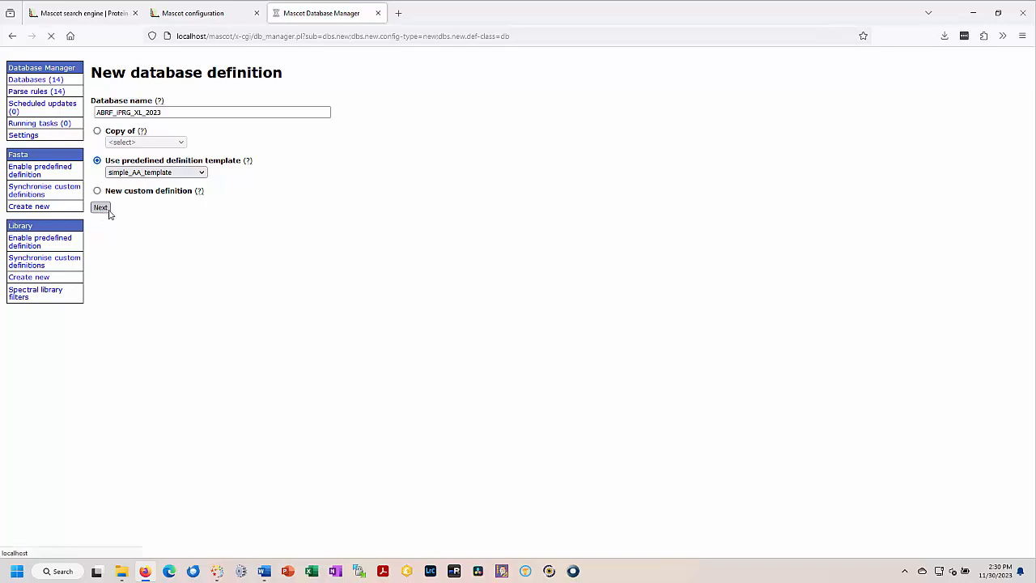
left_click(100, 207)
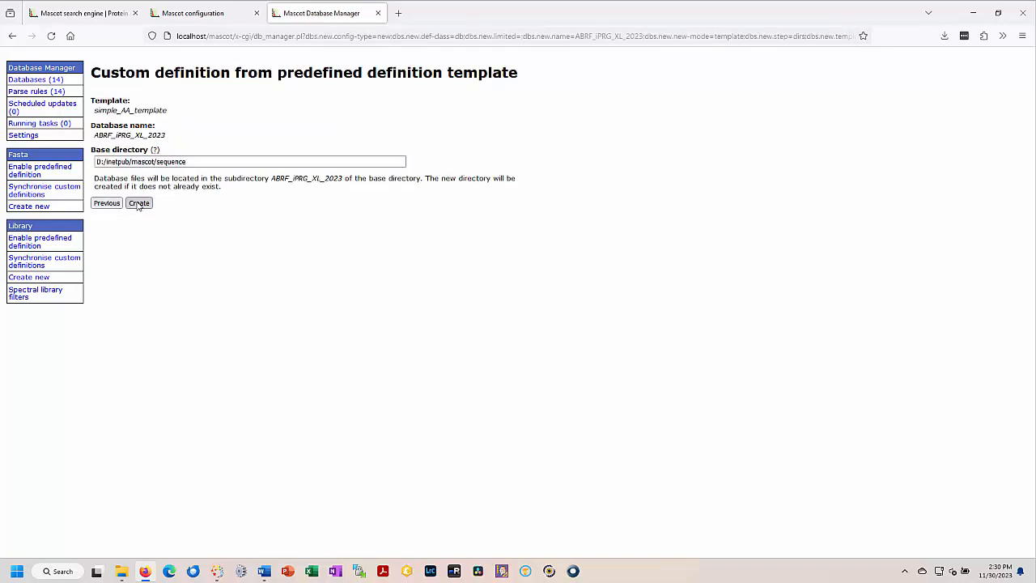
left_click(139, 204)
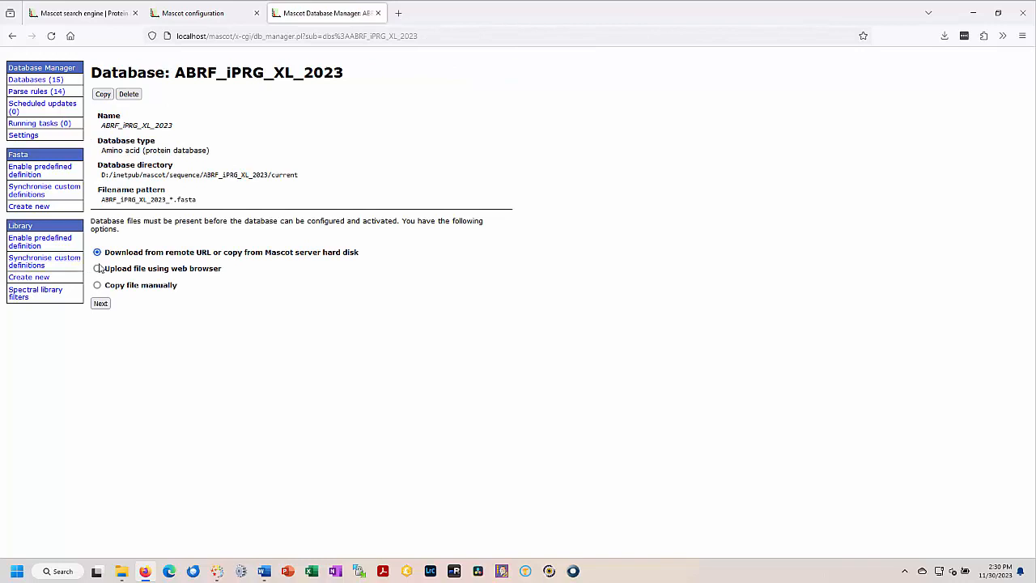
Upload ABRF_iPRG_XL_2023.fasta from this computer and activate the new database
left_click(97, 269)
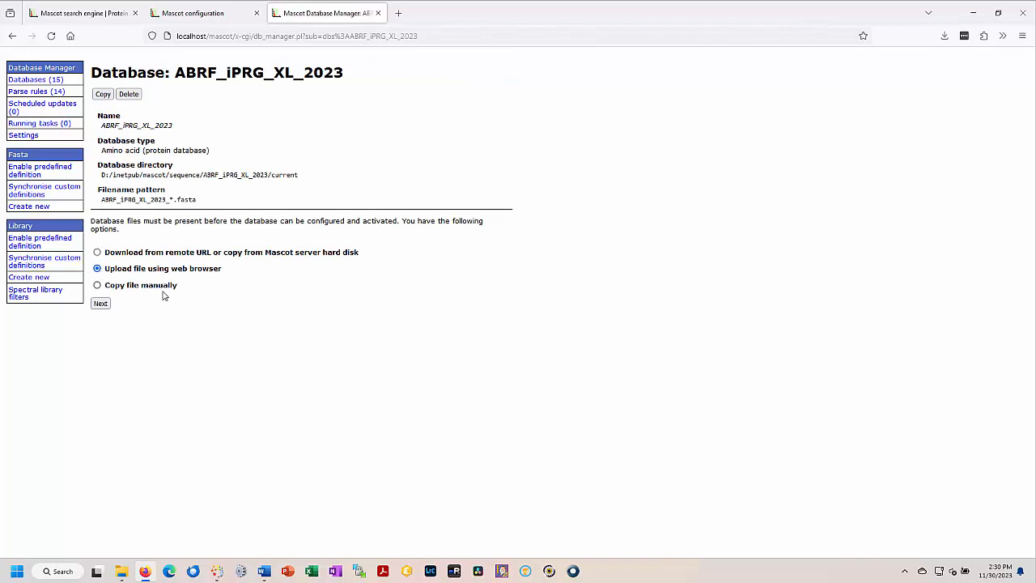
left_click(101, 302)
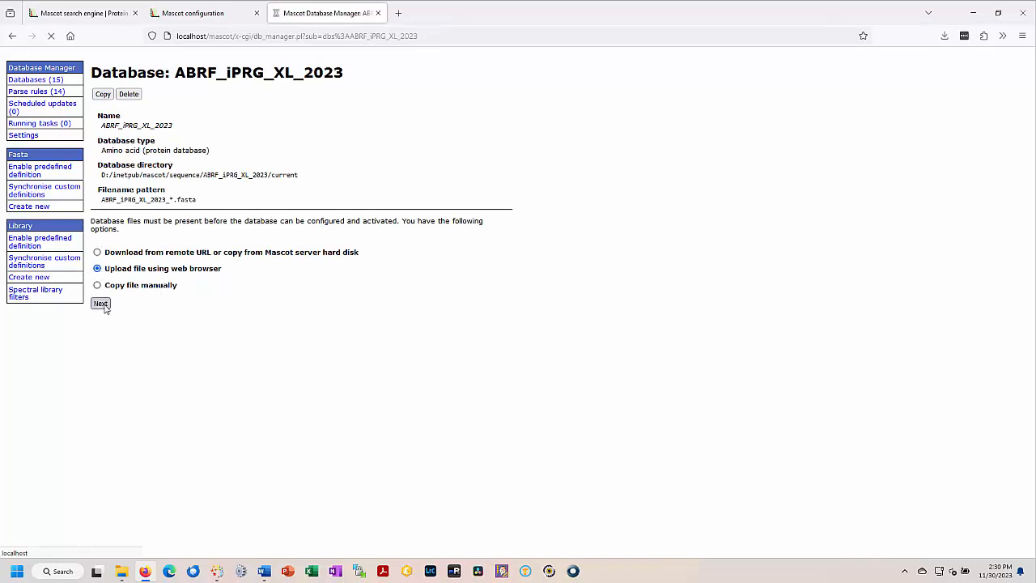
left_click(100, 305)
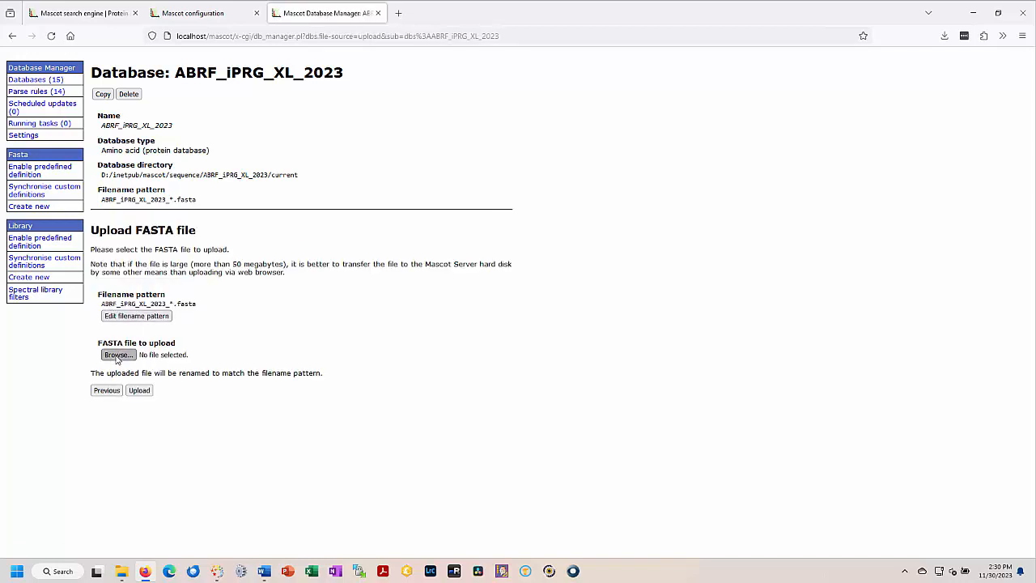
left_click(118, 354)
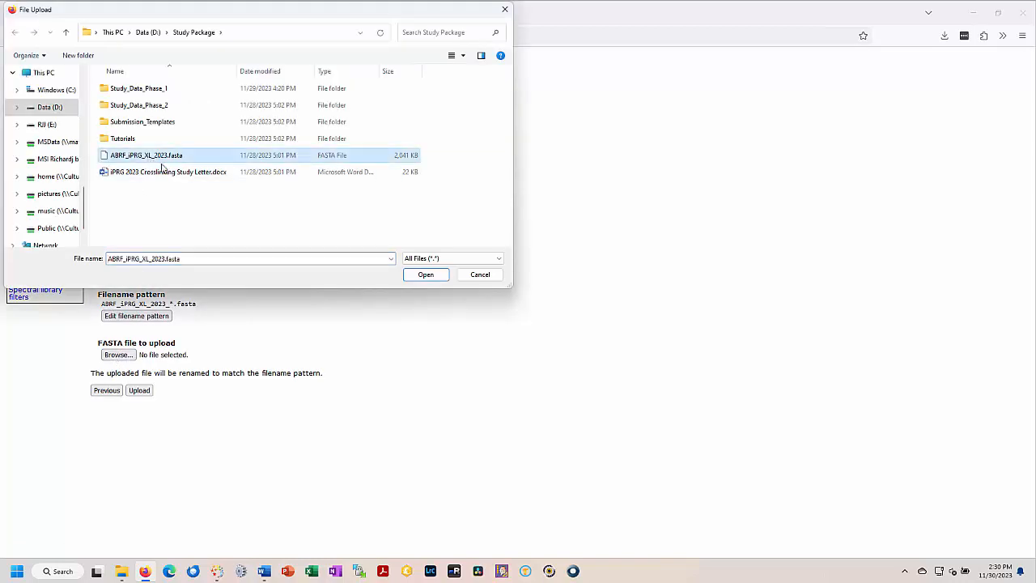
left_click(424, 275)
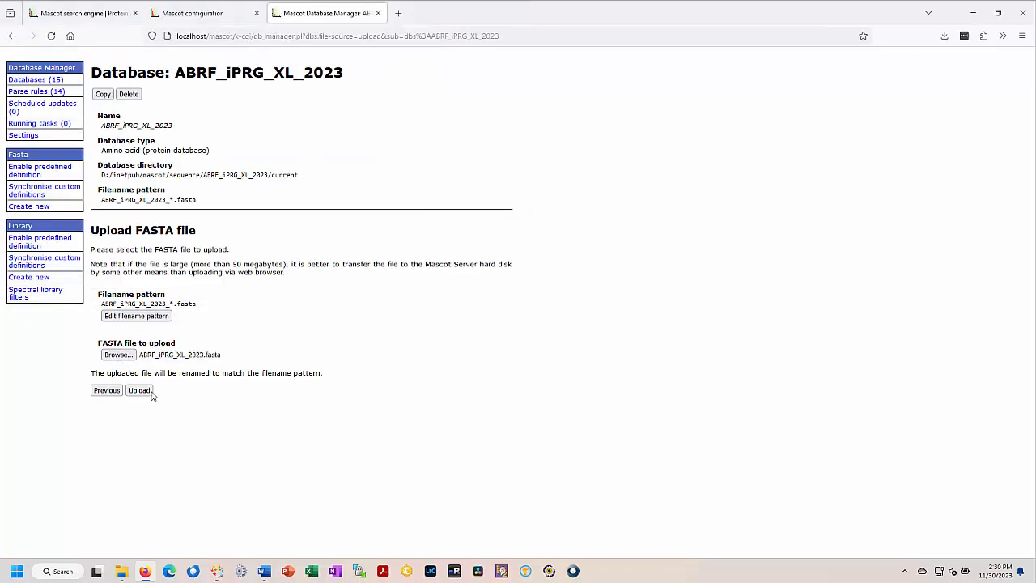
left_click(139, 390)
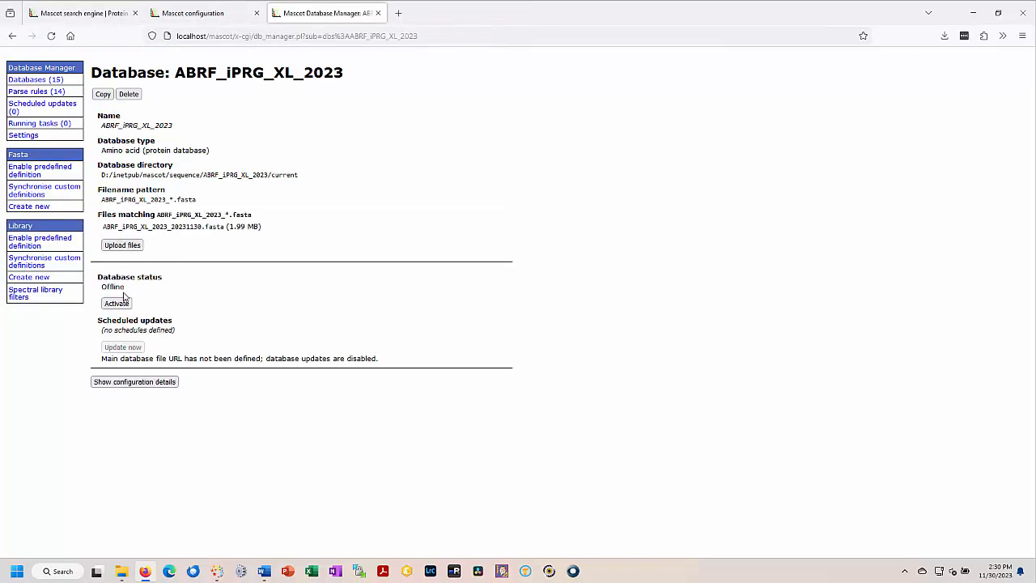
left_click(116, 302)
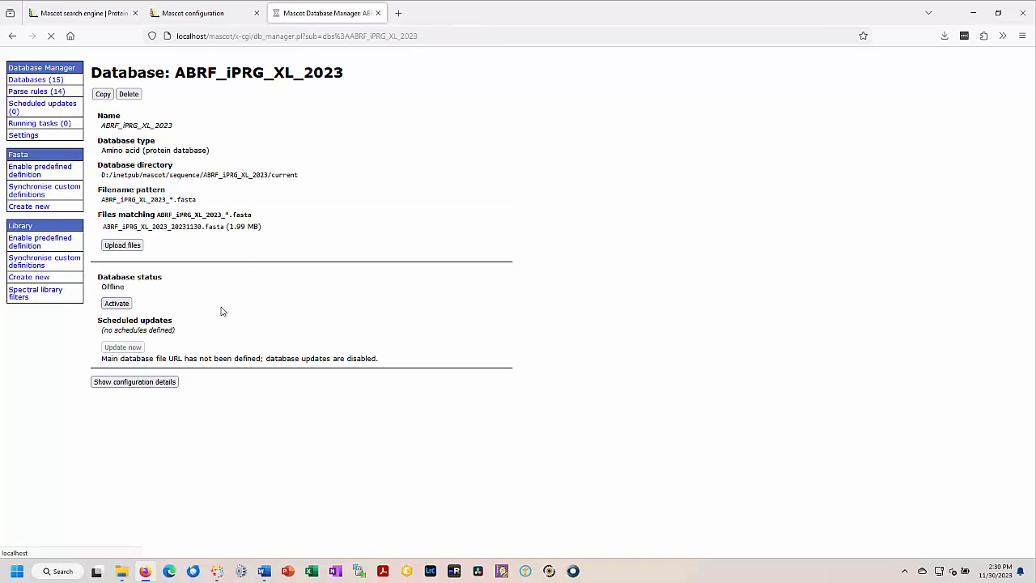
left_click(116, 302)
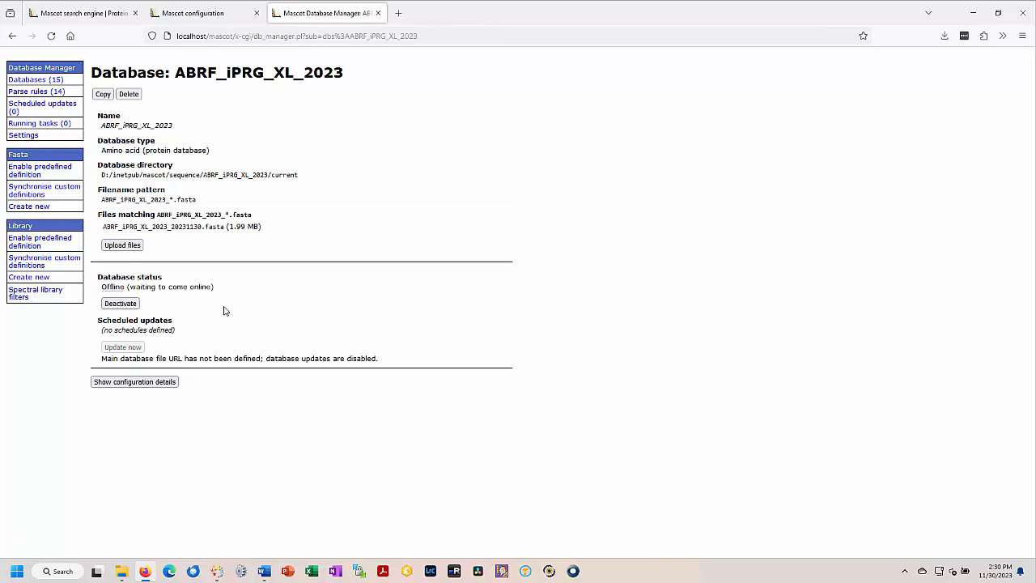
mouse_move(223, 311)
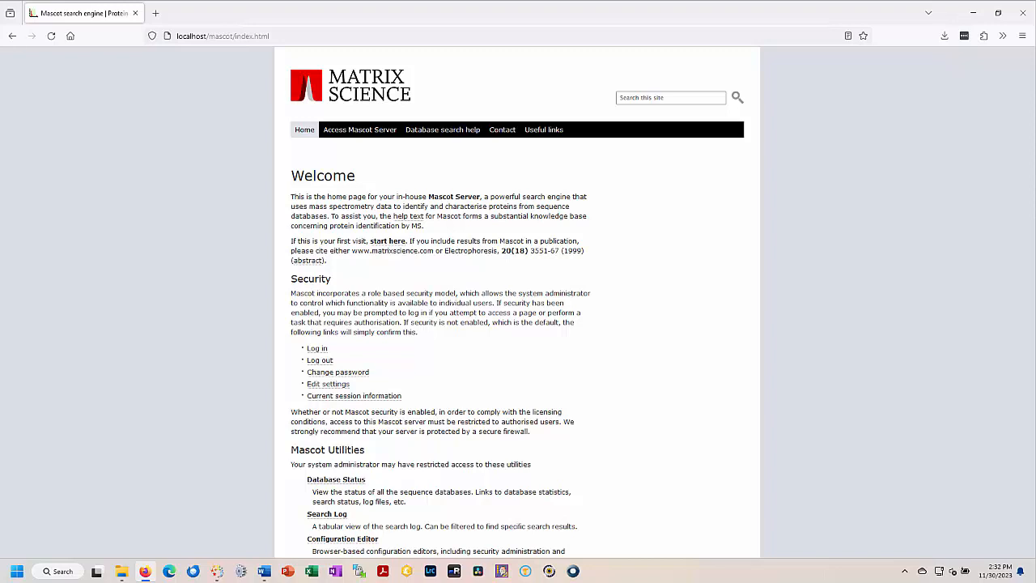
mouse_move(133, 476)
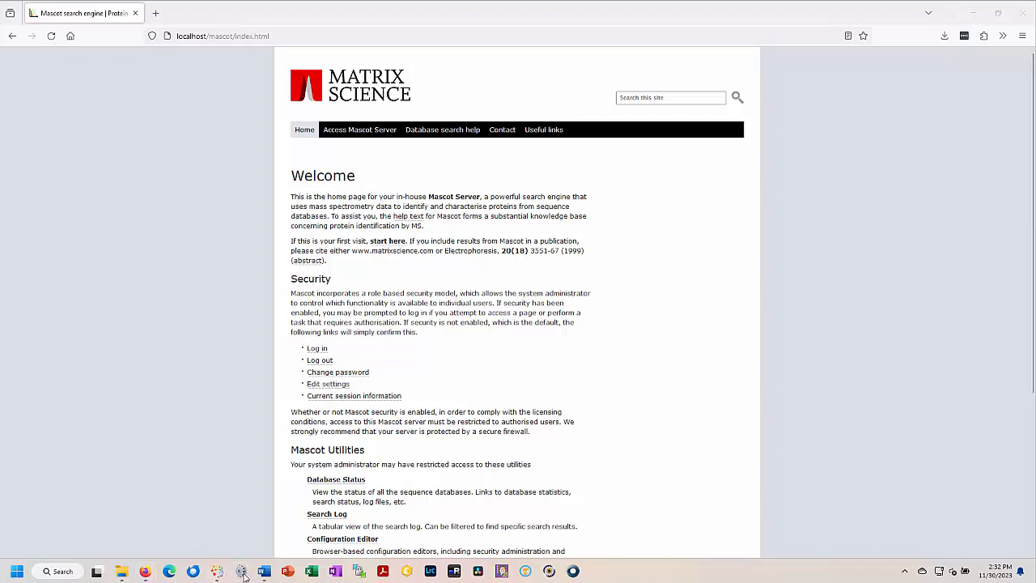
In Mascot Daemon's Parameter Editor, search ABRF_iPRG_XL_2023 instead of SwissProt
left_click(262, 572)
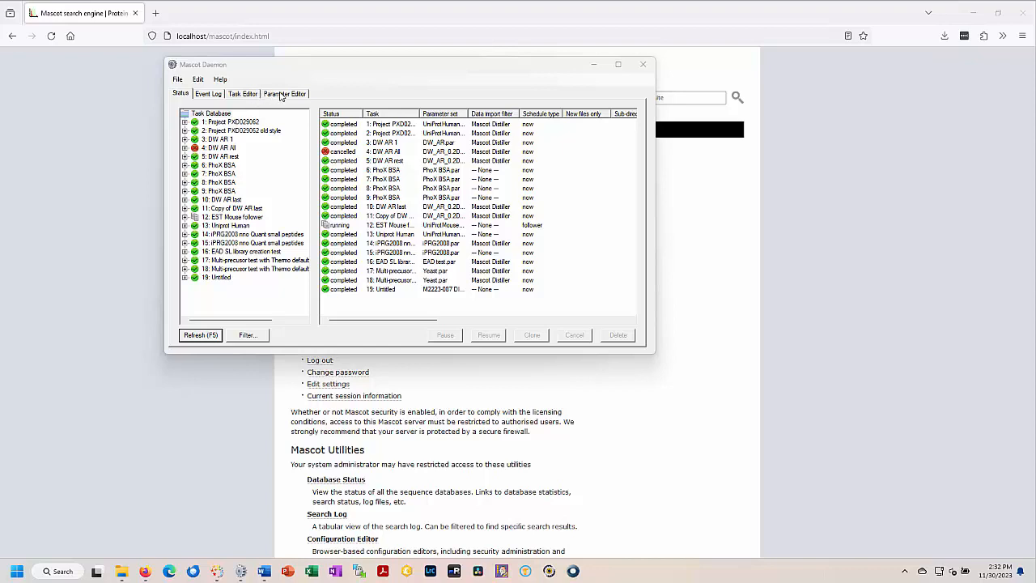
left_click(285, 92)
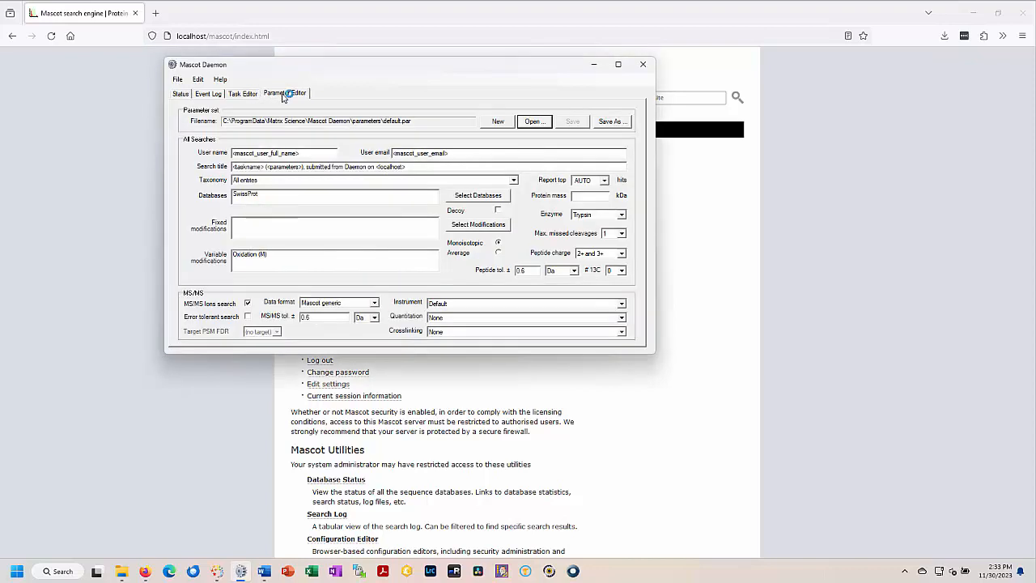
left_click(476, 194)
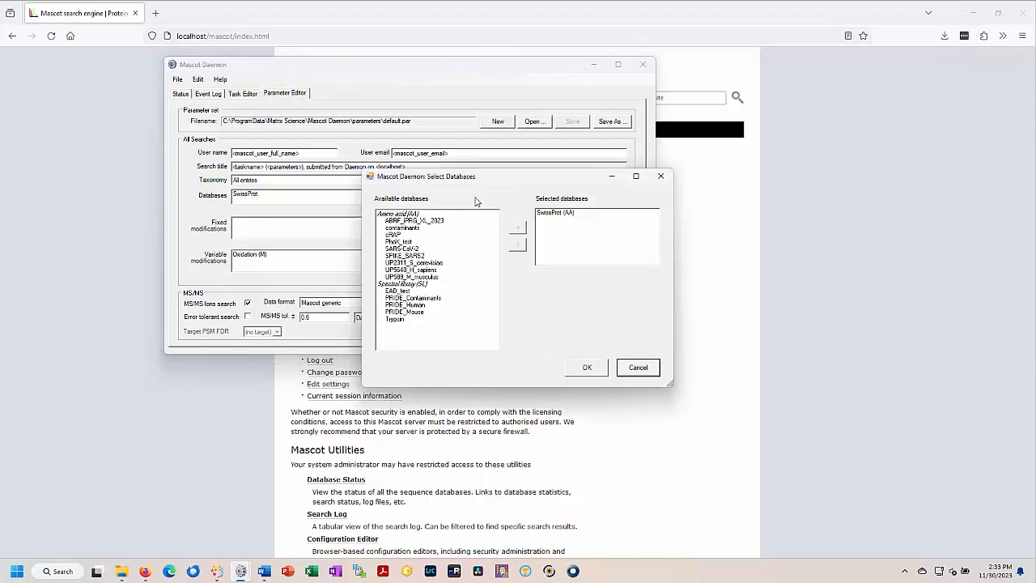
left_click(518, 227)
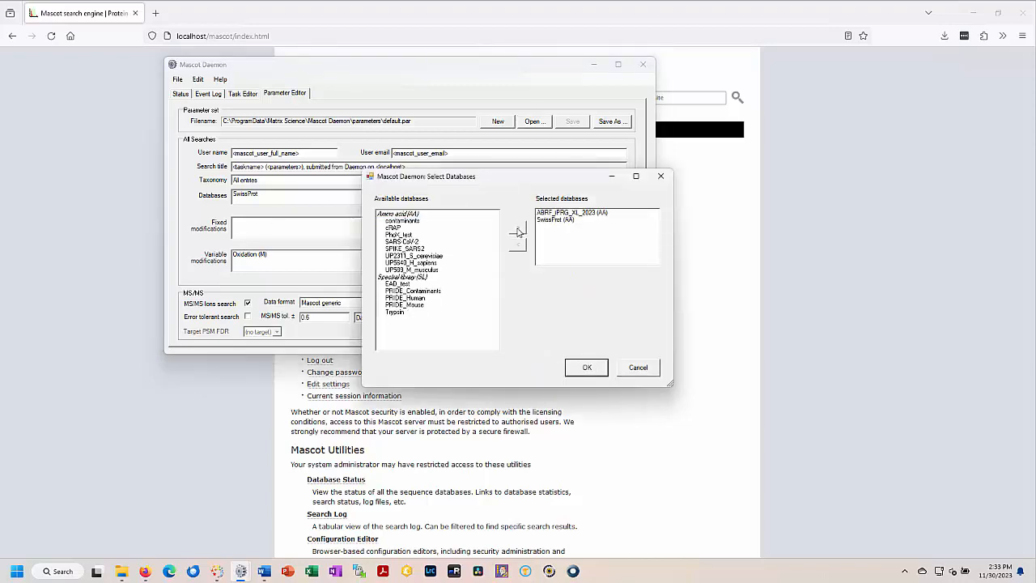
left_click(518, 243)
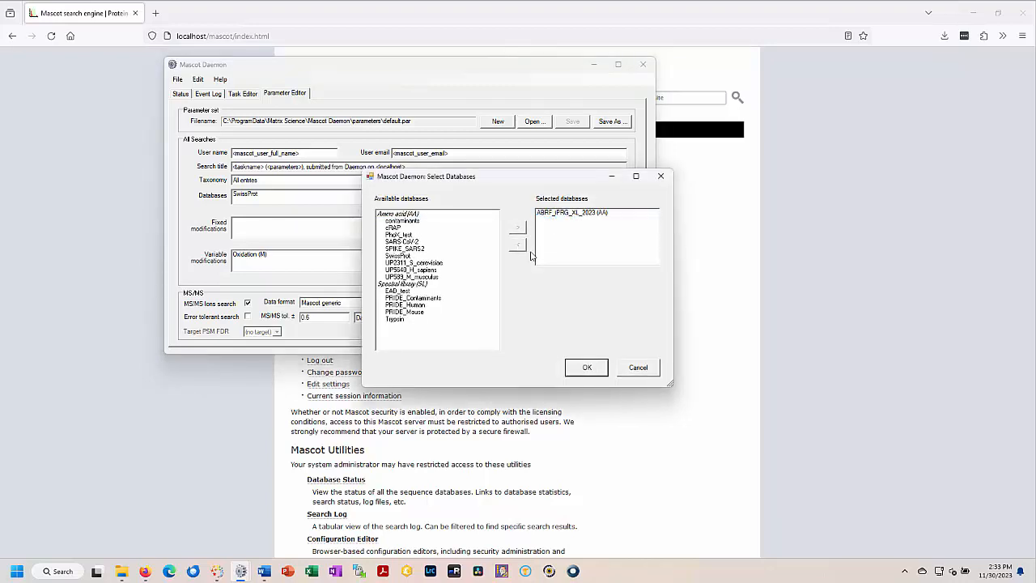
left_click(586, 366)
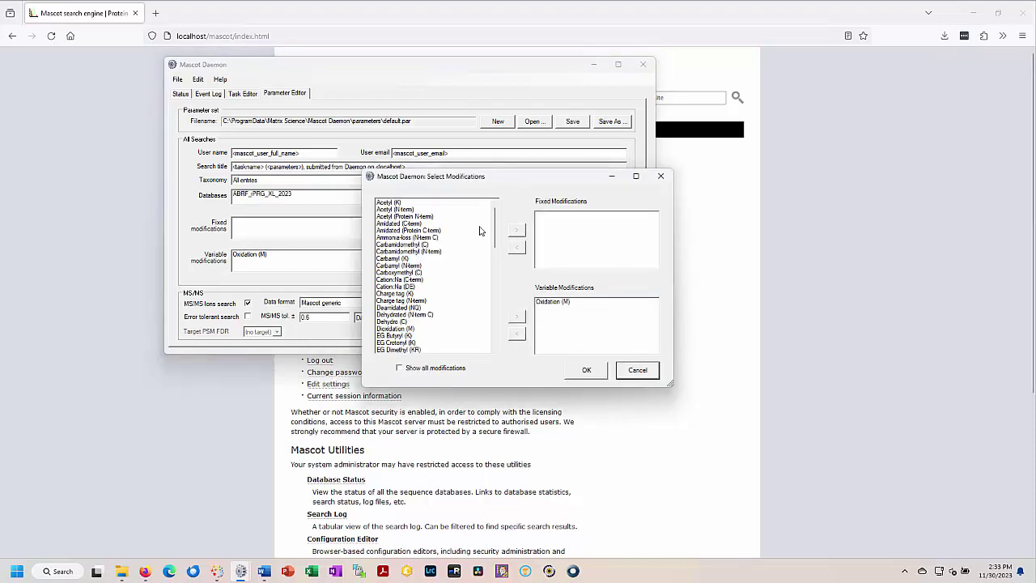
Add Carbamidomethyl (C) as fixed and Deamidated (NQ) as variable modifications
left_click(405, 244)
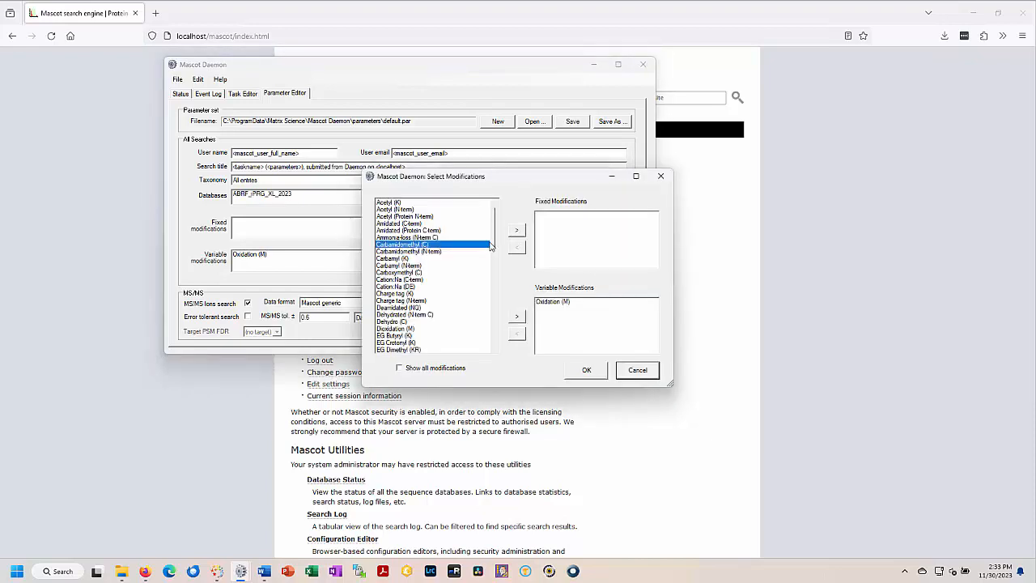
left_click(516, 230)
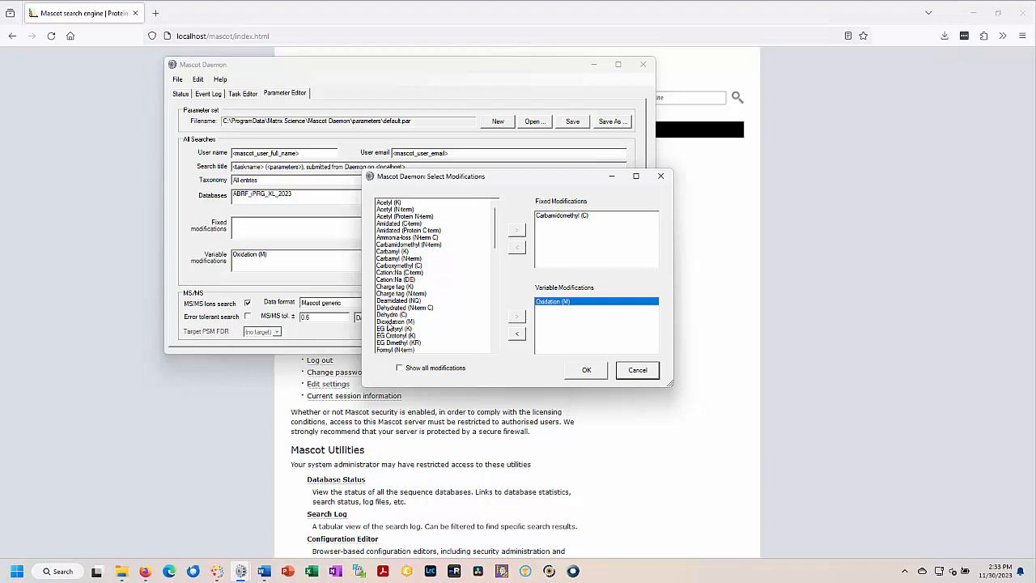
left_click(517, 314)
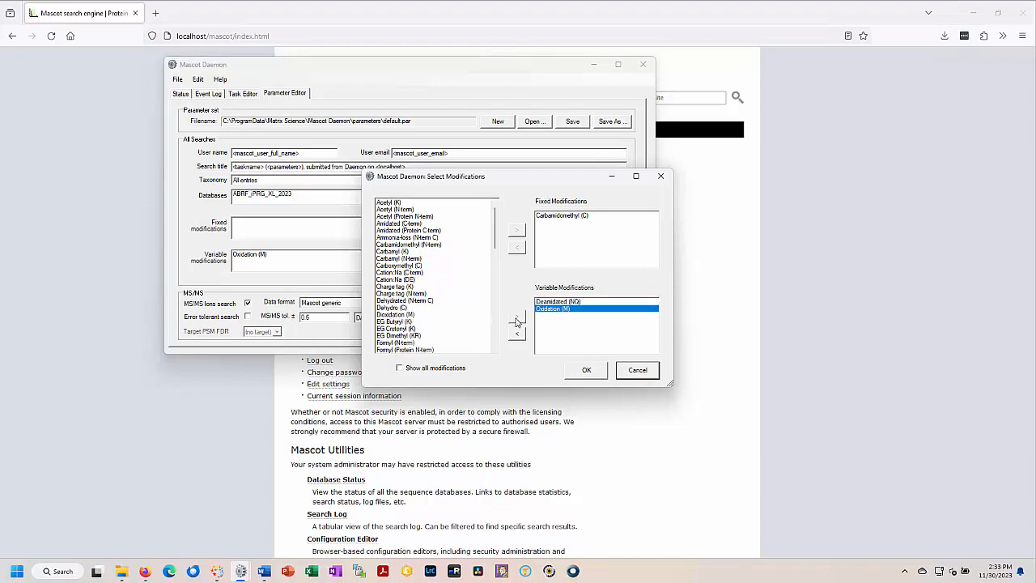
left_click(586, 370)
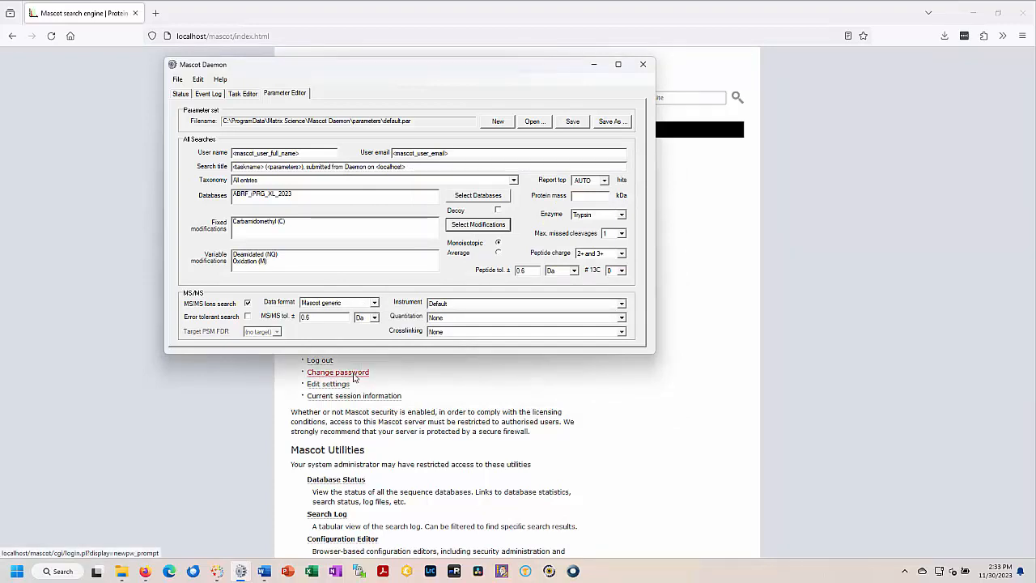
Set MS/MS tolerance to 20 ppm, enable Decoy and choose ESI-TRAP as instrument
left_click(570, 270)
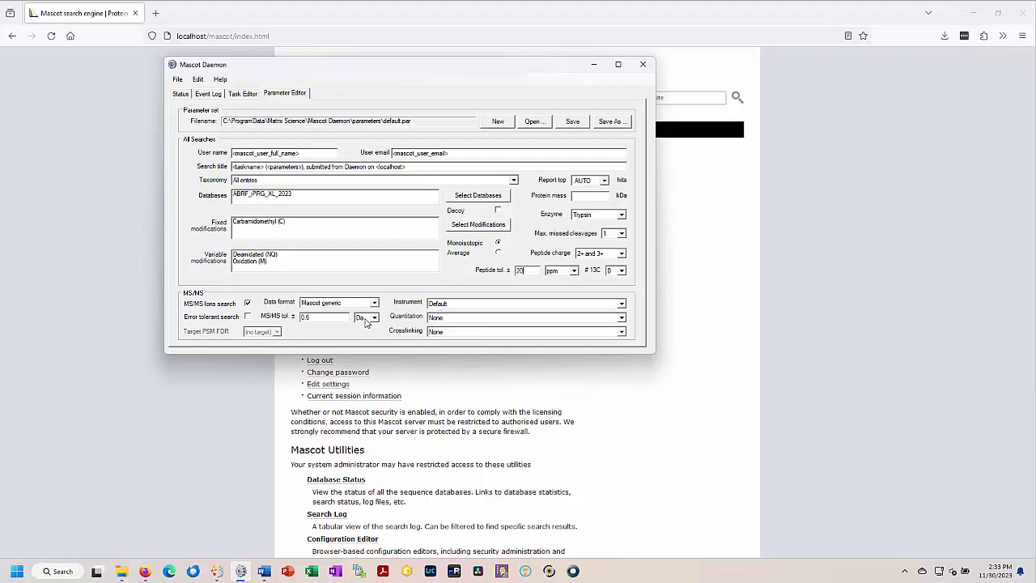
triple_click(324, 316)
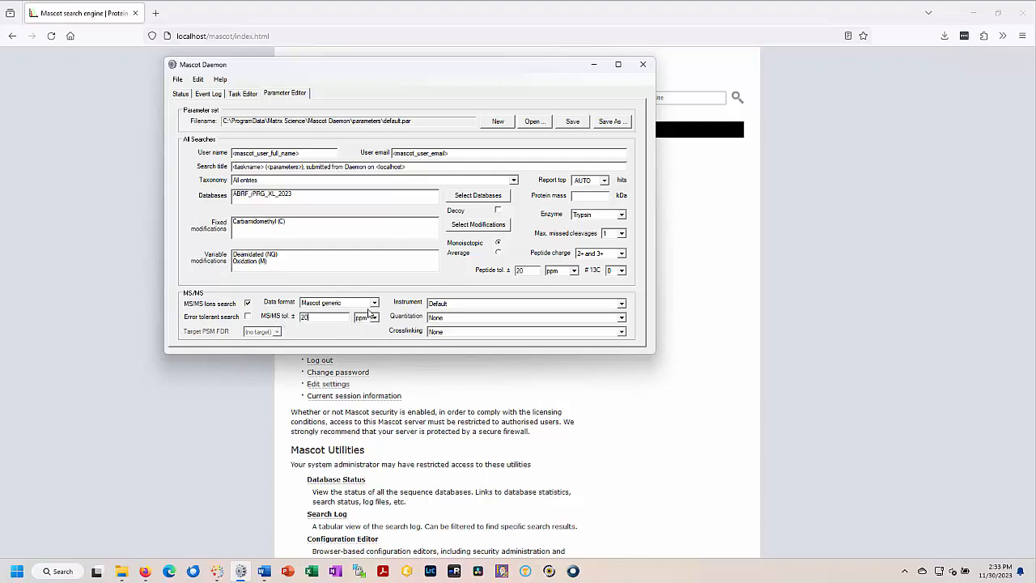
mouse_move(330, 331)
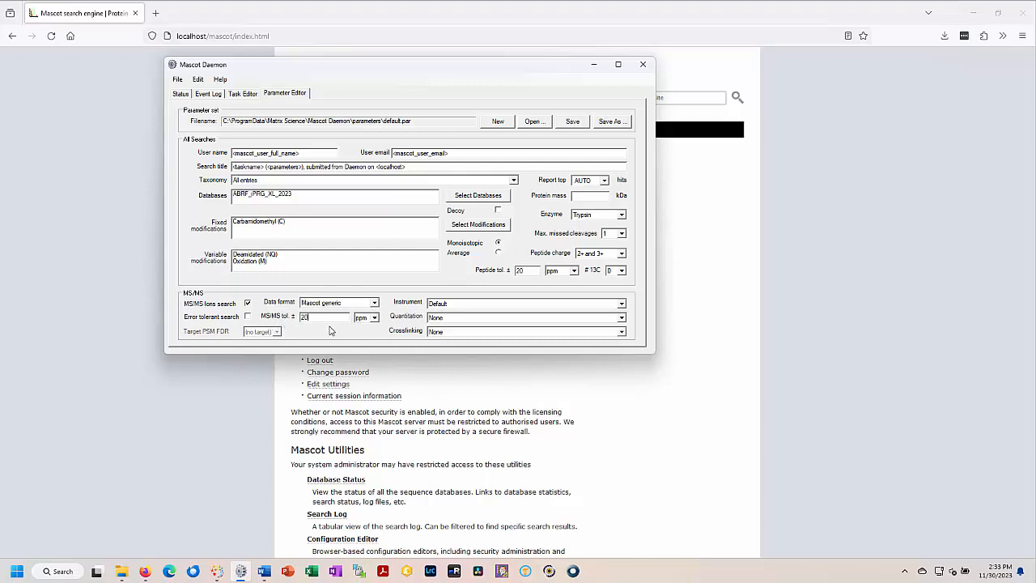
mouse_move(505, 217)
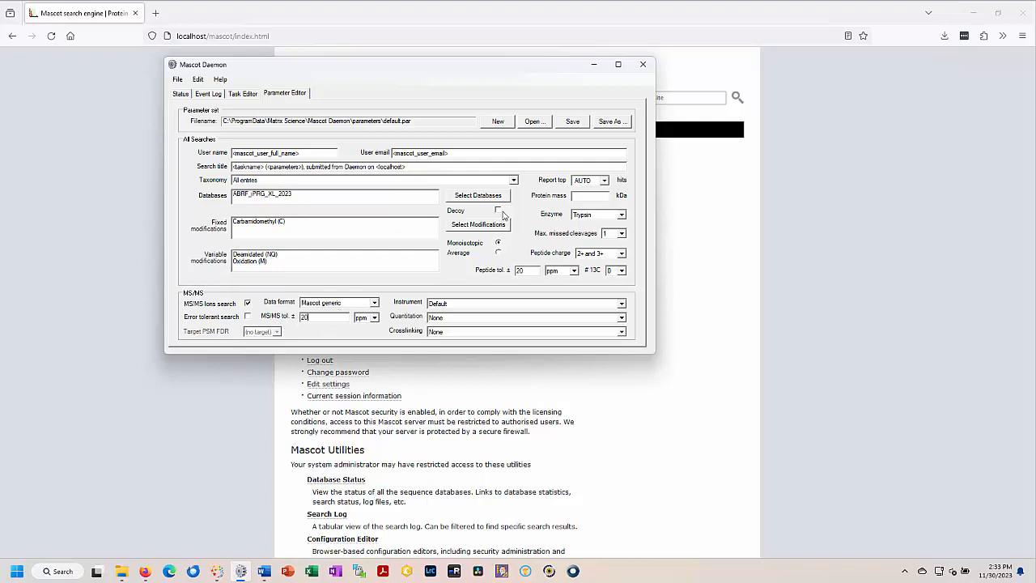
left_click(620, 302)
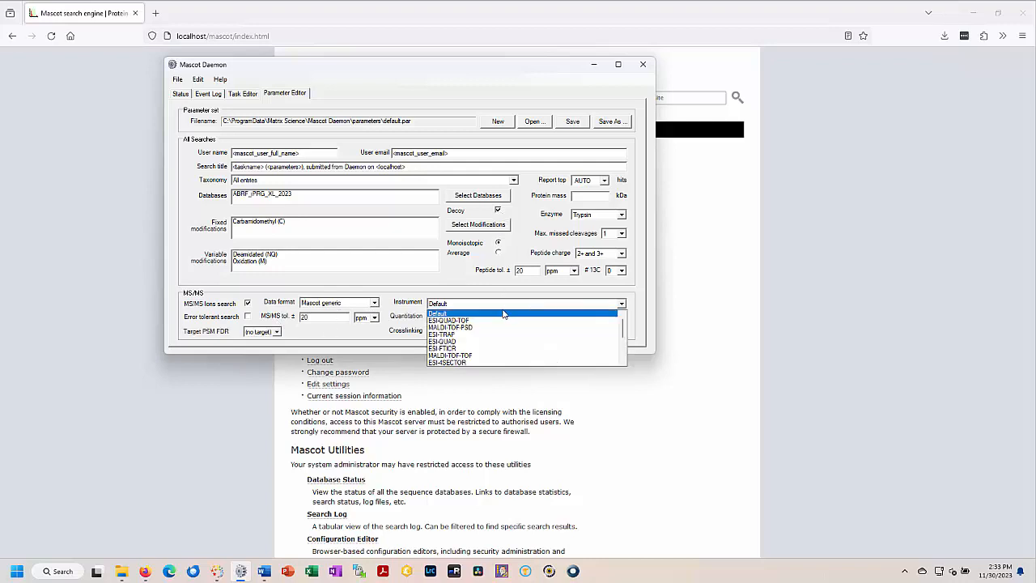
left_click(442, 334)
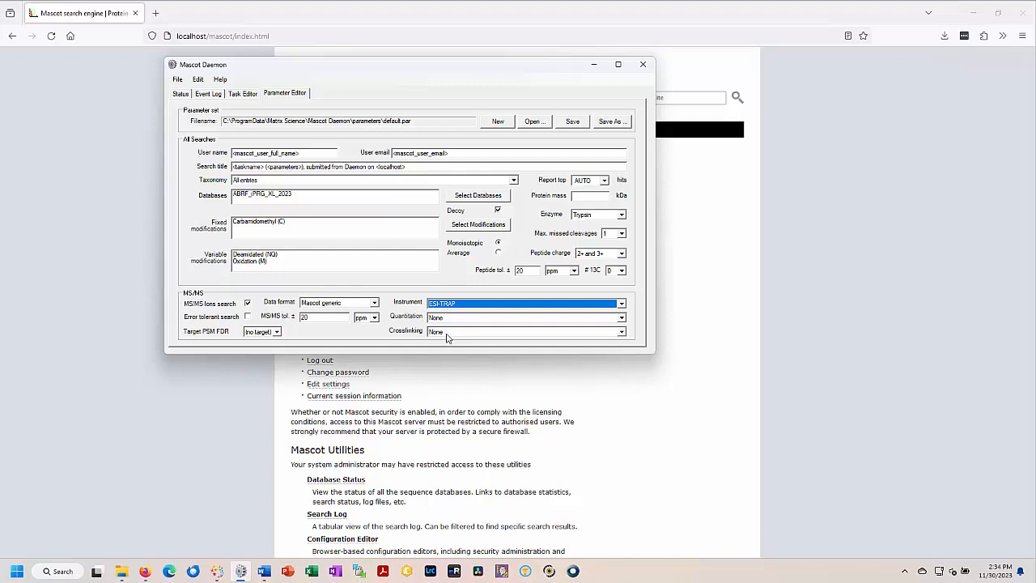
mouse_move(459, 338)
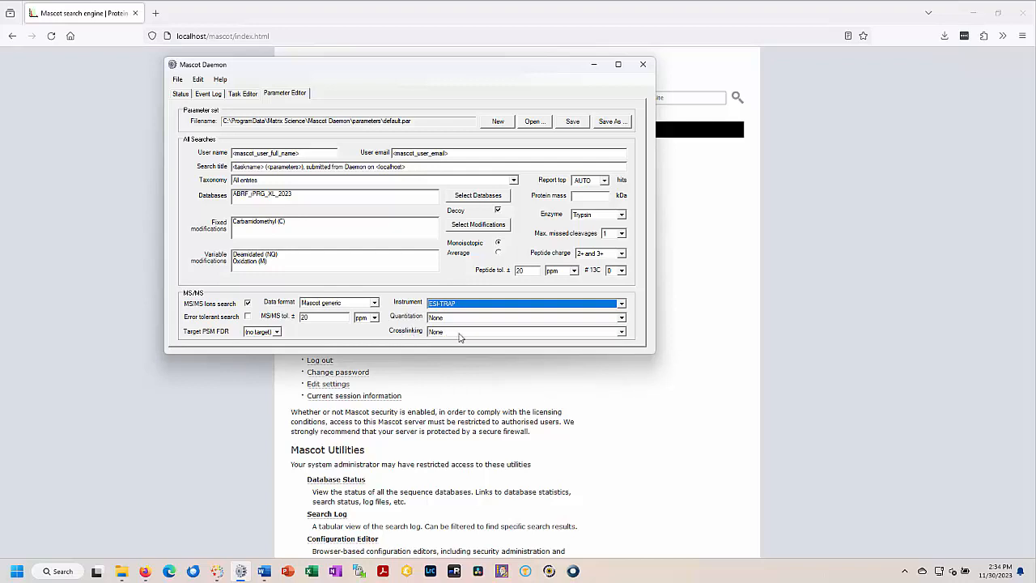
mouse_move(471, 333)
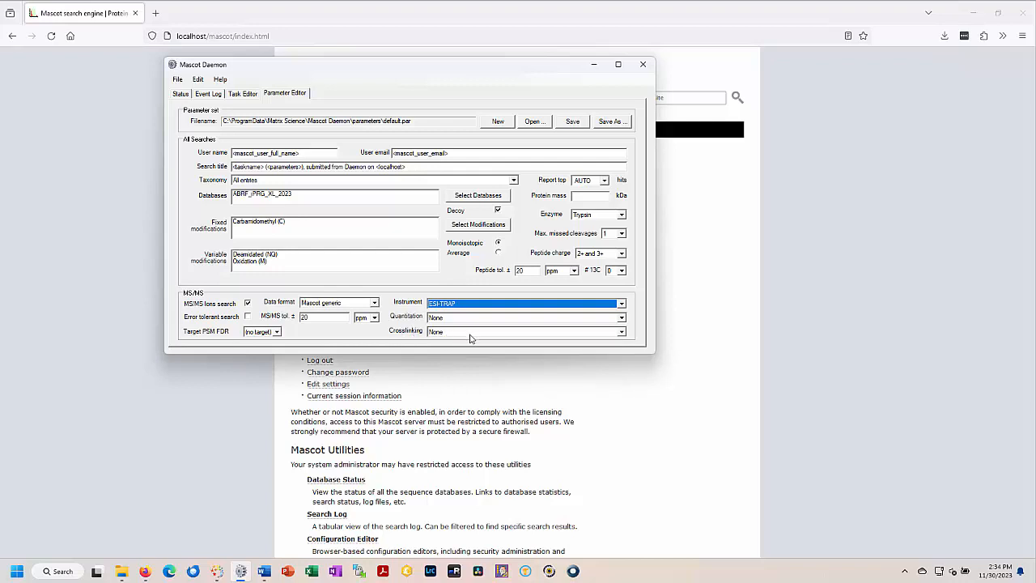
mouse_move(388, 249)
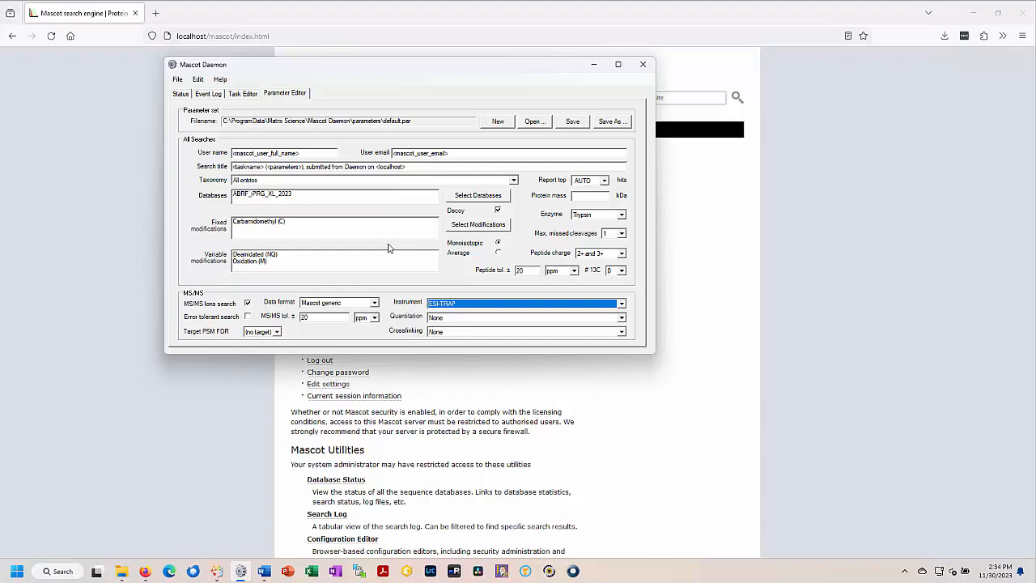
mouse_move(469, 233)
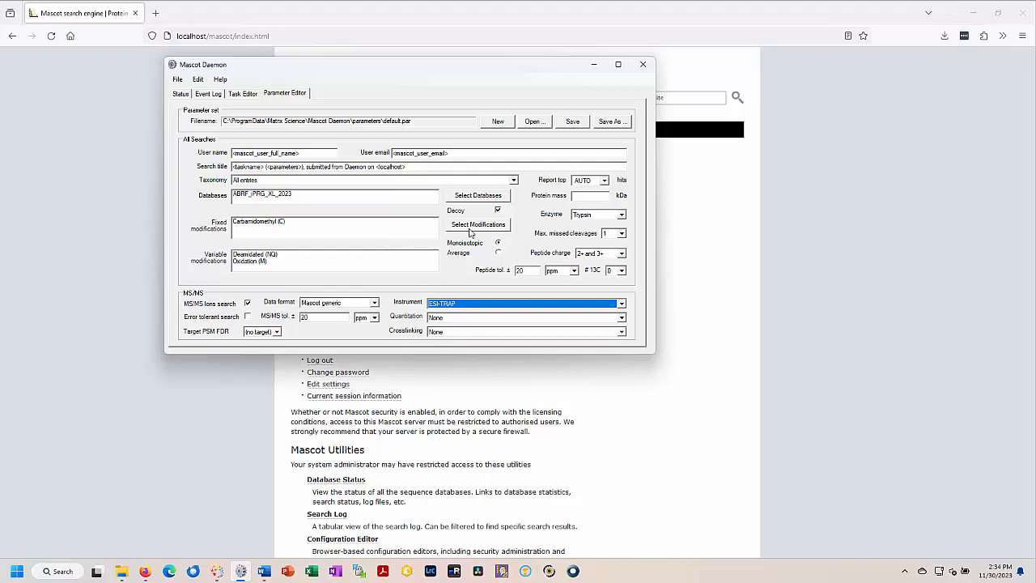
mouse_move(386, 245)
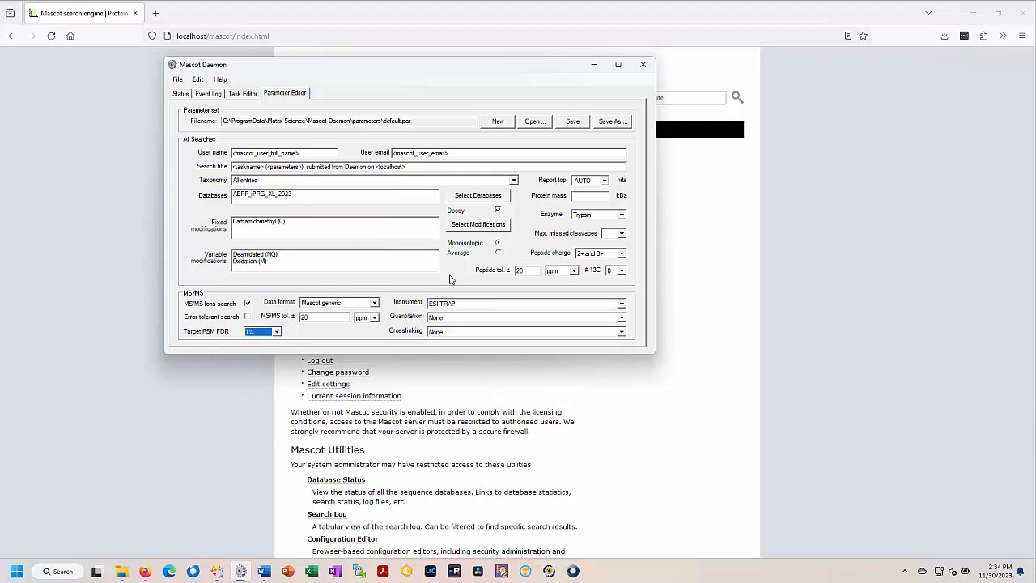
mouse_move(211, 340)
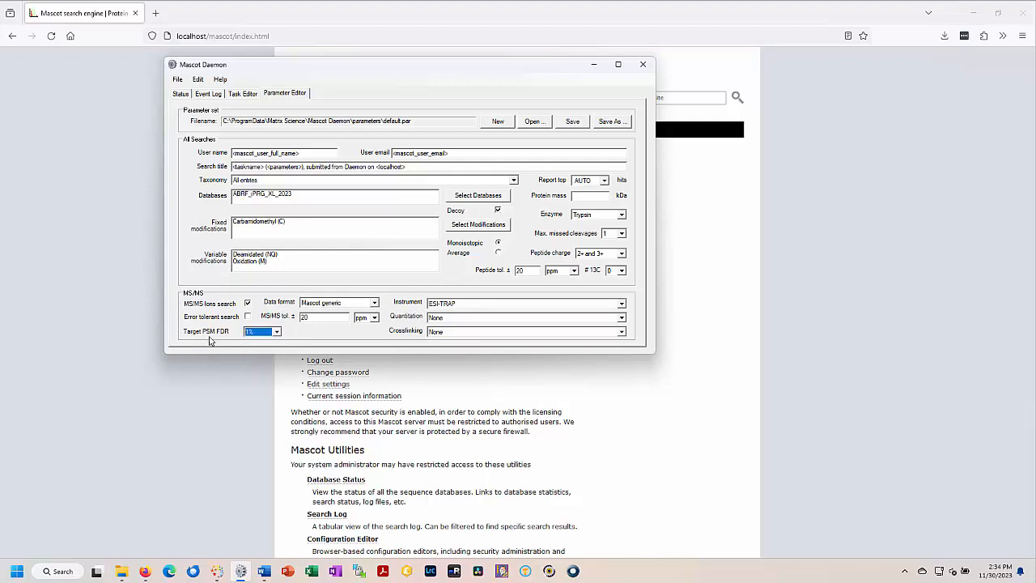
mouse_move(225, 339)
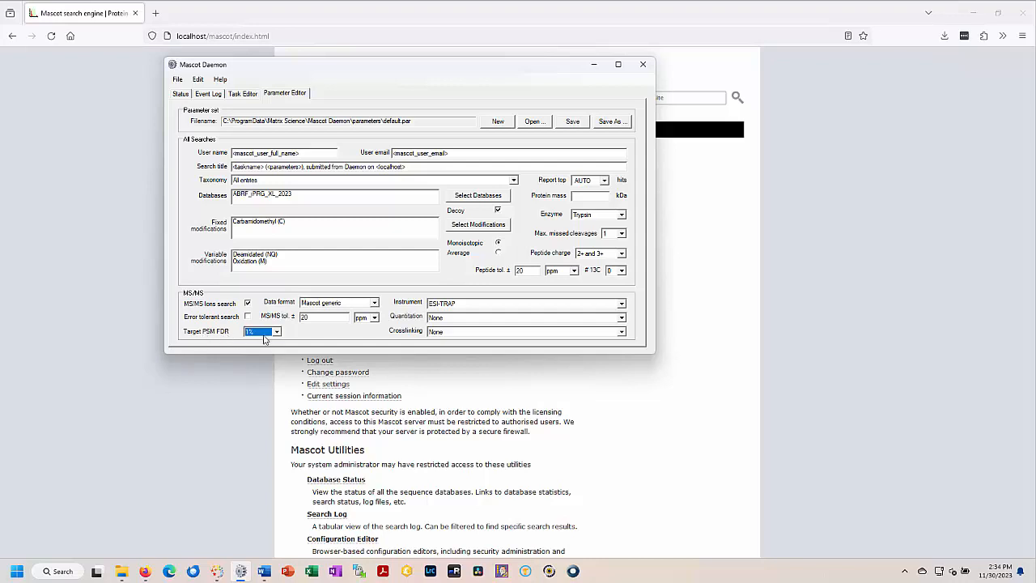
mouse_move(612, 121)
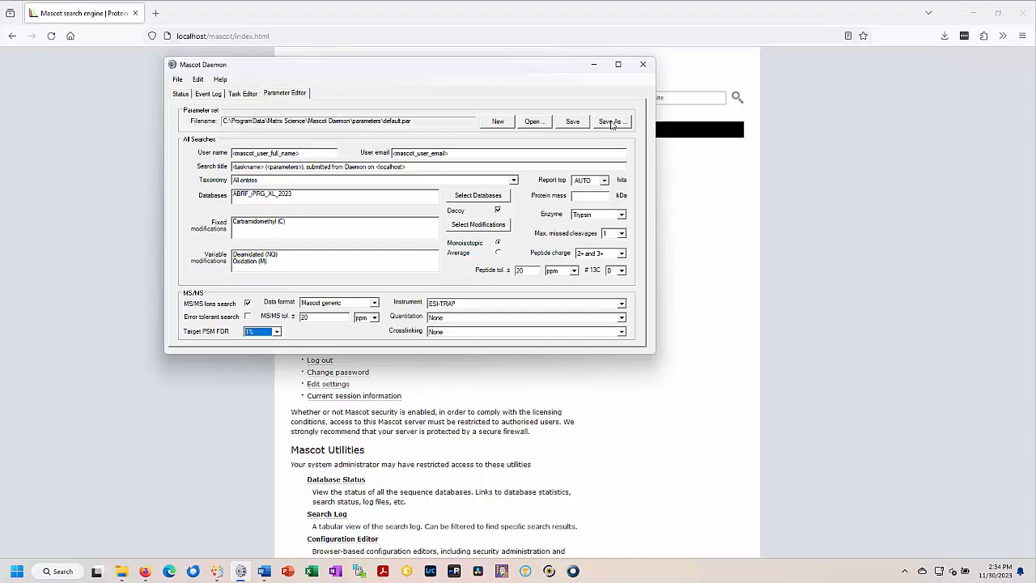
Save the parameters over ABRF_test.par and use them in the Task Editor
left_click(609, 119)
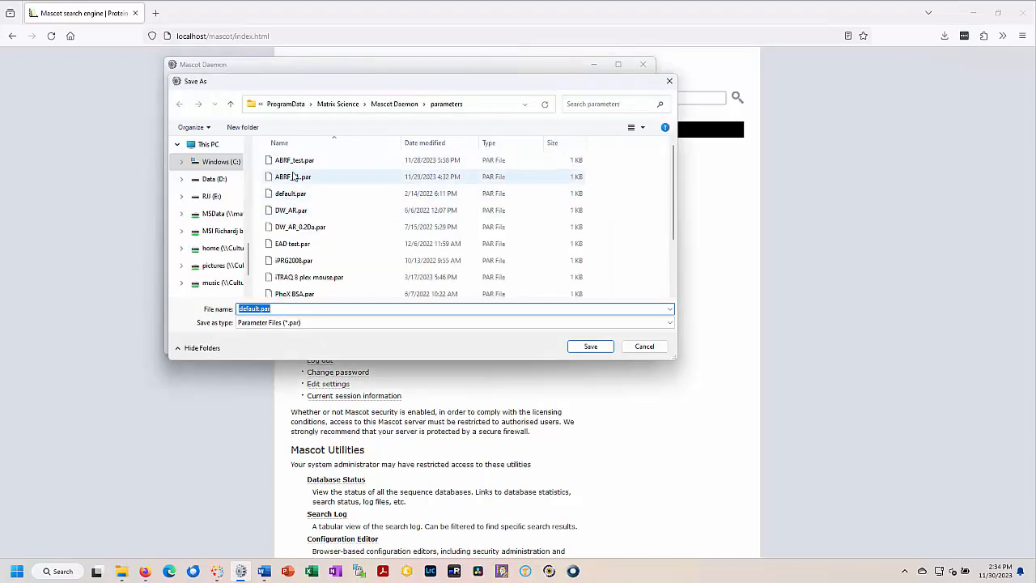
left_click(294, 160)
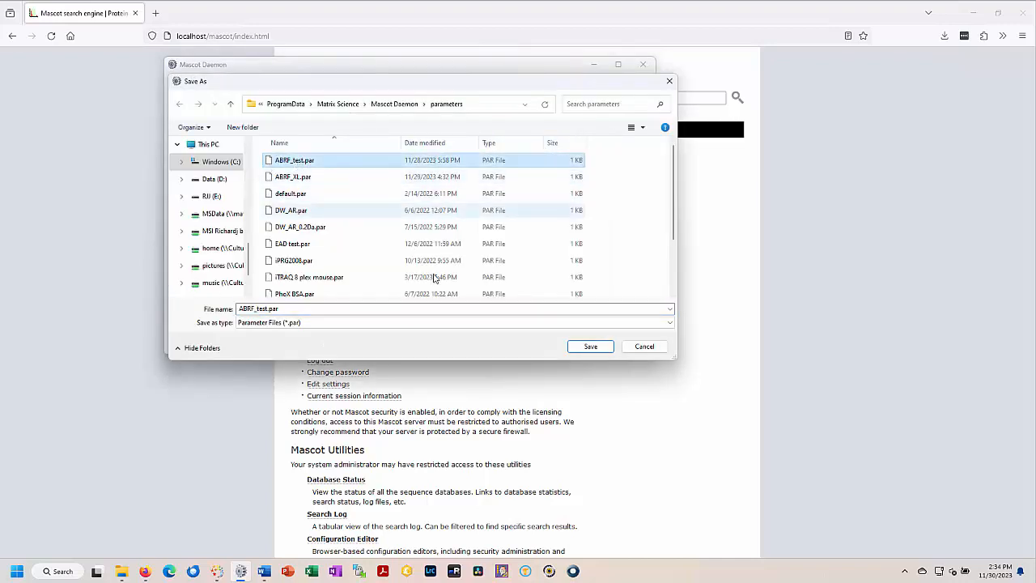
left_click(590, 347)
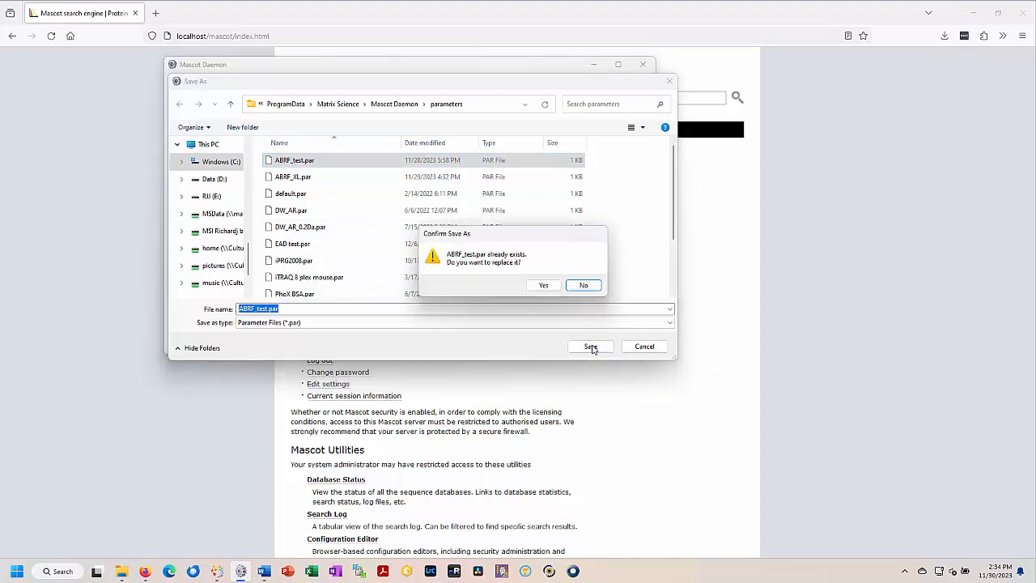
left_click(544, 285)
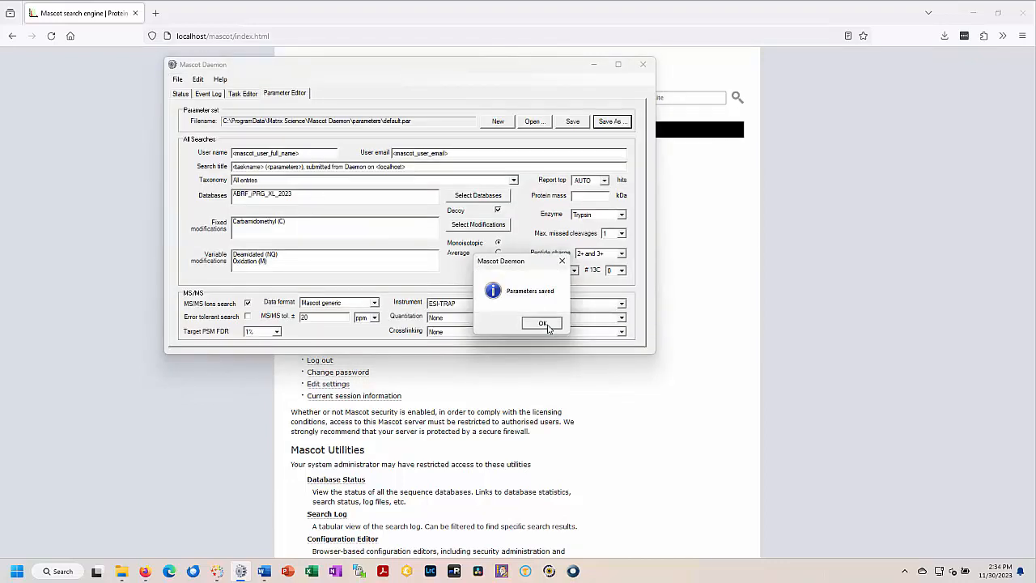
left_click(542, 322)
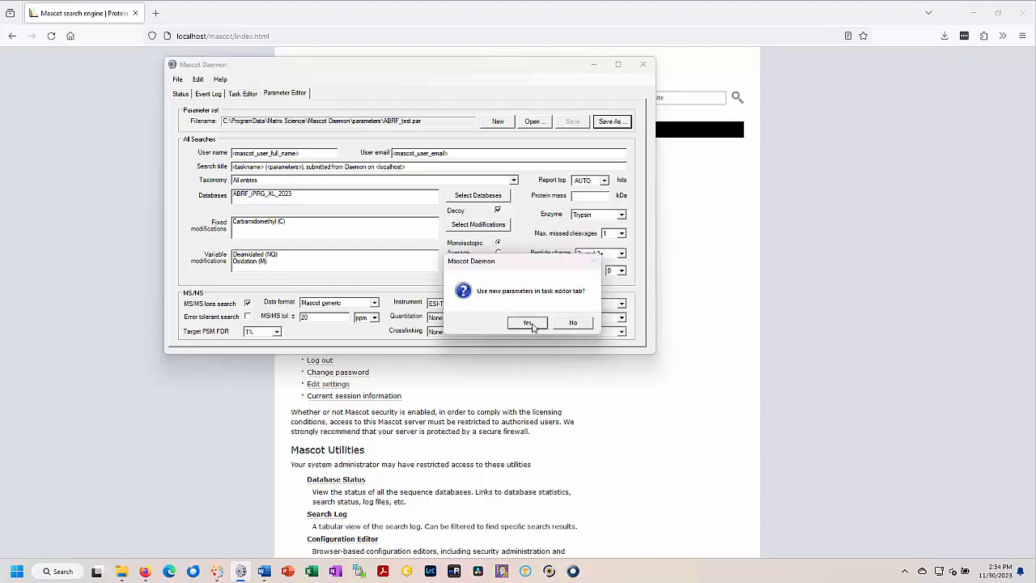
left_click(528, 322)
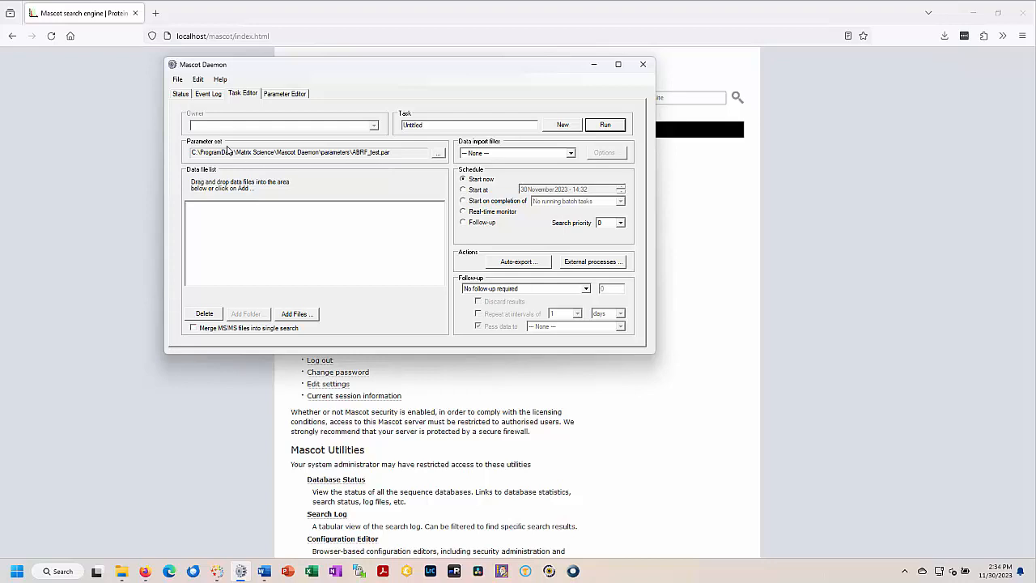
mouse_move(360, 154)
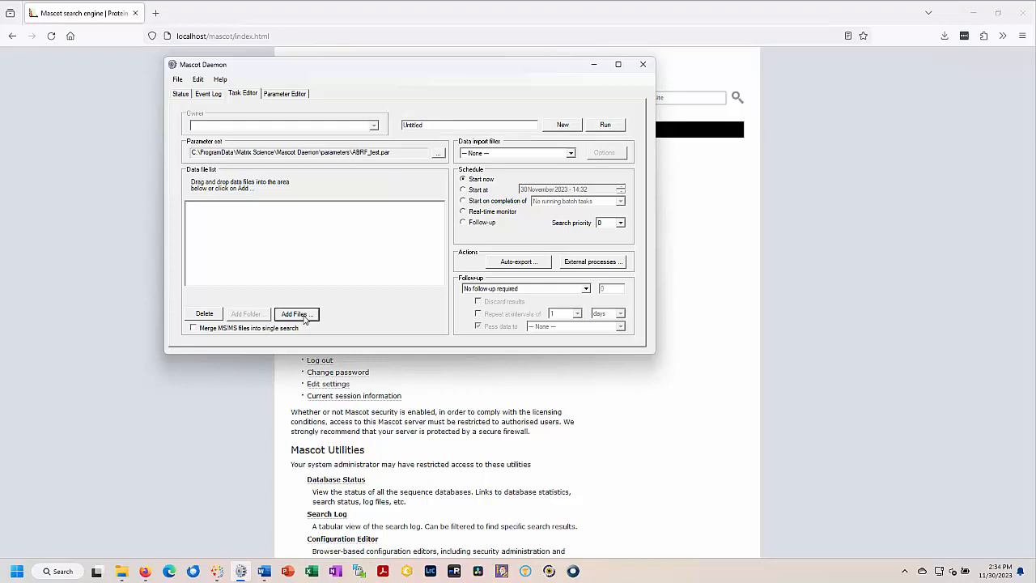
Add the three .raw files from D:\Study Package\Study_Data_Phase_1 to the task's data files
left_click(295, 314)
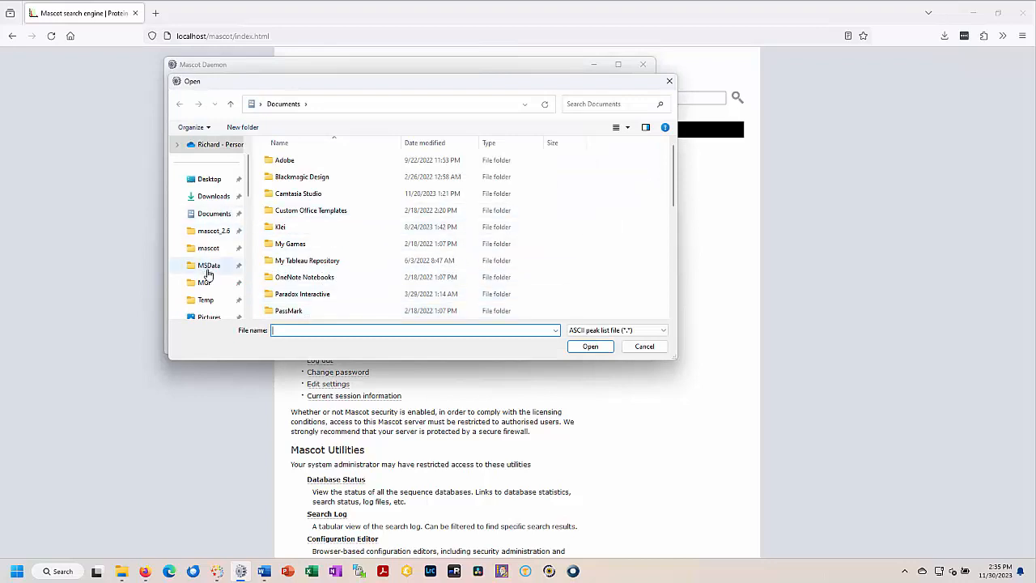
scroll("down", 3)
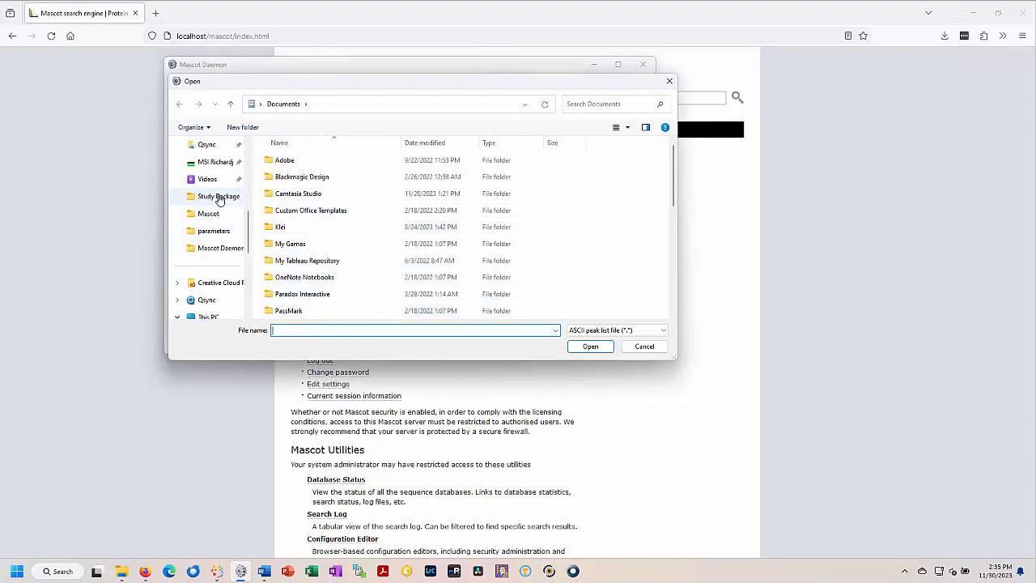
double_click(217, 196)
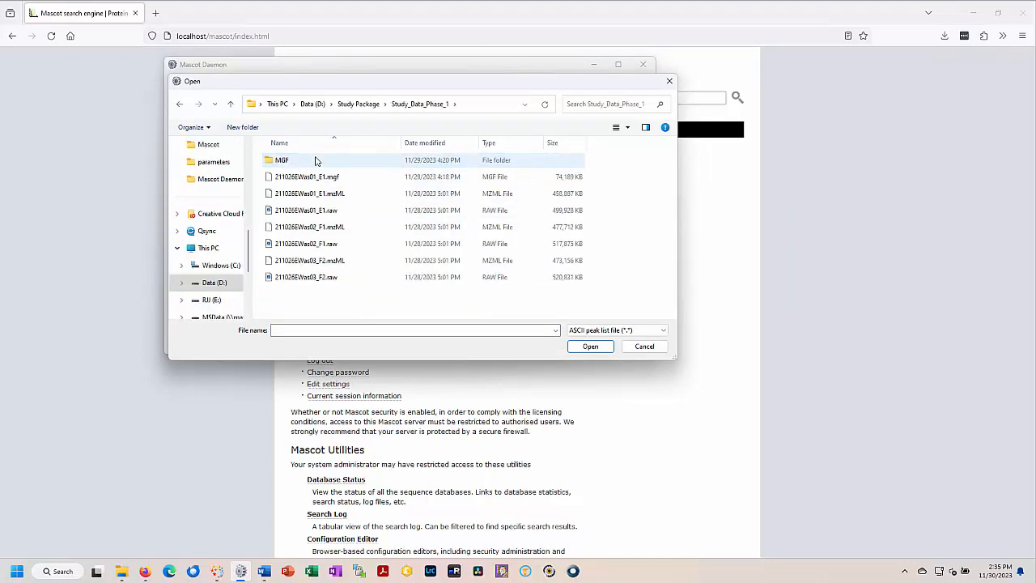
left_click(309, 193)
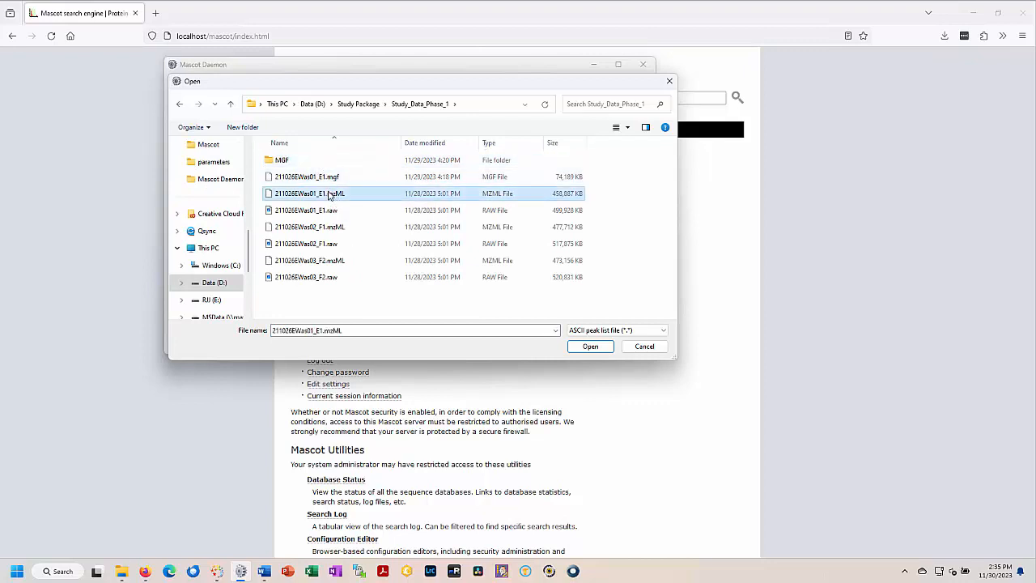
mouse_move(327, 243)
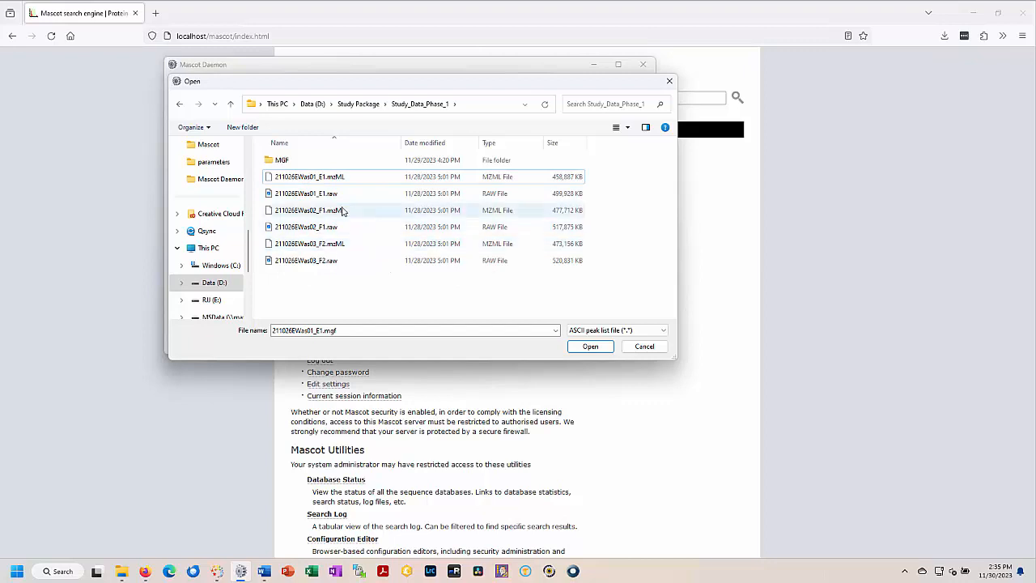
left_click(306, 226)
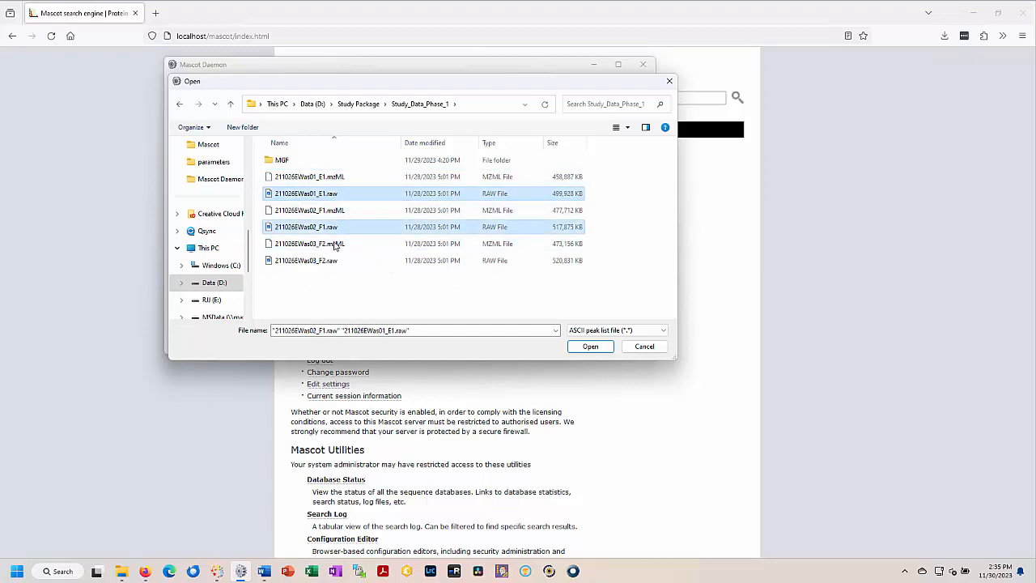
left_click(590, 347)
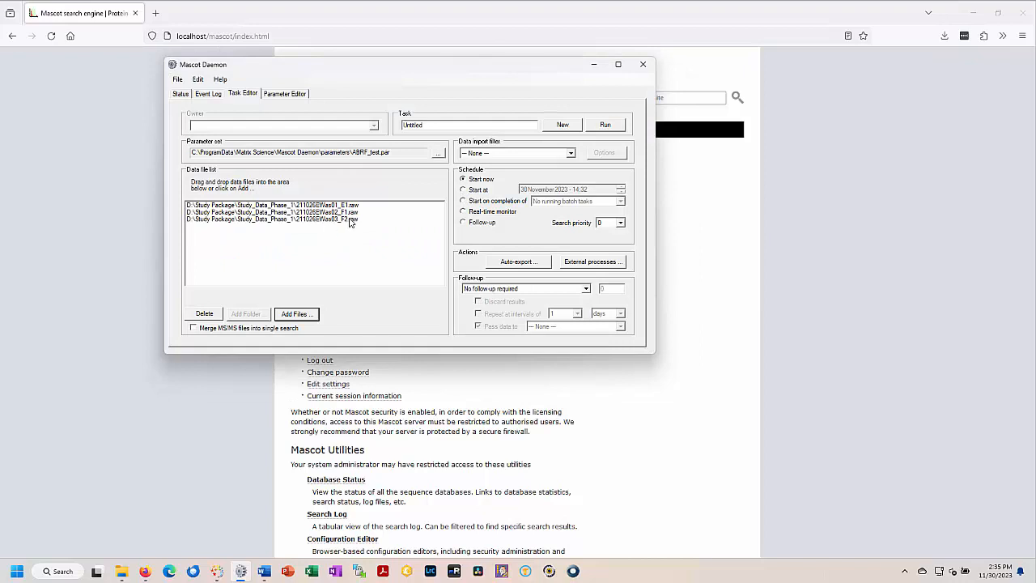
mouse_move(346, 238)
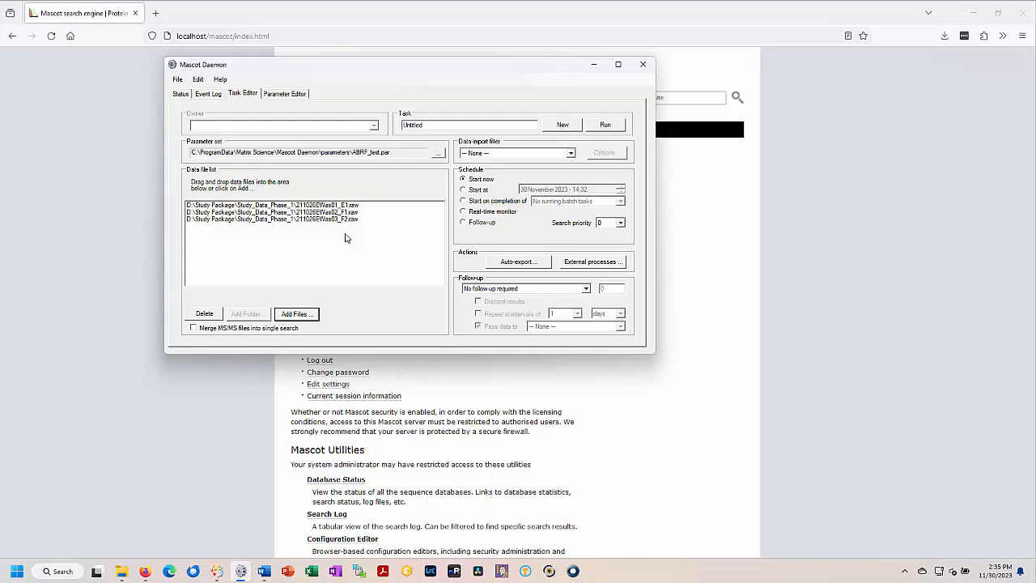
Select Mascot Distiller as the data import filter for the three RAW files
left_click(570, 152)
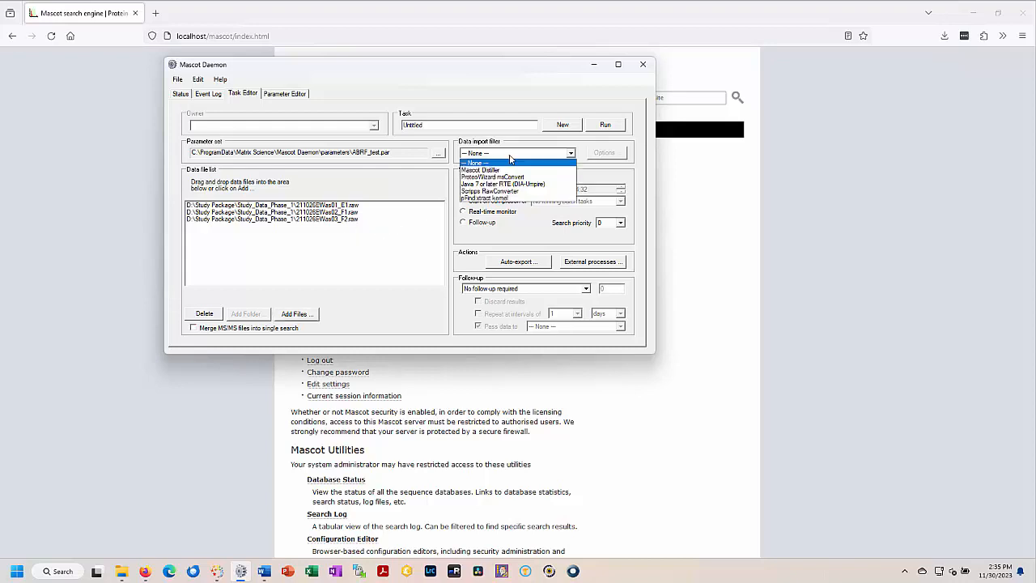
mouse_move(492, 176)
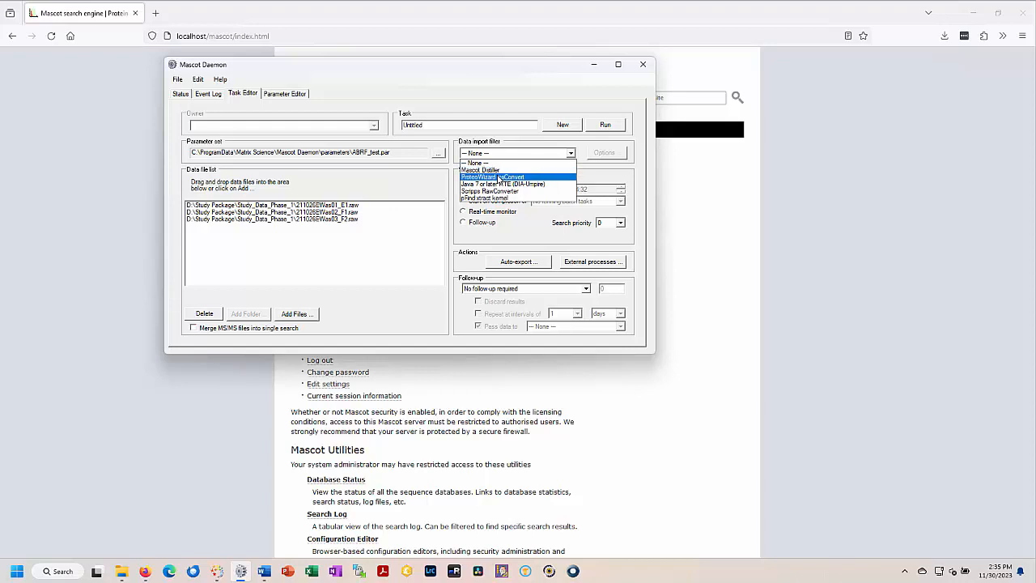
mouse_move(498, 176)
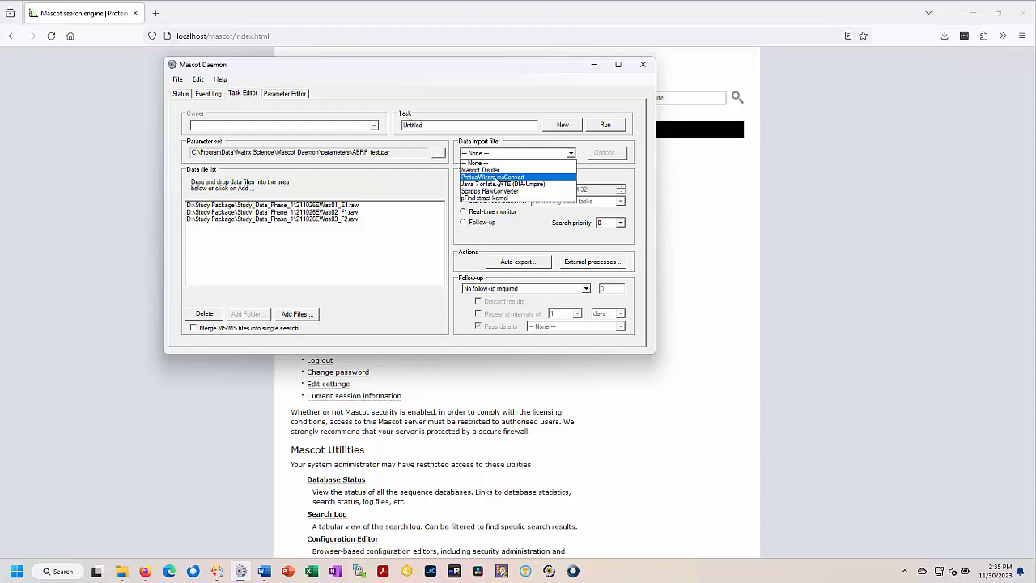
left_click(480, 170)
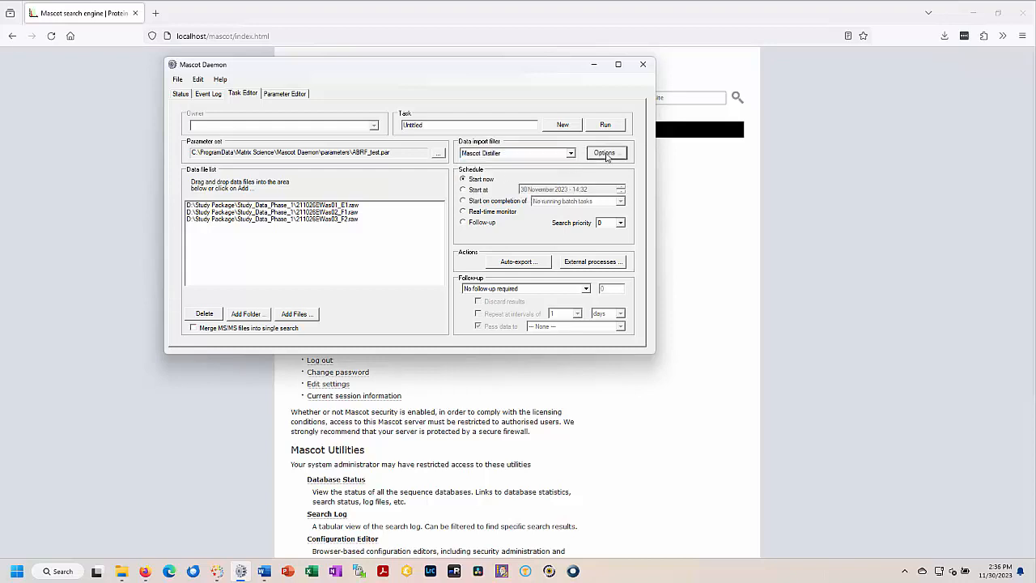
In the Distiller import options, browse for a saved processing options file
left_click(605, 152)
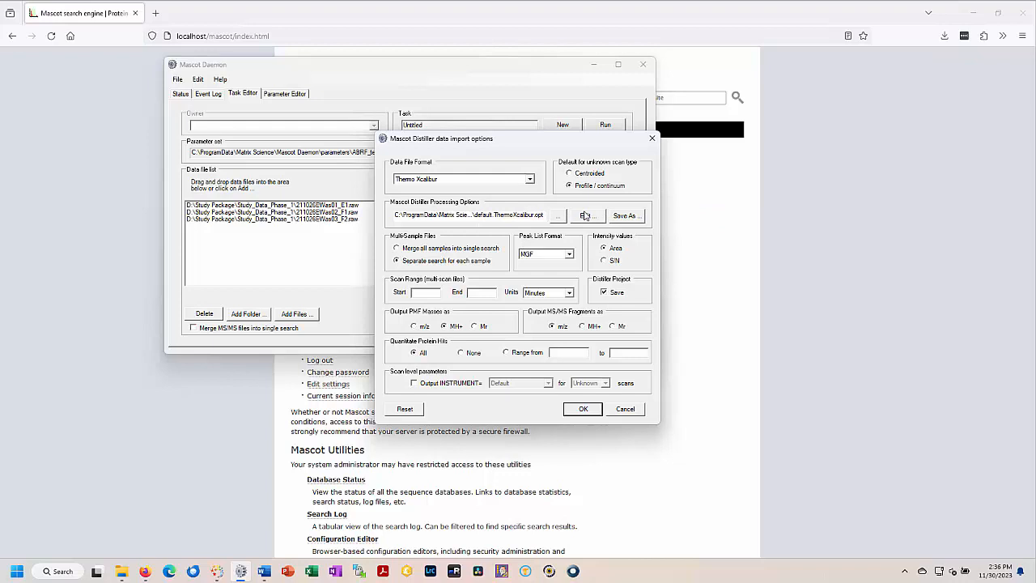
left_click(586, 216)
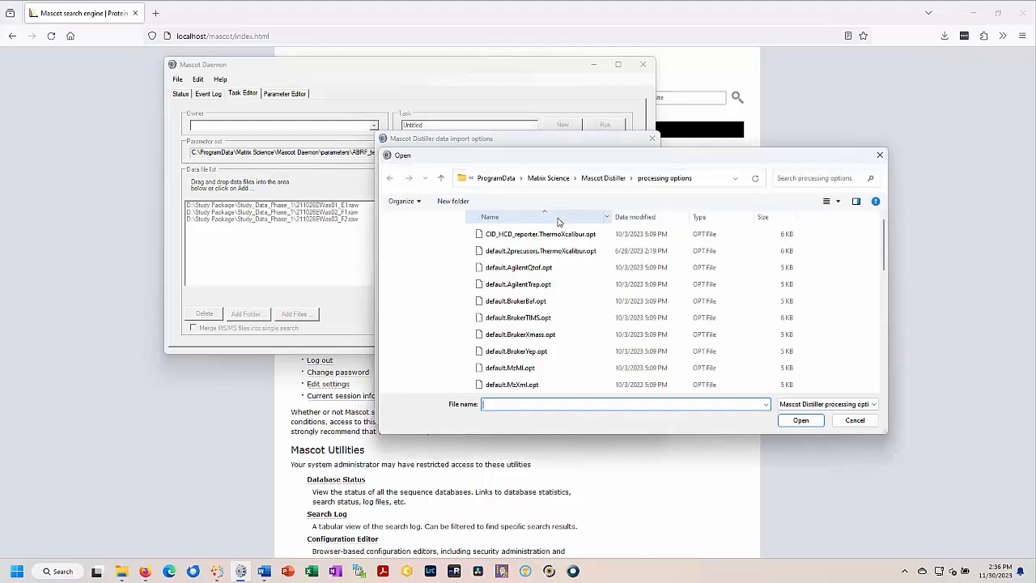
scroll("down", 3)
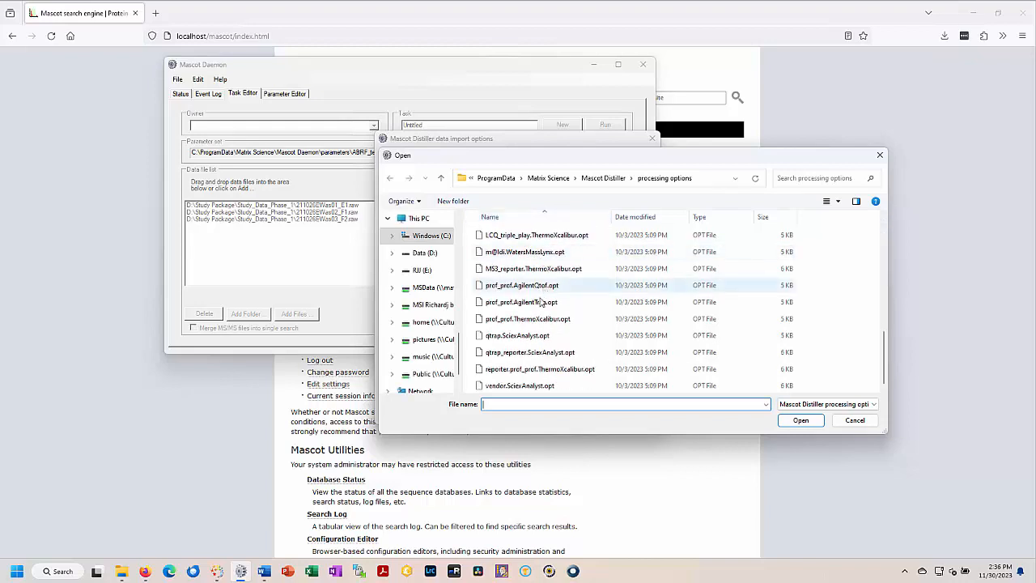
mouse_move(532, 322)
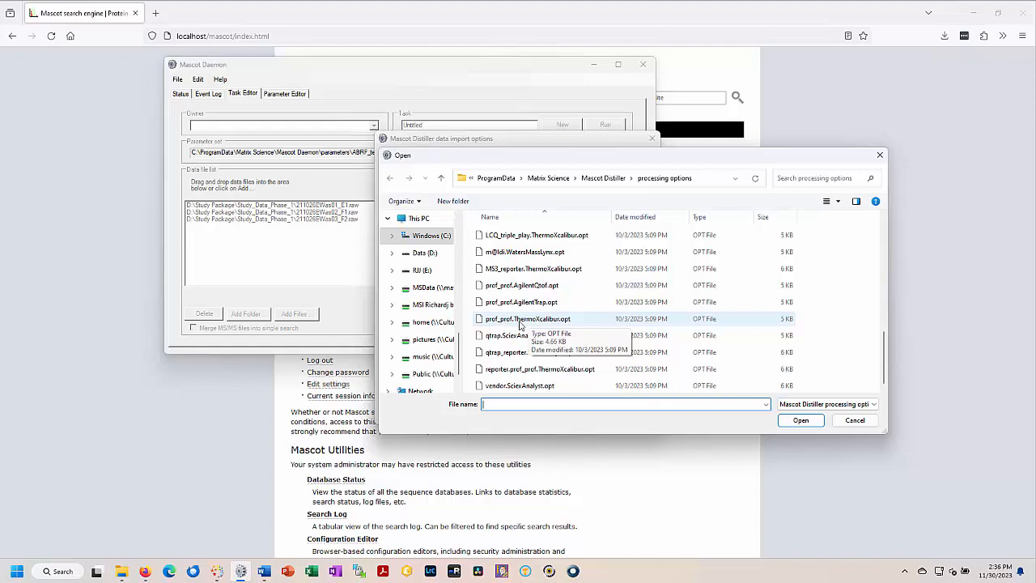
left_click(528, 317)
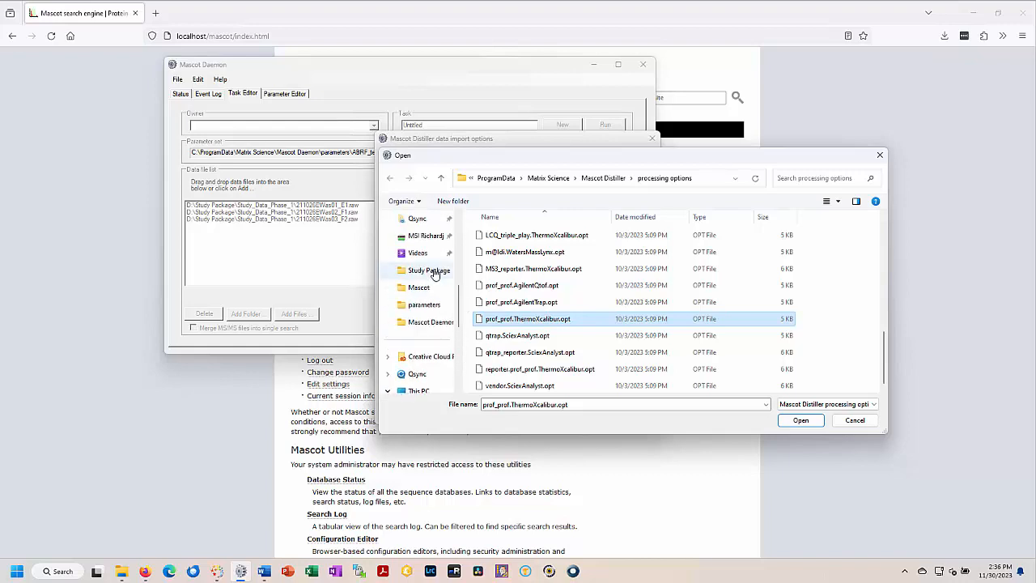
Load prof_prof.200.ThermoXcalibur.opt from the tutorial's Mascot folder and accept the import options
left_click(429, 269)
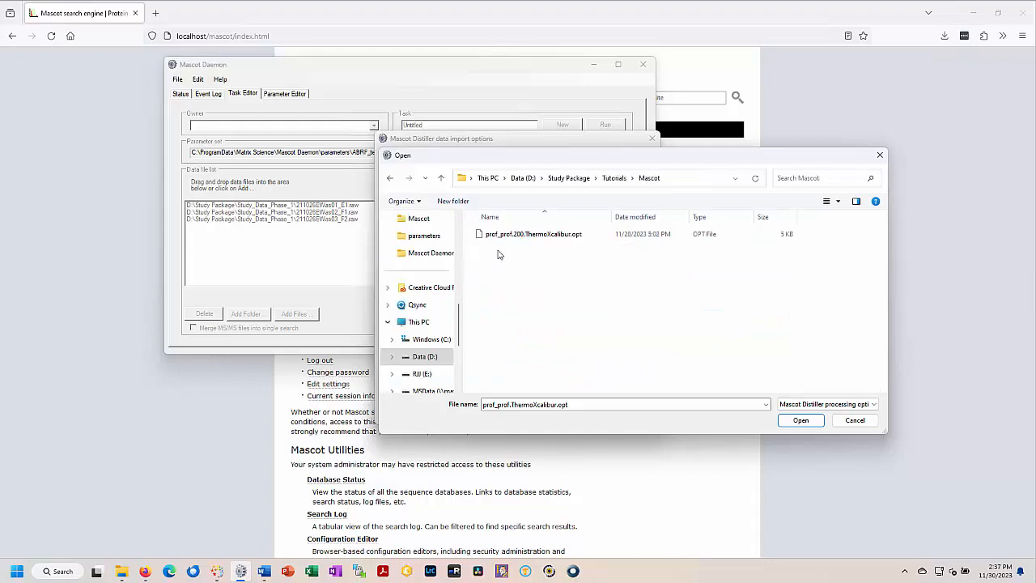
left_click(533, 233)
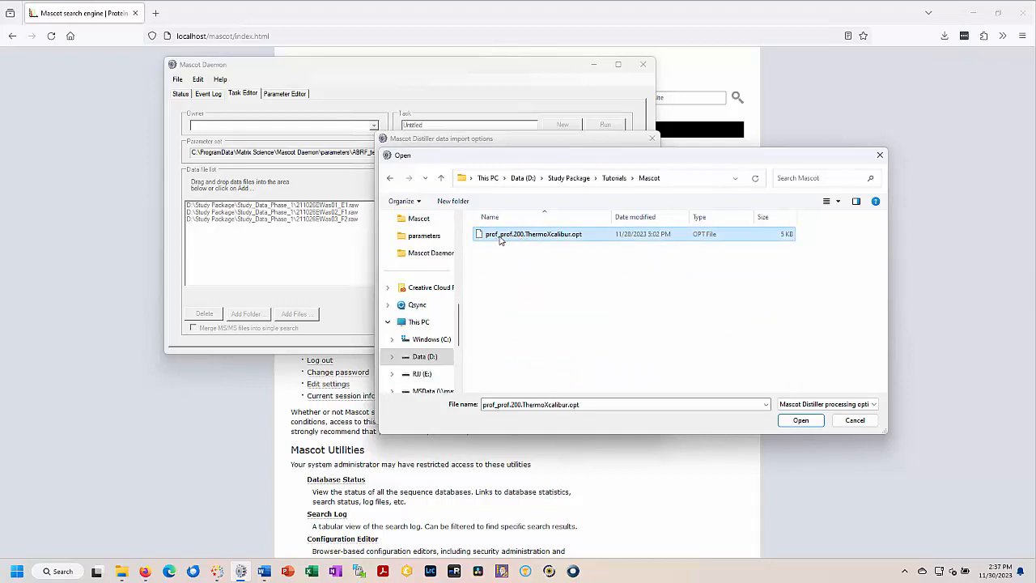
mouse_move(505, 236)
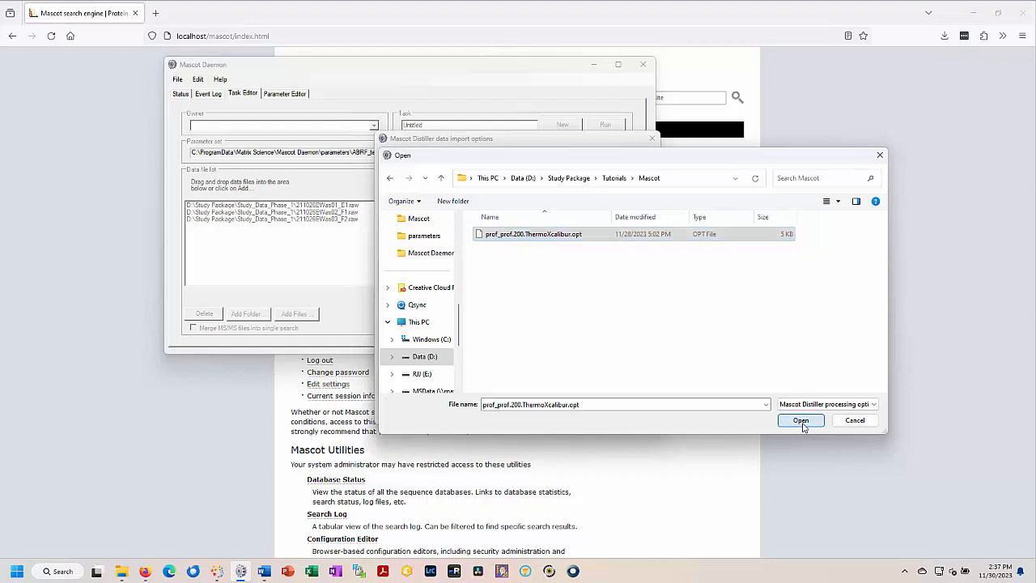
left_click(800, 420)
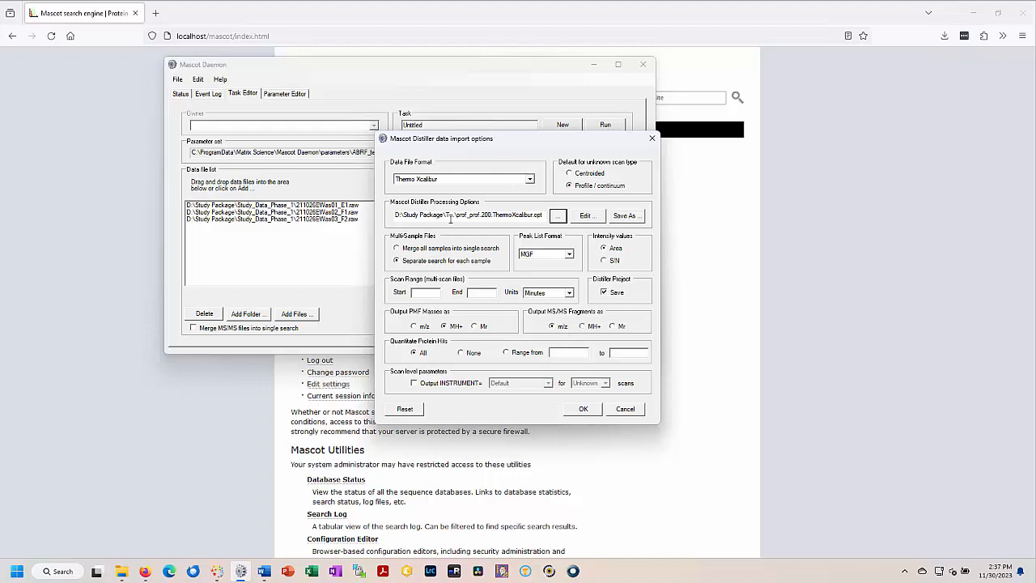
mouse_move(454, 213)
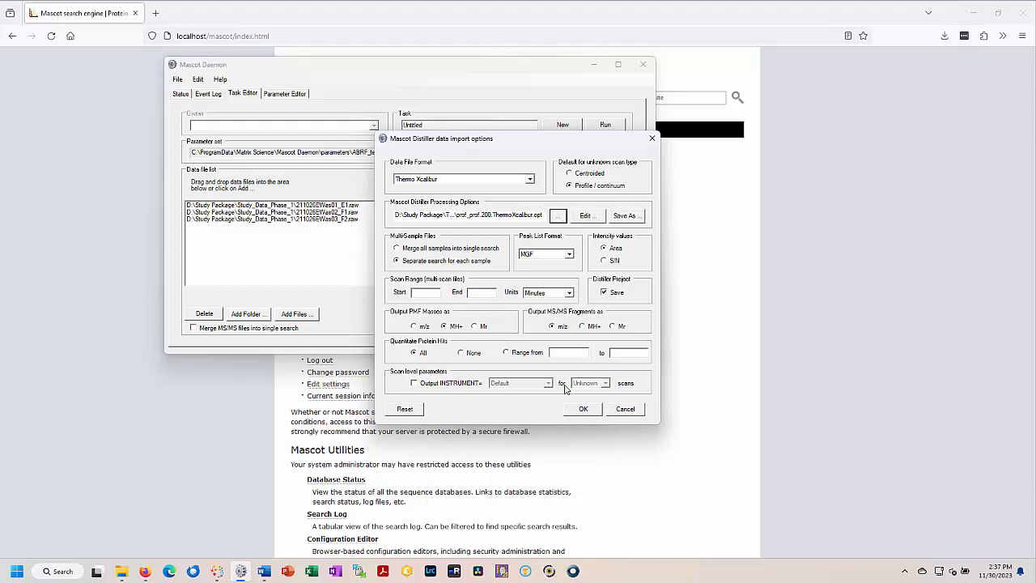
left_click(583, 408)
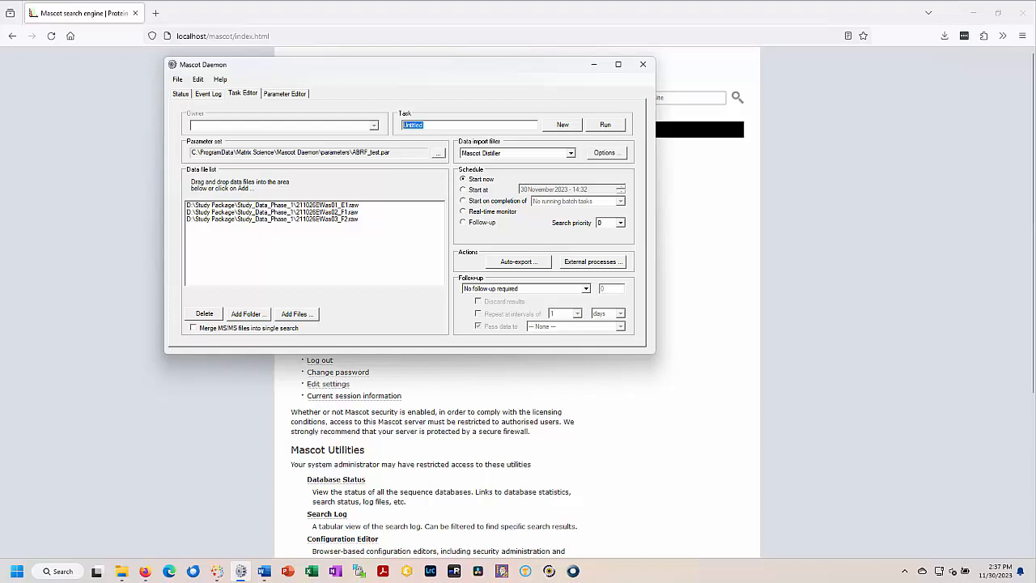
mouse_move(355, 168)
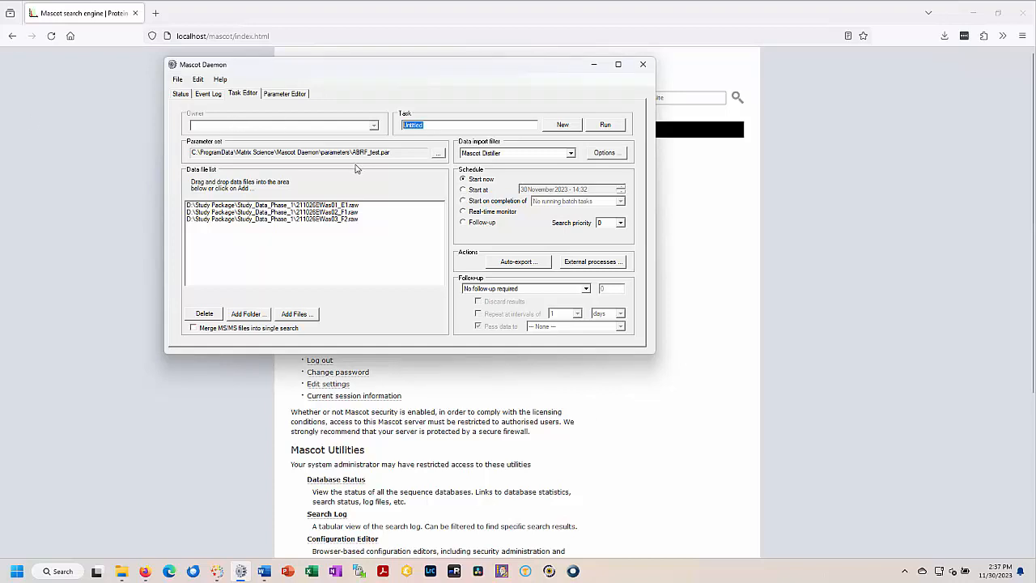
Enter ABRF test as the task name
type("ABRF test")
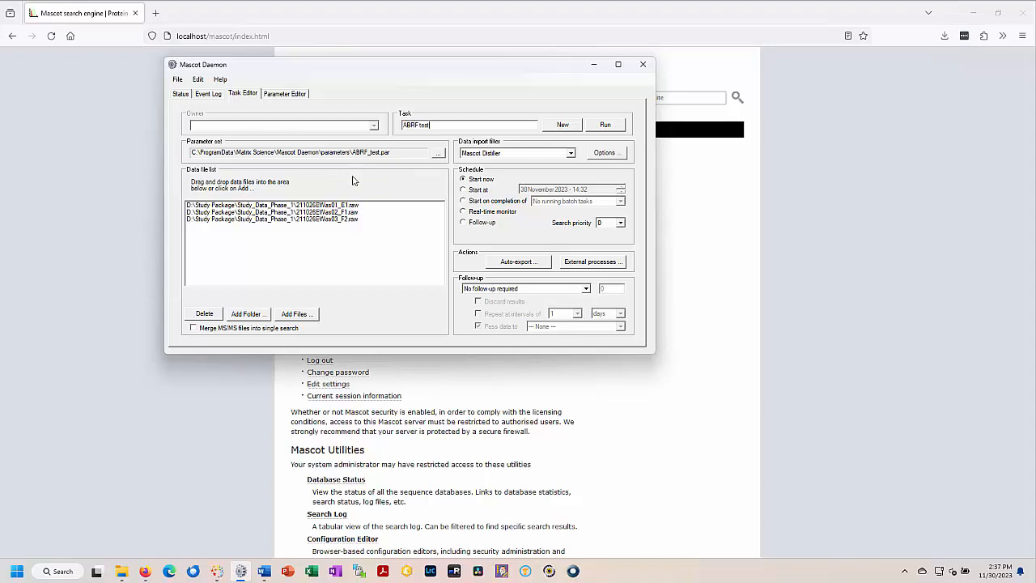
mouse_move(612, 135)
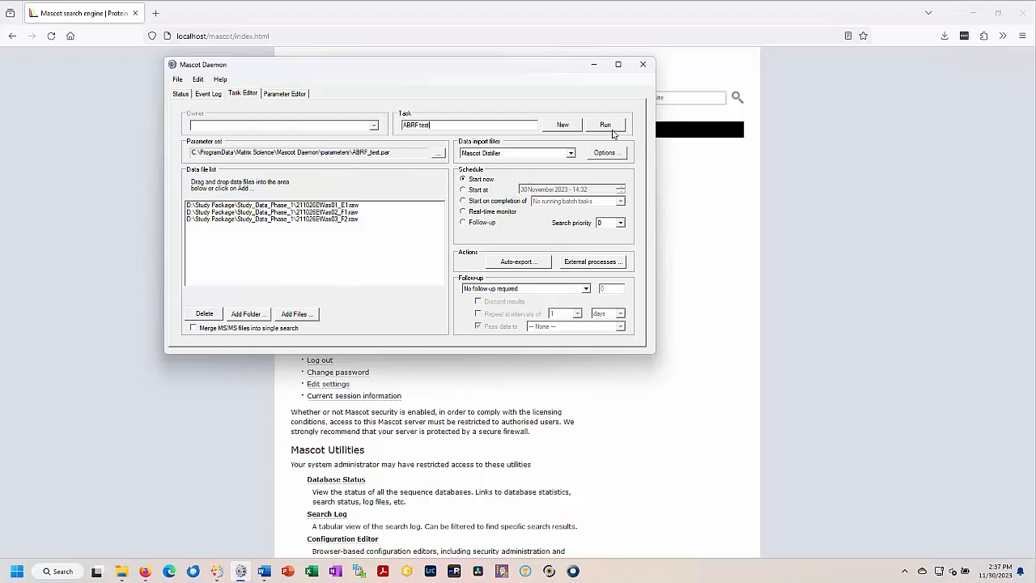
mouse_move(614, 130)
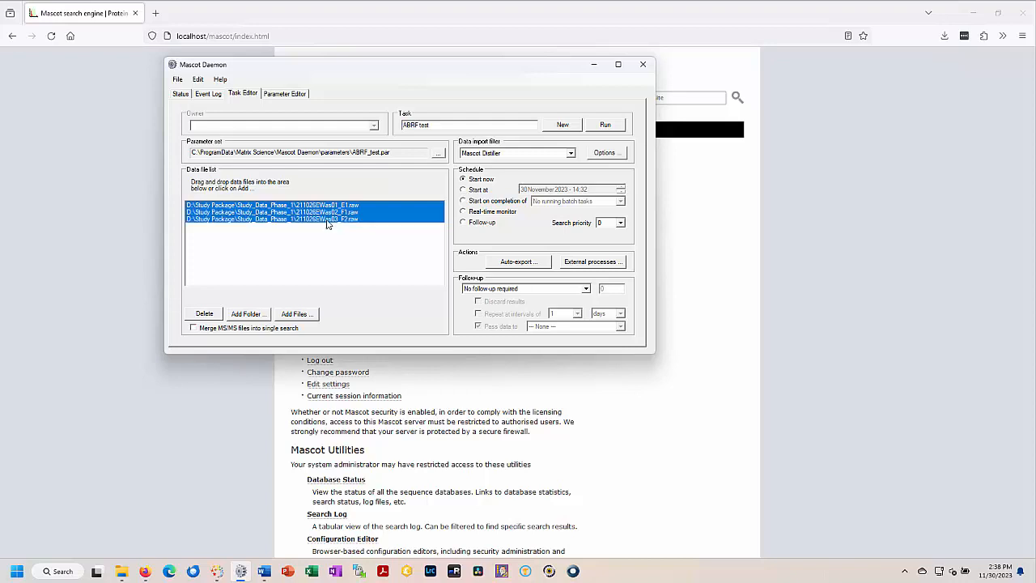
Replace the raw files with the three MGF peak list files
left_click(204, 314)
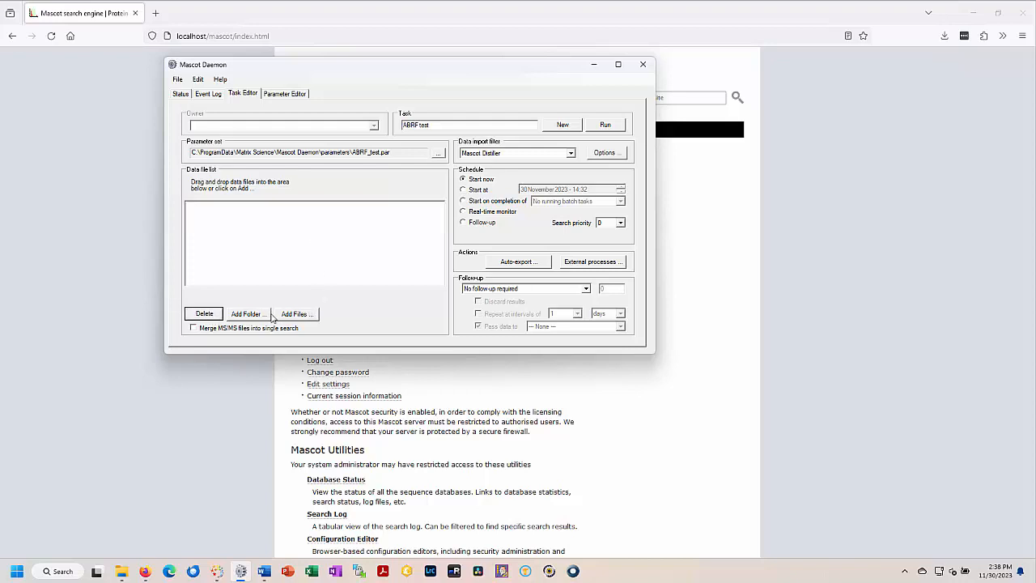
left_click(294, 314)
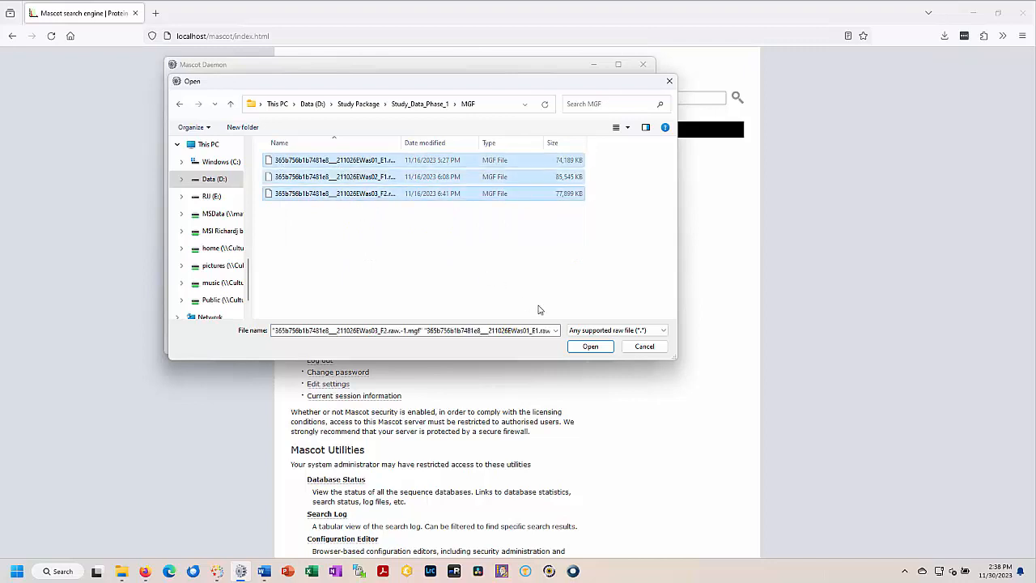
left_click(589, 346)
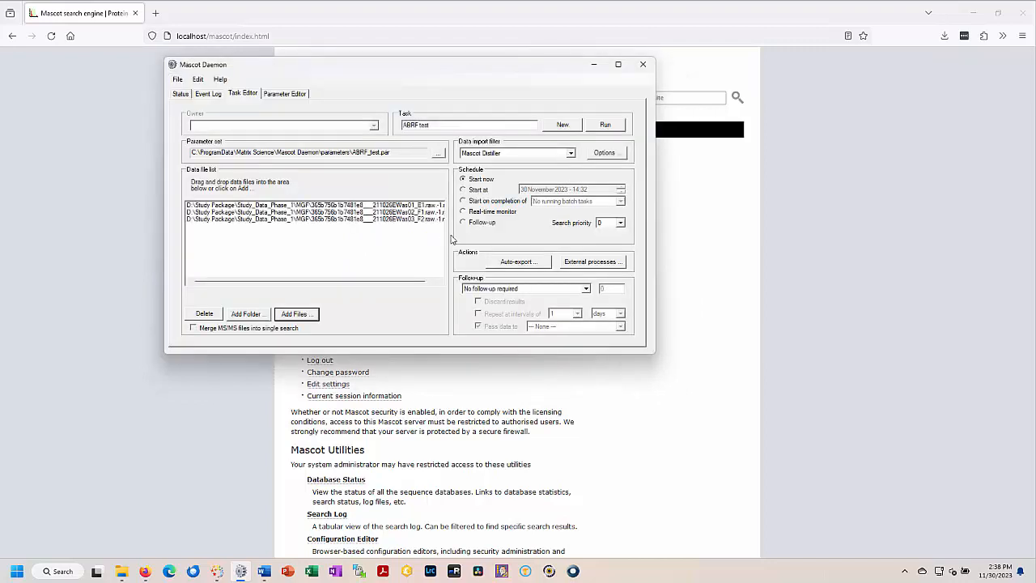
Set the data import filter to None and run the ABRF test search
left_click(572, 152)
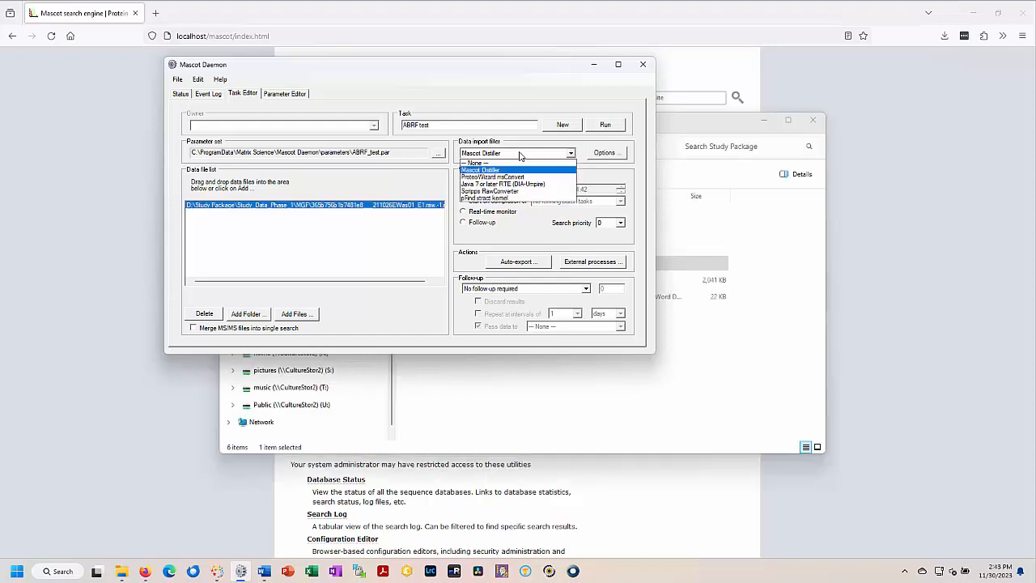
left_click(477, 162)
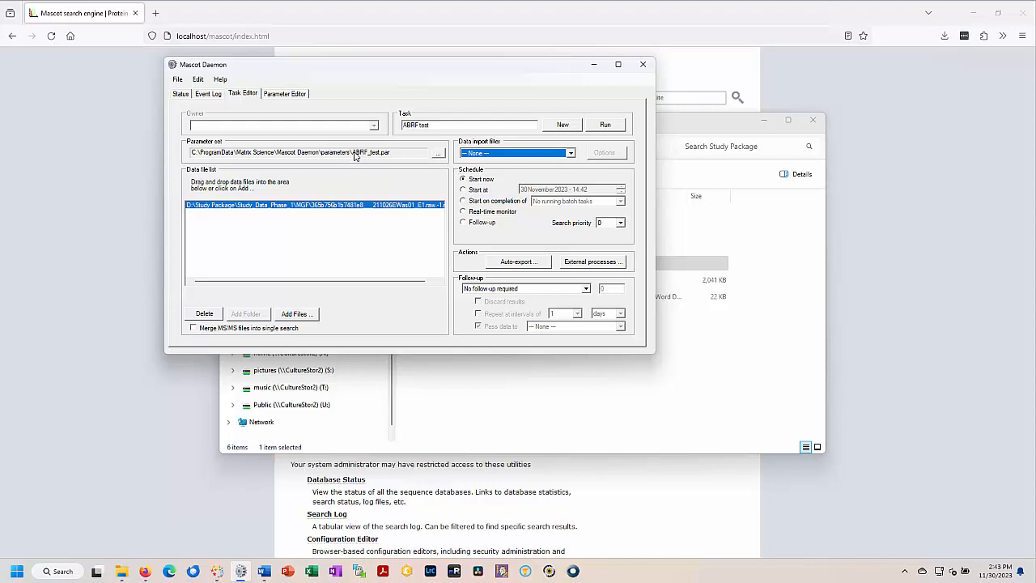
left_click(468, 123)
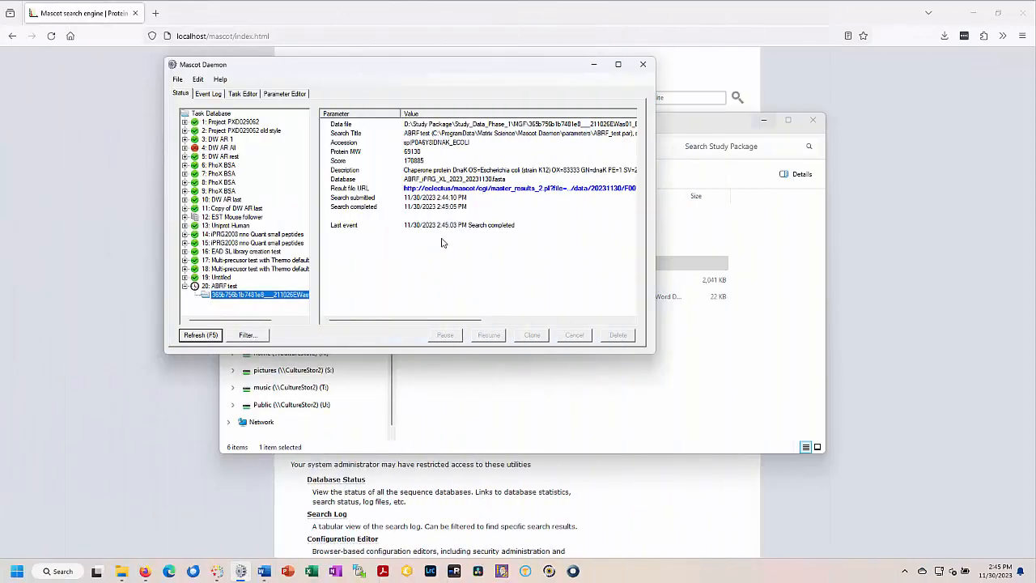
mouse_move(437, 214)
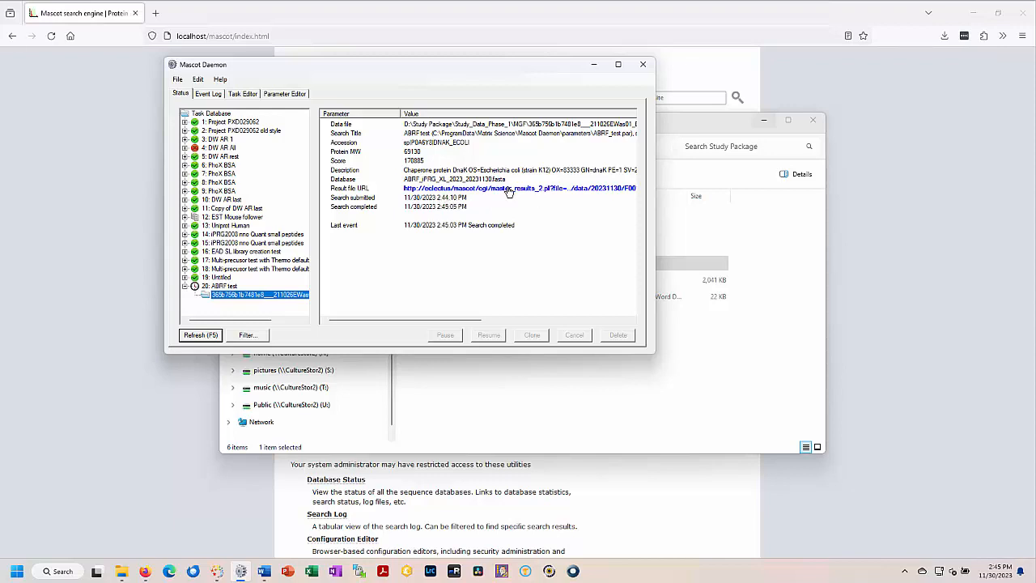
mouse_move(511, 196)
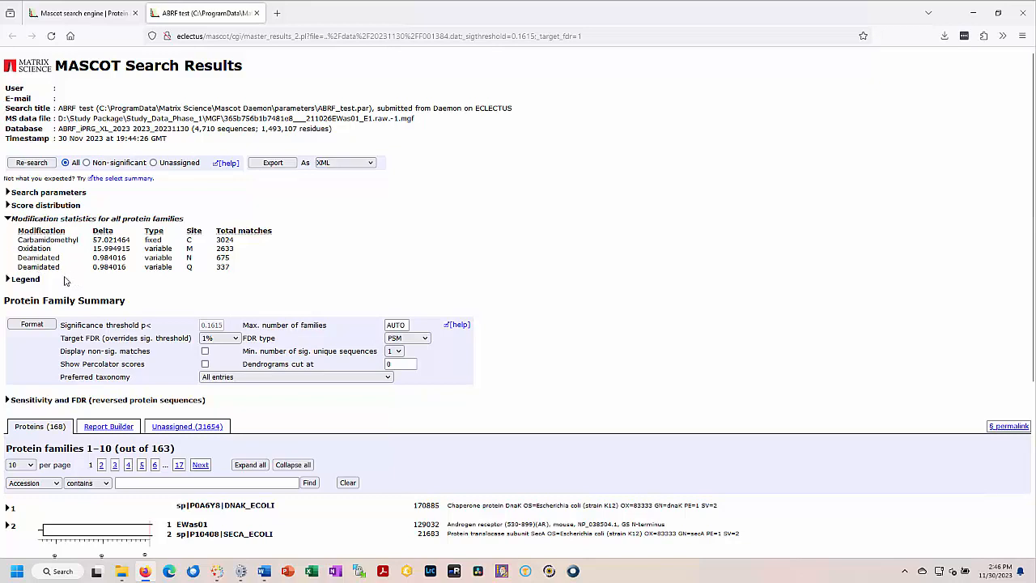
Review the Protein Family Summary with sensitivity/FDR details and pick out trypsin accession P00761
scroll("down", 3)
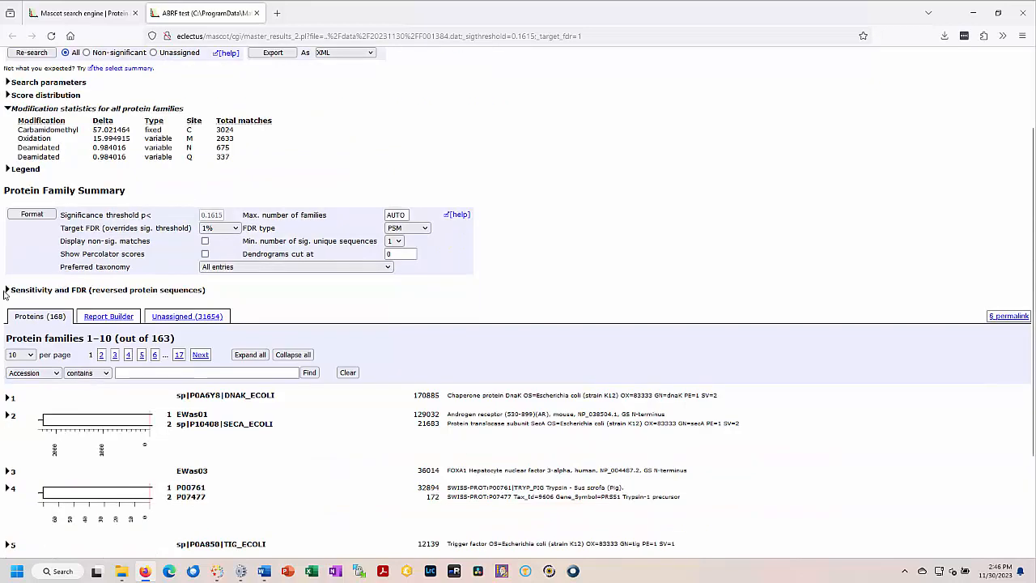
left_click(8, 290)
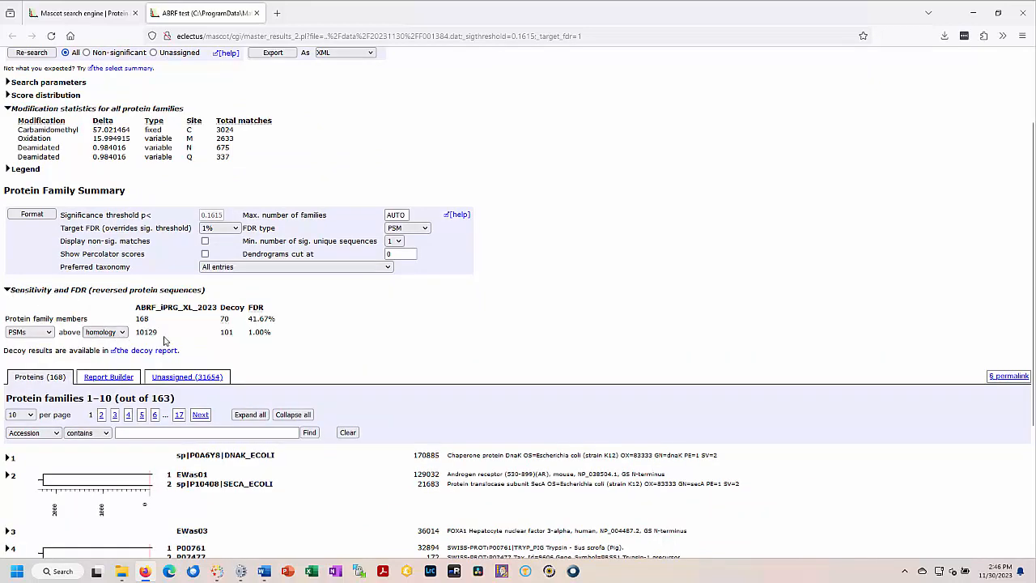
scroll("down", 3)
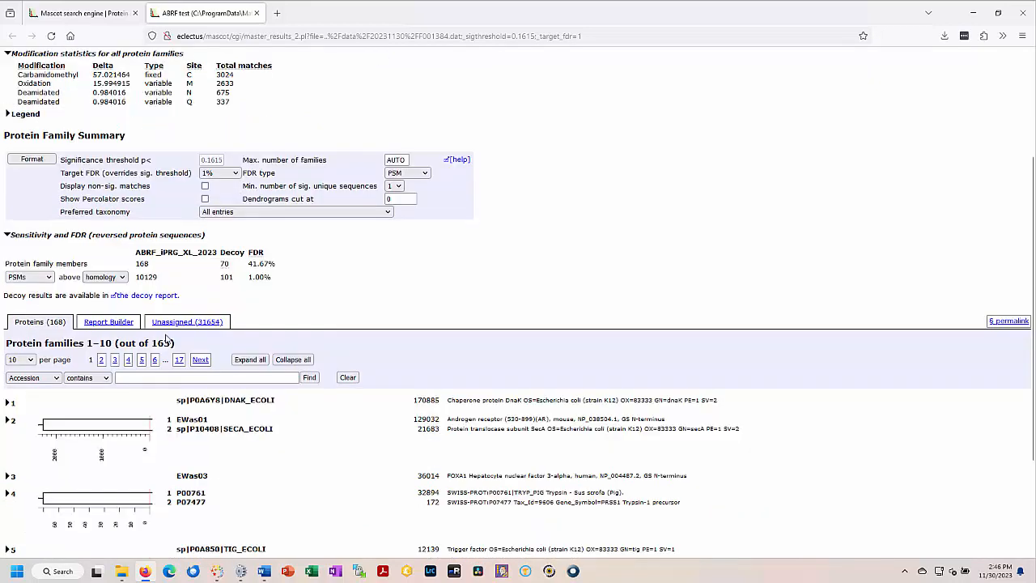
scroll("down", 3)
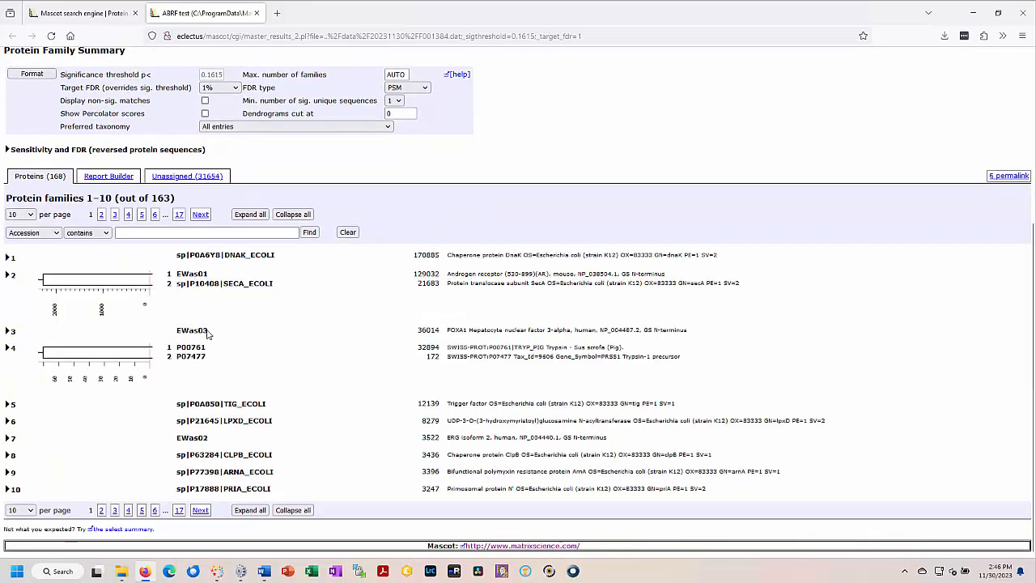
mouse_move(223, 283)
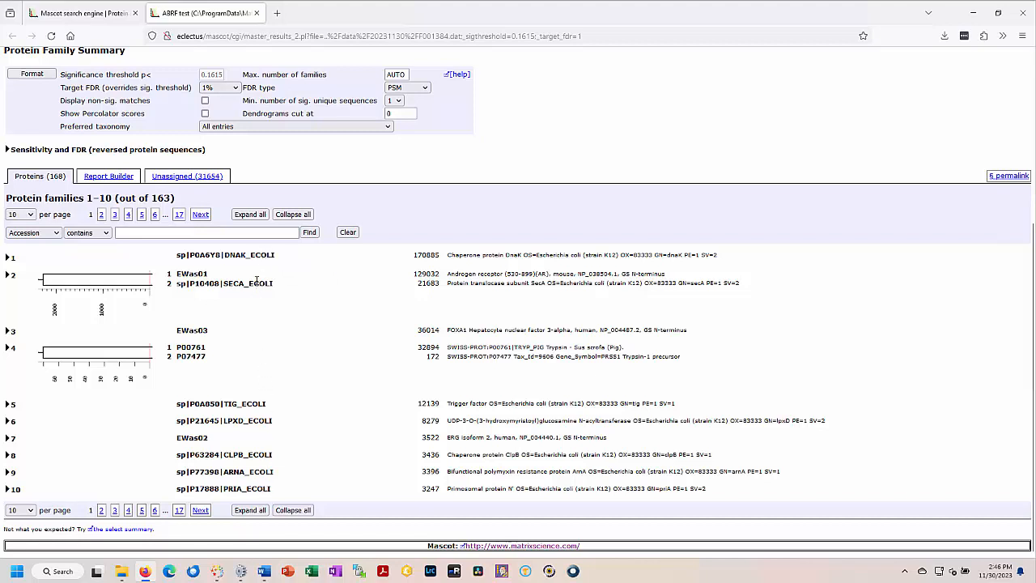
mouse_move(187, 348)
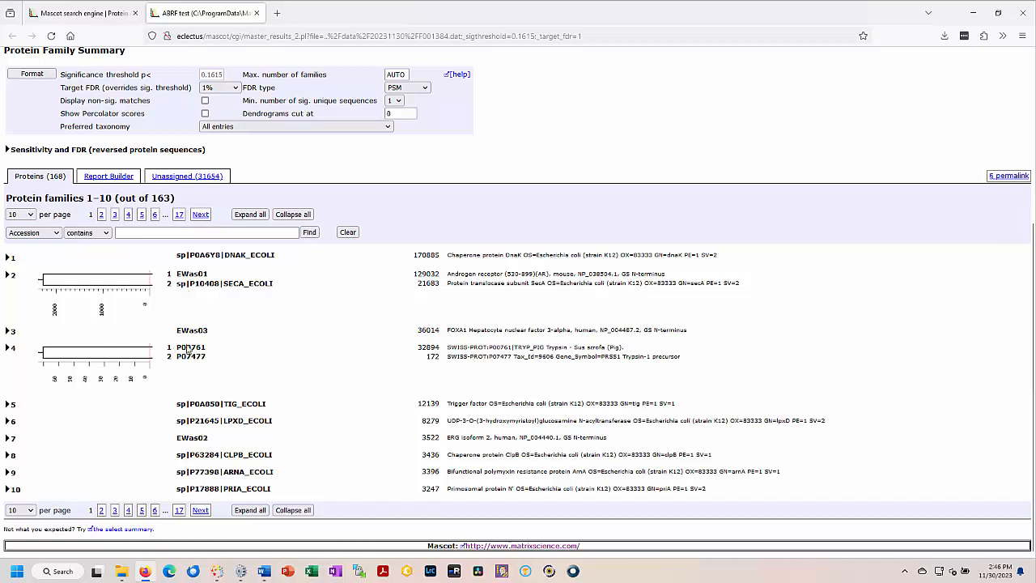
double_click(192, 347)
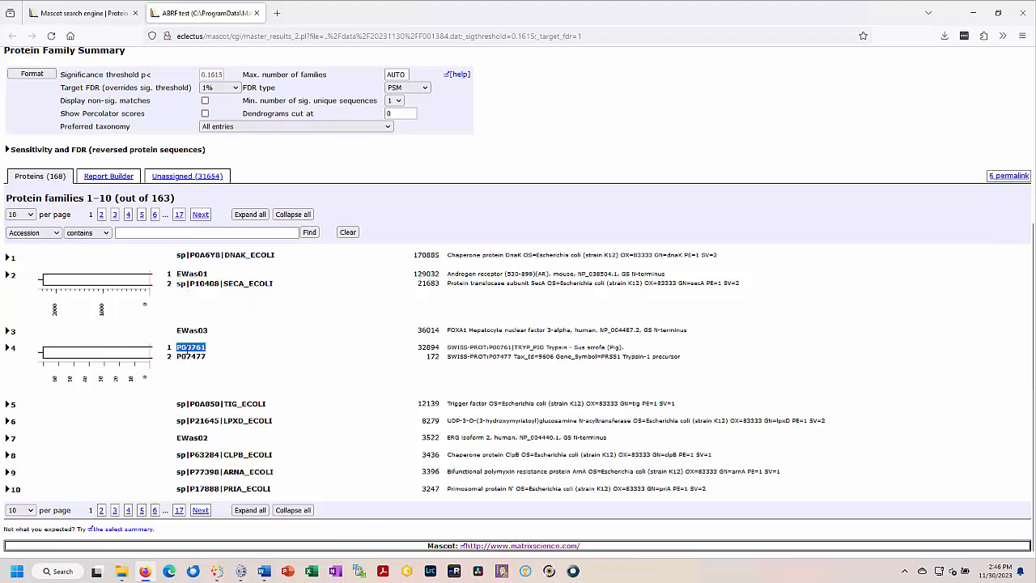
mouse_move(191, 346)
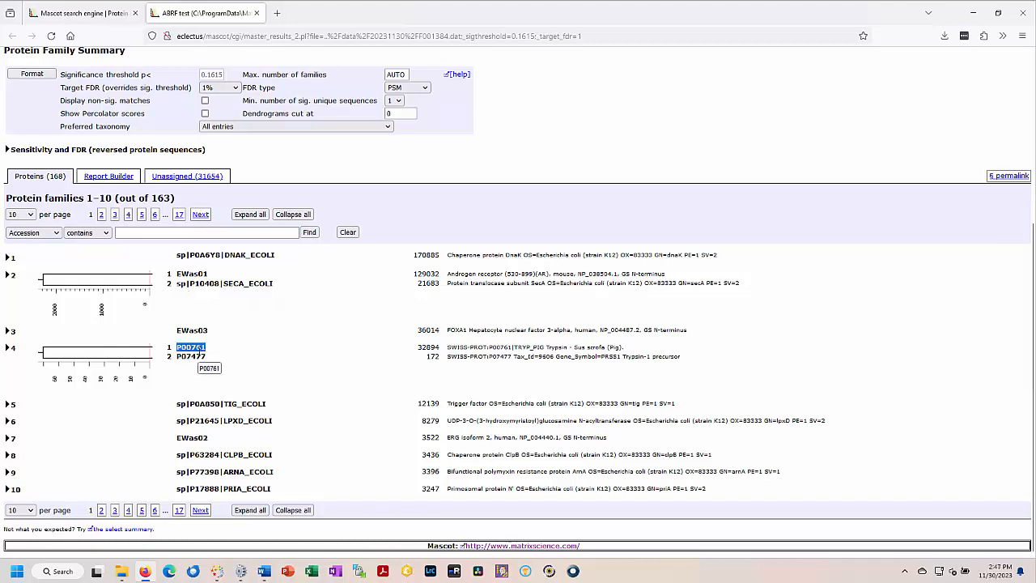
mouse_move(483, 356)
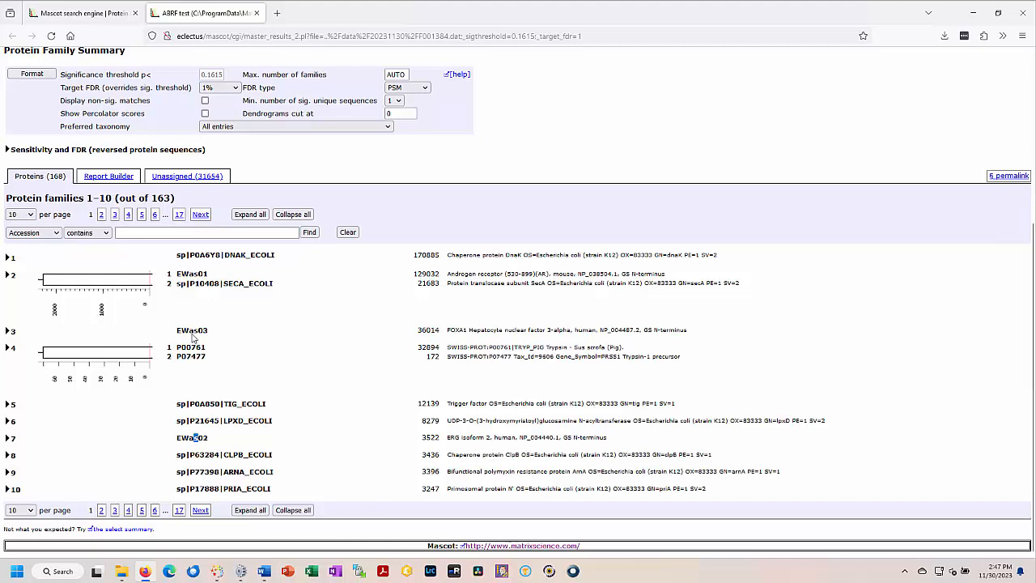
mouse_move(191, 339)
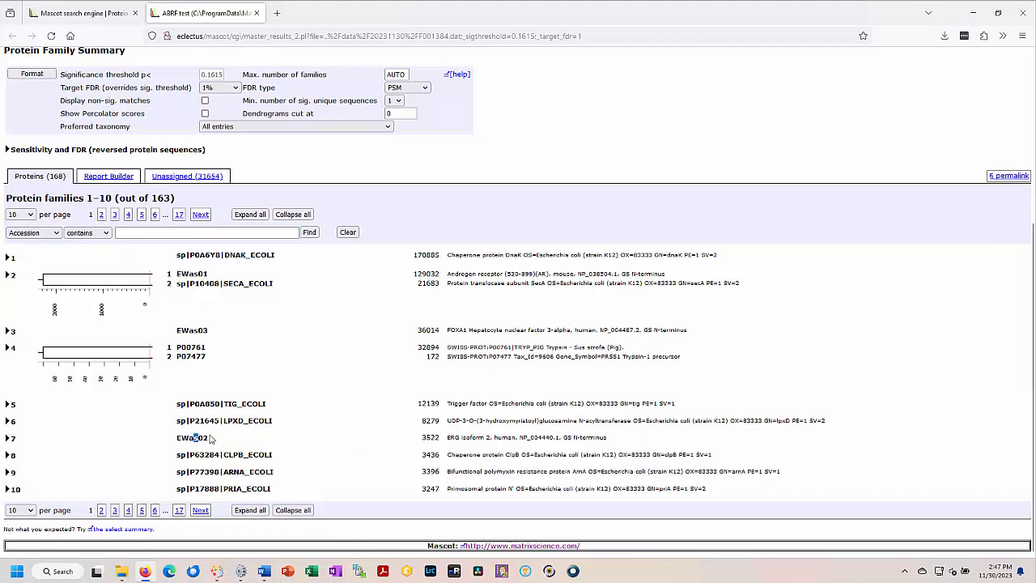
mouse_move(418, 454)
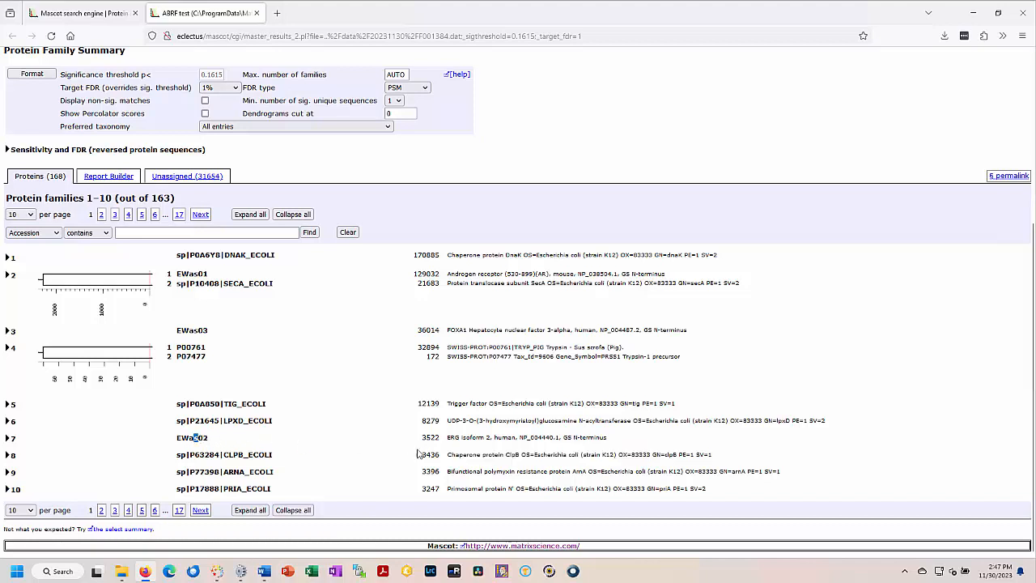
mouse_move(460, 440)
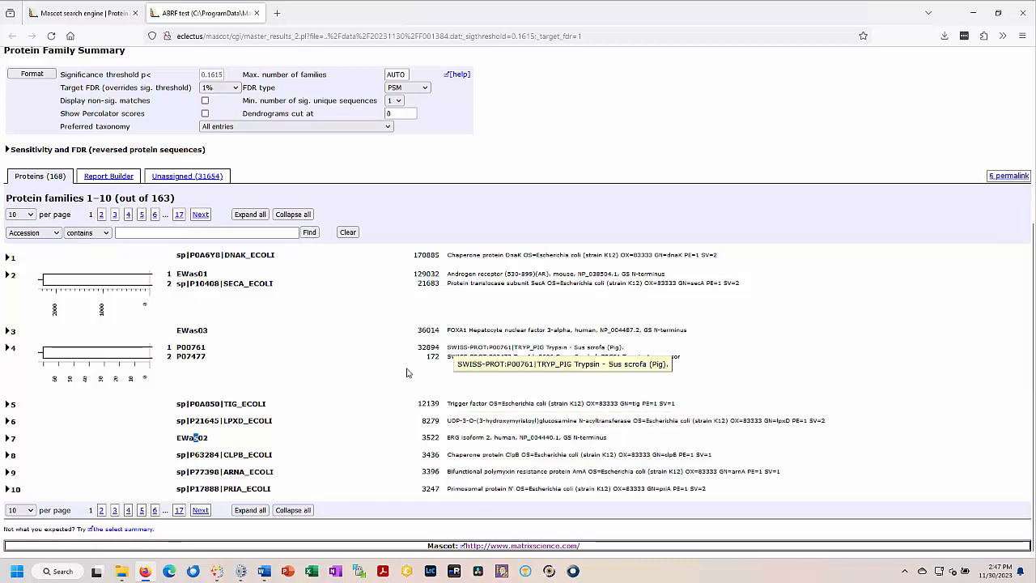
scroll("up", 3)
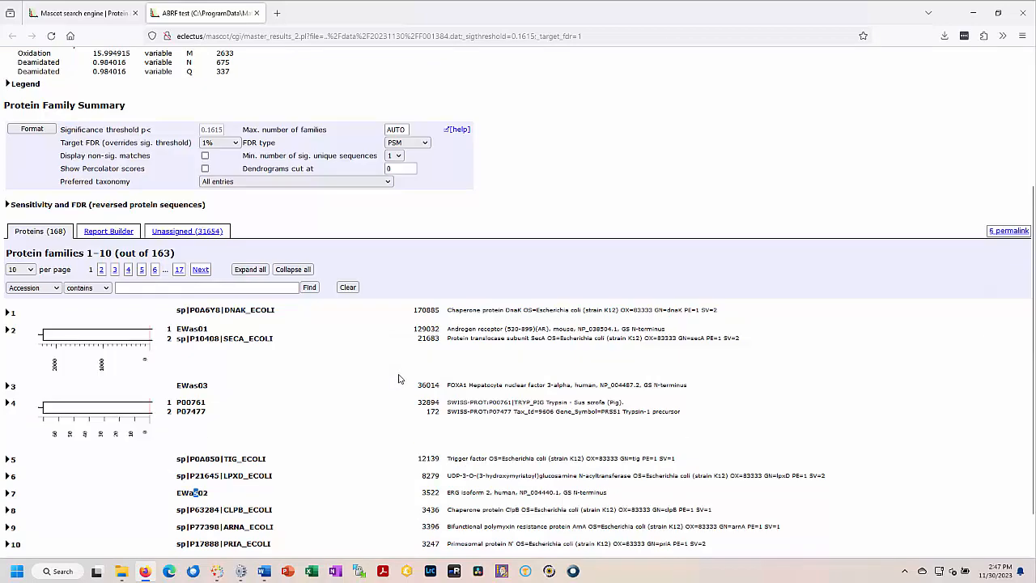
mouse_move(359, 476)
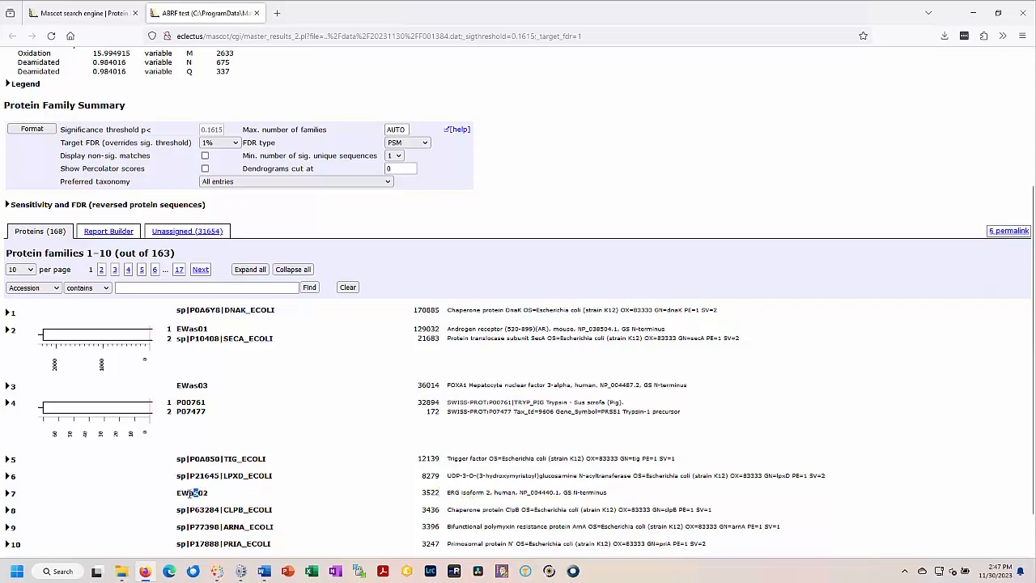
mouse_move(55, 499)
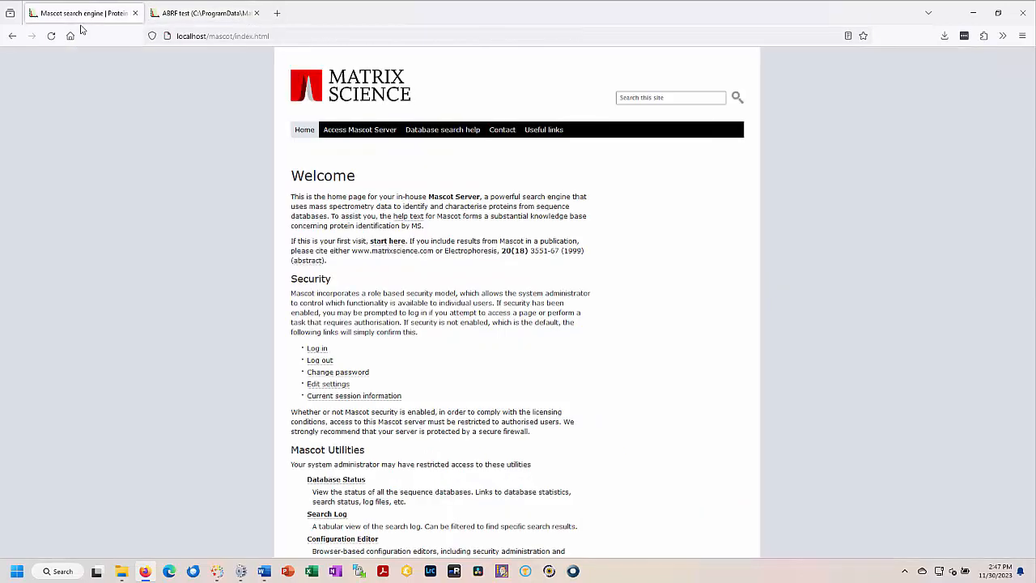
From the Mascot home page, enter the Configuration Editor's Crosslinking methods list
scroll("down", 3)
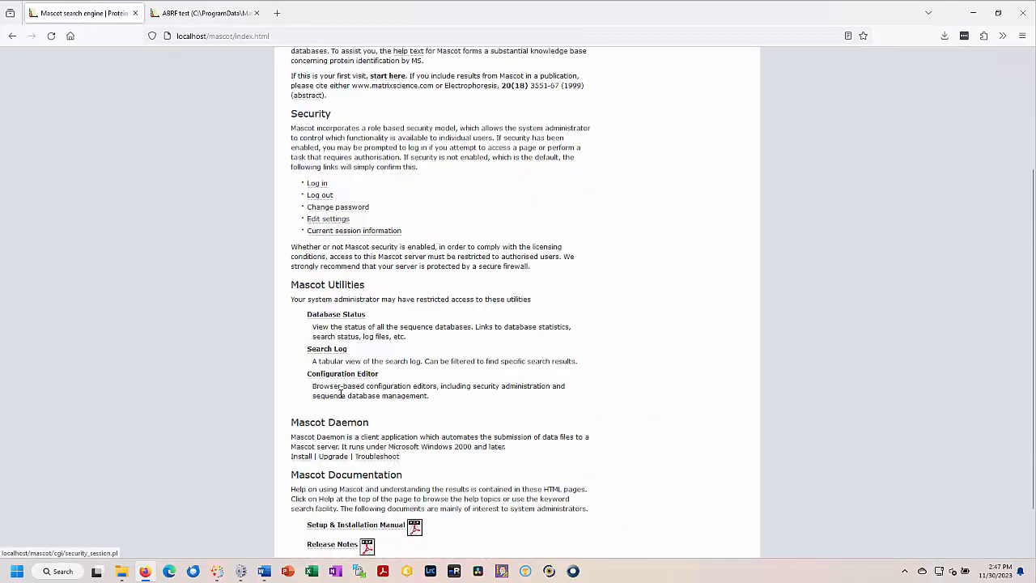
left_click(343, 372)
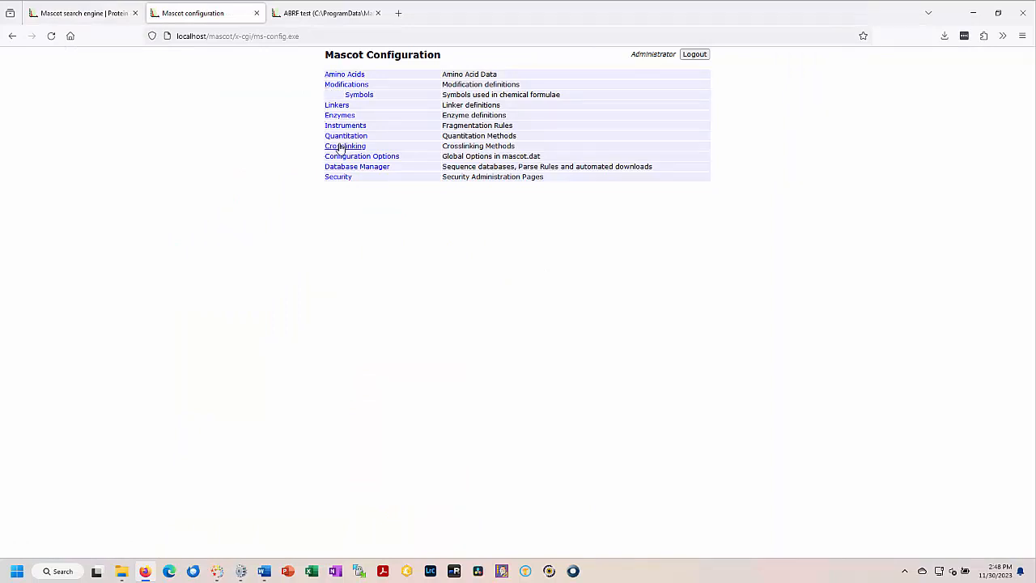
mouse_move(345, 146)
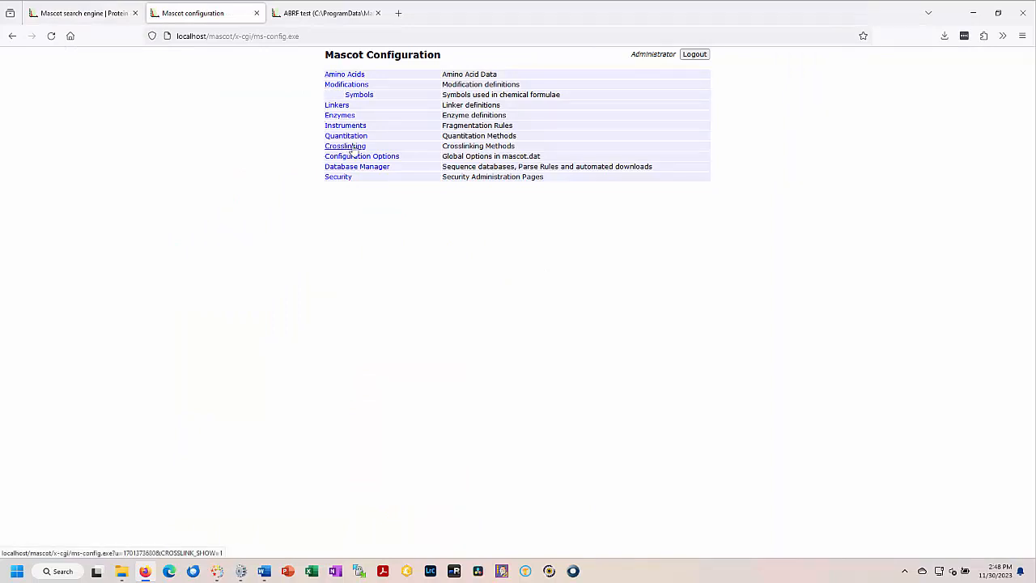
left_click(345, 145)
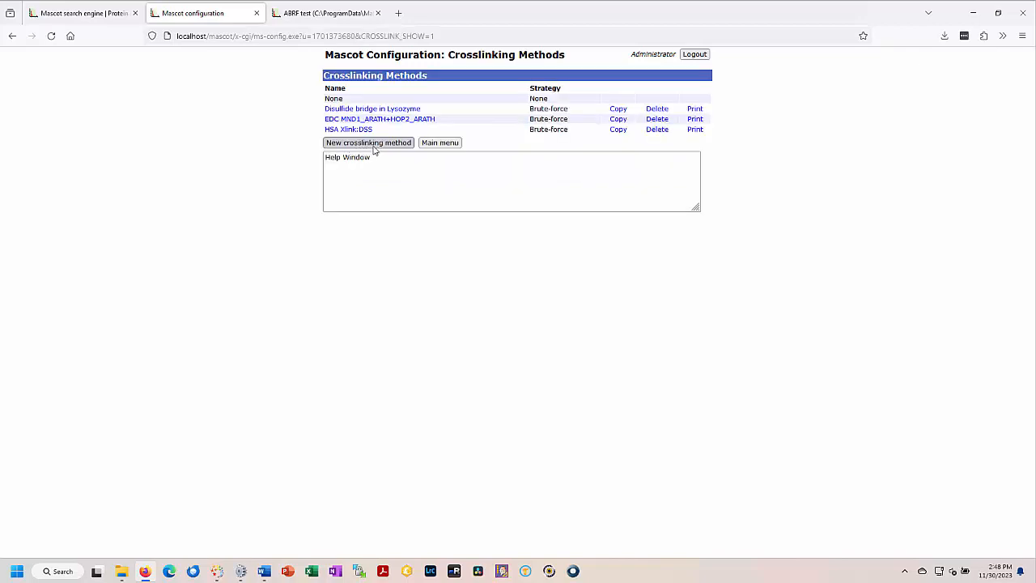
Create a new crosslinking method with Xlink:DSSO (K) plus a second DSSO linker for protein N-term
left_click(369, 142)
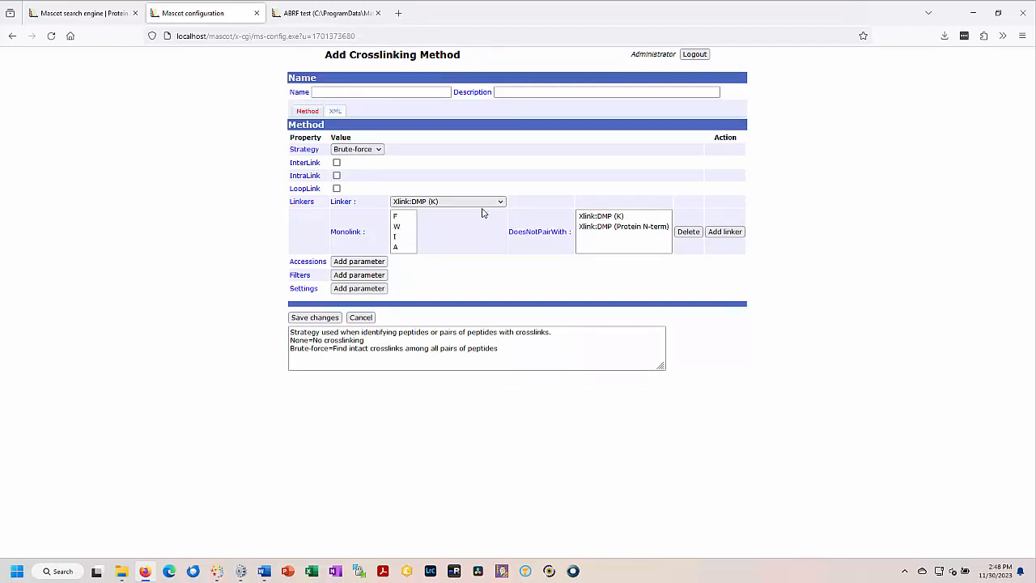
left_click(447, 201)
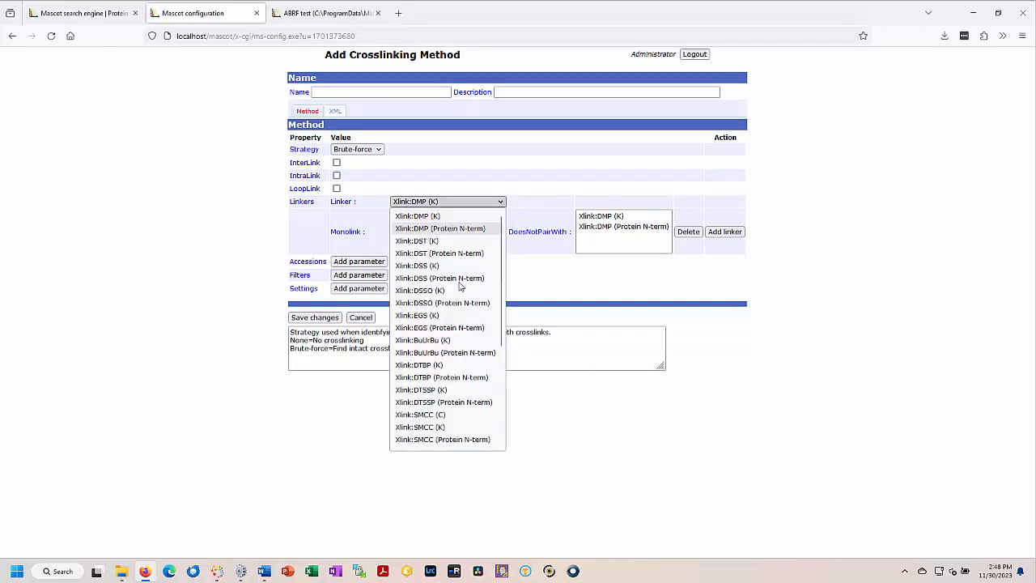
mouse_move(421, 290)
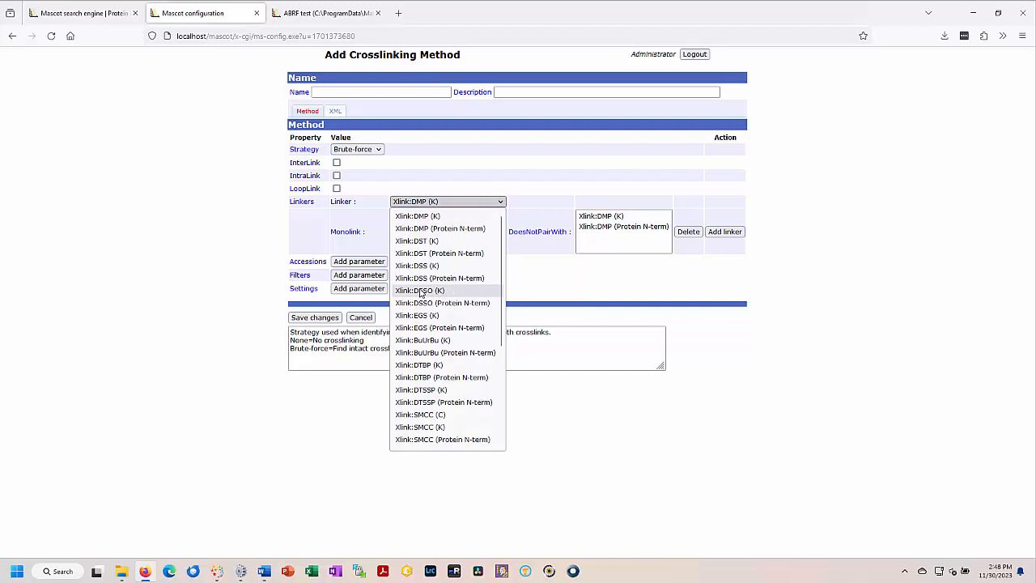
left_click(421, 290)
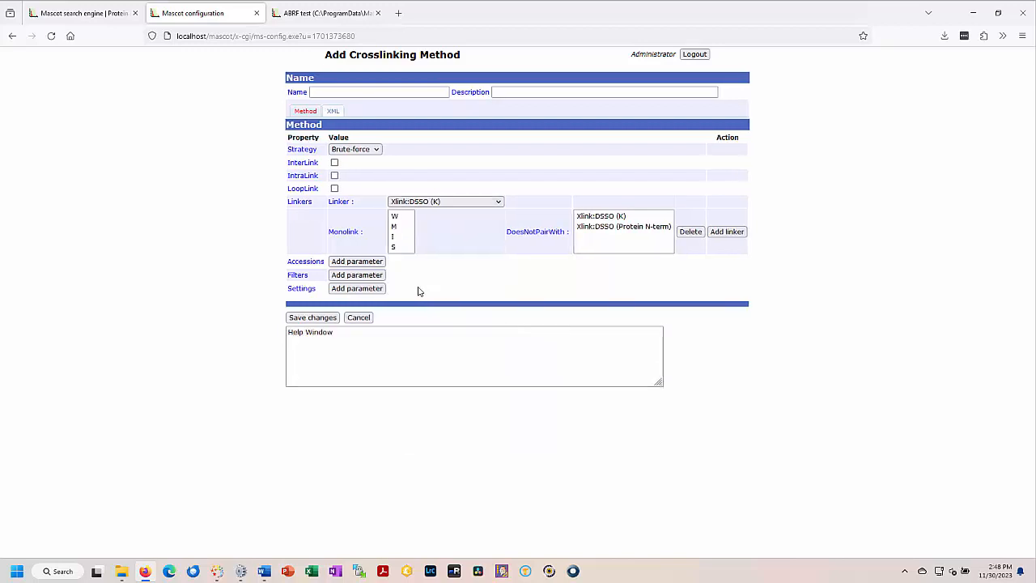
mouse_move(719, 251)
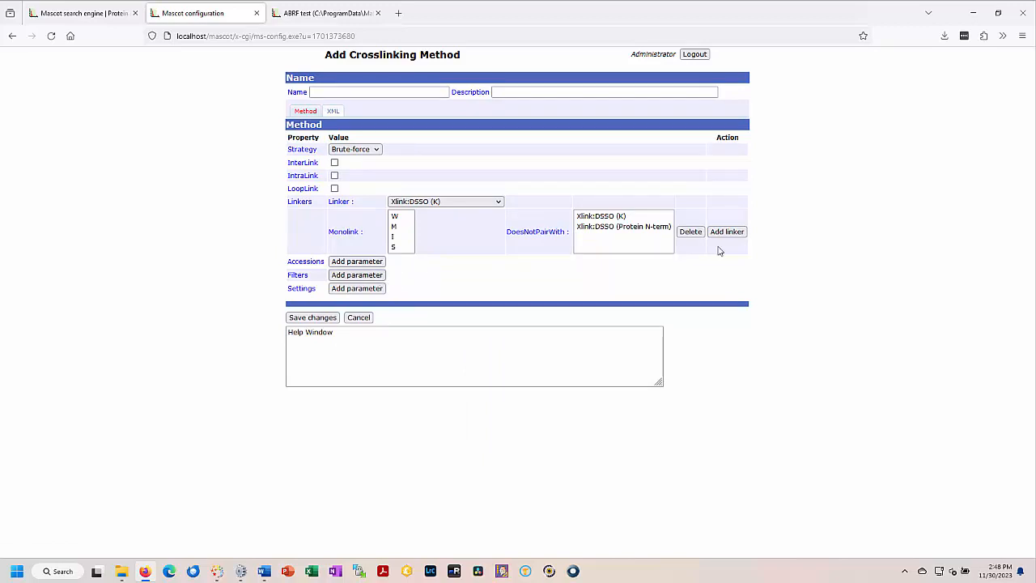
left_click(726, 231)
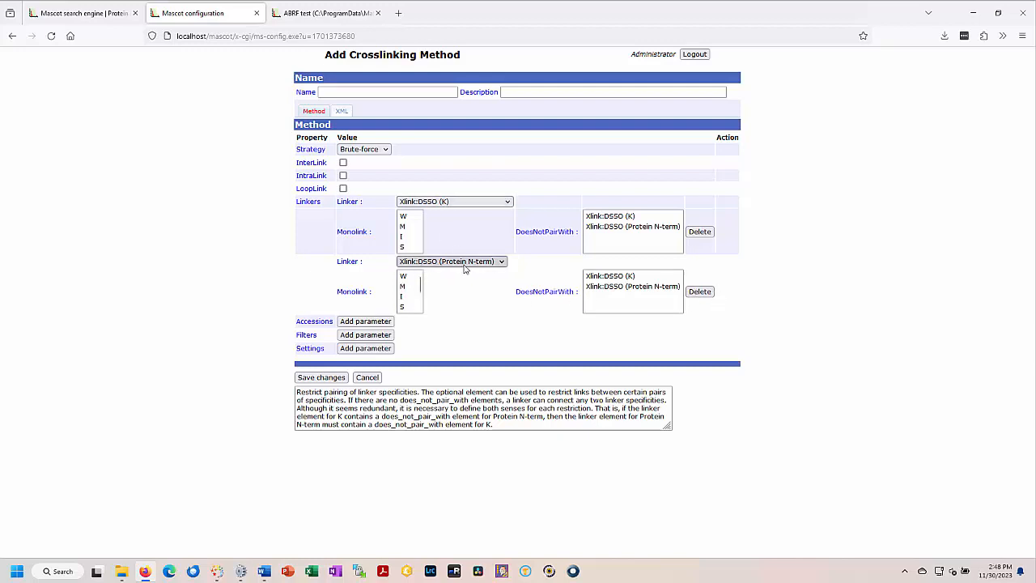
mouse_move(473, 265)
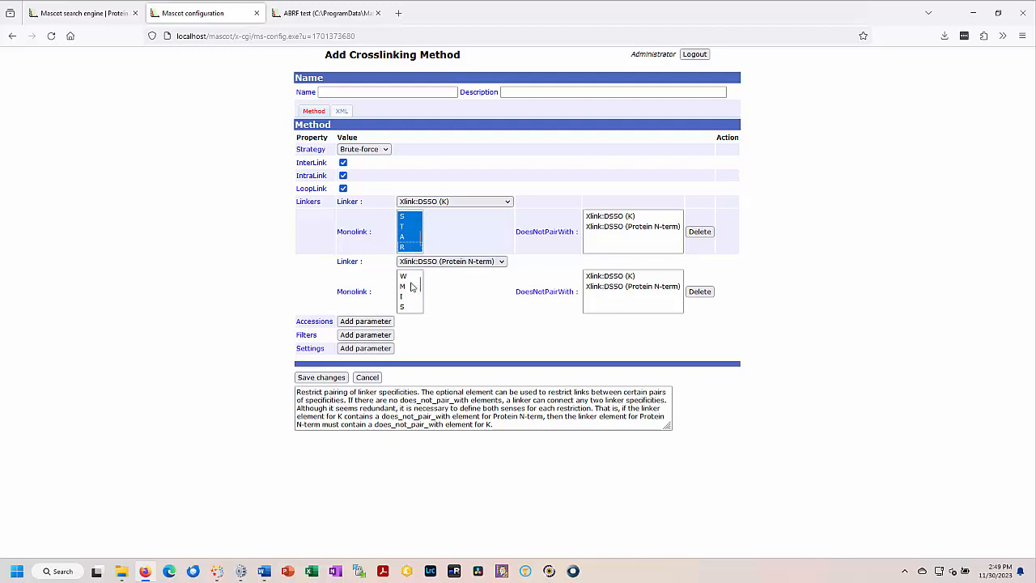
mouse_move(429, 290)
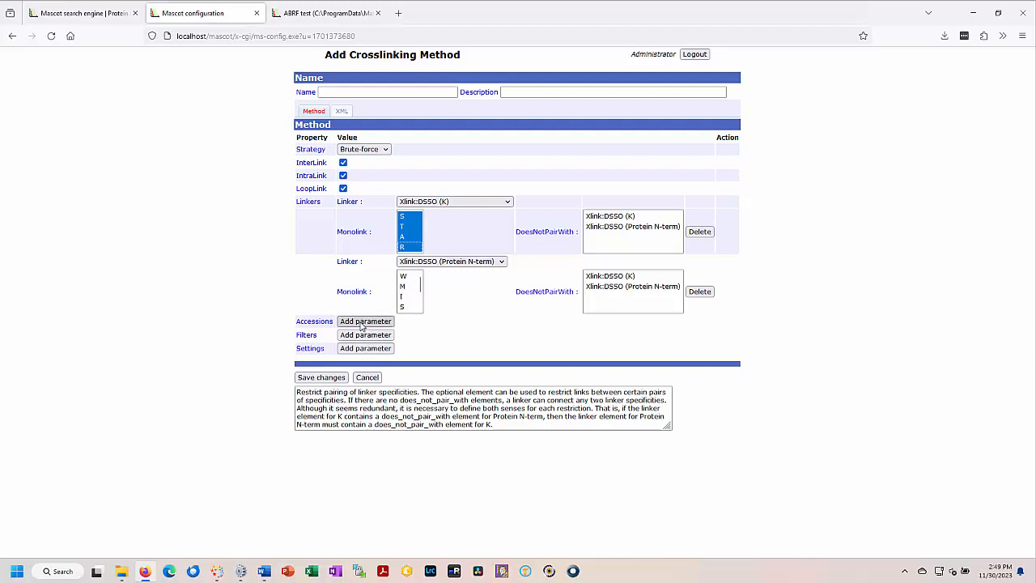
Add two accession restrictions and copy accession EWas01 from the results report
left_click(366, 321)
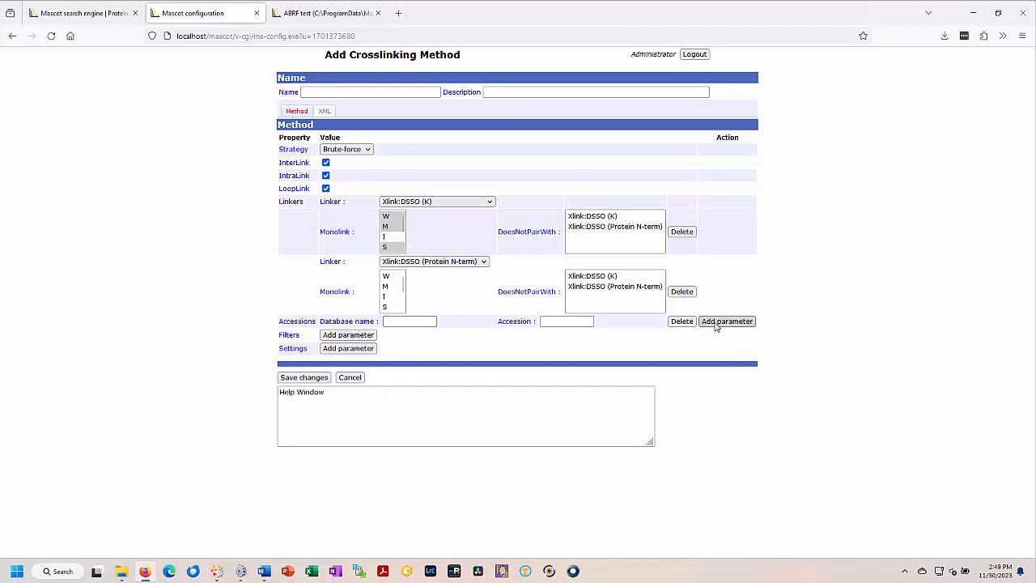
left_click(725, 321)
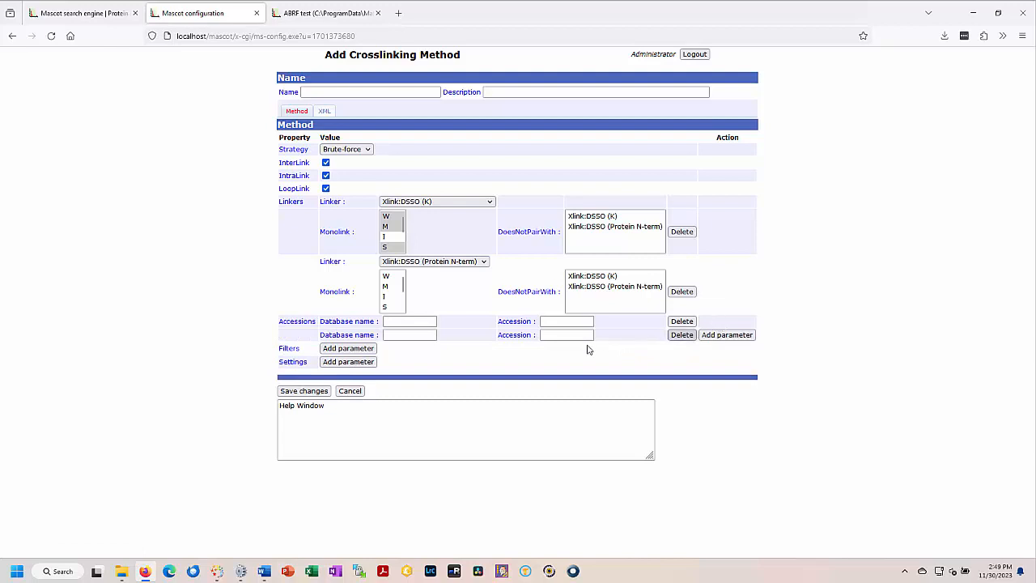
mouse_move(227, 160)
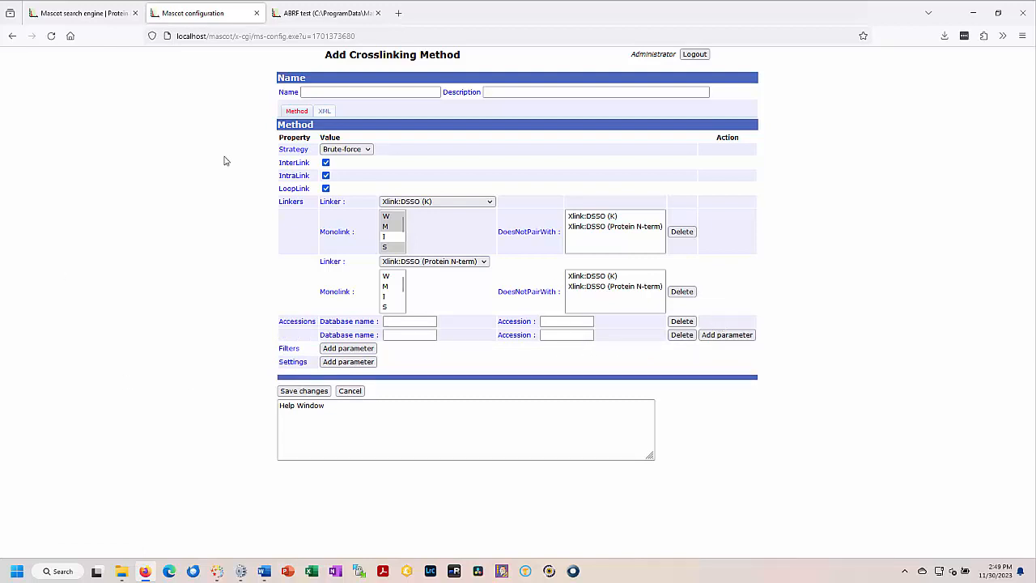
left_click(323, 13)
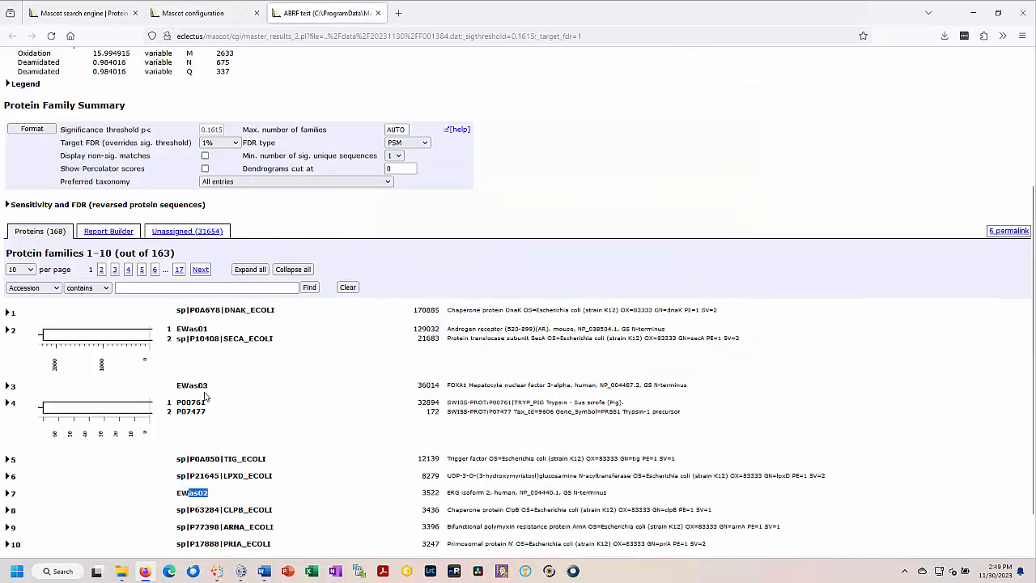
double_click(191, 327)
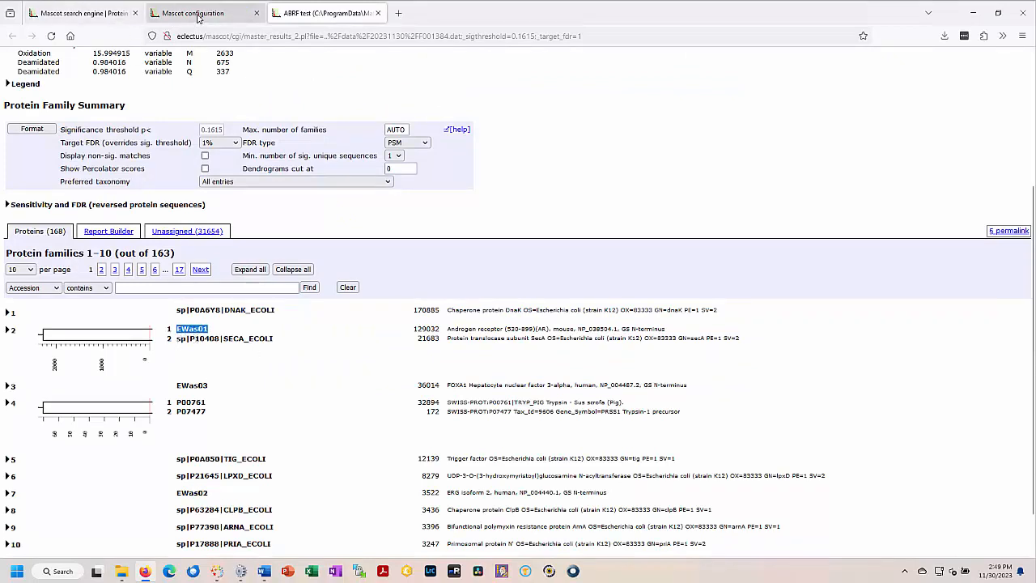
left_click(194, 13)
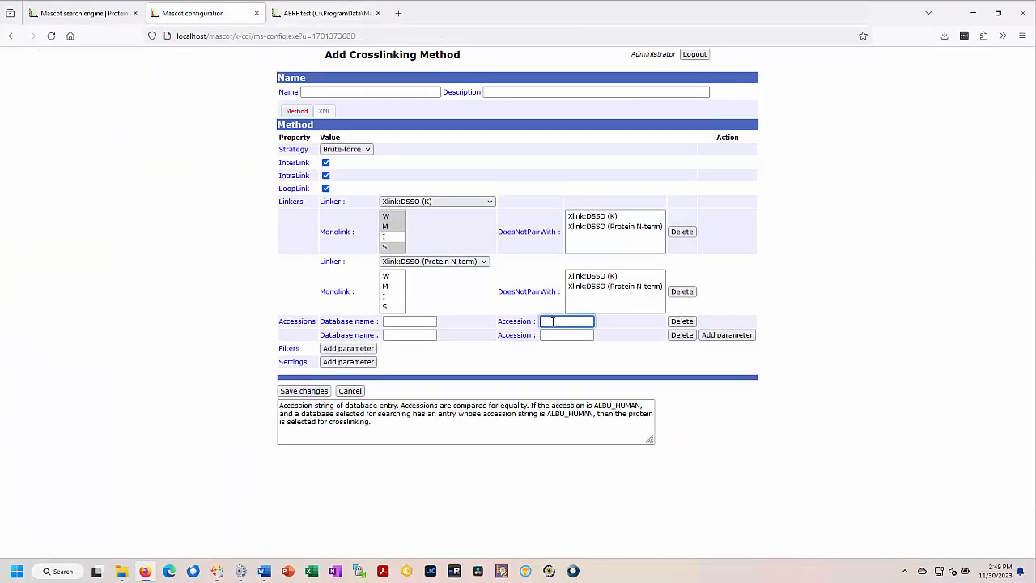
Enter EWas01 and EWas03 in the Accession fields with a database name
type("EWas01")
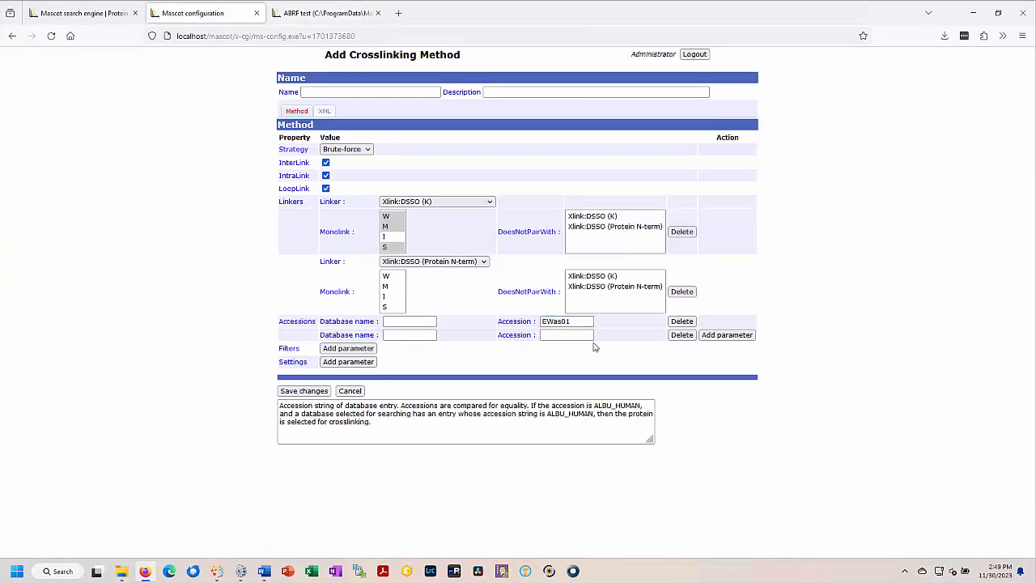
type("EWas01")
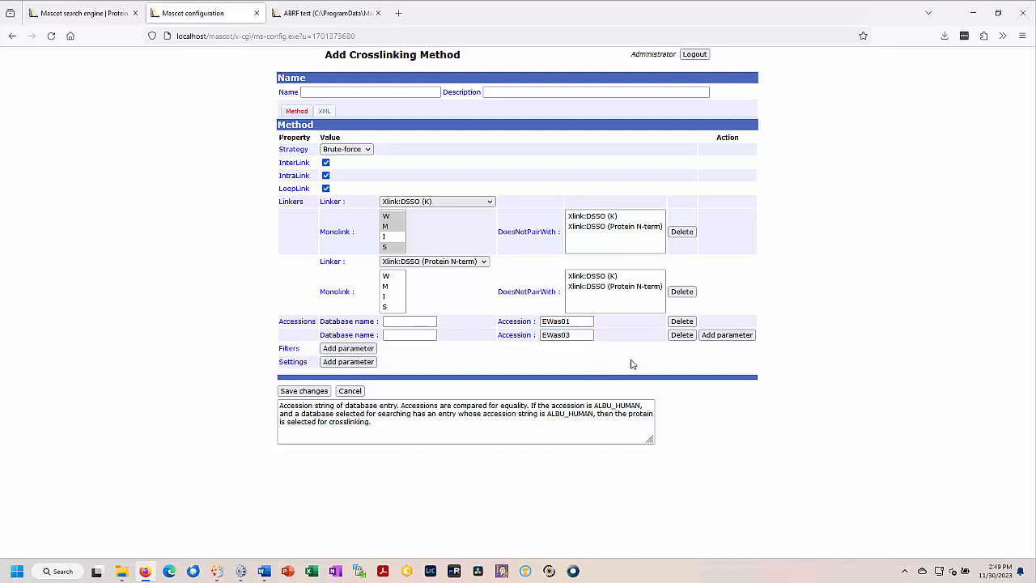
mouse_move(377, 349)
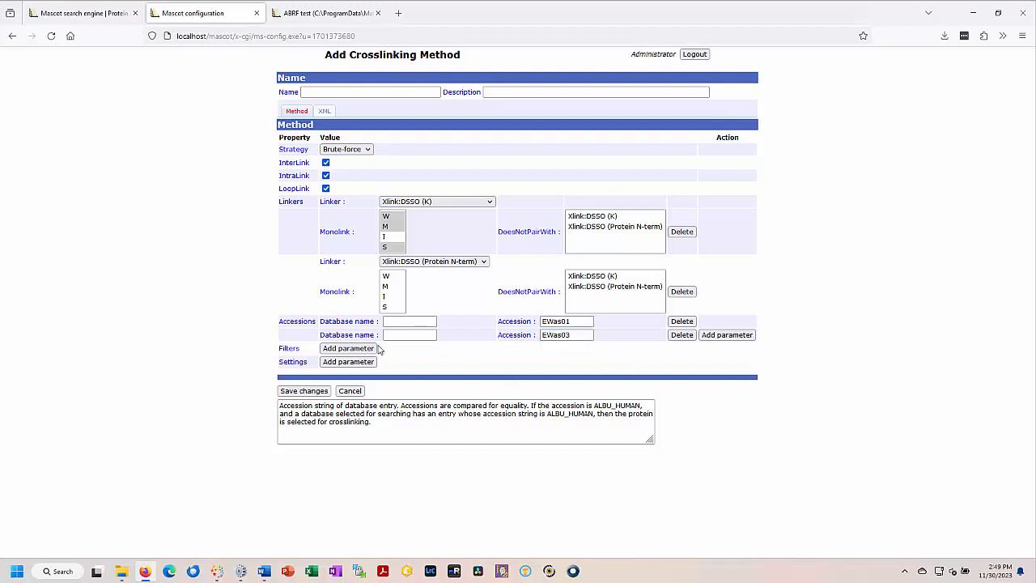
left_click(408, 320)
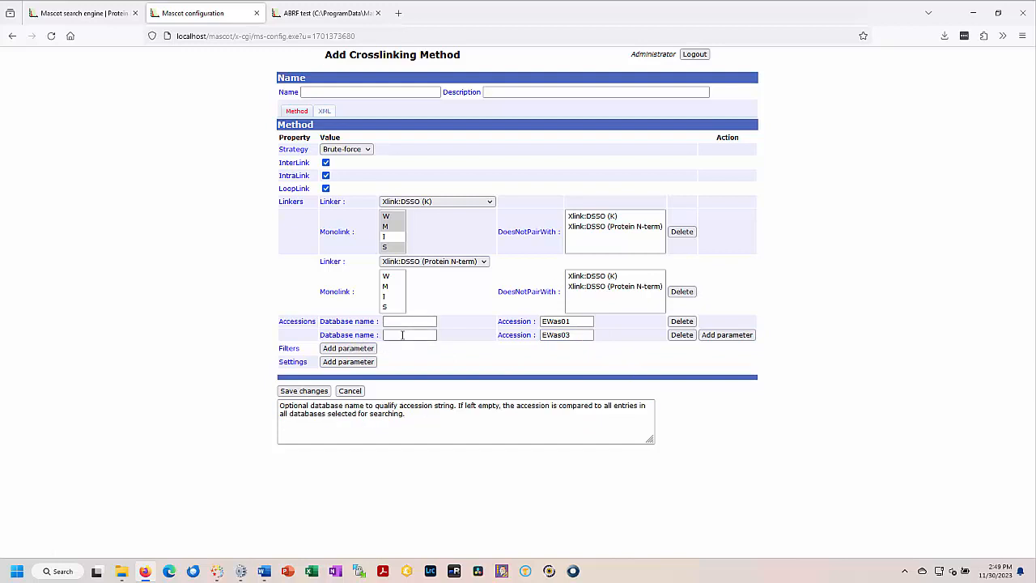
mouse_move(348, 334)
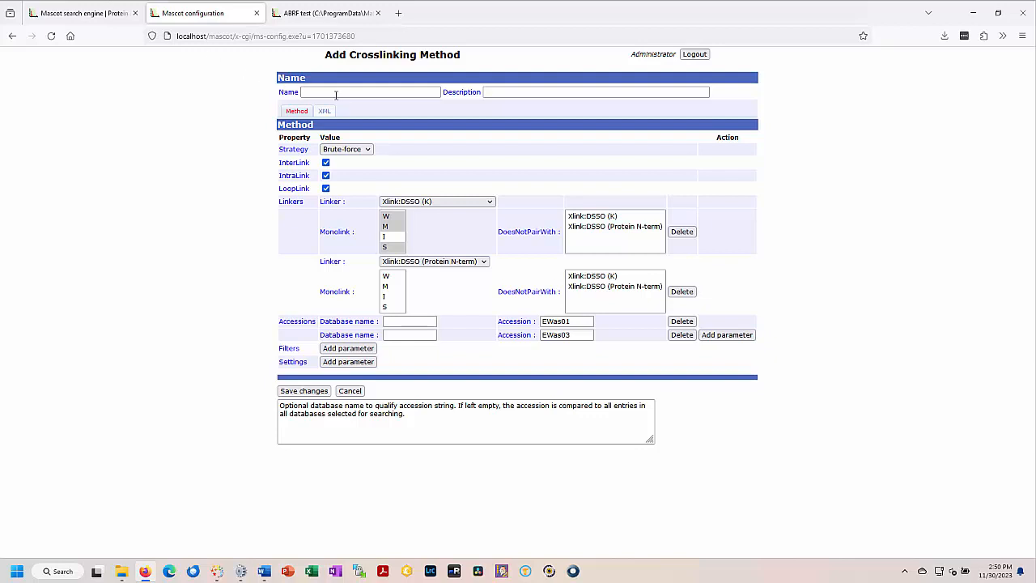
Name the method 'ABRF iPRG 2023 Xlink:DSSO' and save it to the methods list
type("ABRF iPRG 2023 Xlink:DSSO")
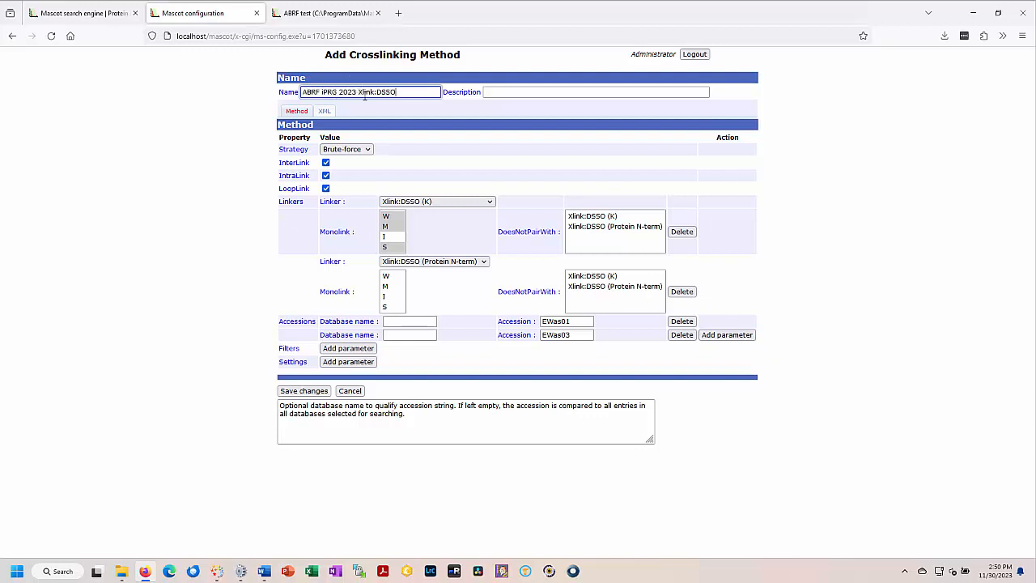
double_click(375, 91)
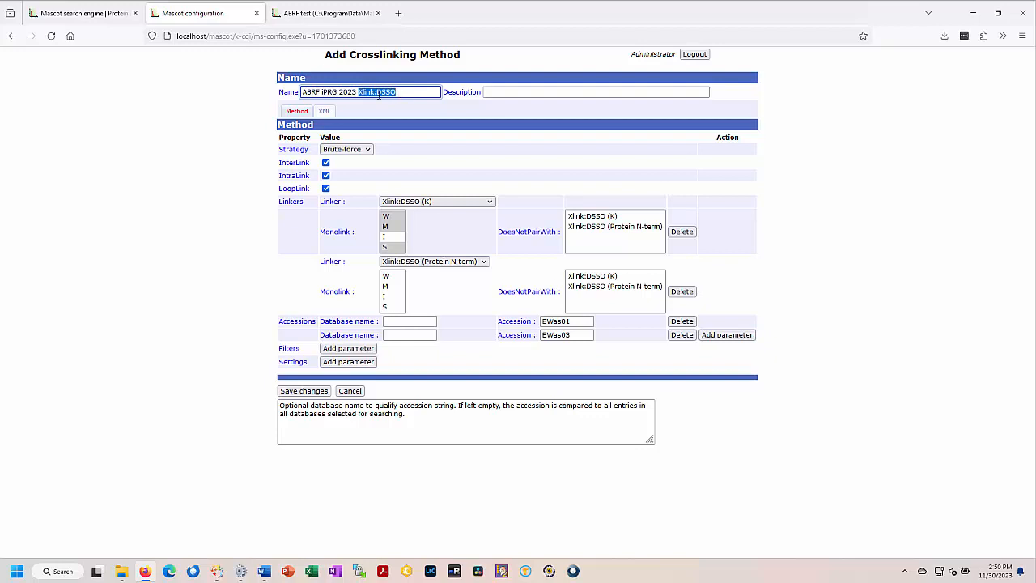
mouse_move(401, 204)
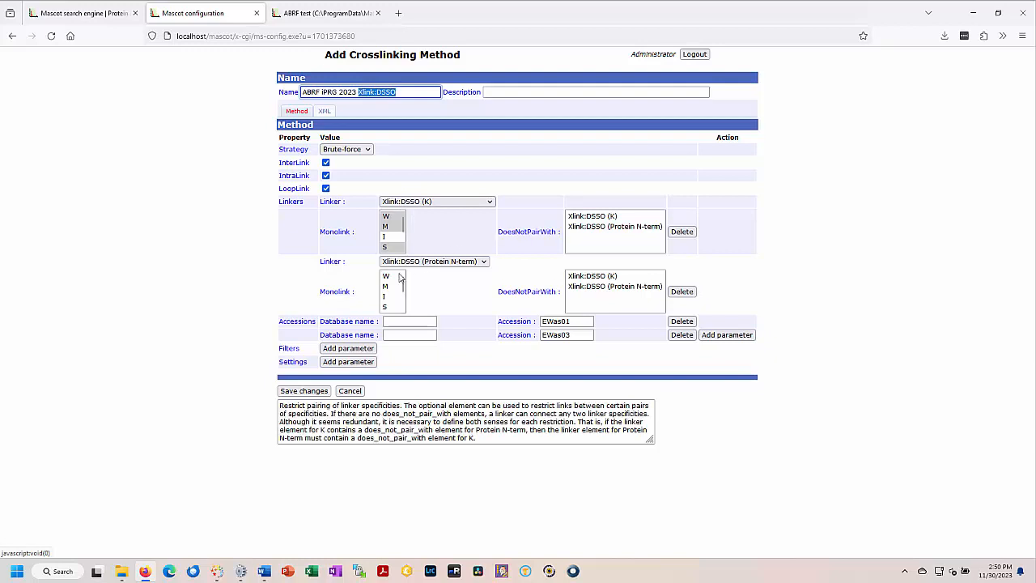
left_click(304, 391)
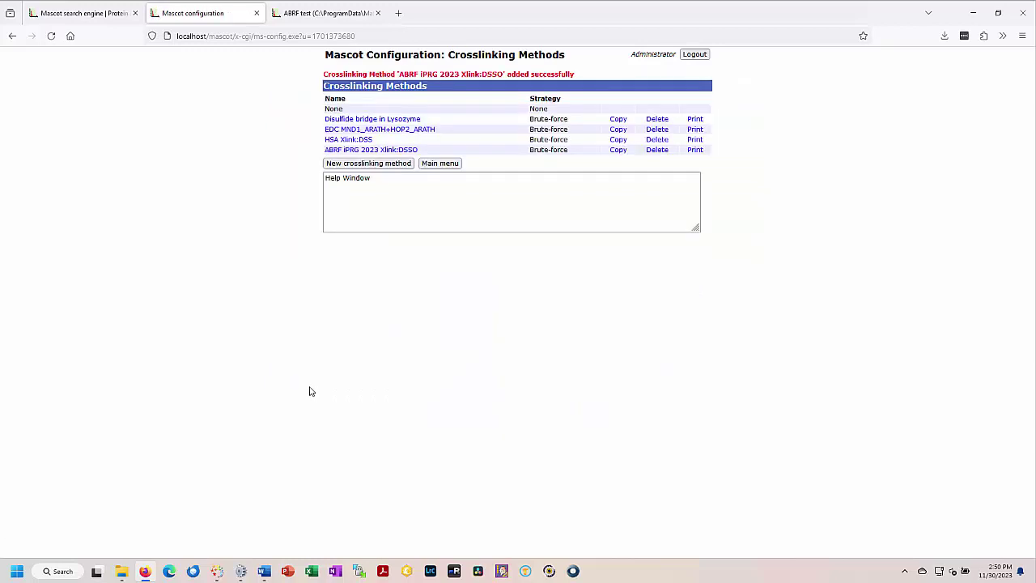
mouse_move(249, 98)
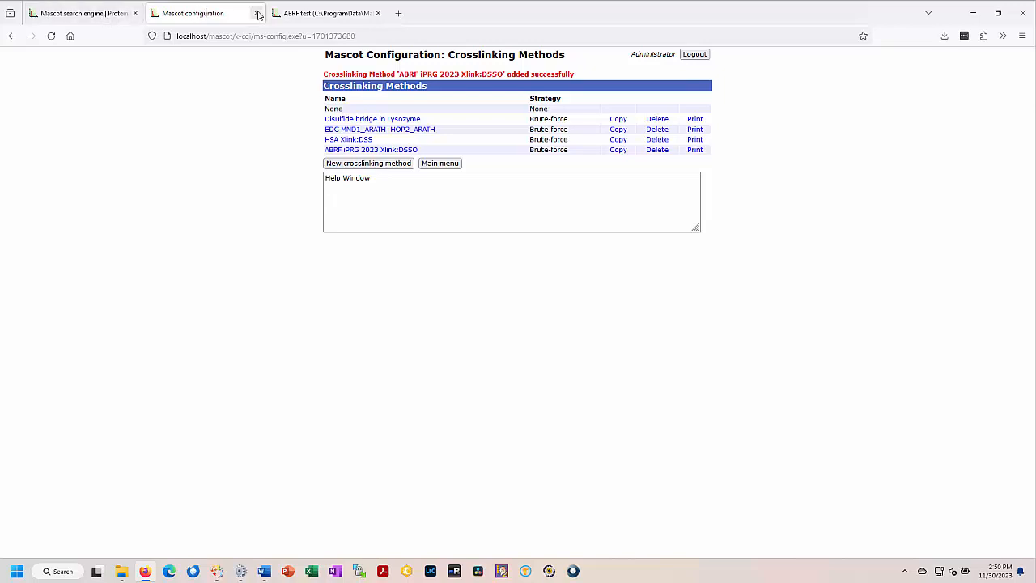
Close the crosslinking methods tab and reopen the Configuration Editor from the home page
left_click(259, 13)
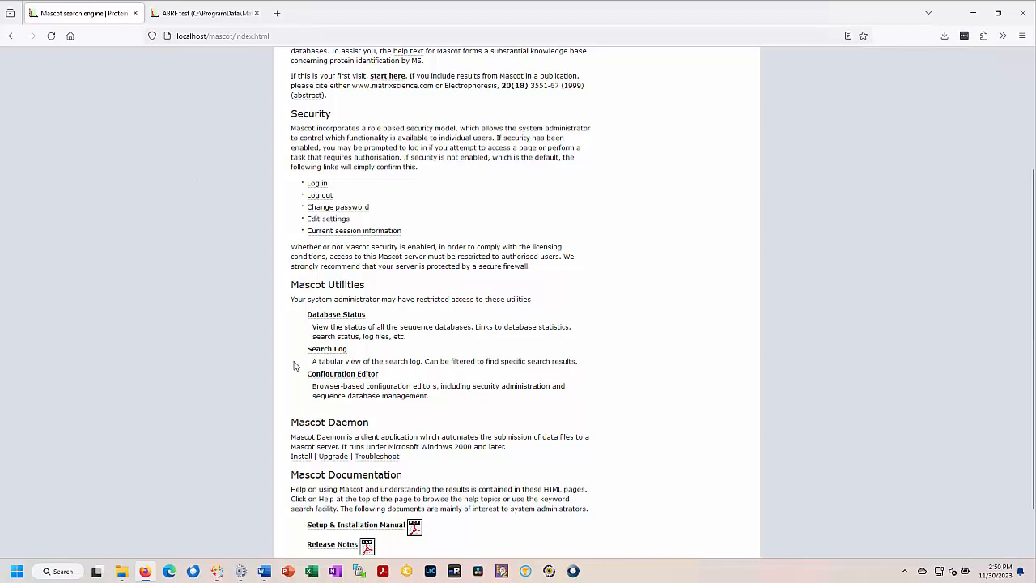
mouse_move(343, 372)
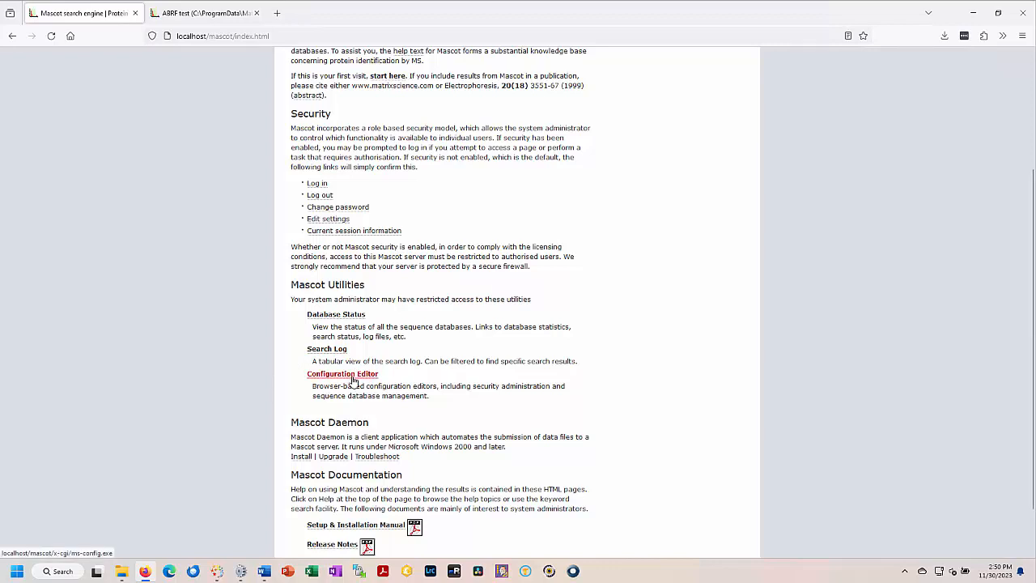
left_click(342, 372)
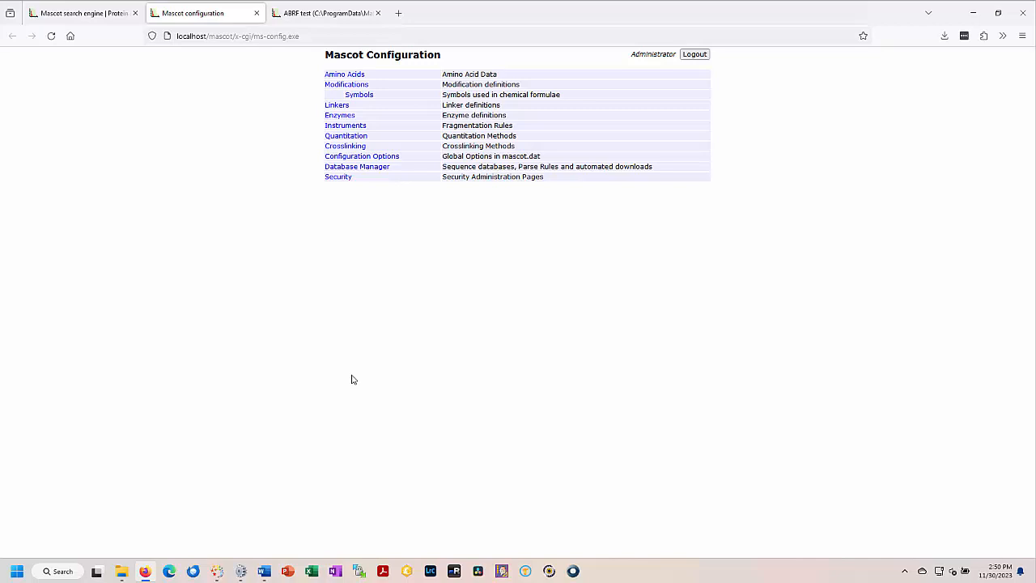
mouse_move(353, 246)
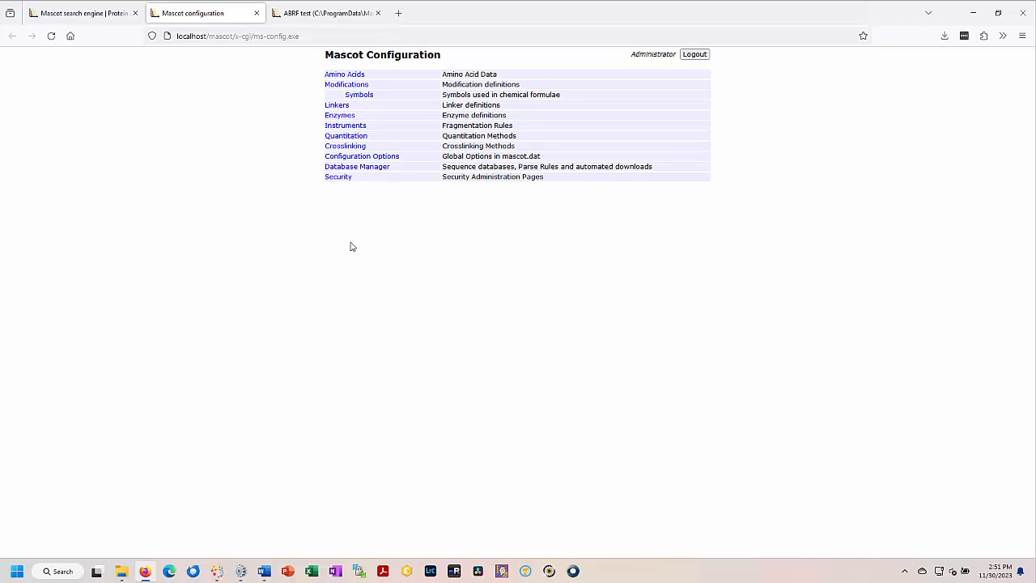
mouse_move(356, 166)
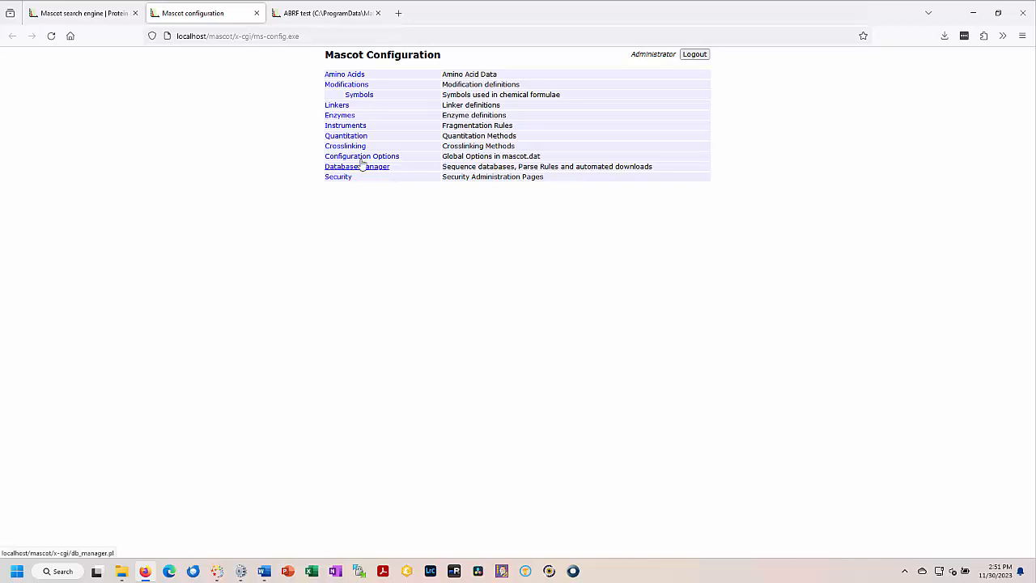
mouse_move(362, 155)
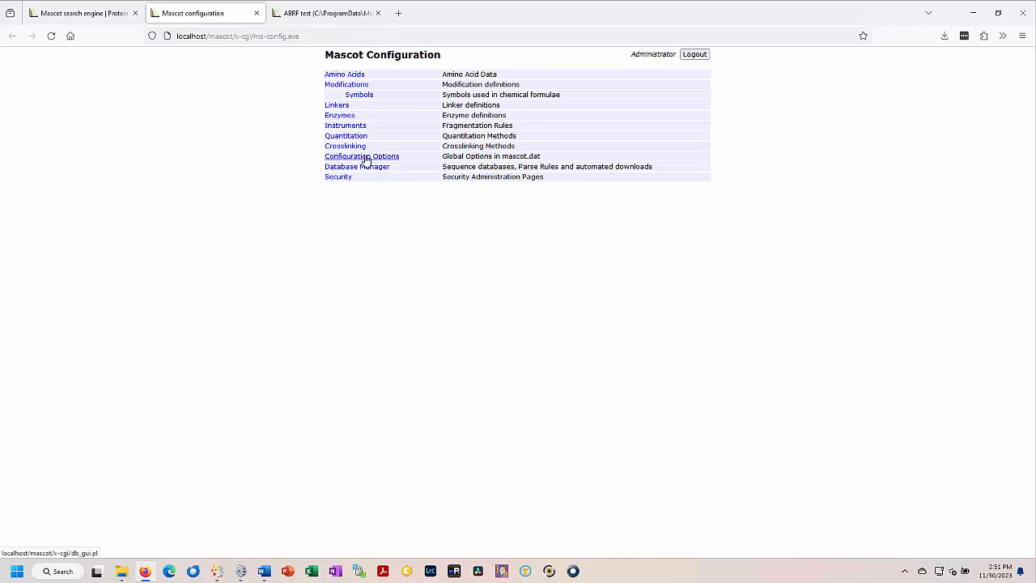
Search the Mascot options editor for an existing MaxVarMods entry
left_click(362, 156)
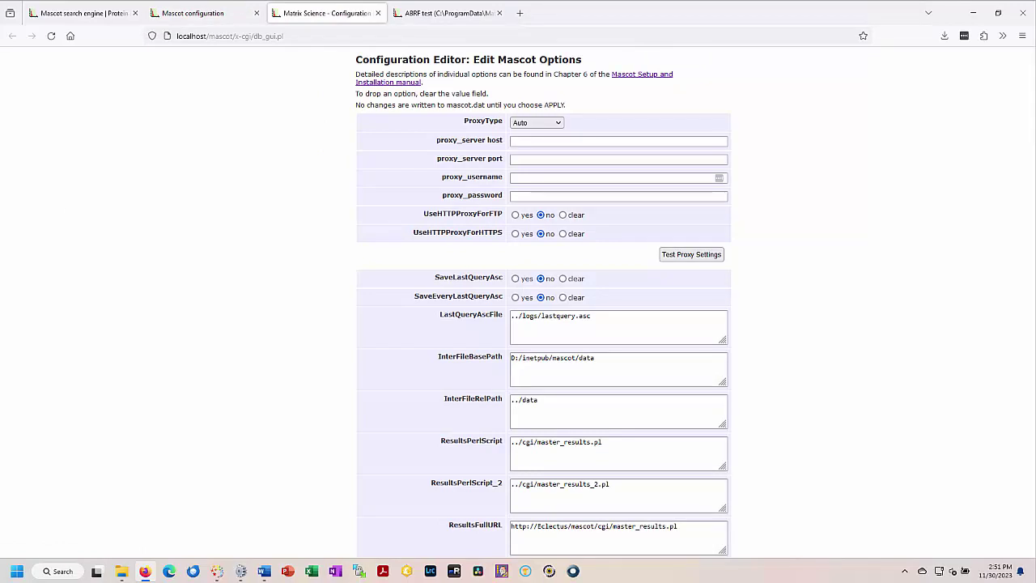
mouse_move(285, 201)
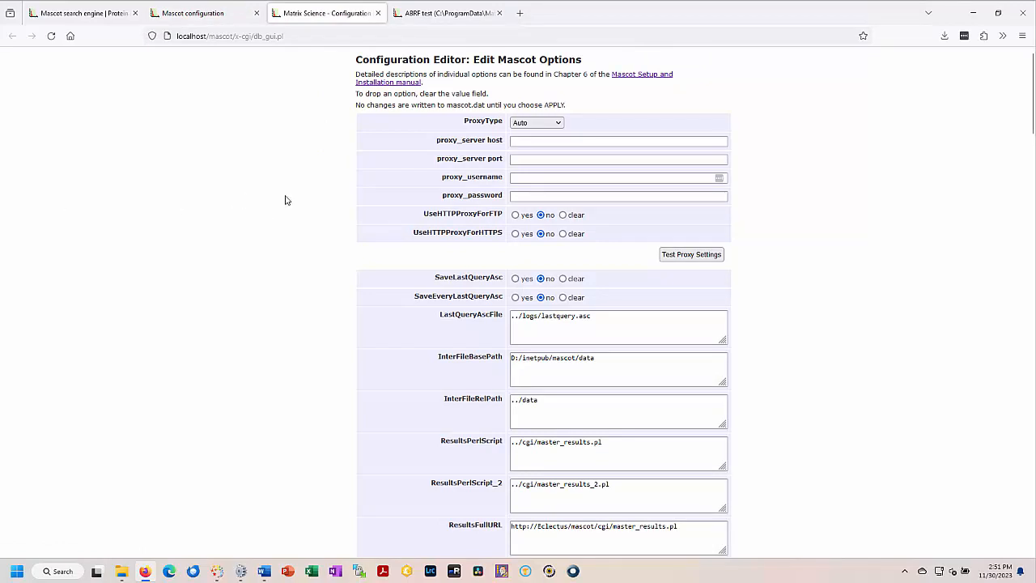
key("ctrl+f")
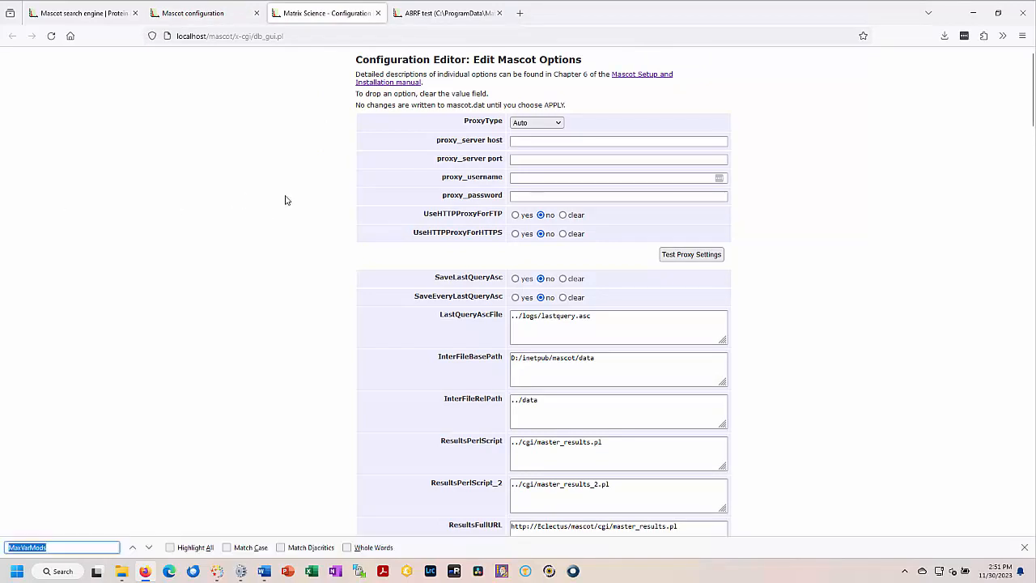
key("Return")
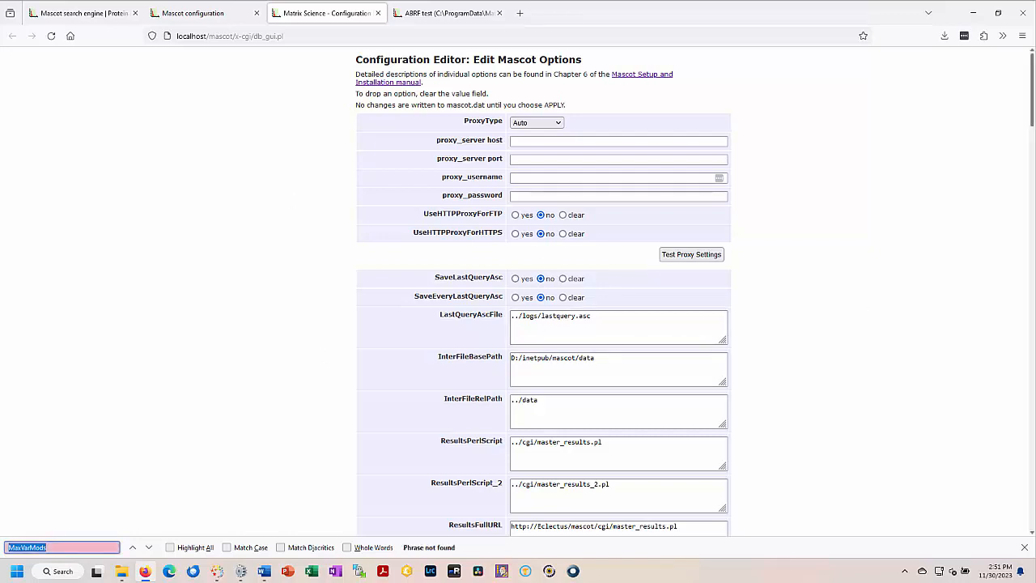
scroll("down", 3)
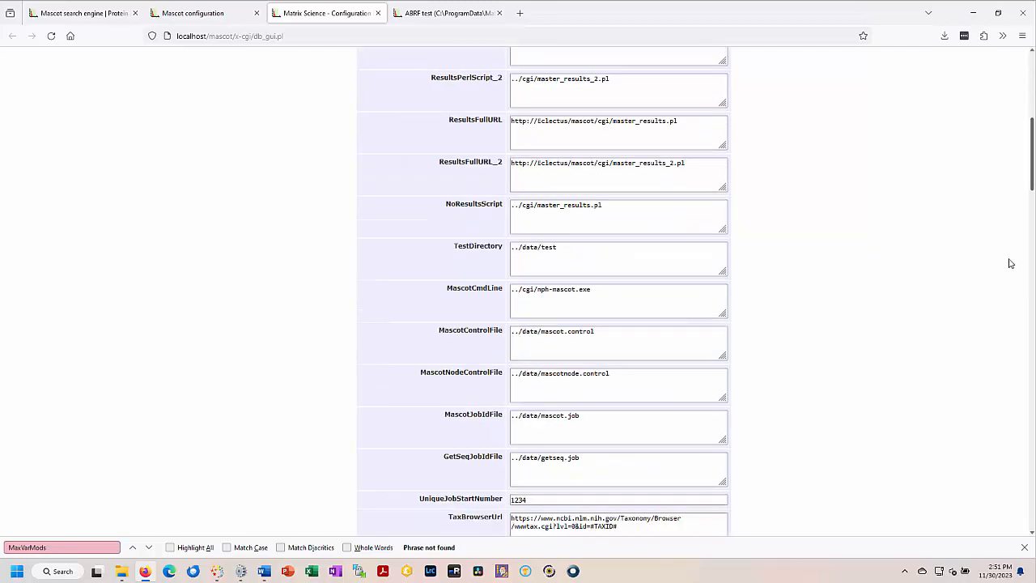
scroll("down", 3)
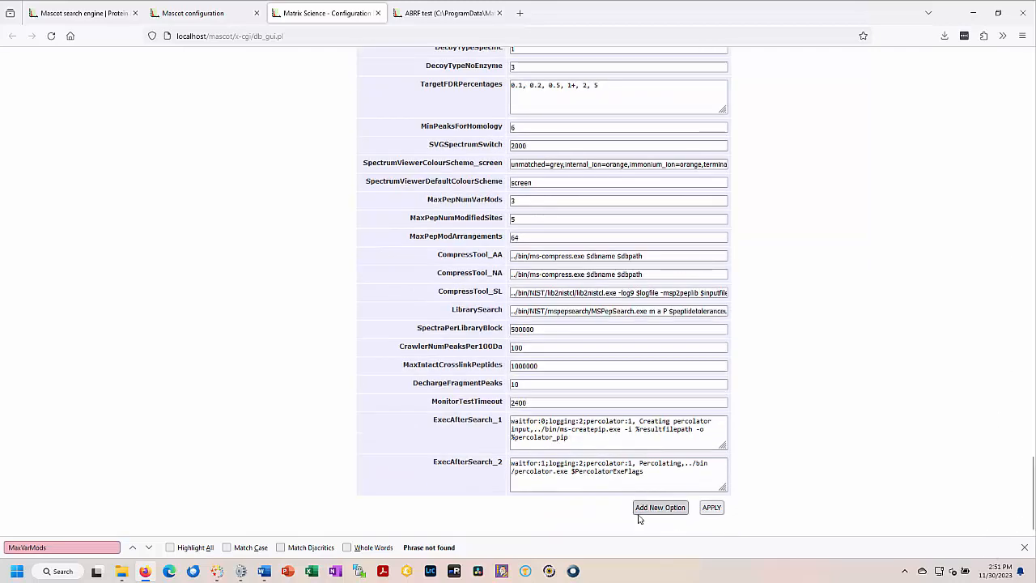
Add a new MaxVarMods option with value 12 and apply it to mascot.dat
left_click(711, 509)
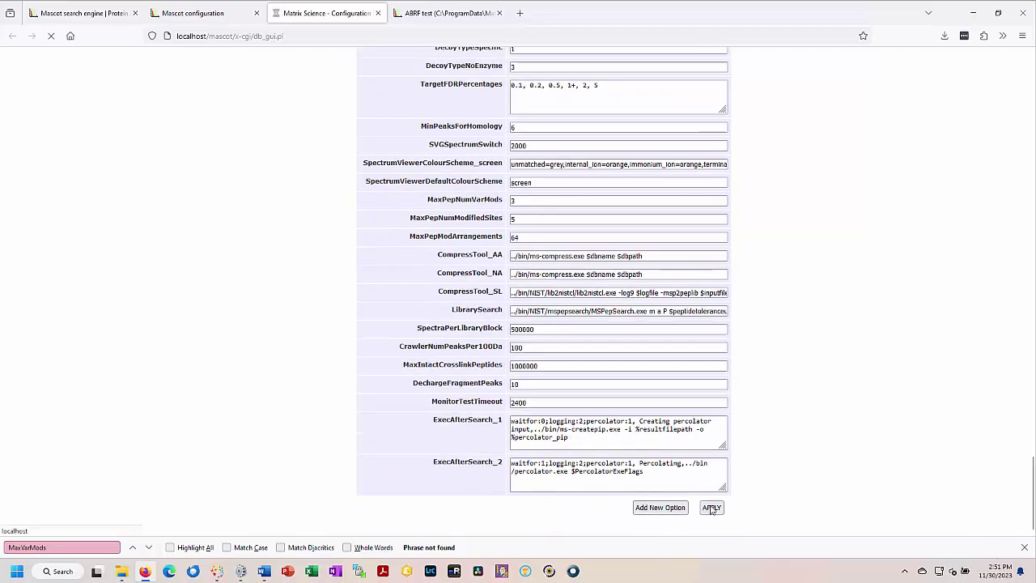
left_click(711, 508)
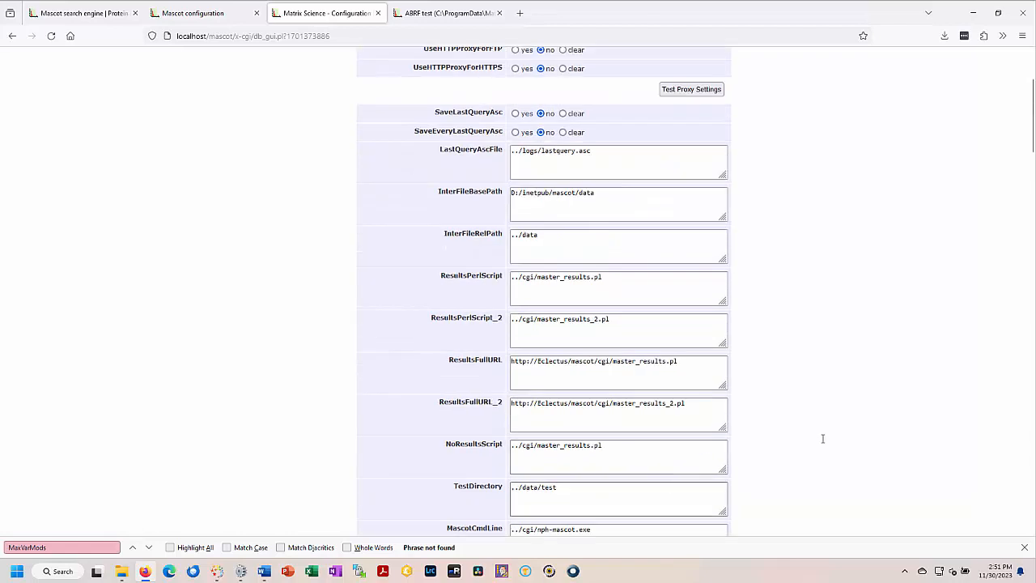
scroll("down", 3)
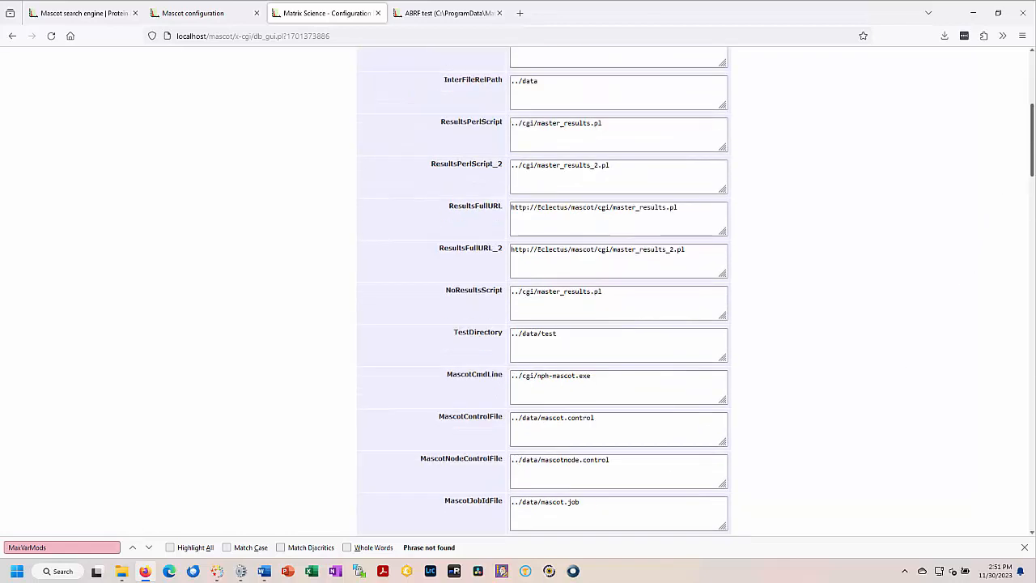
scroll("down", 3)
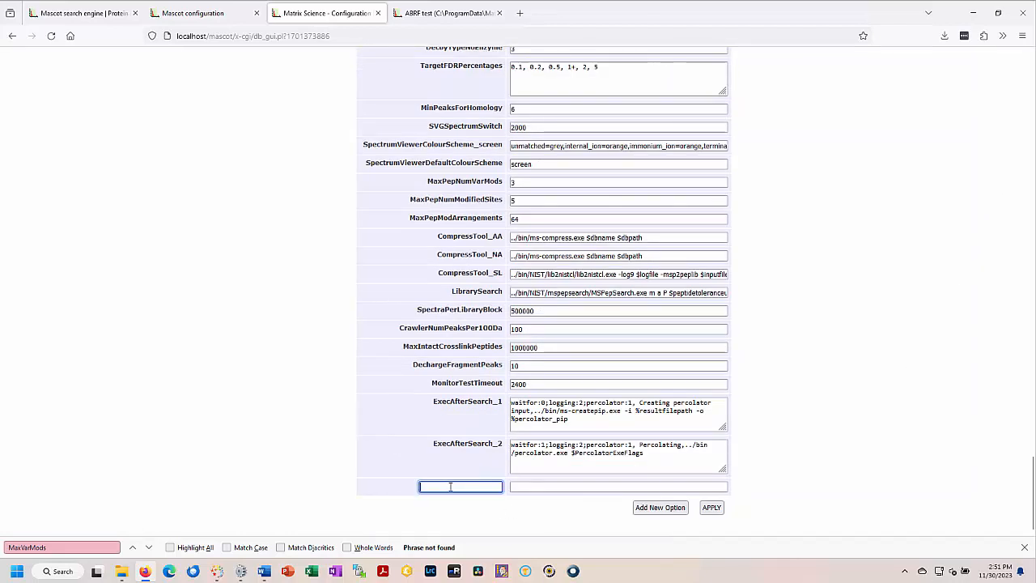
type("MaxVarMods")
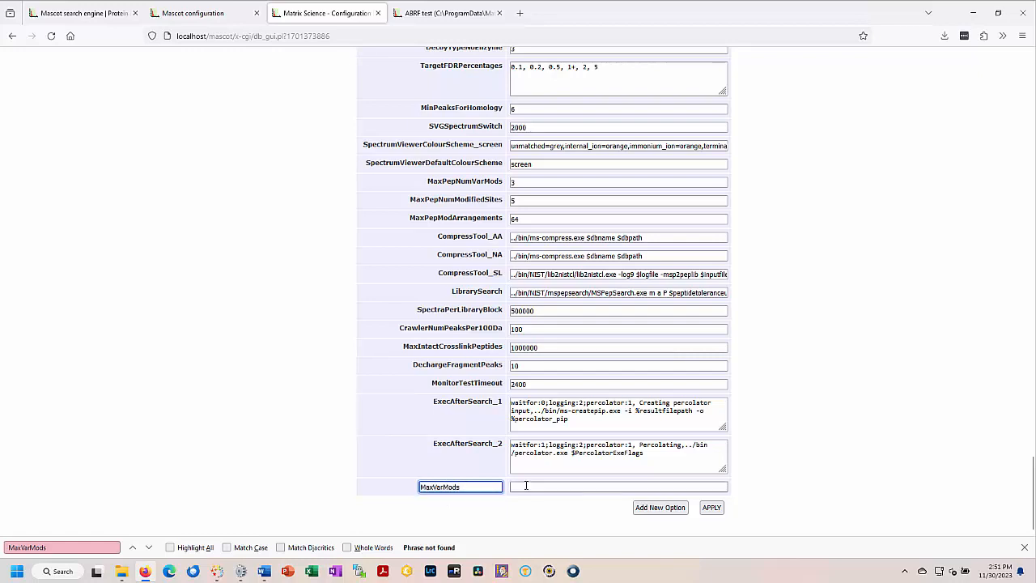
left_click(619, 486)
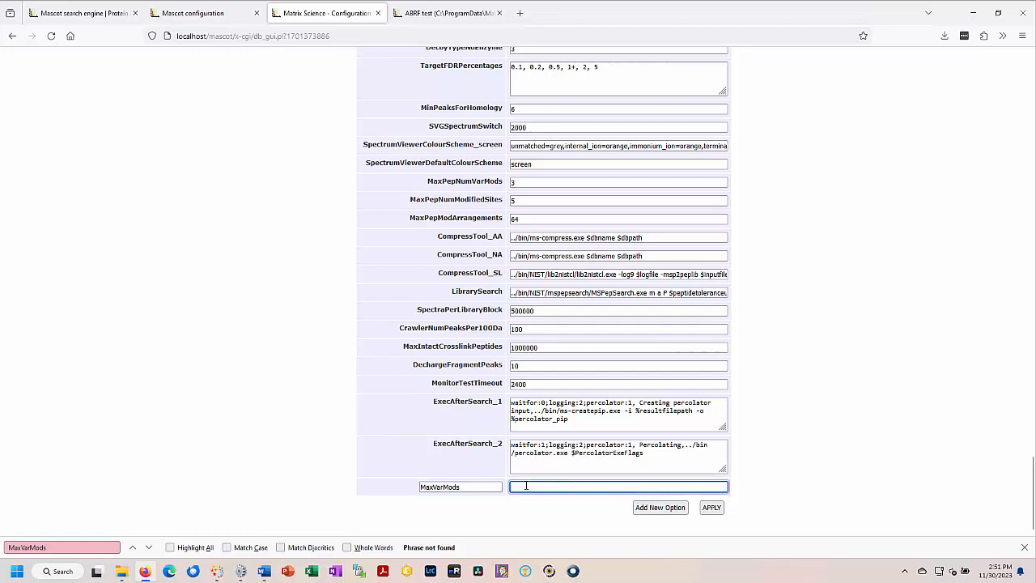
type("12")
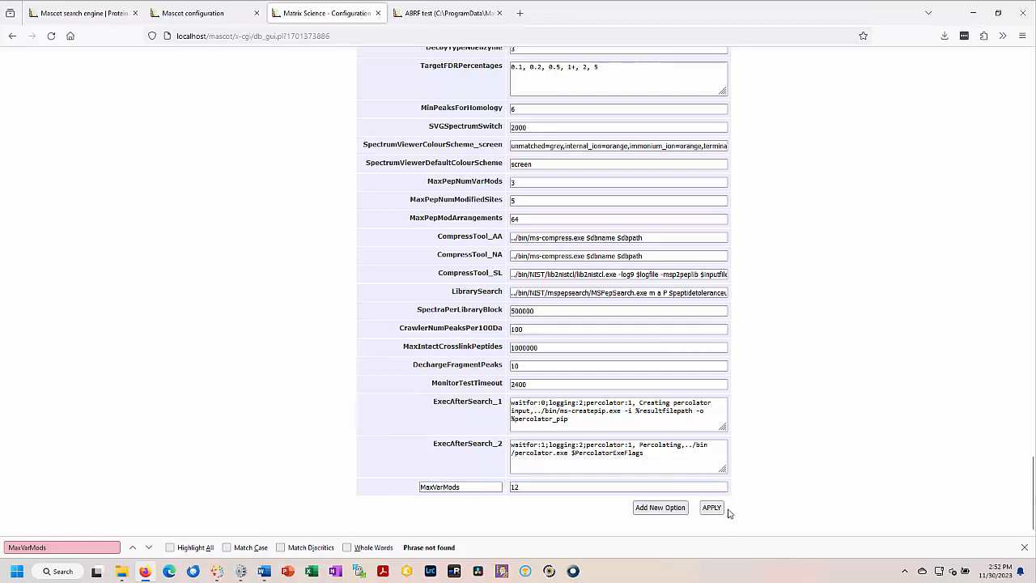
left_click(711, 508)
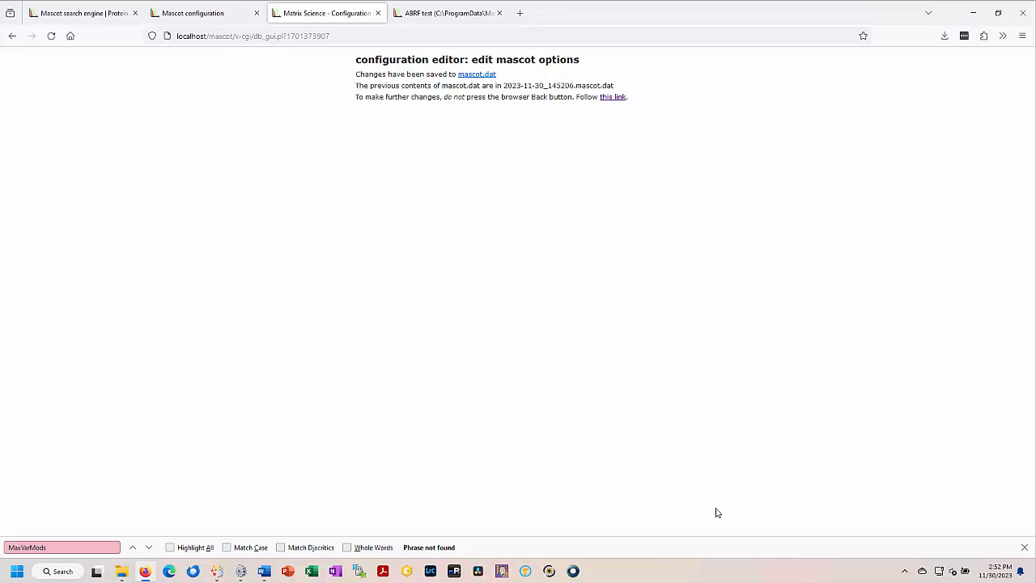
Close the saved-options confirmation and Mascot configuration pages, returning to Mascot Daemon
left_click(378, 13)
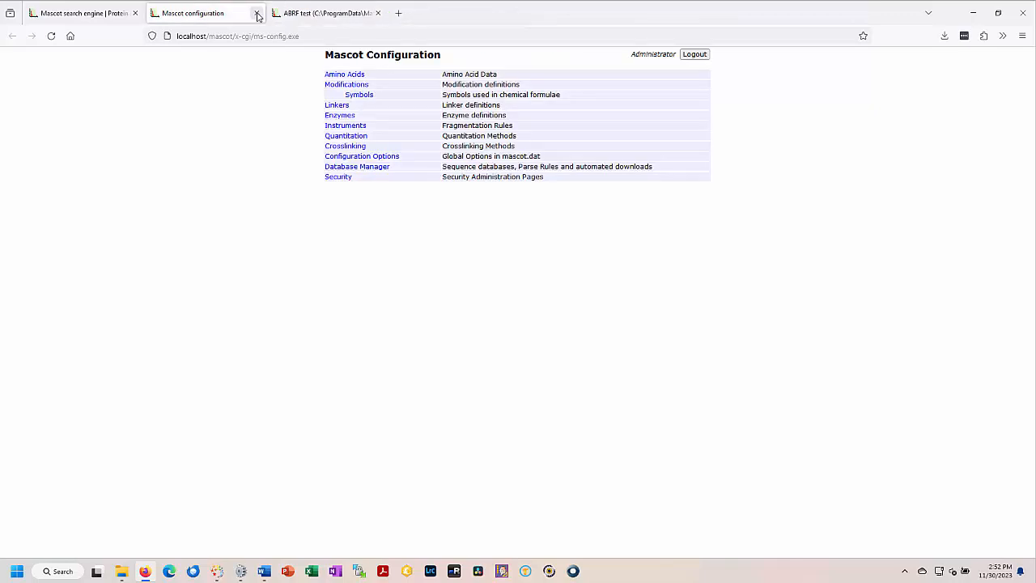
left_click(257, 13)
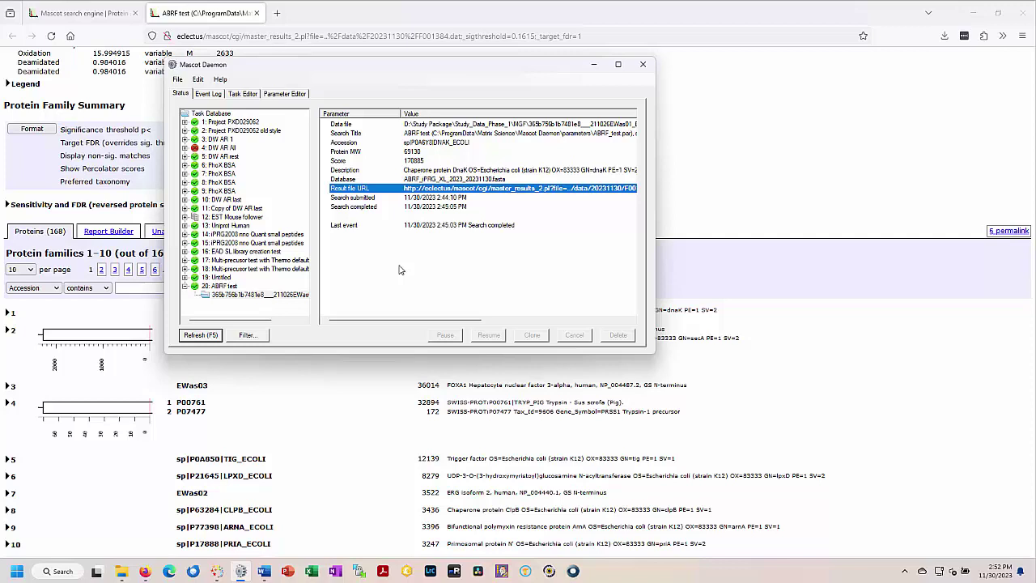
mouse_move(651, 91)
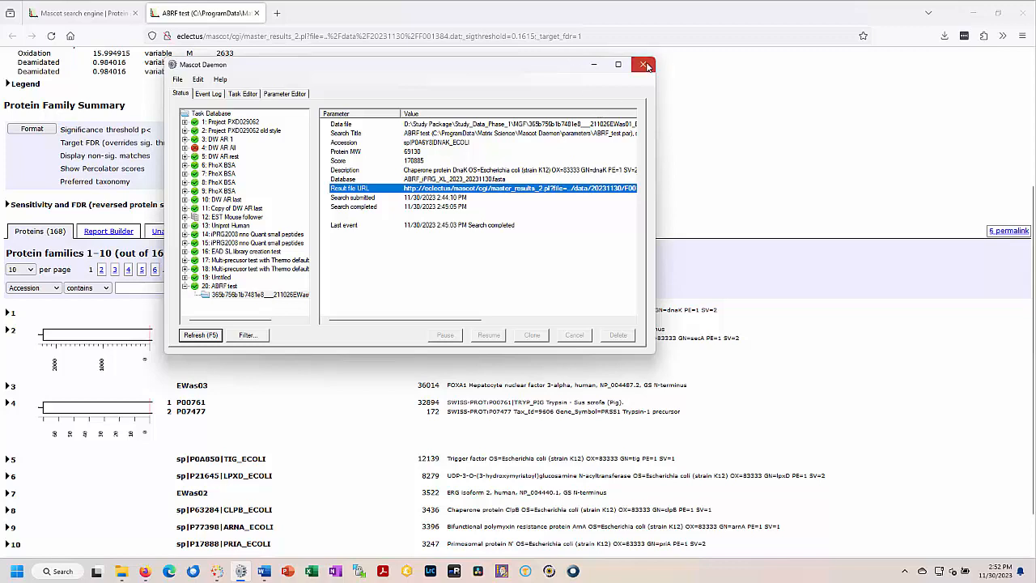
Close and relaunch Mascot Daemon, then bring the empty Mascot Distiller window forward
left_click(644, 64)
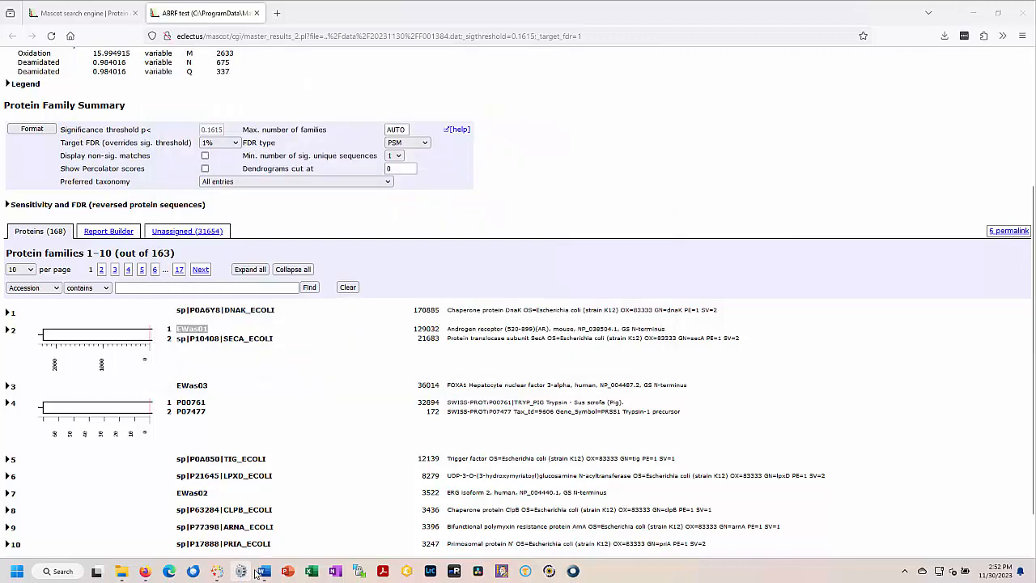
left_click(262, 572)
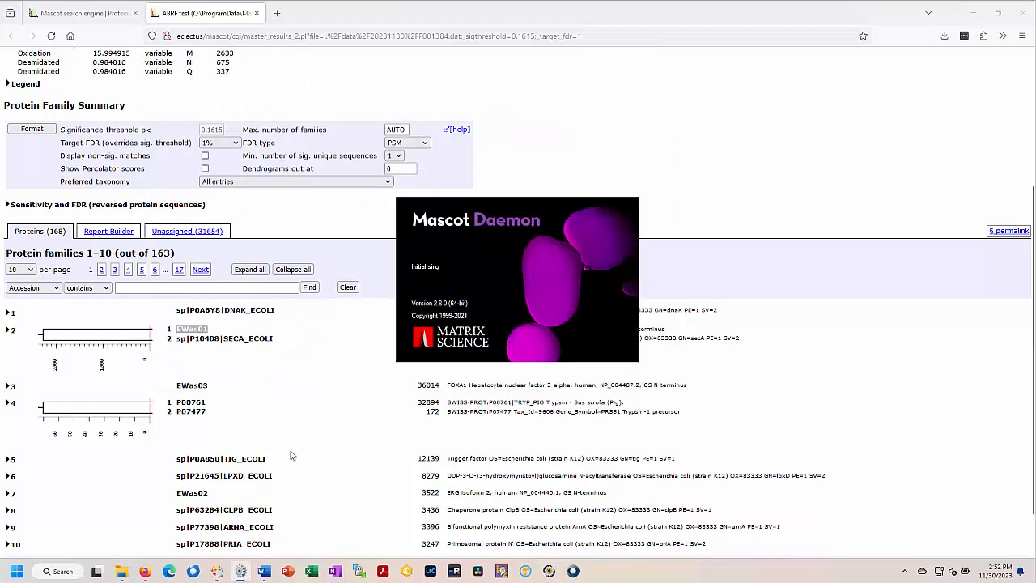
mouse_move(290, 405)
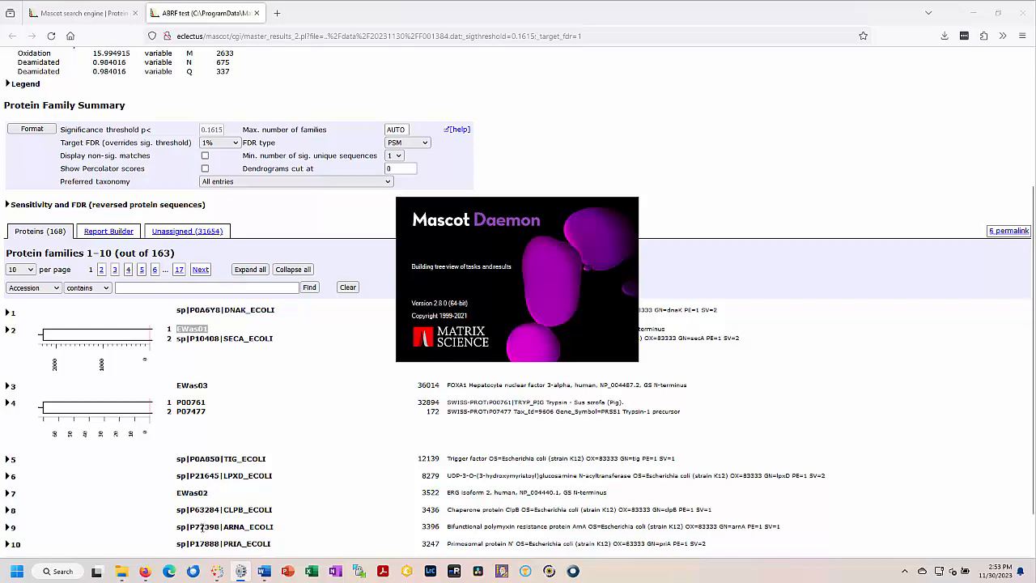
left_click(217, 572)
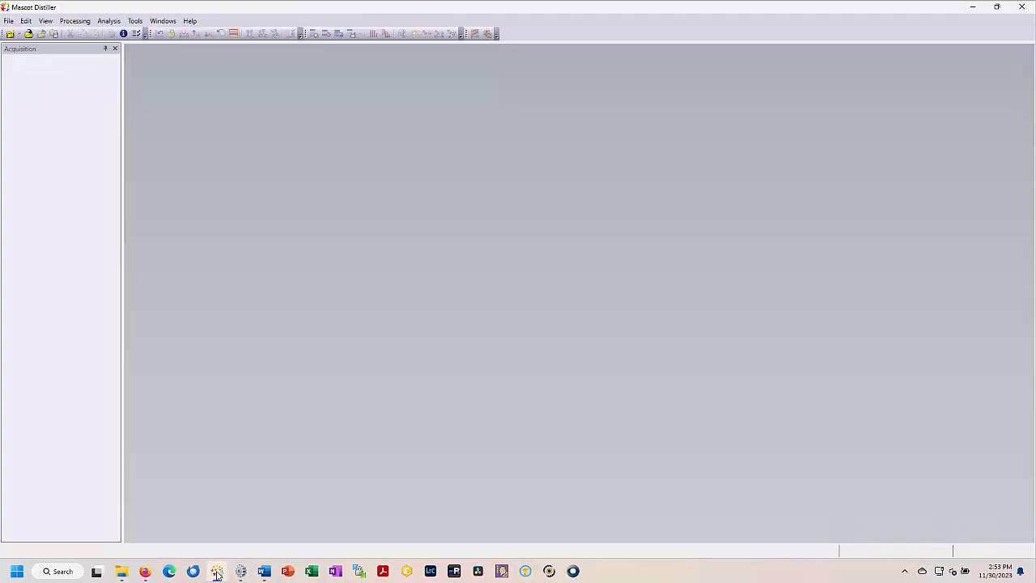
In Distiller's default preferences, turn on Fragment ion charge in the Peak List Format settings
left_click(135, 19)
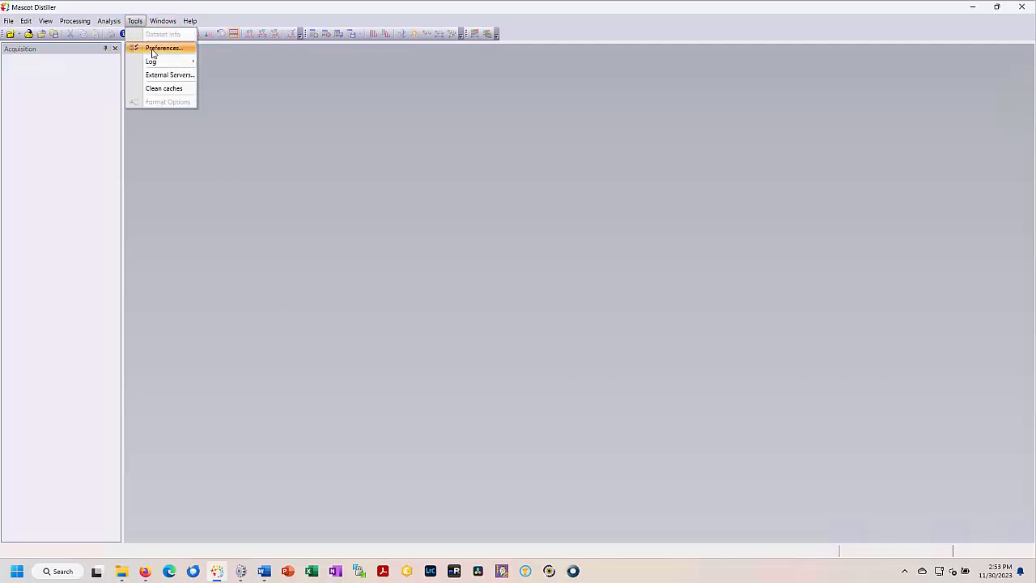
left_click(166, 48)
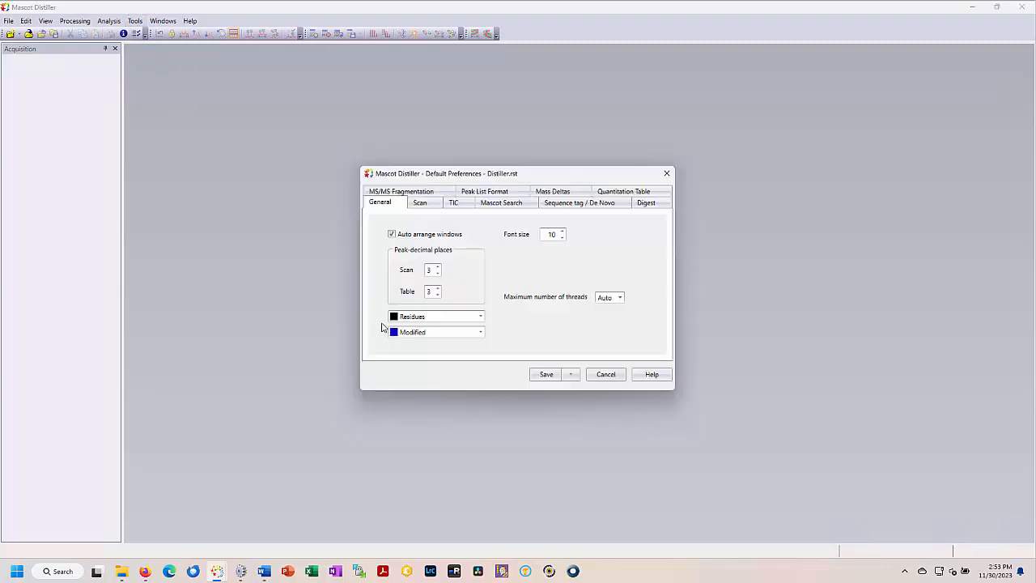
mouse_move(486, 191)
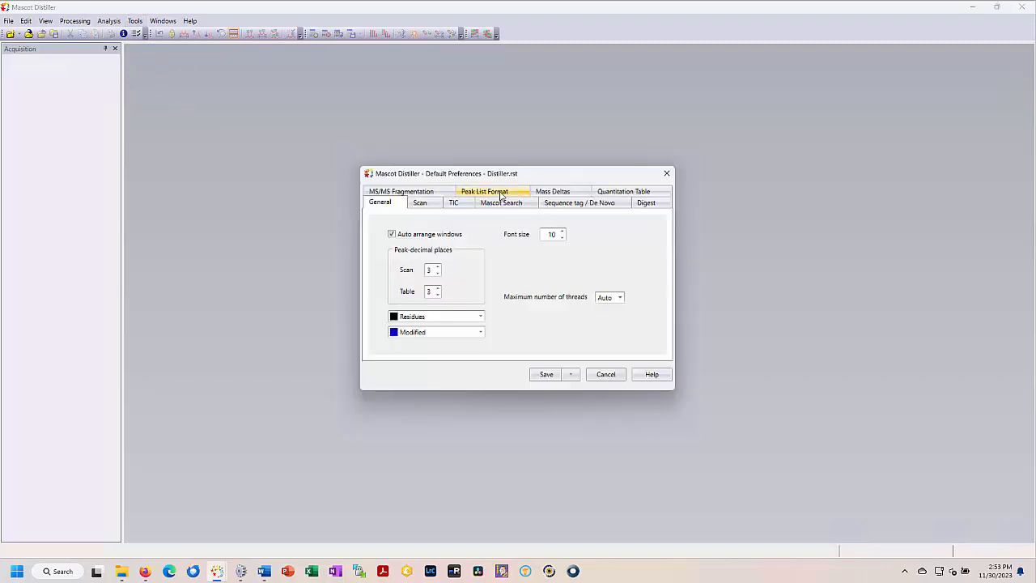
left_click(486, 191)
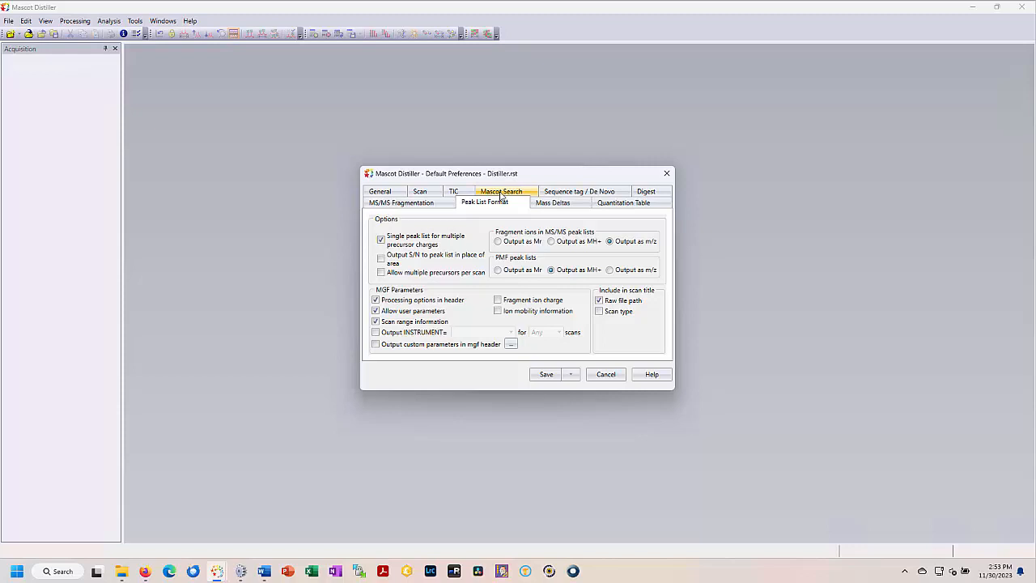
mouse_move(499, 289)
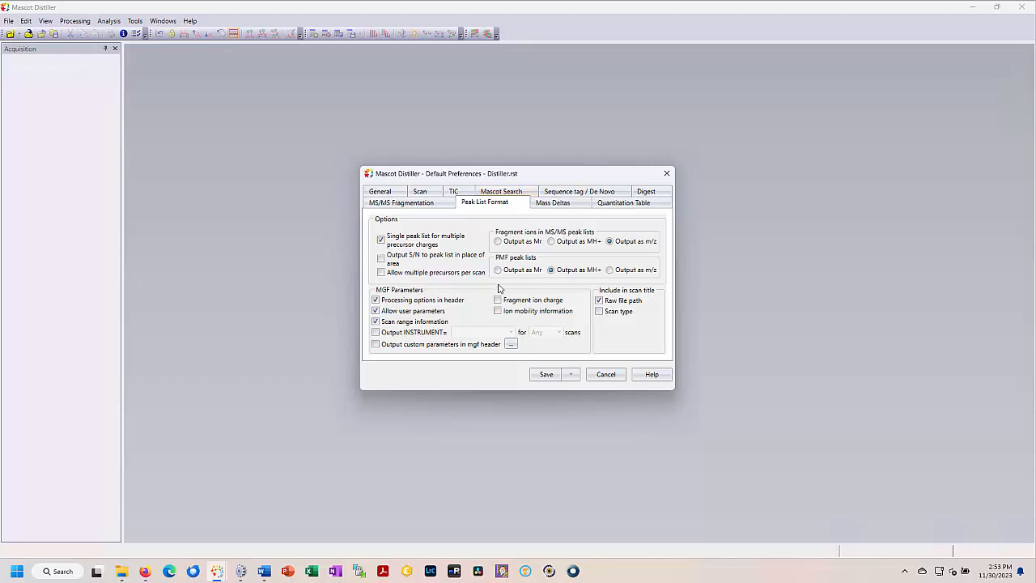
mouse_move(557, 311)
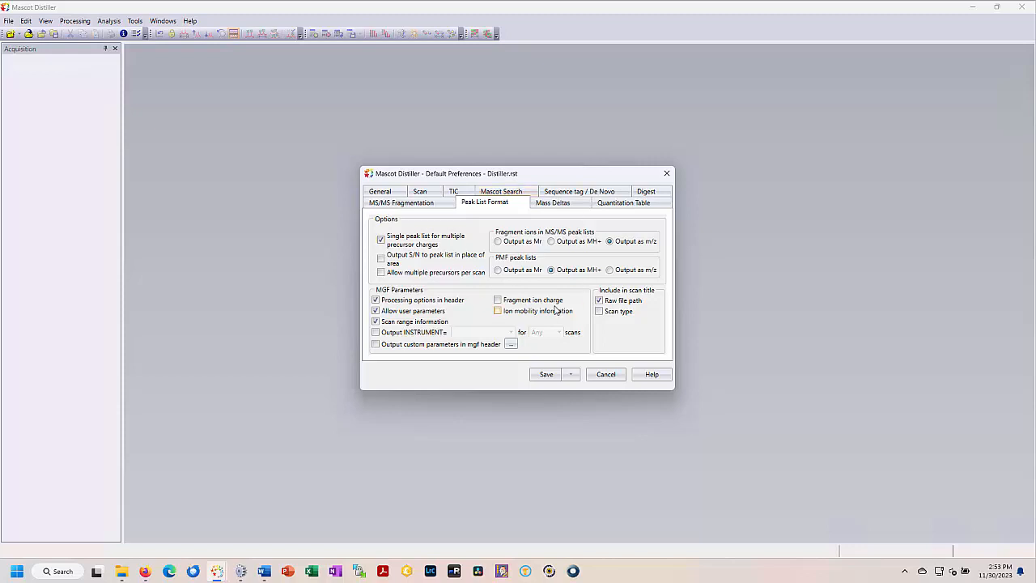
left_click(499, 299)
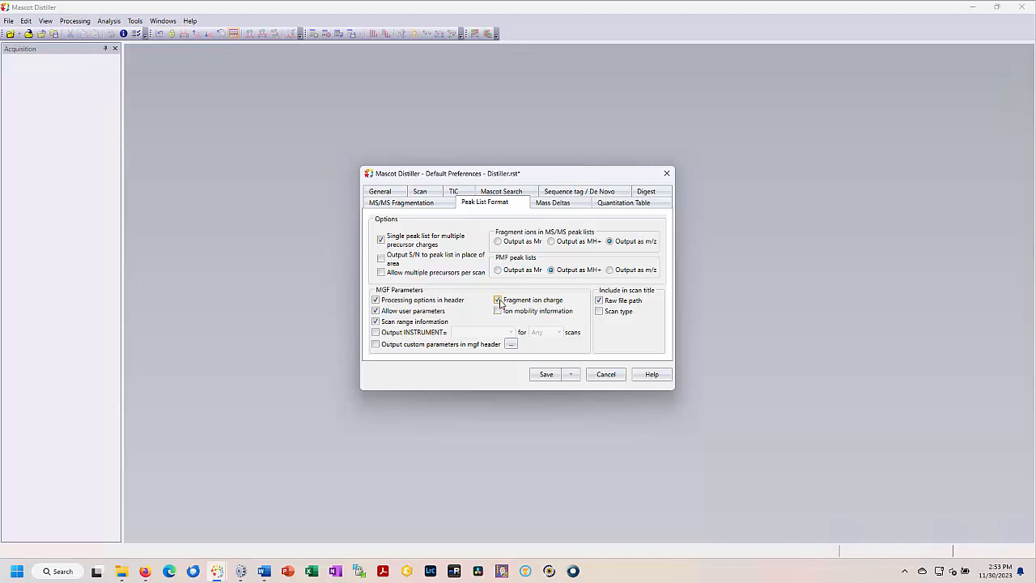
left_click(498, 299)
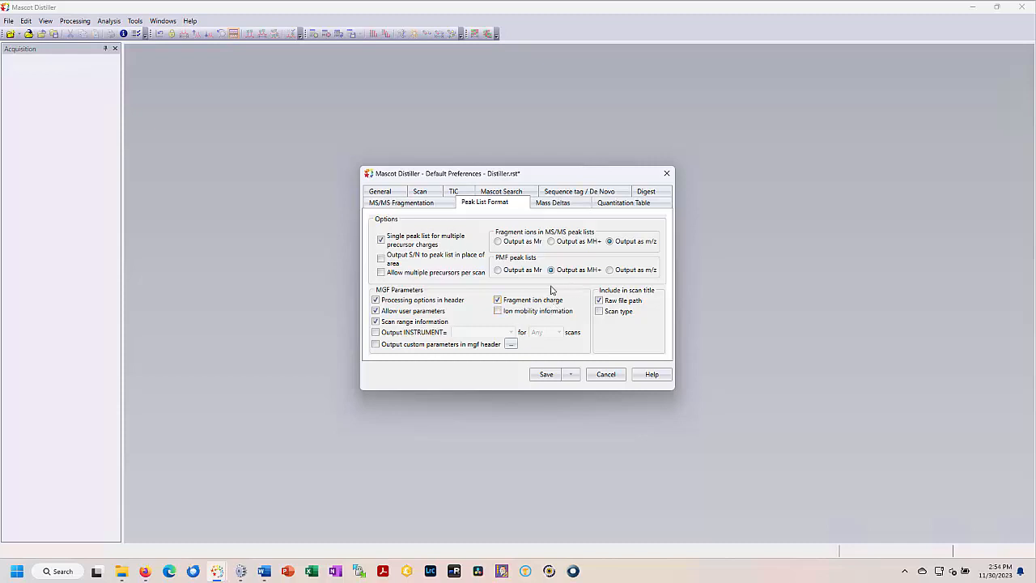
mouse_move(555, 303)
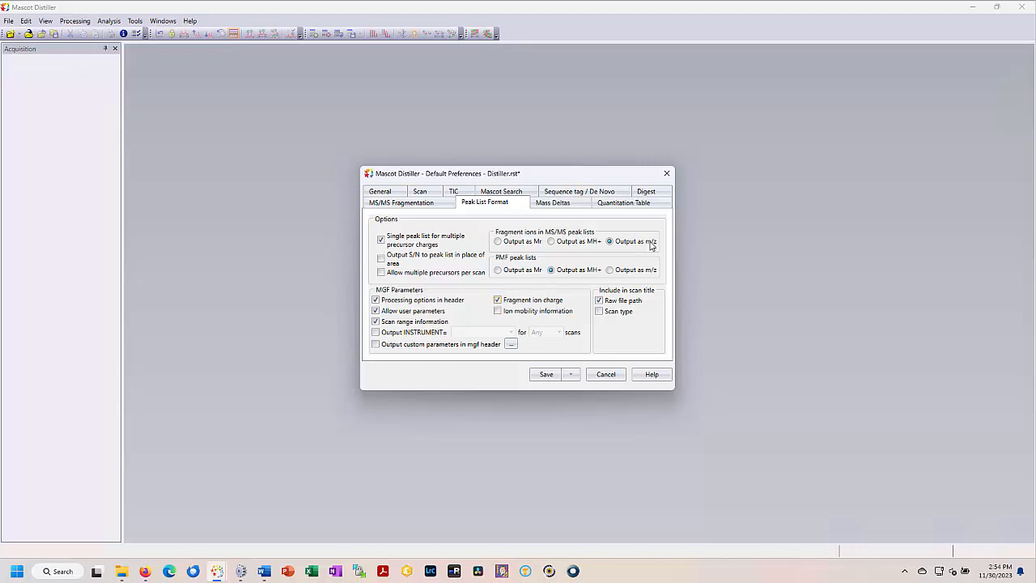
mouse_move(517, 311)
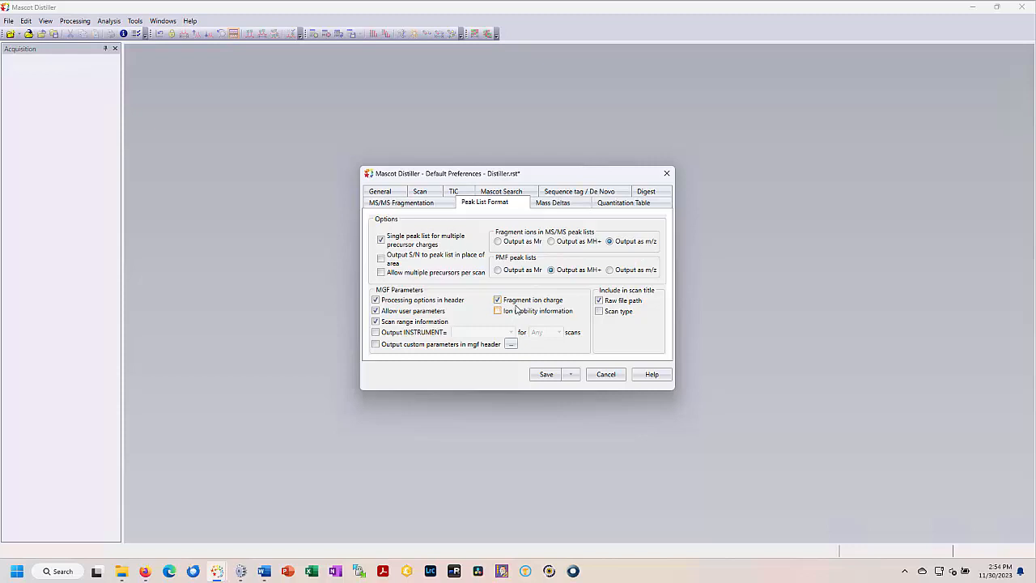
mouse_move(547, 306)
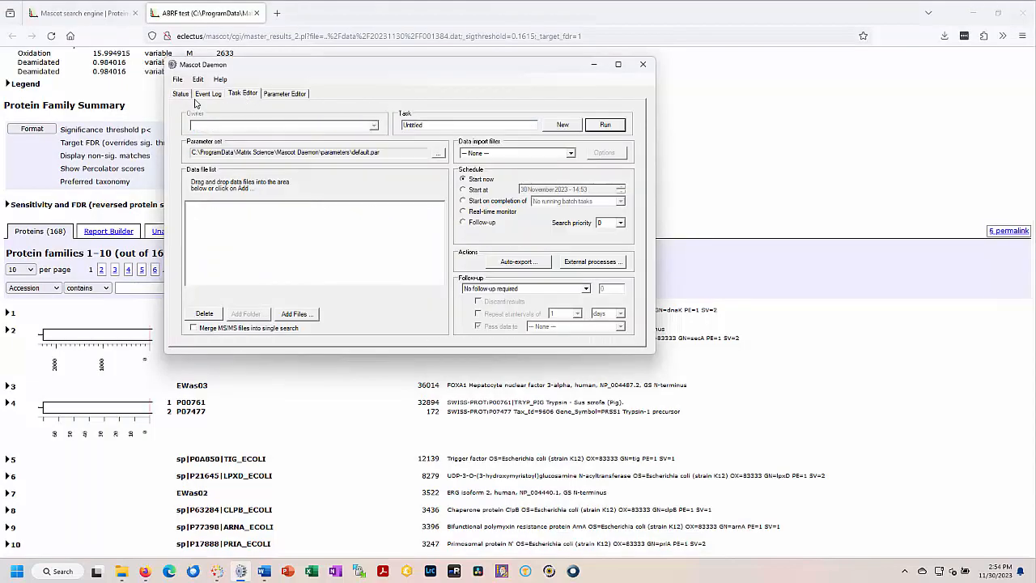
Clone the ABRF test task and set its data import filter to Mascot Distiller with default options
left_click(181, 92)
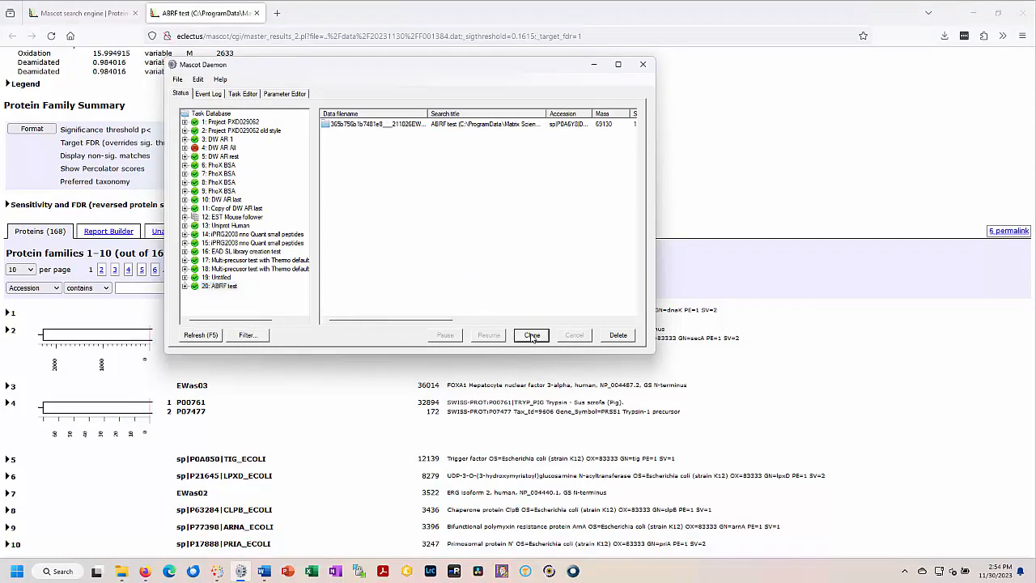
left_click(243, 93)
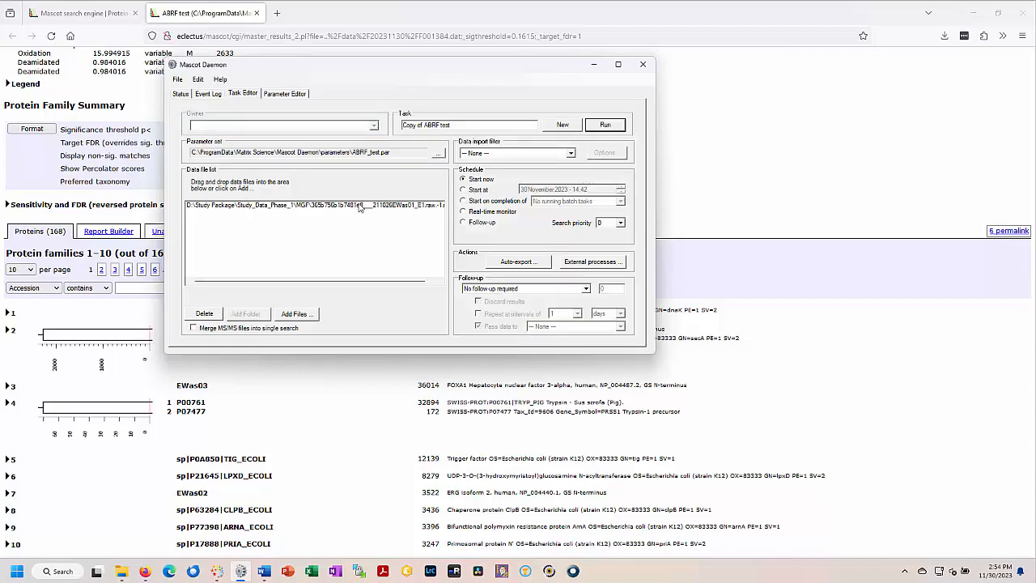
mouse_move(580, 171)
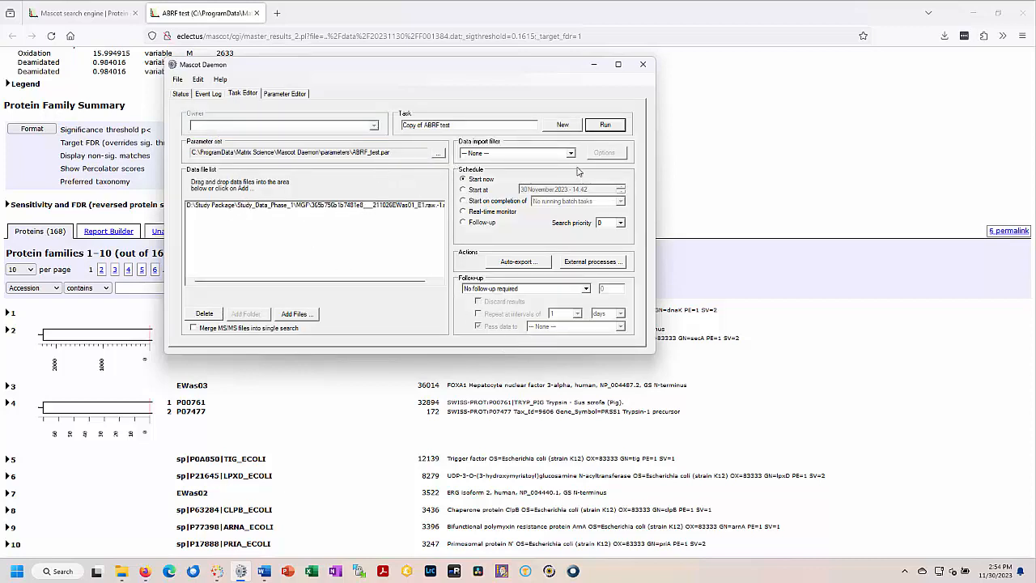
left_click(570, 152)
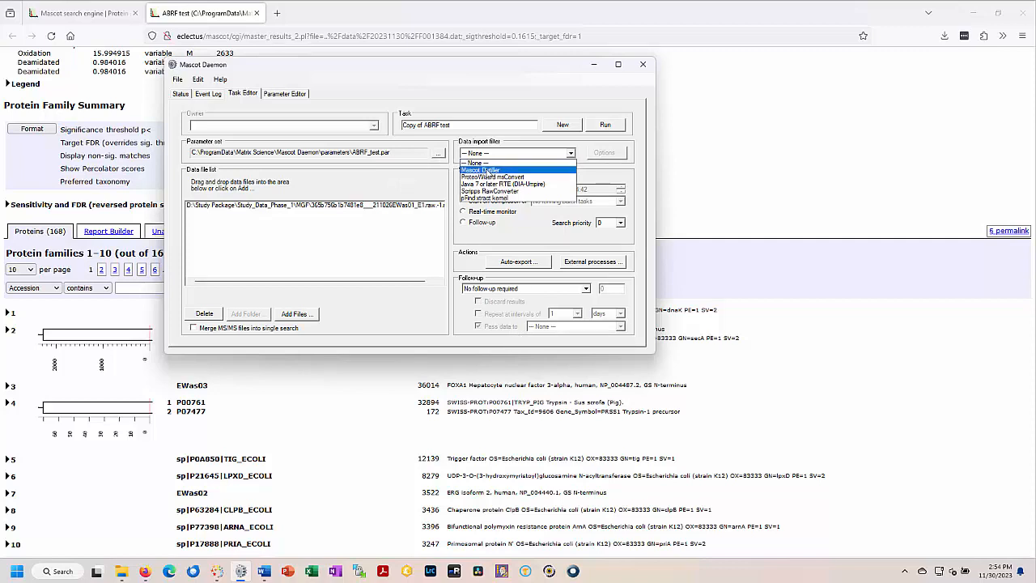
left_click(485, 170)
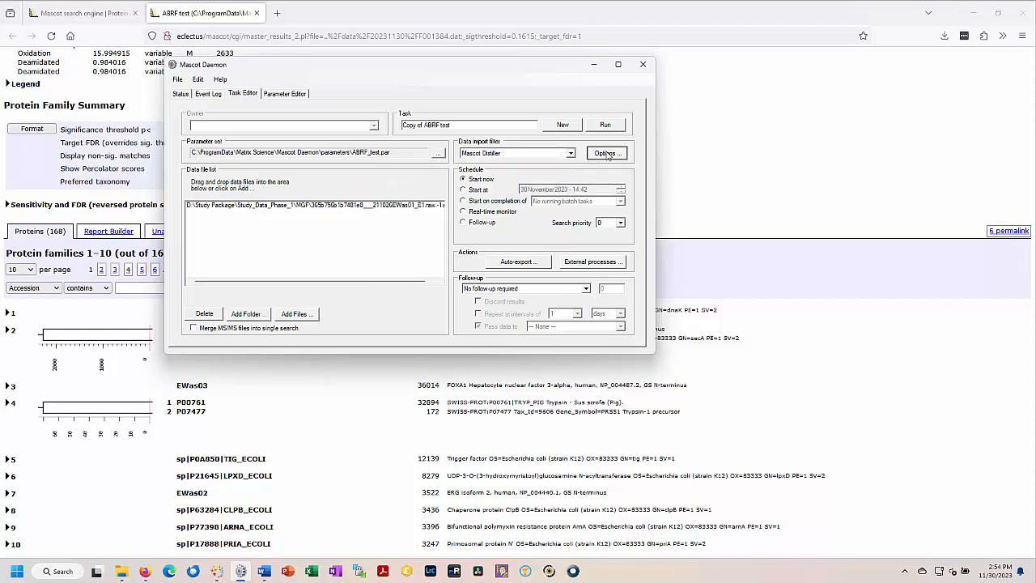
left_click(606, 152)
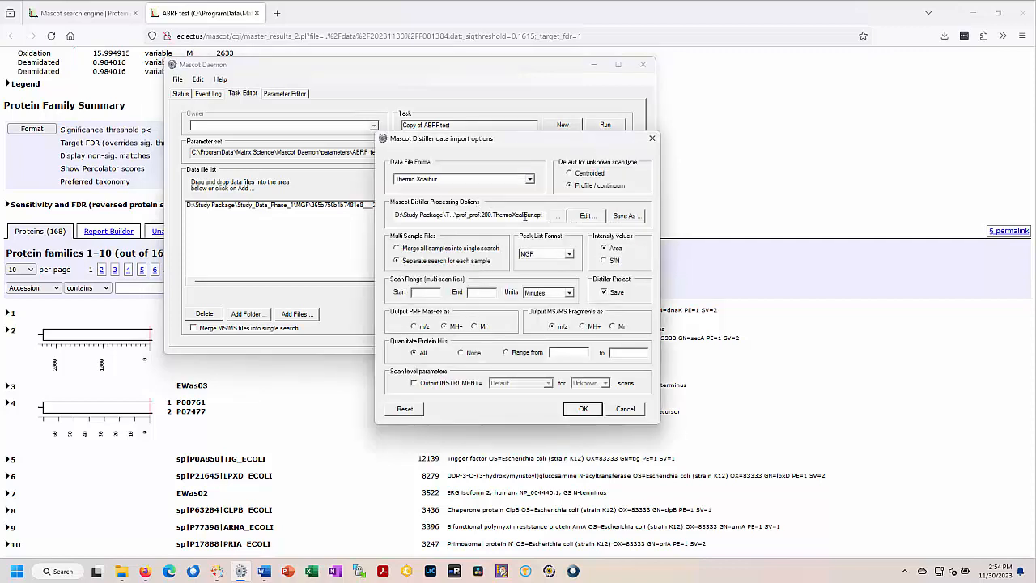
left_click(583, 408)
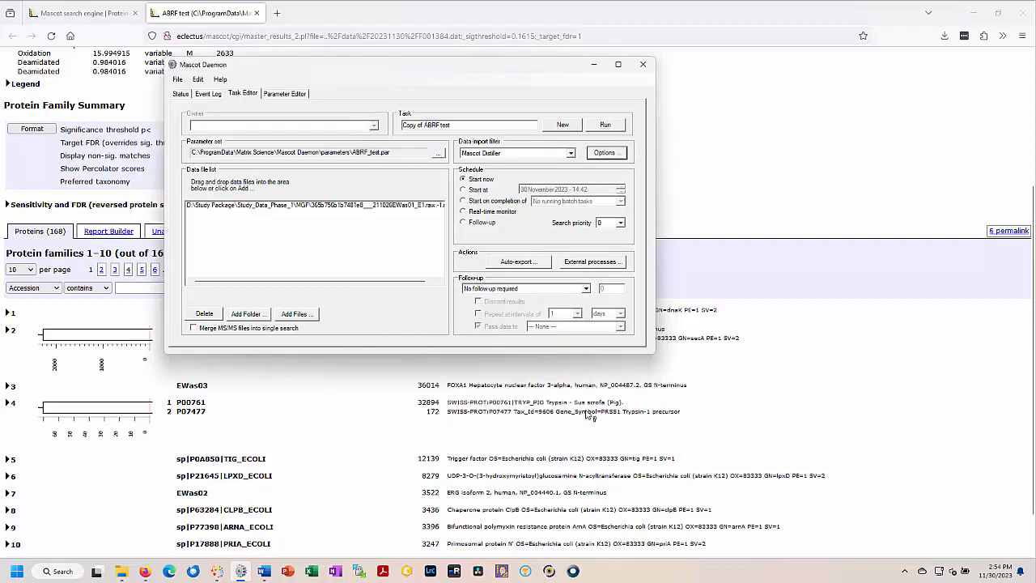
Replace the old peak list with three RAW files from the Study_Data_Phase_1 folder
left_click(314, 204)
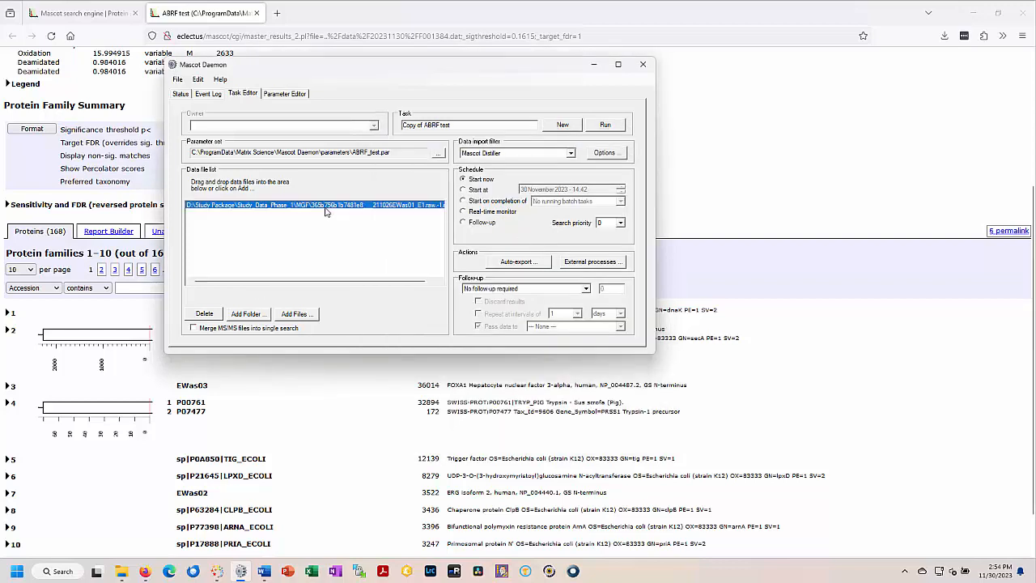
left_click(204, 314)
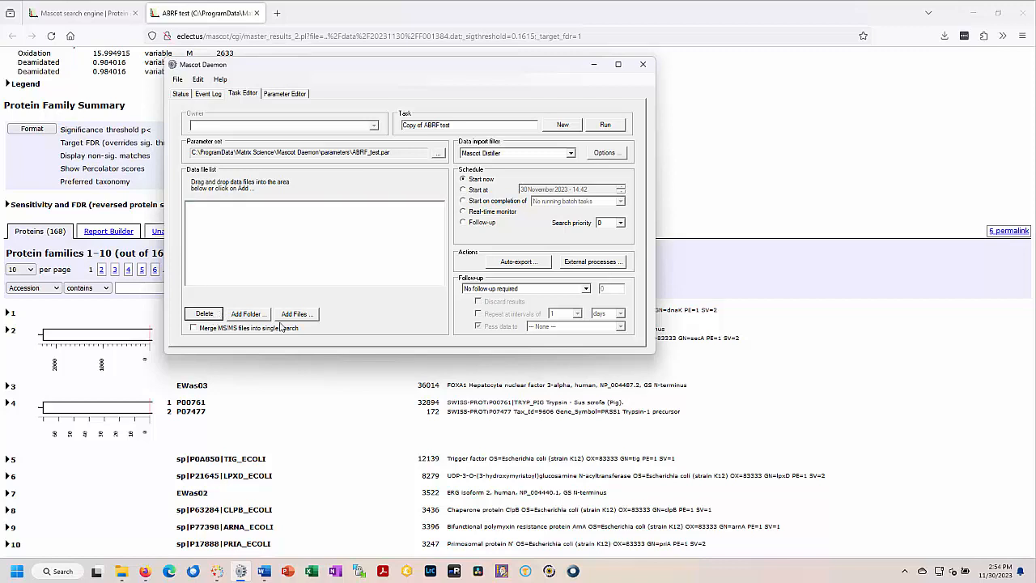
left_click(296, 314)
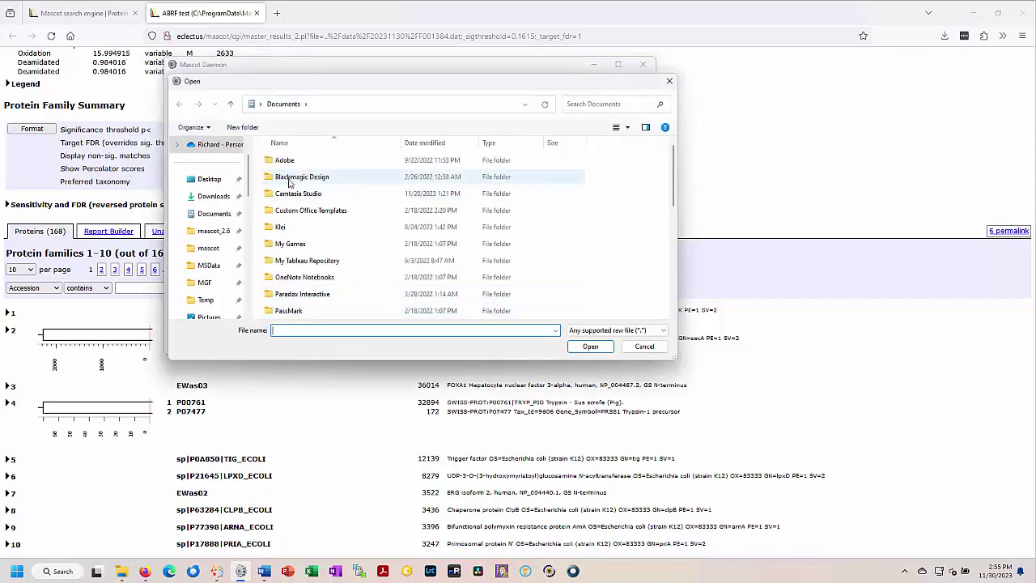
left_click(219, 281)
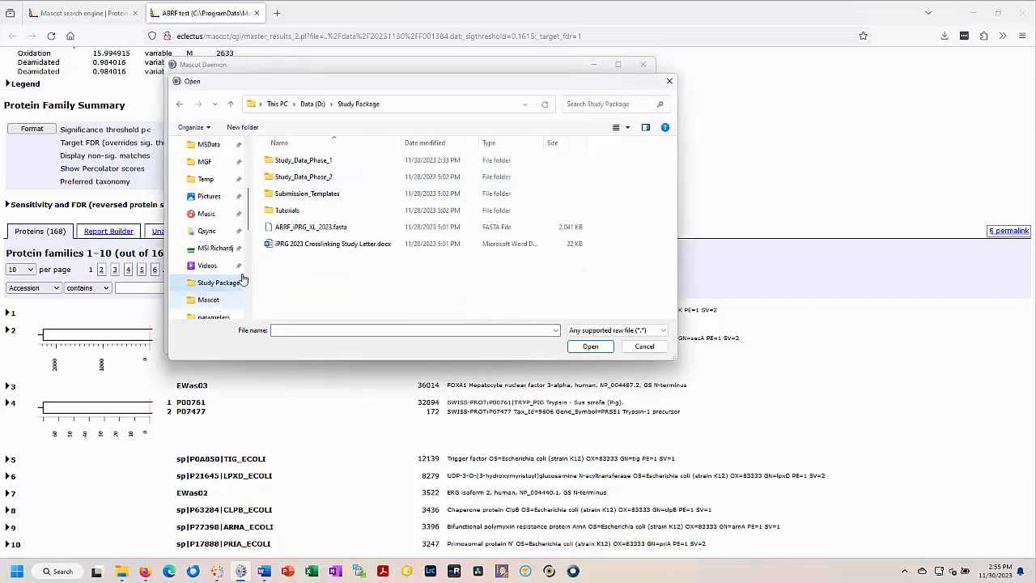
double_click(303, 160)
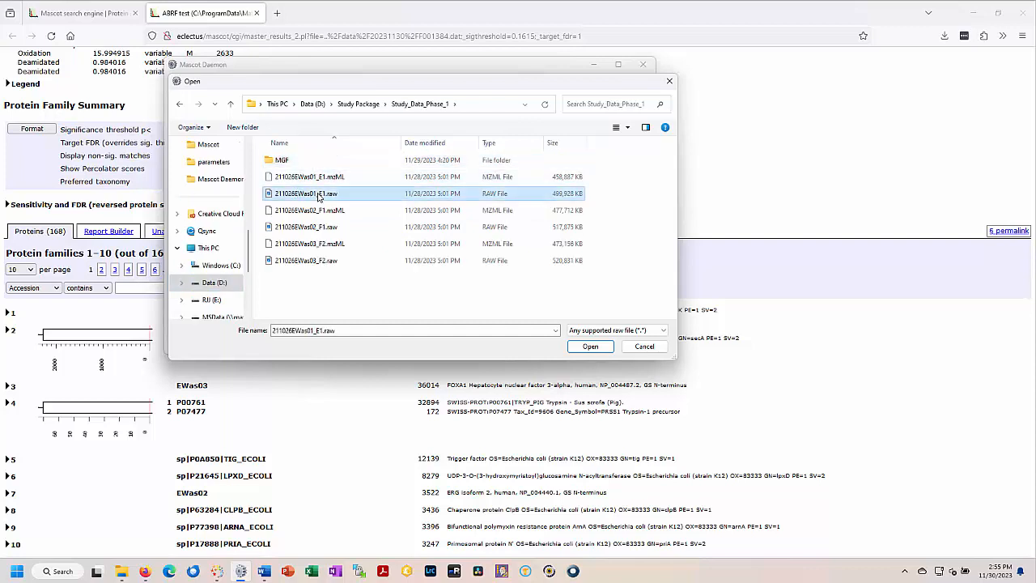
left_click(306, 227)
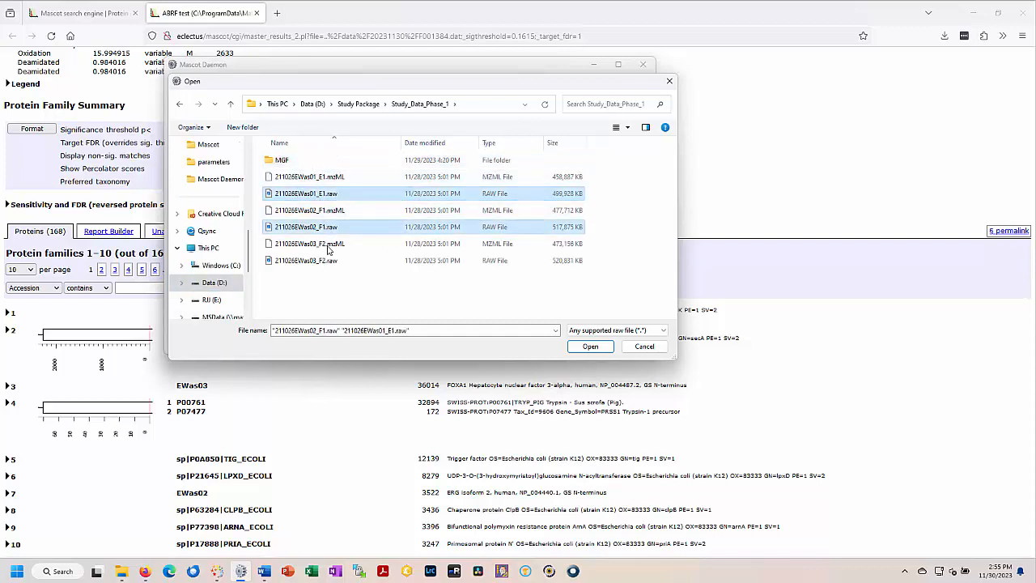
left_click(590, 347)
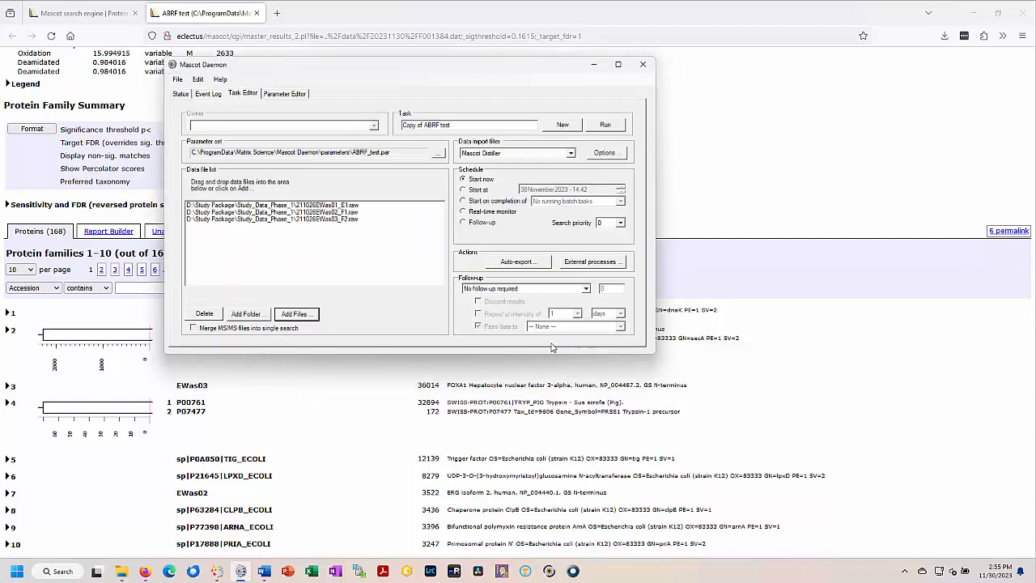
mouse_move(421, 288)
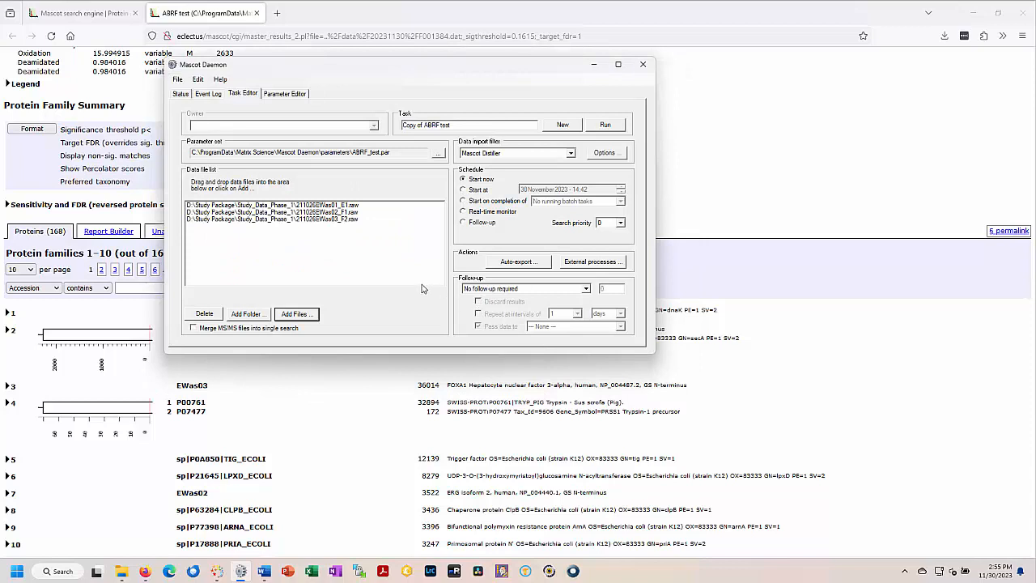
mouse_move(320, 230)
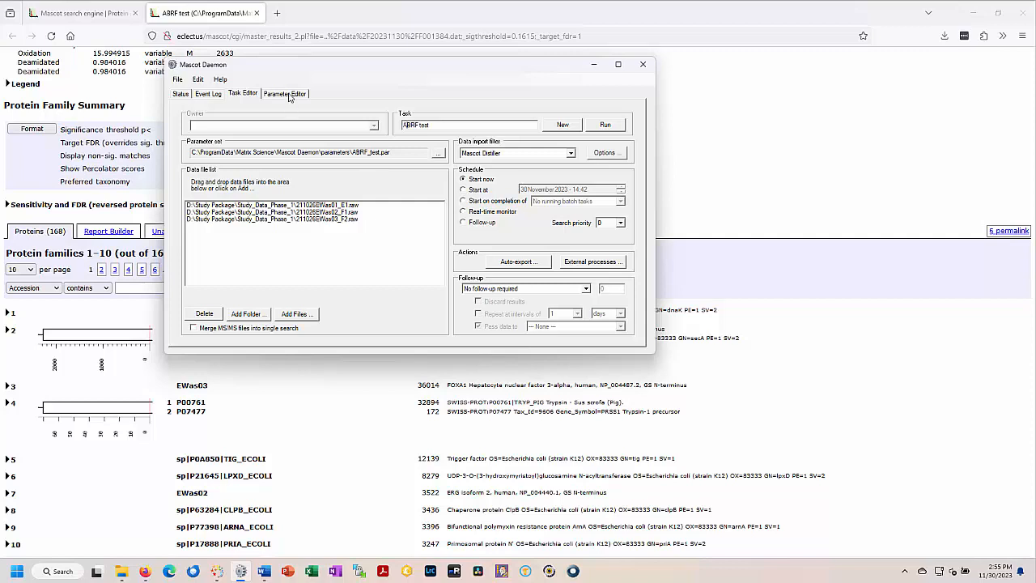
Load a saved parameter file and set Crosslinking to ABRF_PRG 2023 Xlink DSSO
left_click(285, 92)
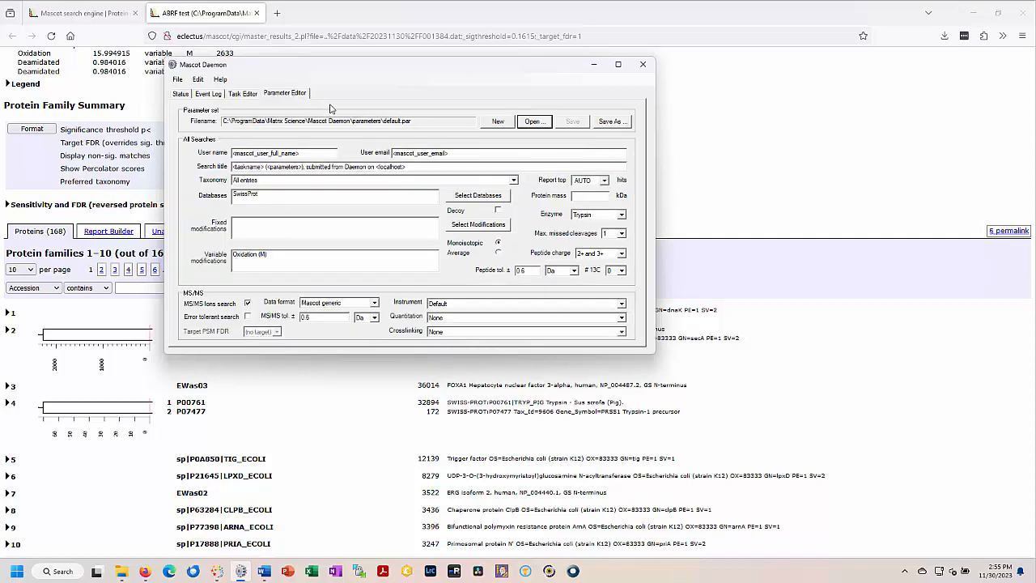
mouse_move(489, 130)
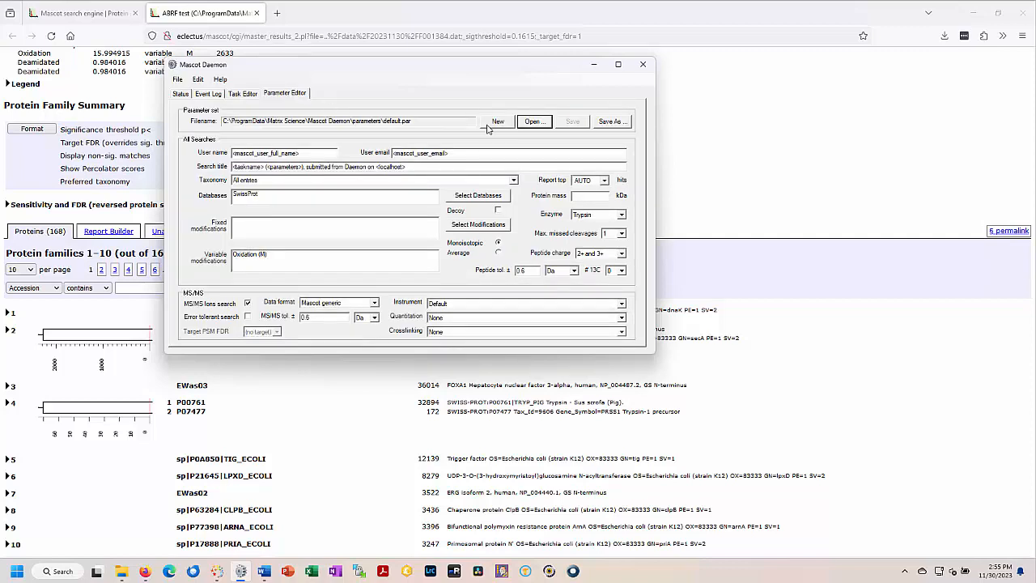
left_click(535, 119)
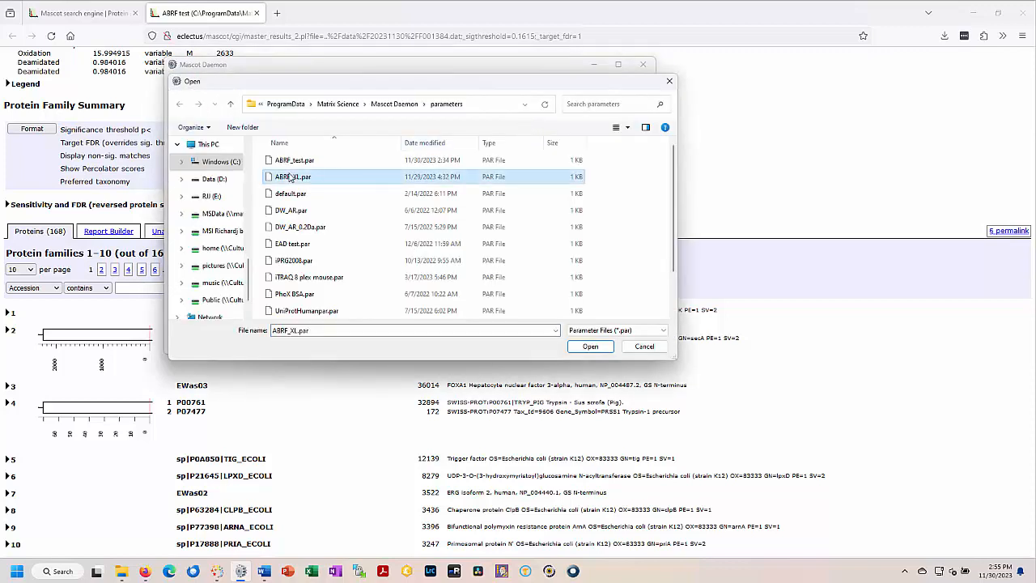
left_click(590, 346)
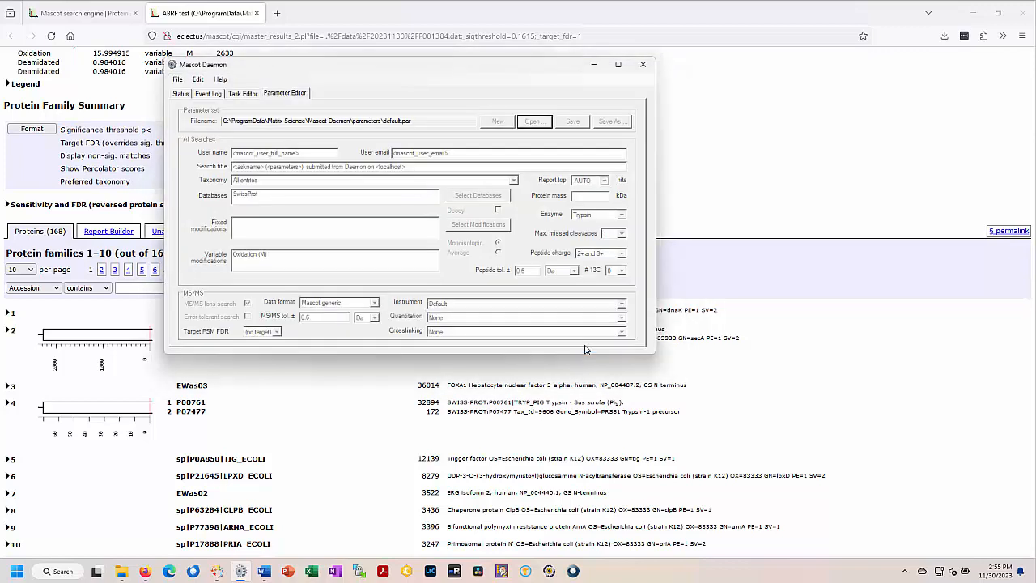
left_click(533, 119)
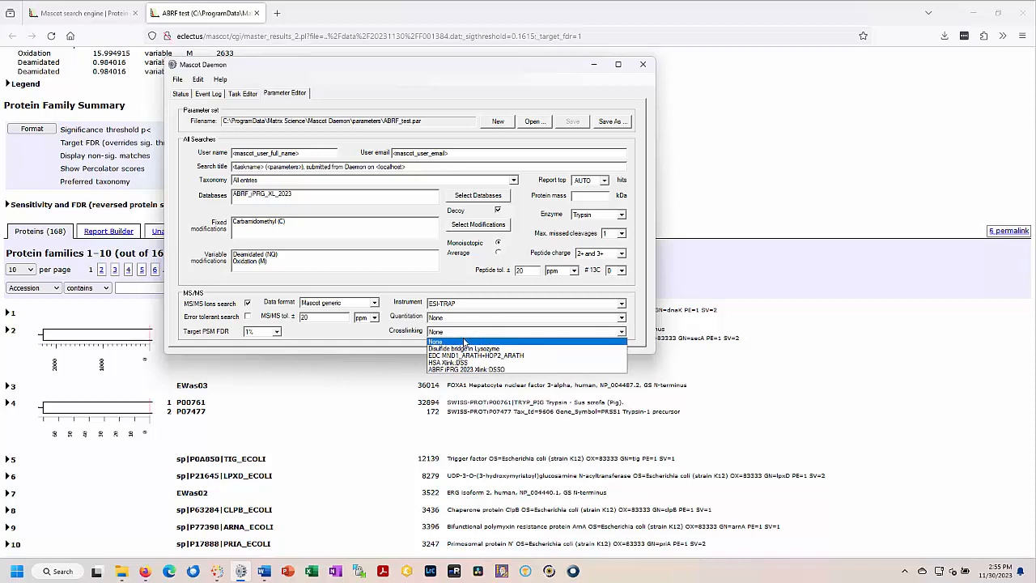
left_click(468, 369)
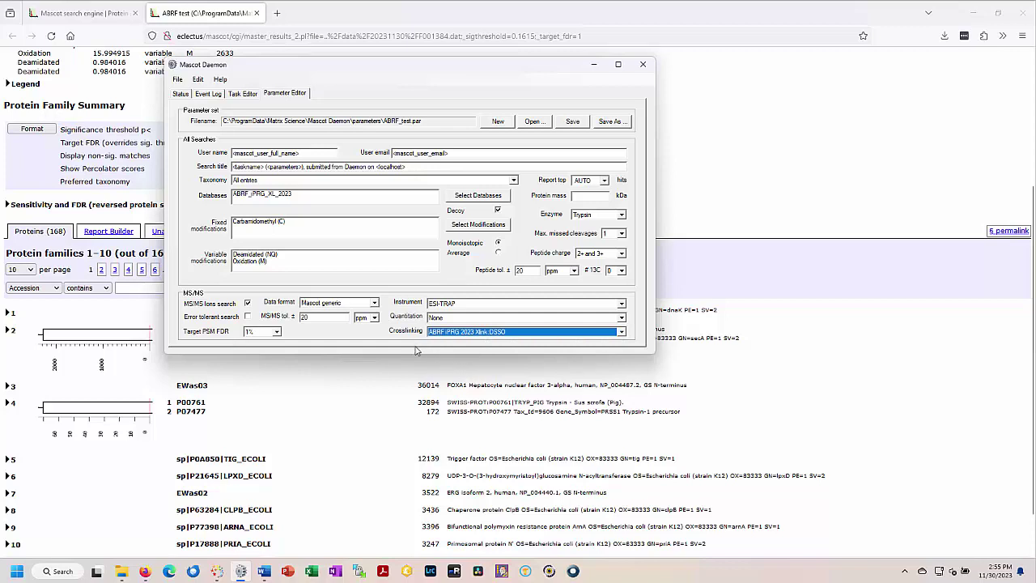
mouse_move(483, 217)
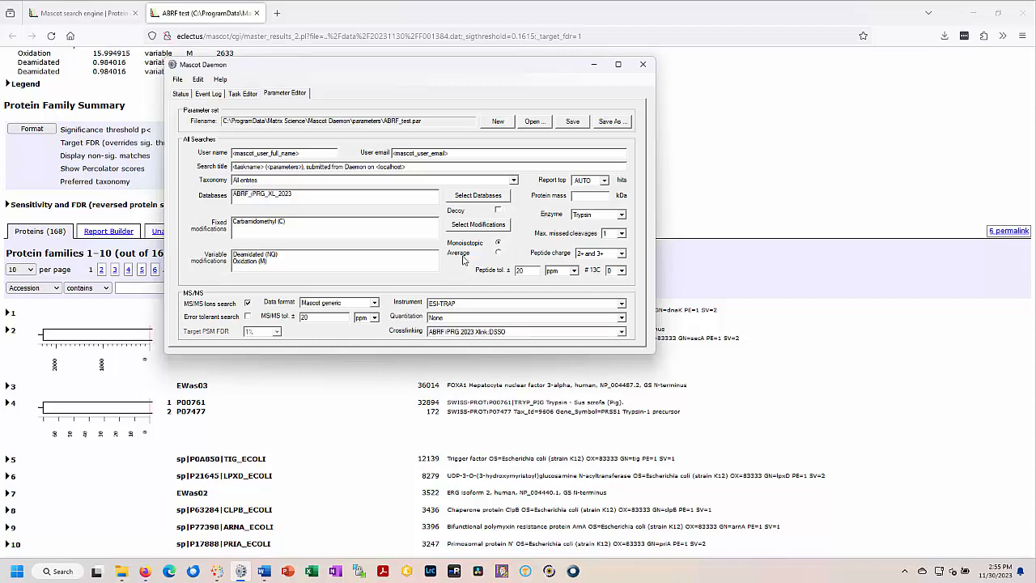
mouse_move(537, 249)
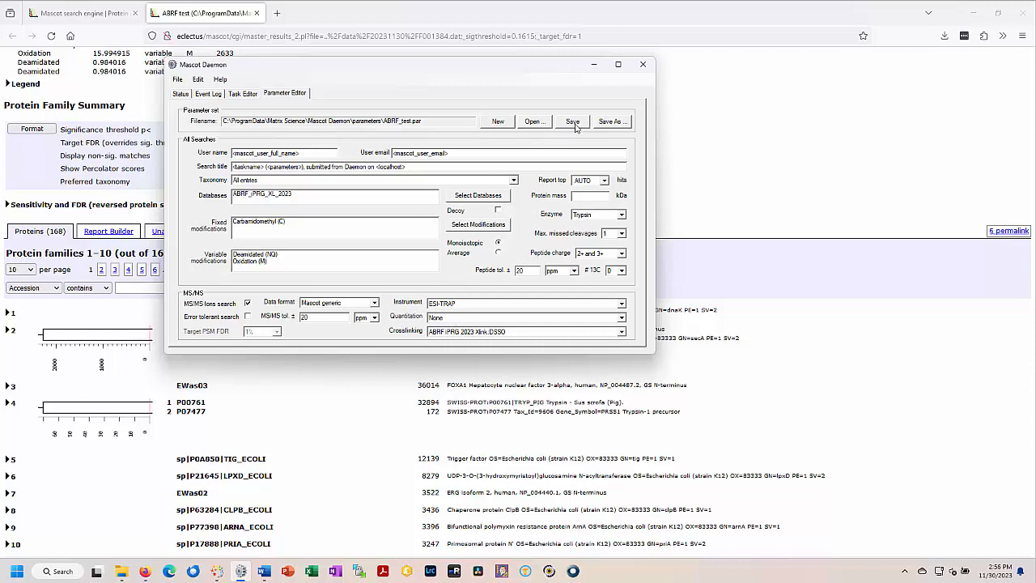
Save the parameters as ABRF_XL.par, overwriting the existing file
left_click(612, 121)
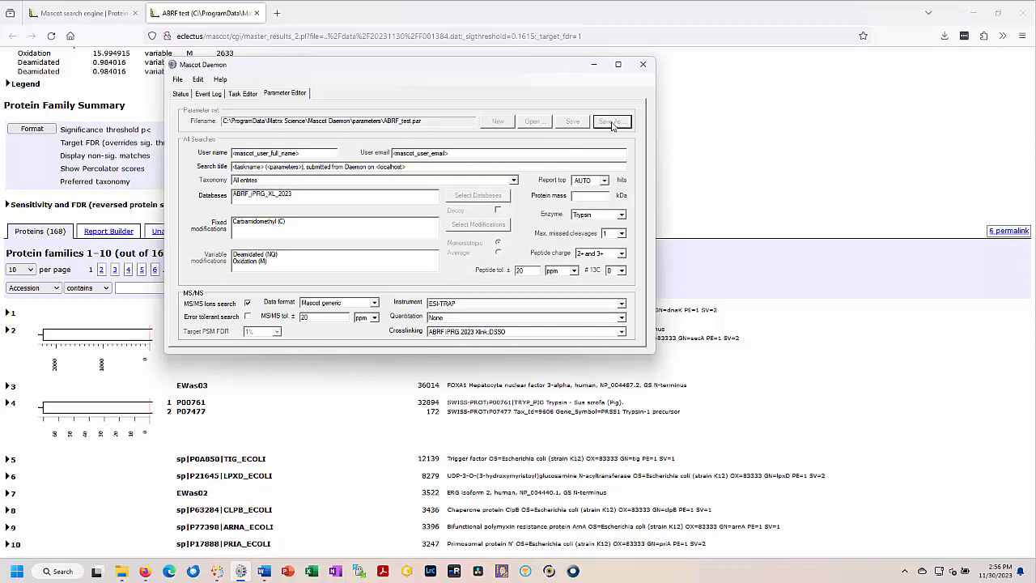
left_click(613, 121)
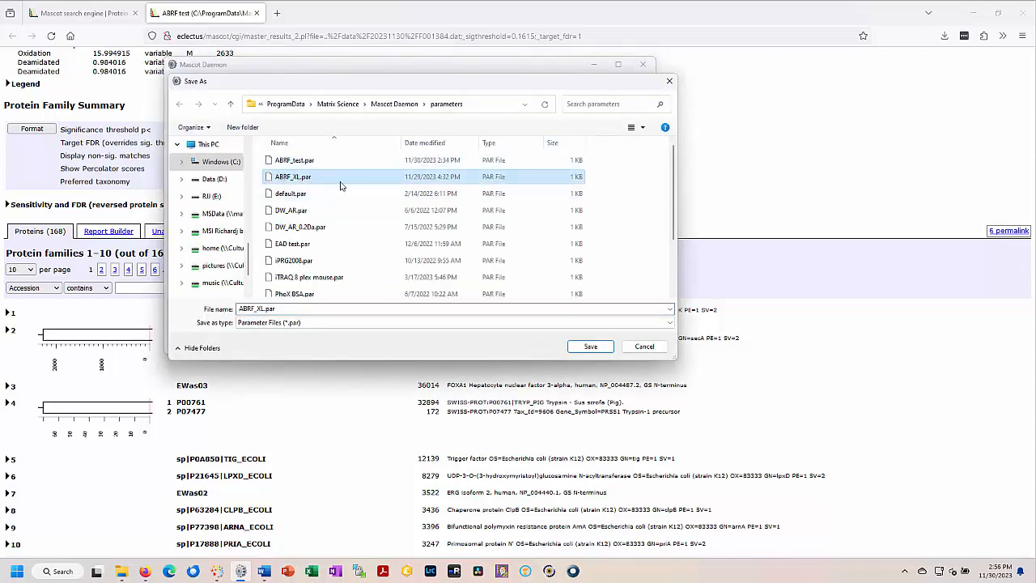
left_click(589, 346)
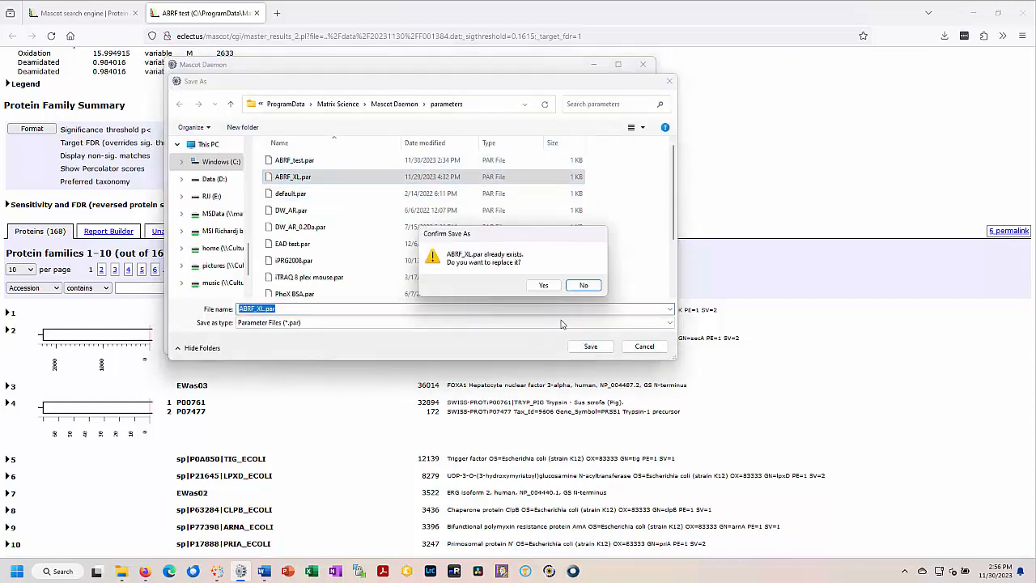
left_click(544, 285)
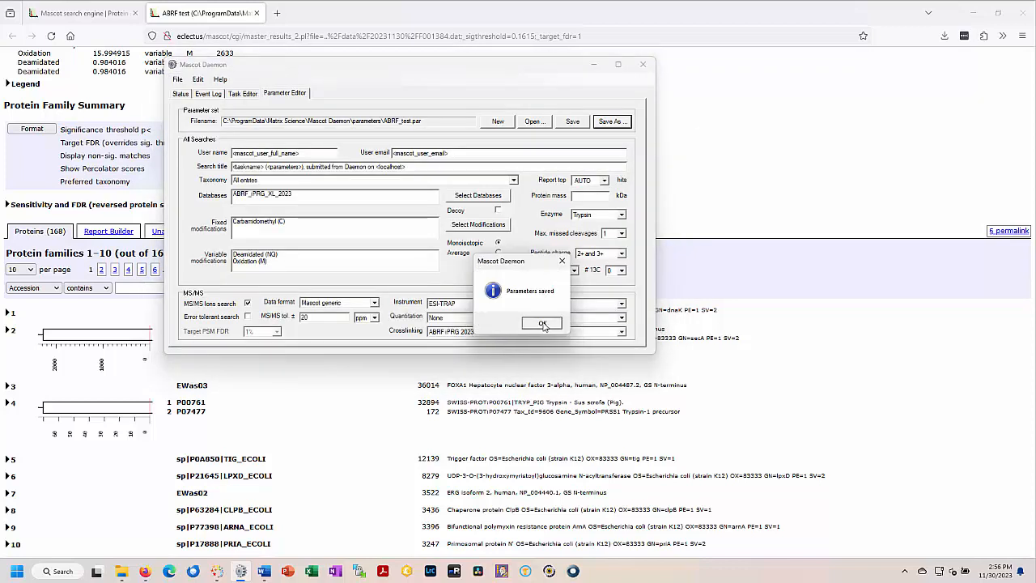
left_click(542, 323)
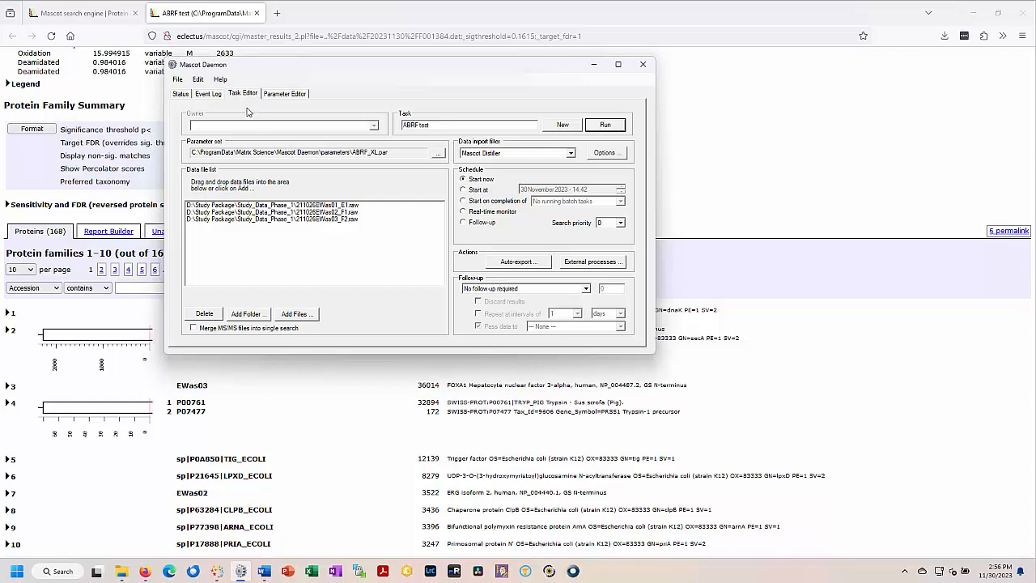
mouse_move(386, 159)
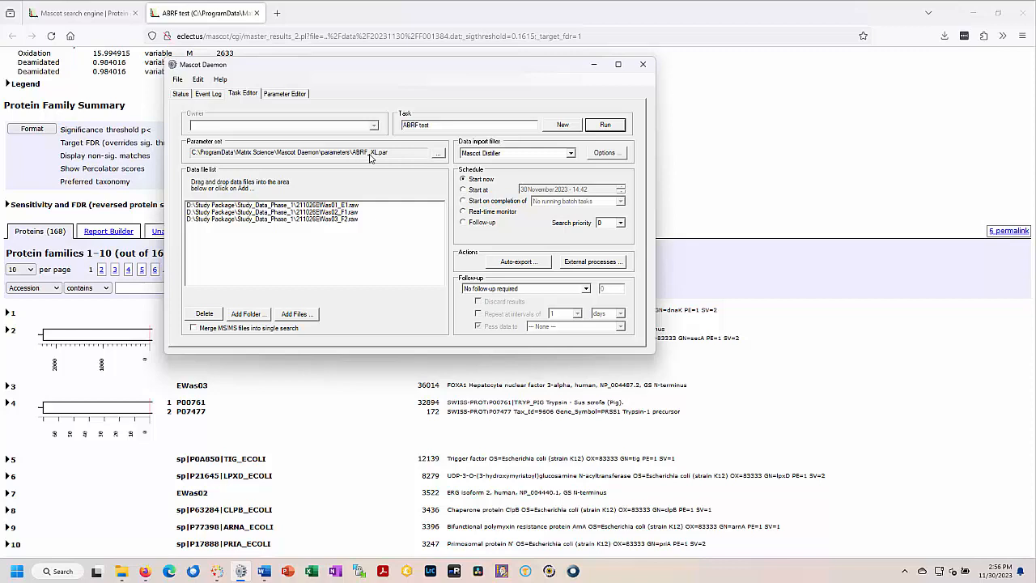
mouse_move(392, 157)
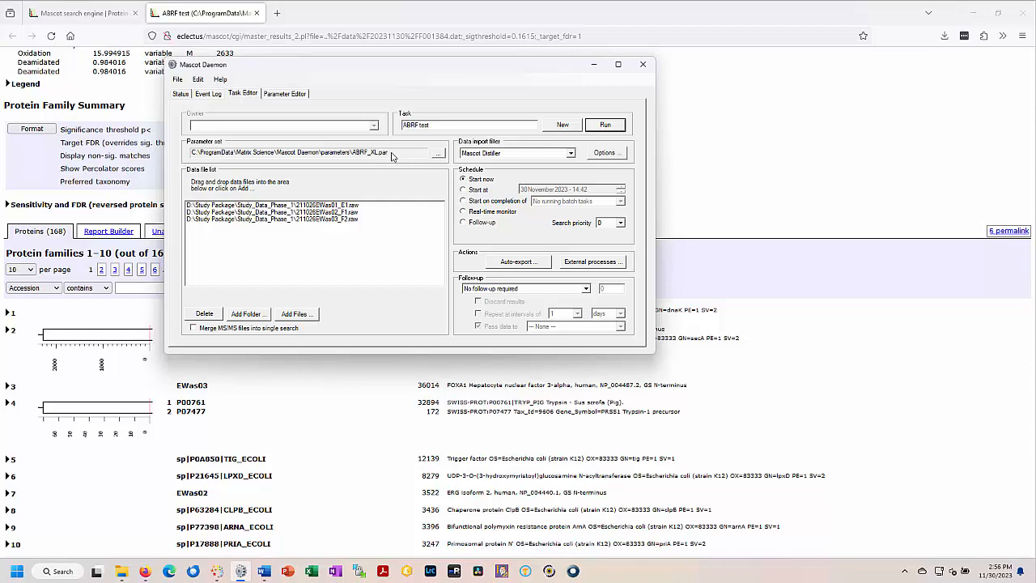
Rename the task to ABRF XL and remove its three old data files
triple_click(466, 123)
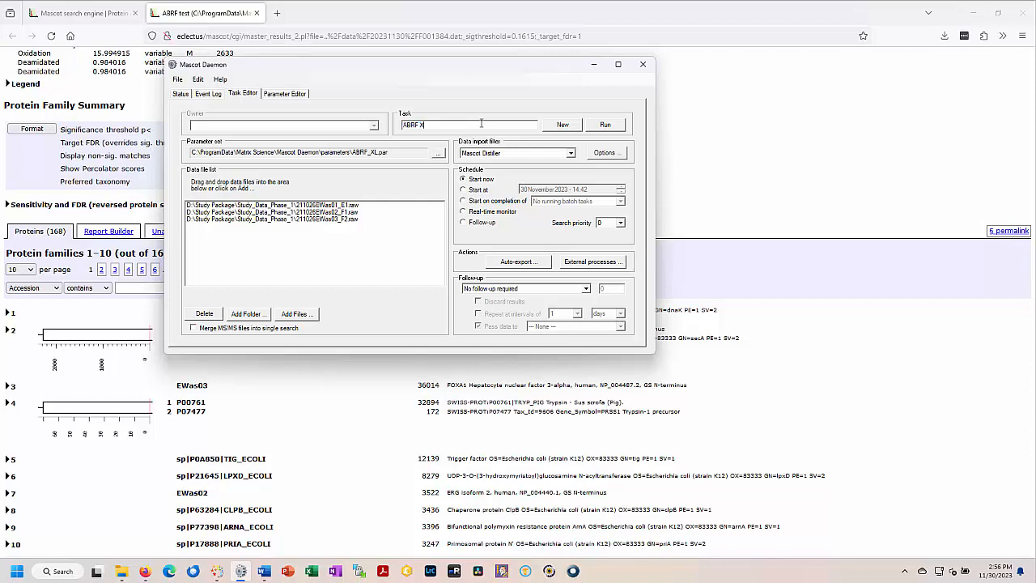
type("L")
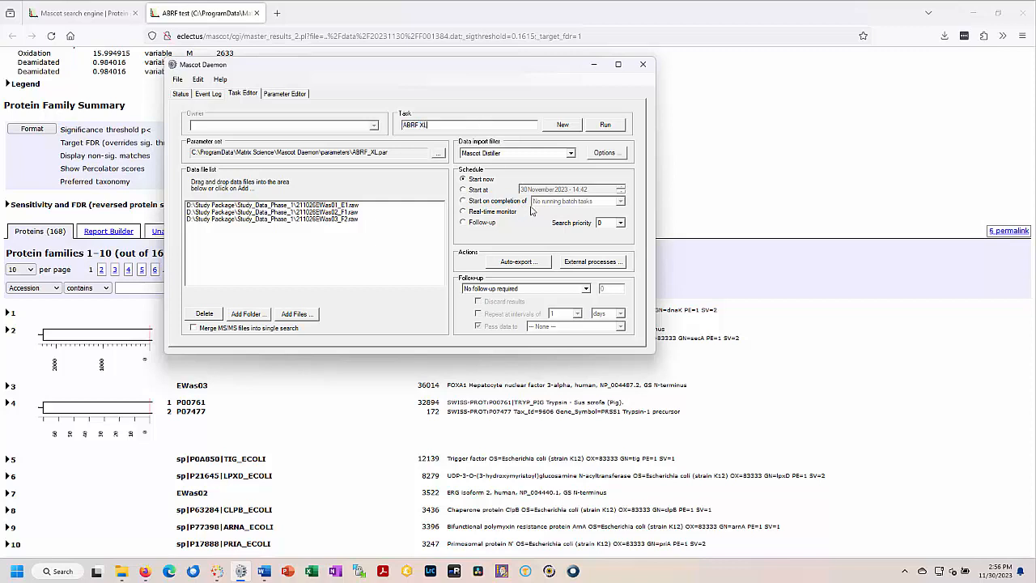
mouse_move(547, 161)
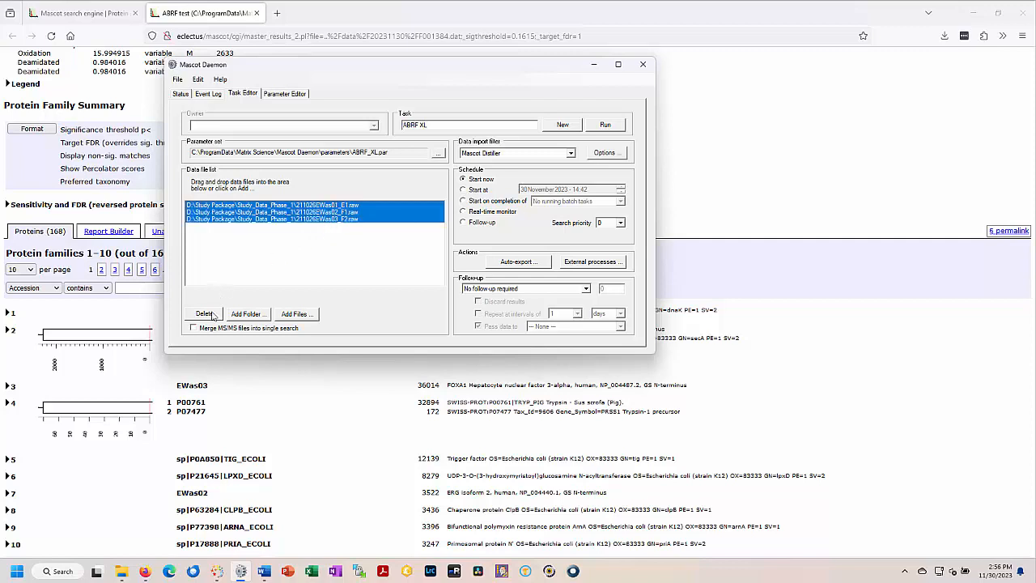
left_click(204, 314)
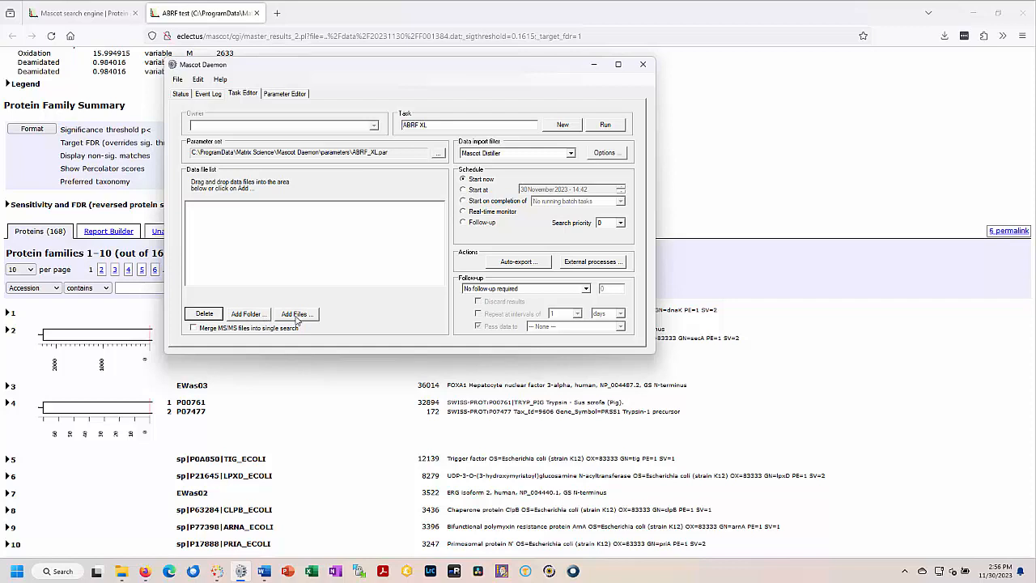
Add the three MGF peak lists from the MGF folder and choose the matching data import filter
left_click(294, 314)
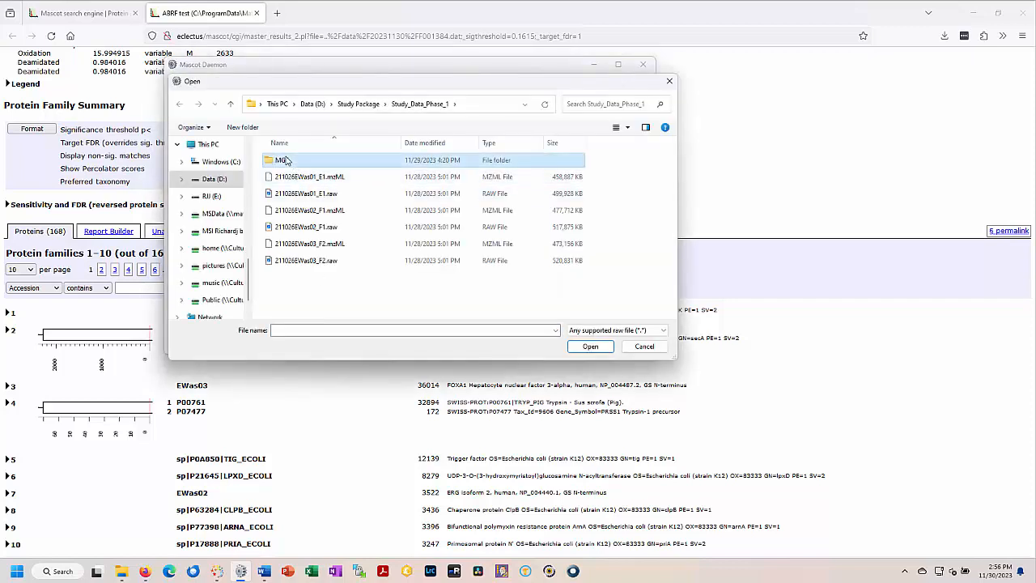
double_click(282, 161)
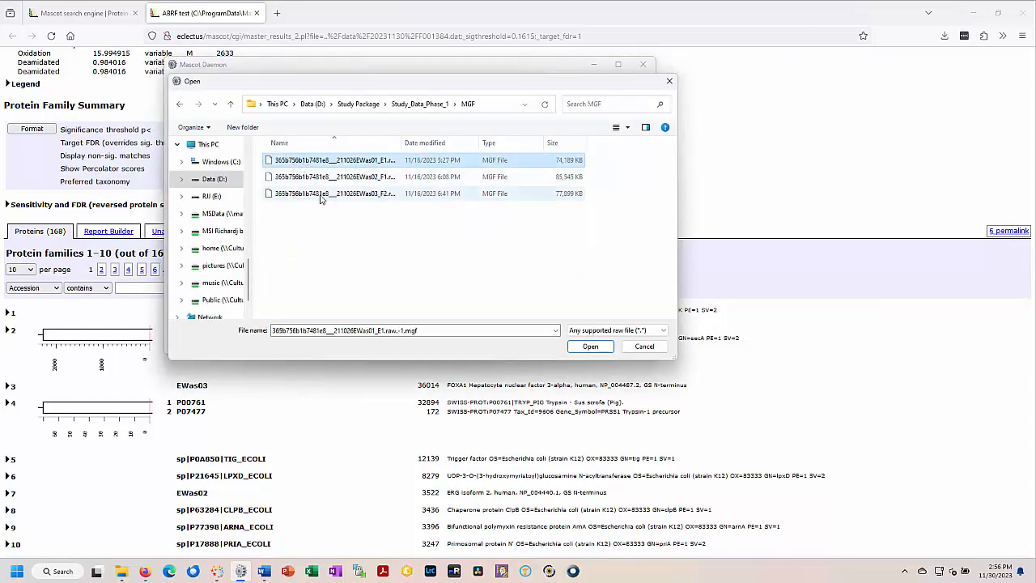
left_click(590, 346)
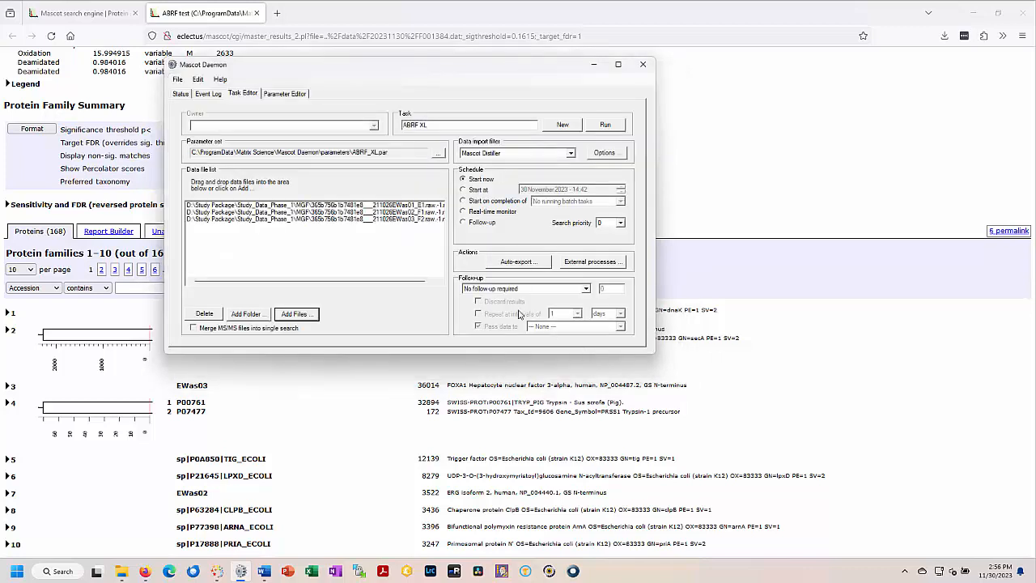
left_click(570, 153)
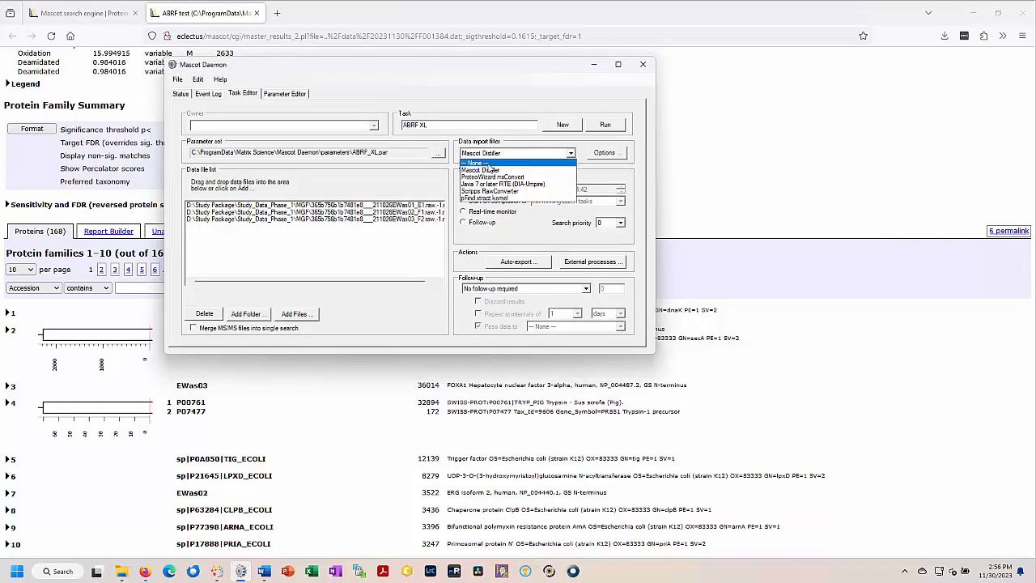
left_click(480, 162)
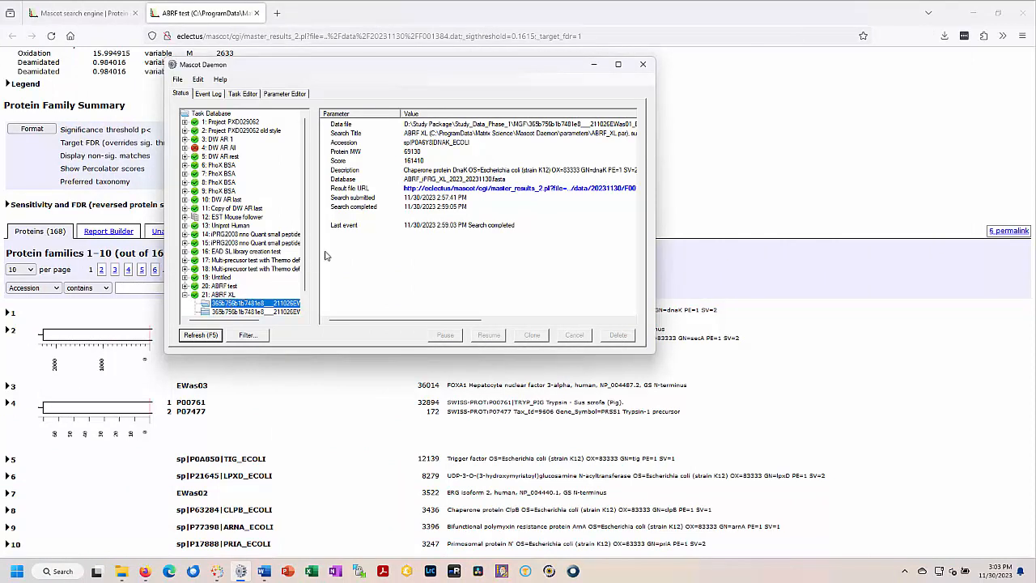
mouse_move(508, 193)
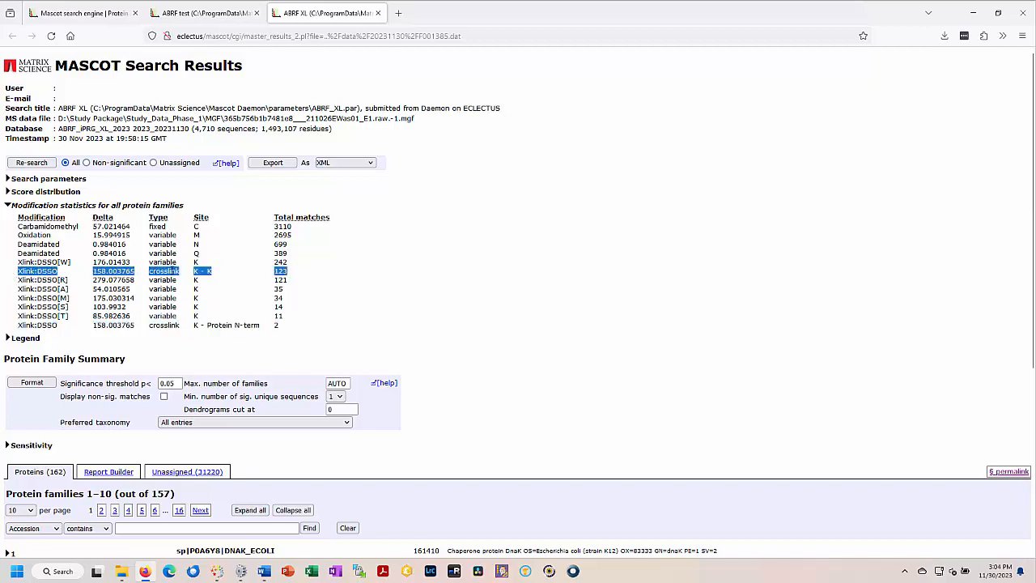
Expand protein family 2 in the ABRF XL results to list its peptide matches
scroll("down", 3)
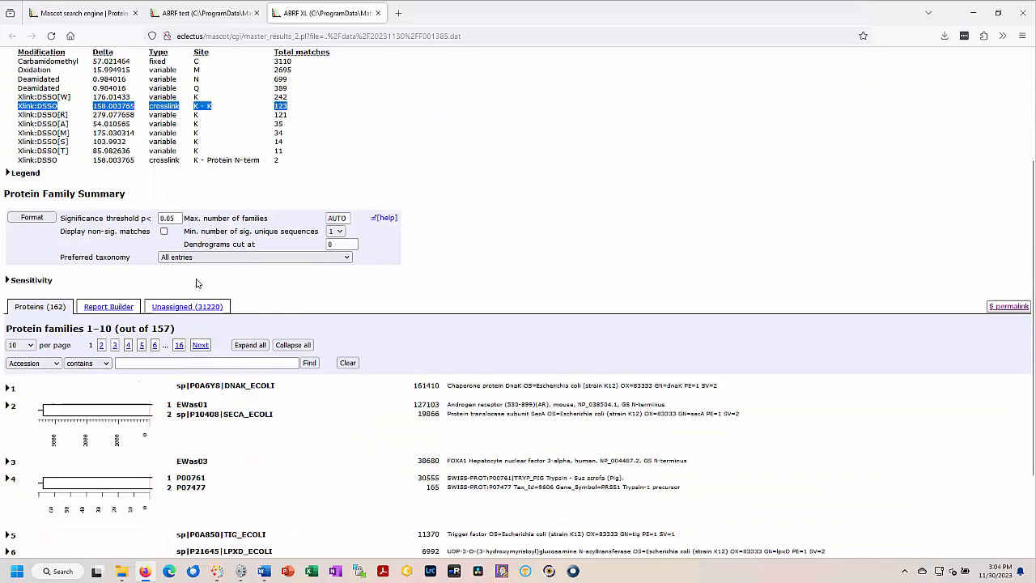
scroll("down", 3)
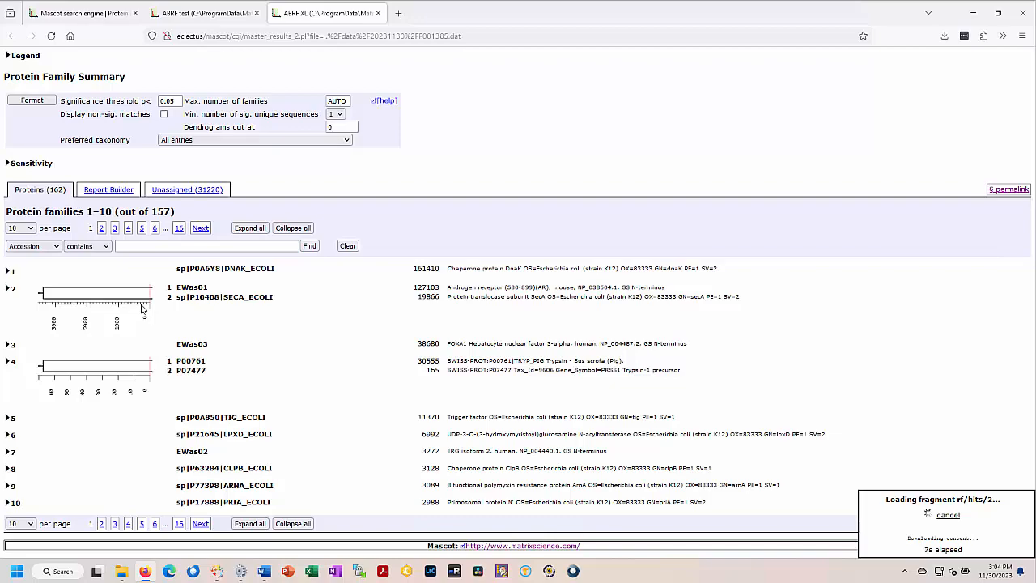
left_click(10, 288)
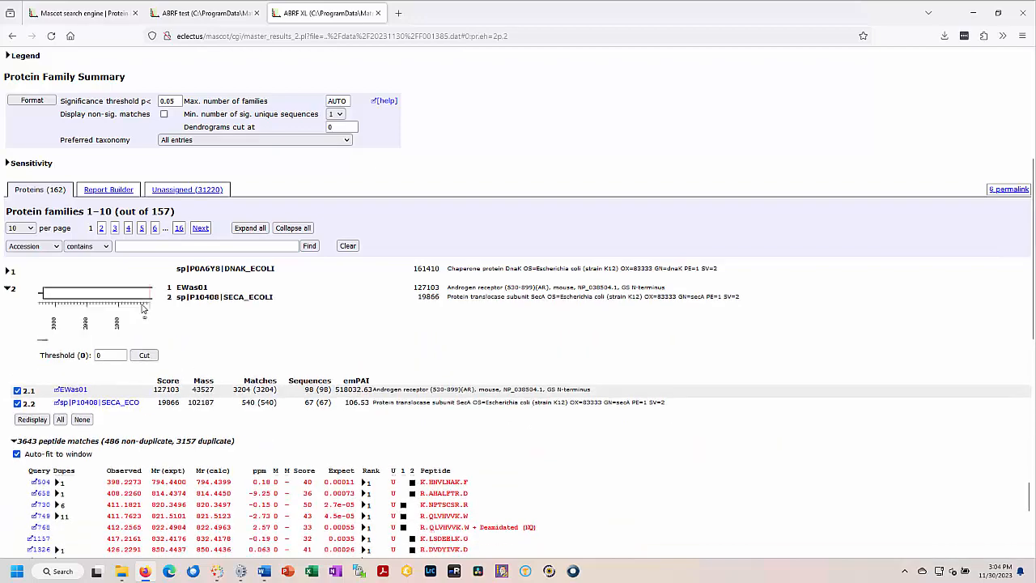
scroll("down", 3)
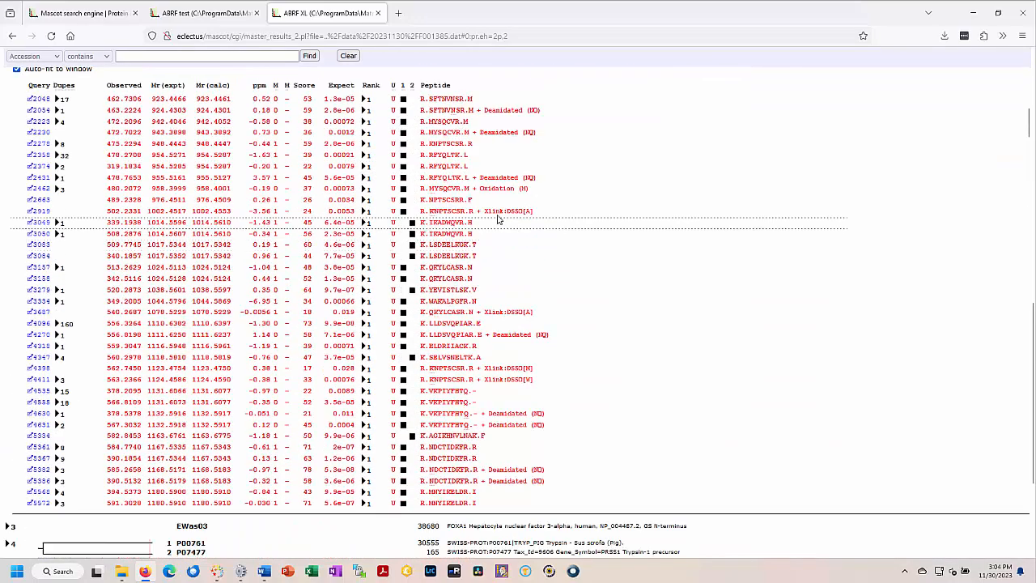
scroll("down", 3)
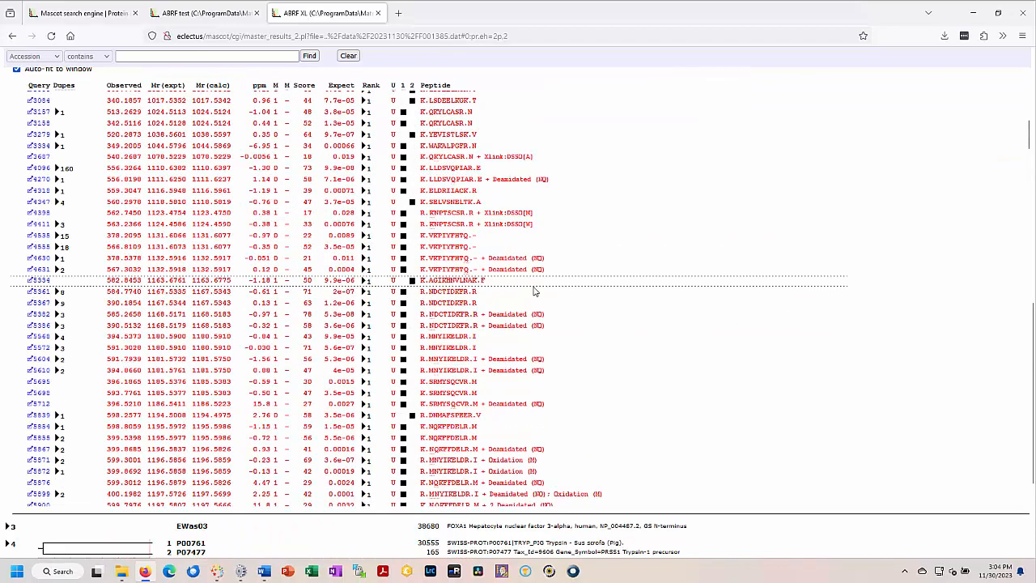
scroll("down", 3)
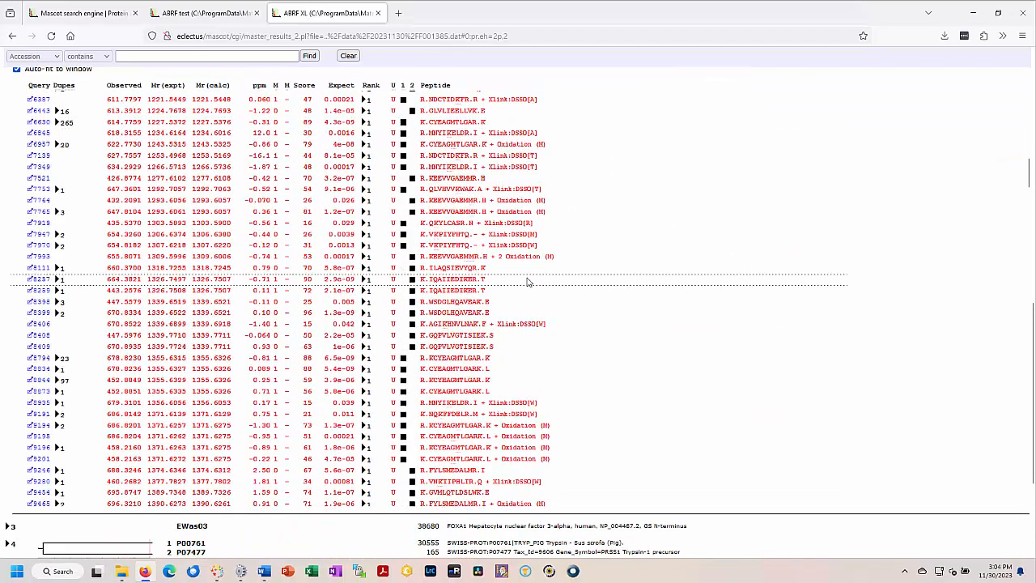
scroll("down", 3)
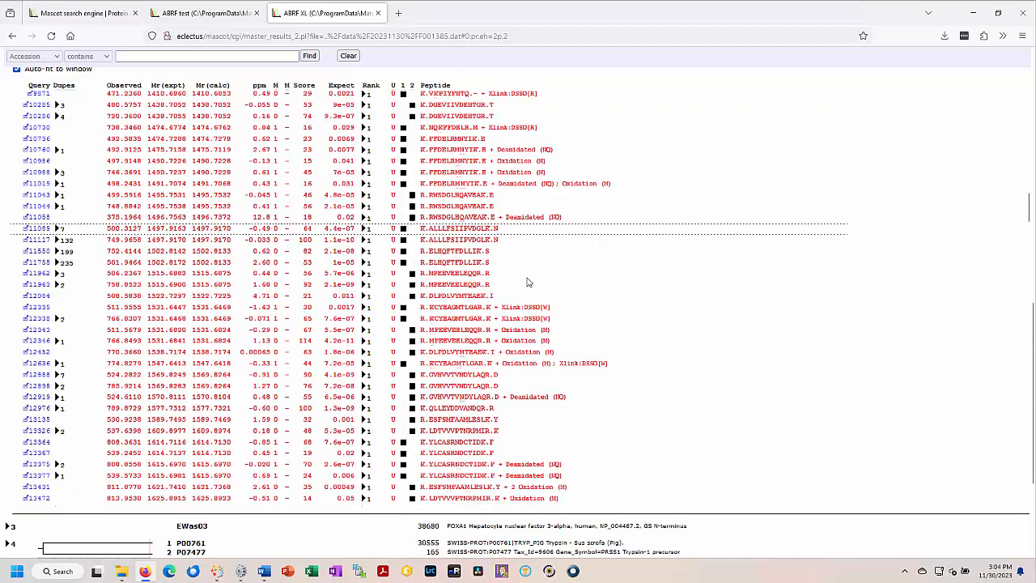
scroll("down", 3)
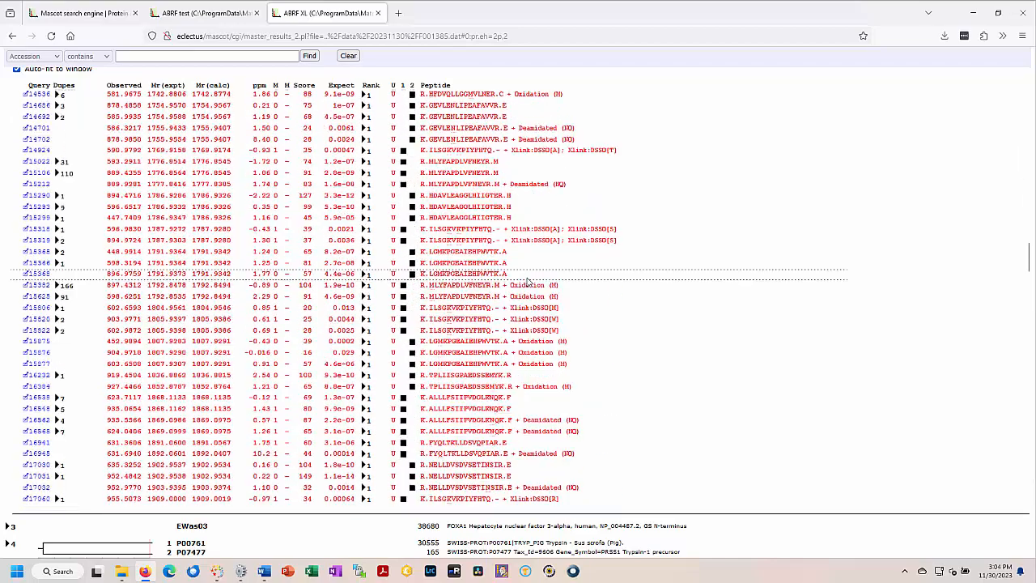
scroll("down", 3)
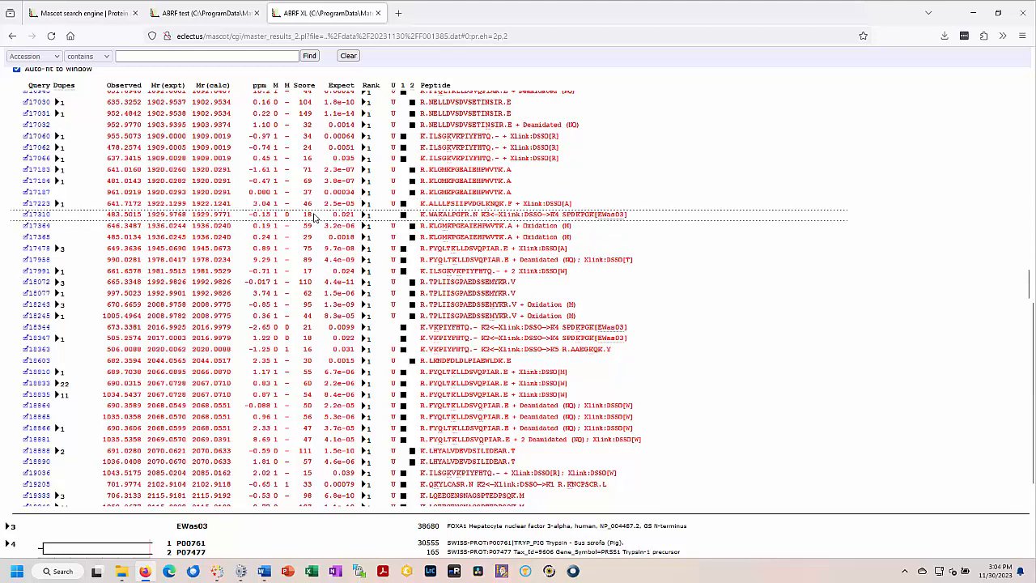
mouse_move(483, 236)
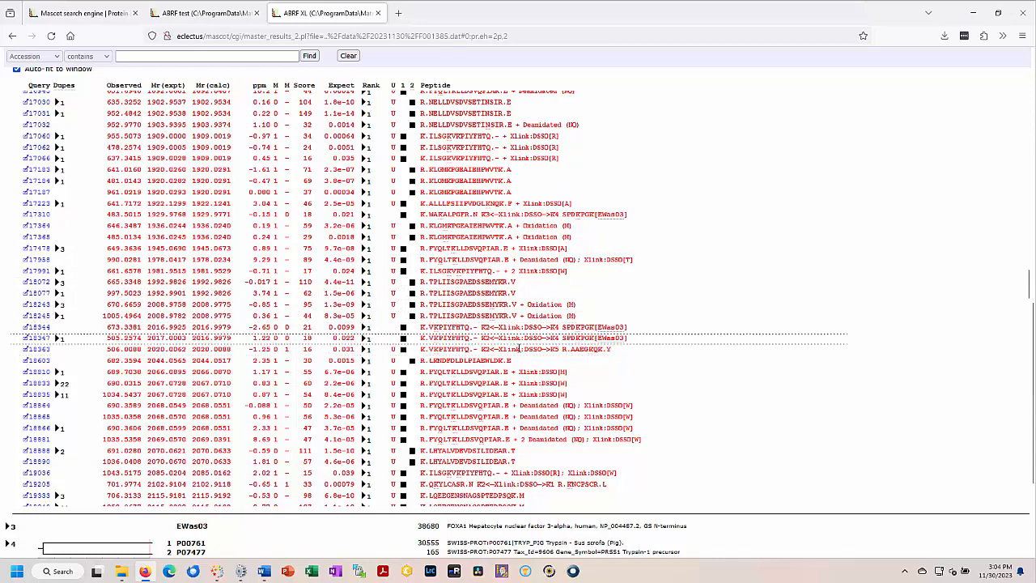
scroll("down", 3)
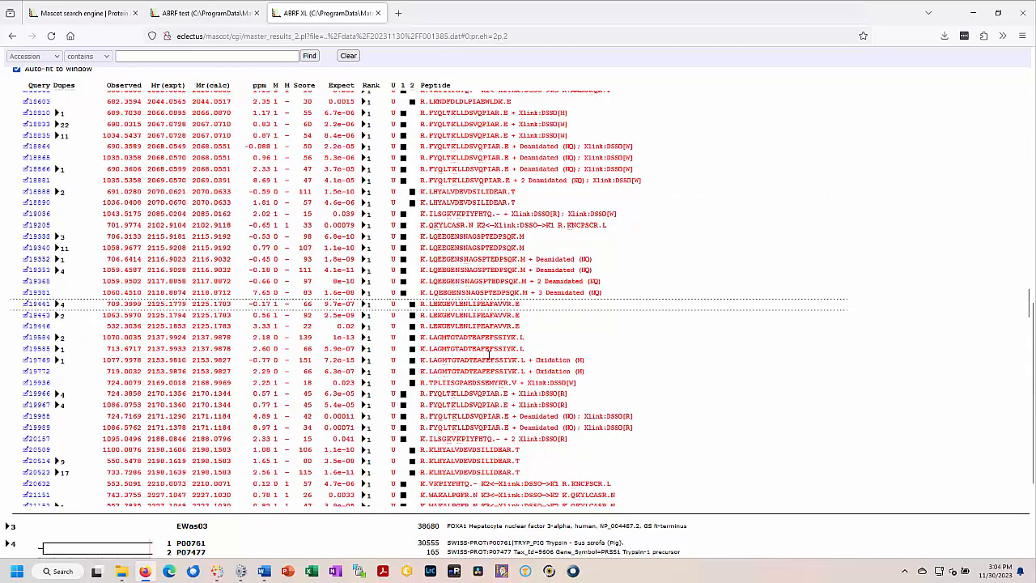
scroll("down", 3)
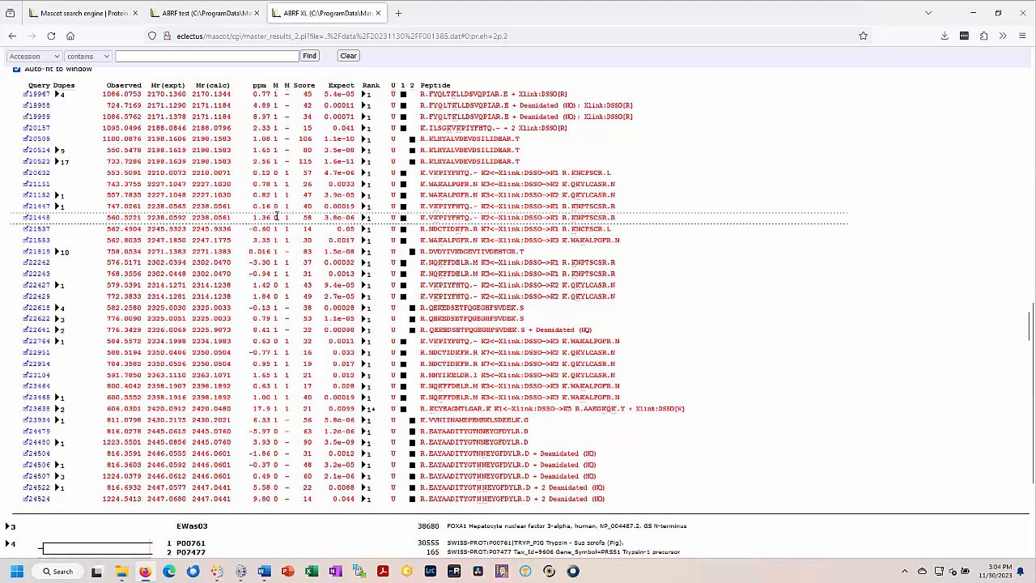
mouse_move(36, 216)
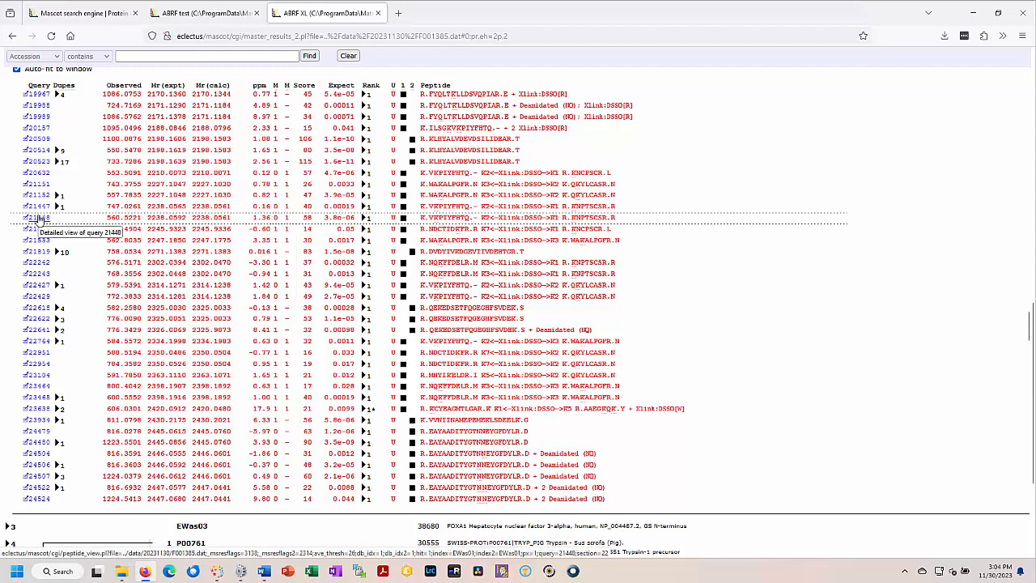
mouse_move(364, 223)
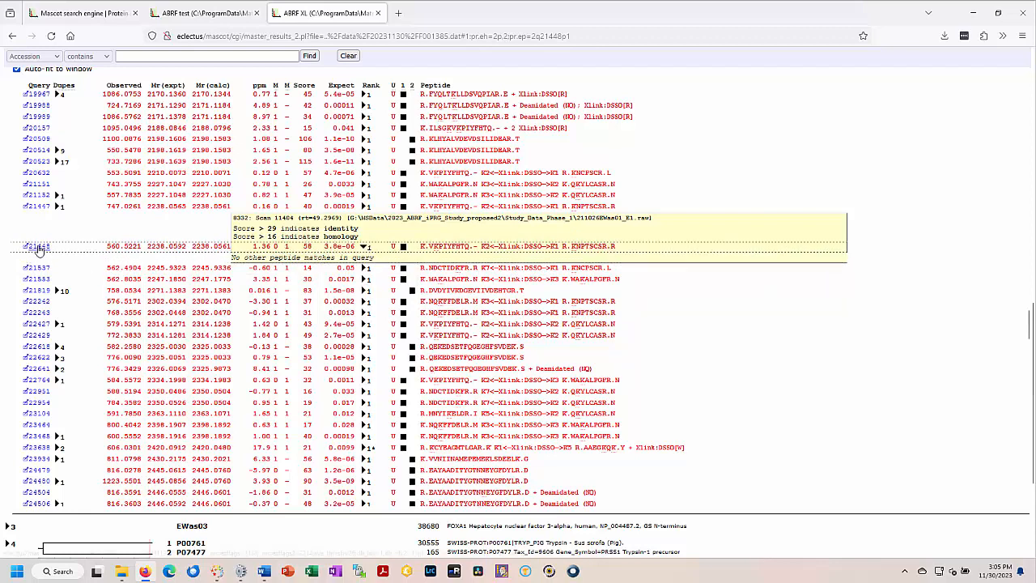
mouse_move(39, 246)
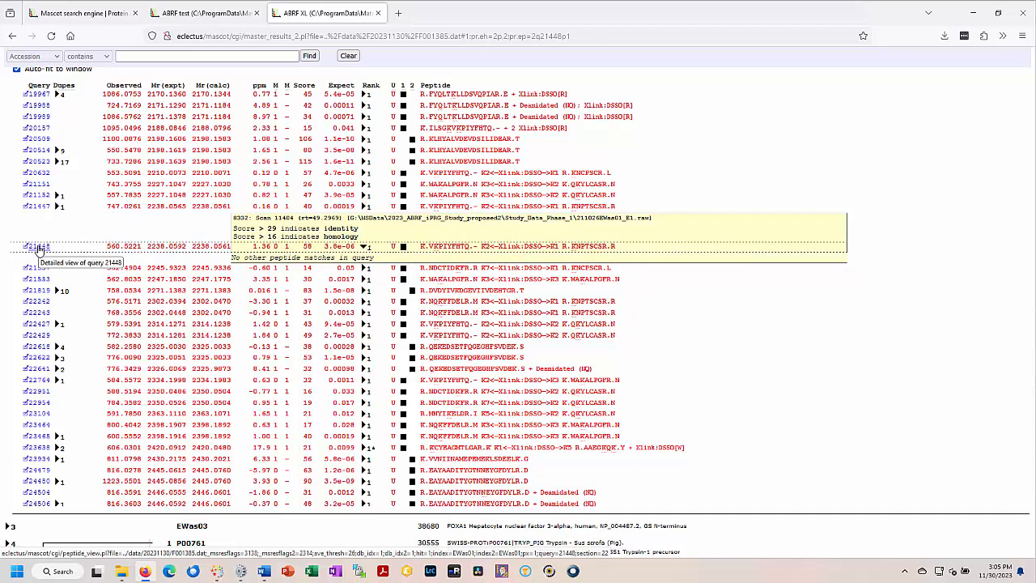
View the VKPIYFHTQ–KNPTSCSR DSSO crosslink spectrum labelled with scoring matches, then go back
left_click(36, 246)
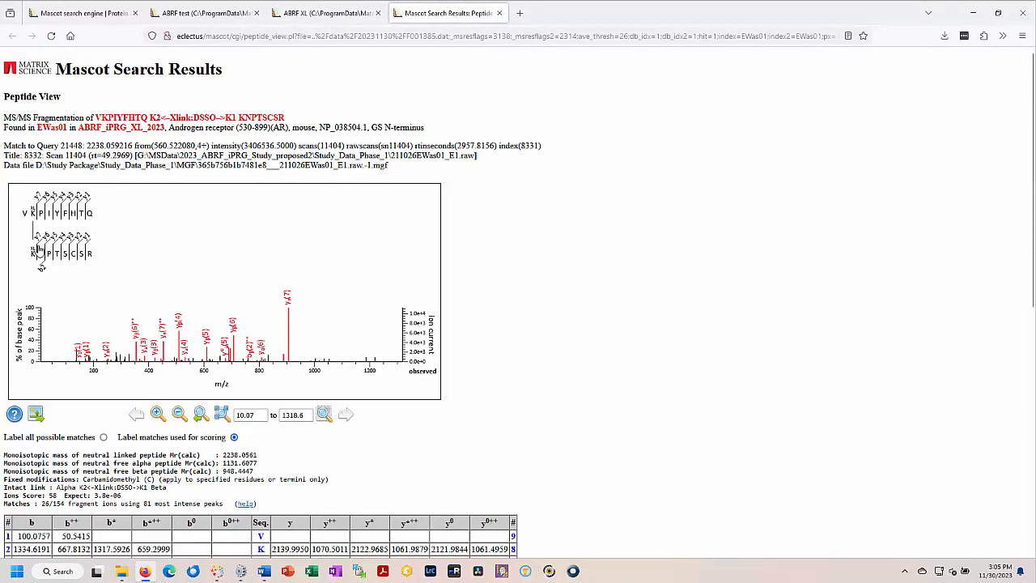
mouse_move(165, 262)
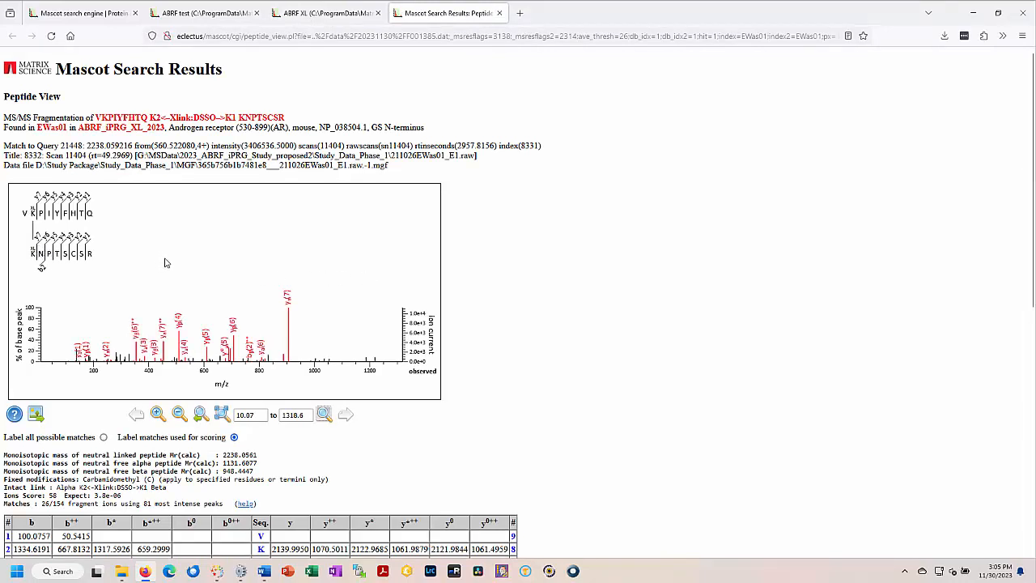
mouse_move(114, 253)
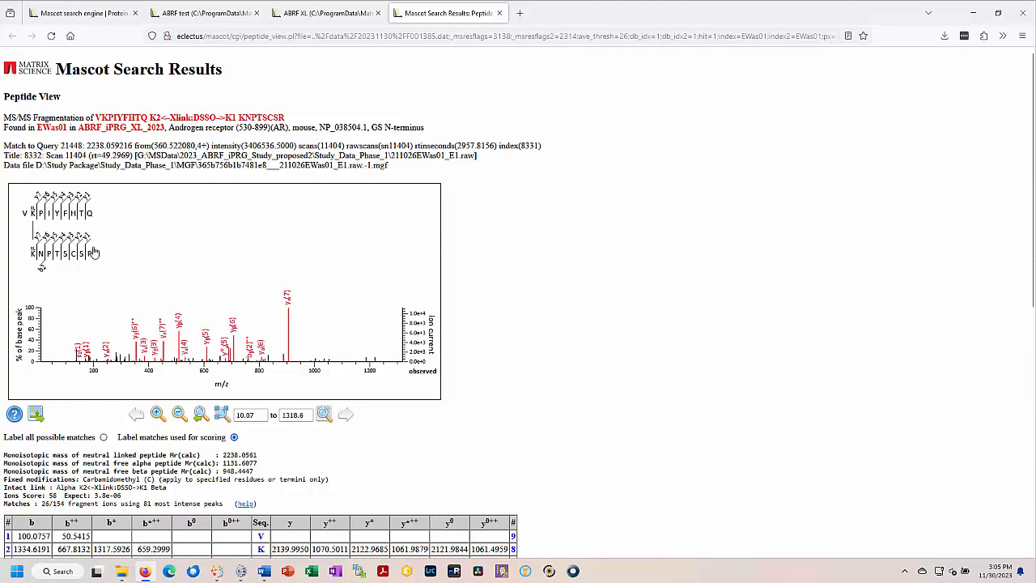
mouse_move(193, 443)
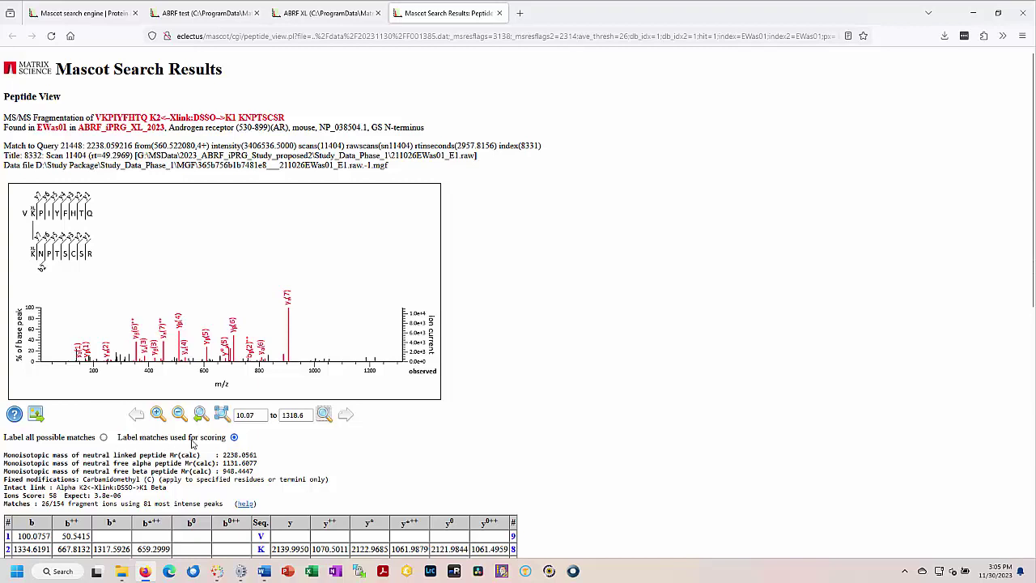
left_click(104, 437)
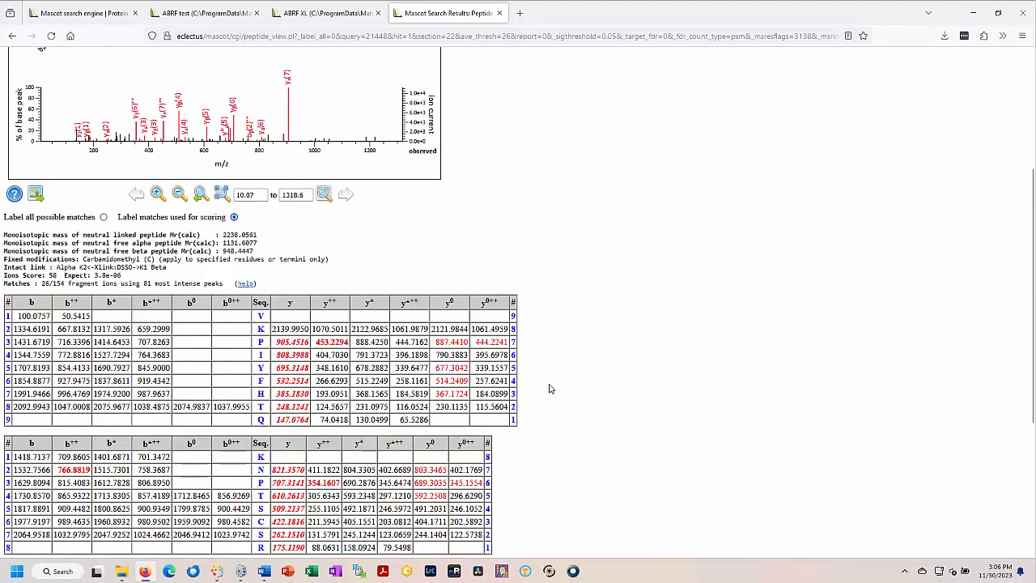
scroll("down", 3)
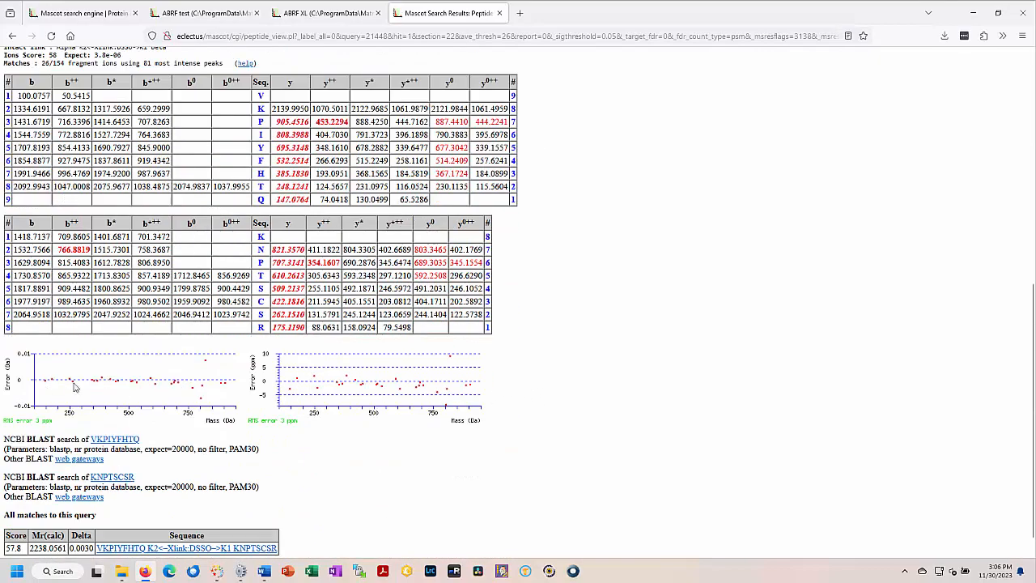
mouse_move(362, 390)
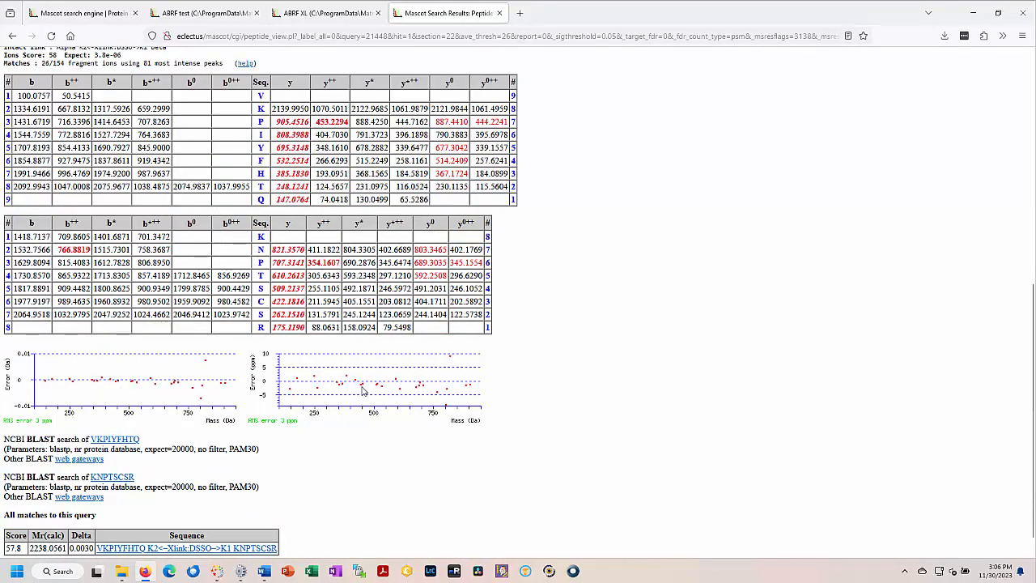
mouse_move(383, 385)
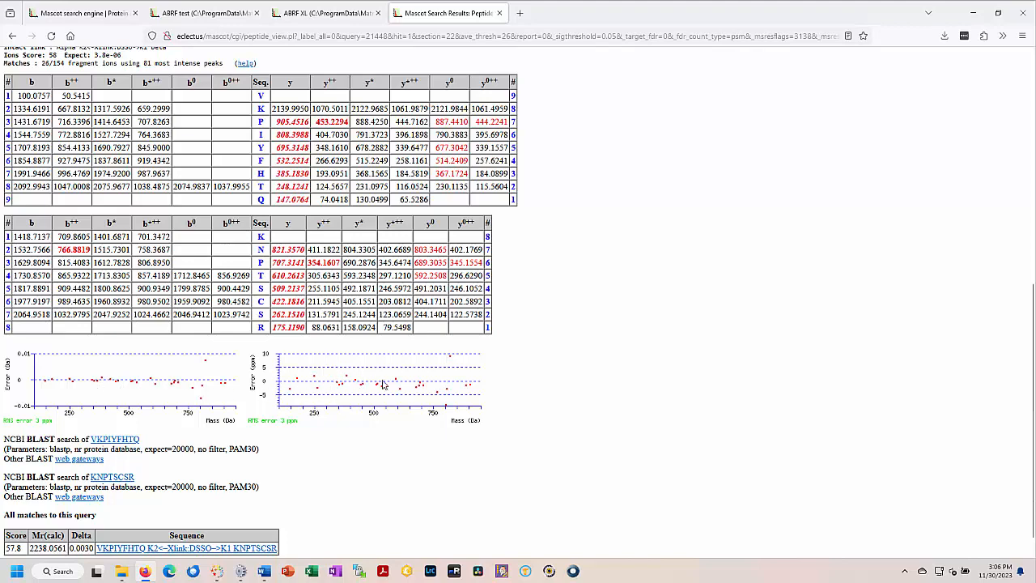
mouse_move(383, 418)
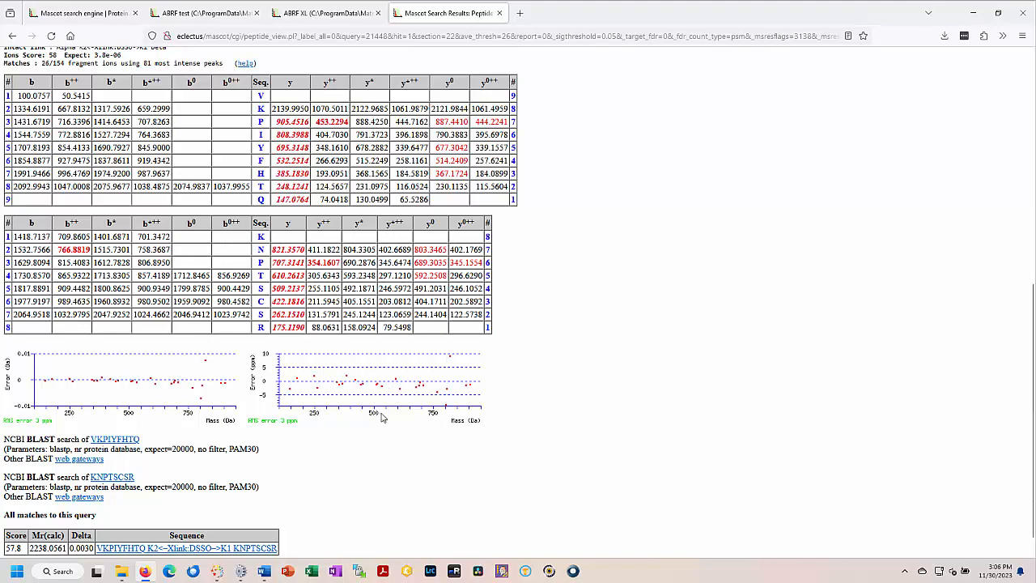
scroll("up", 3)
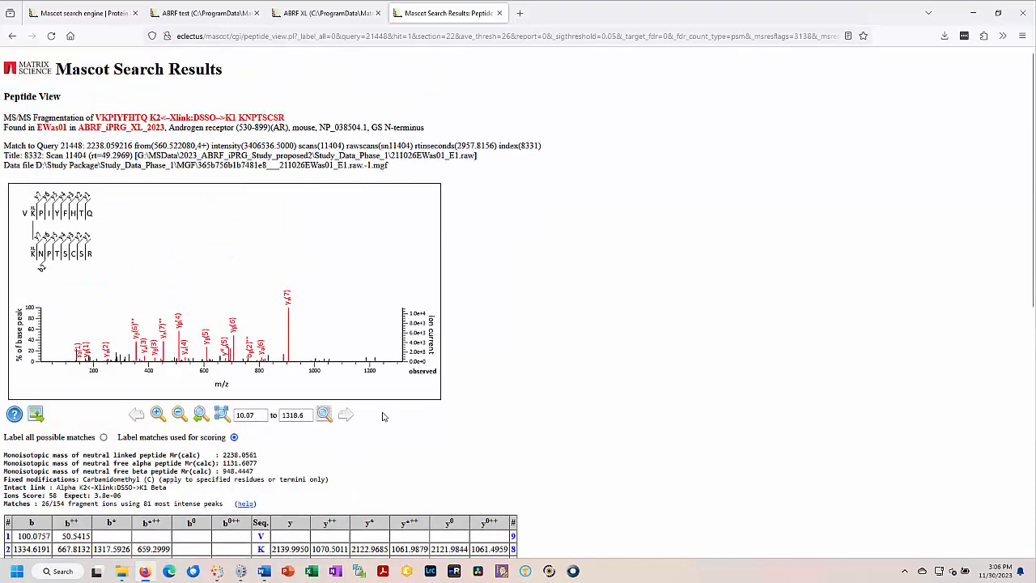
left_click(498, 12)
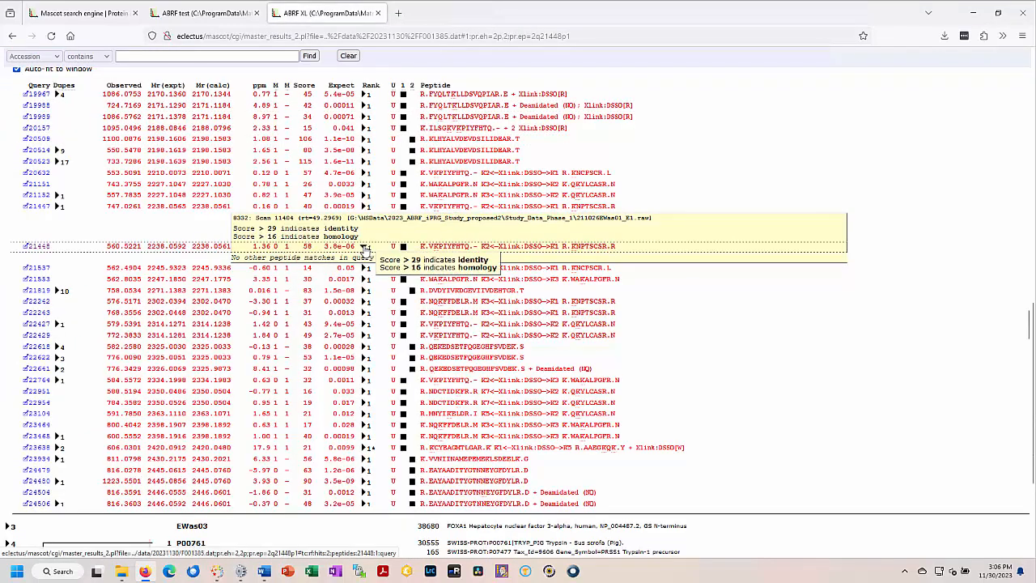
Check another crosslinked query's matches, then switch to the Mascot home page tab
left_click(369, 246)
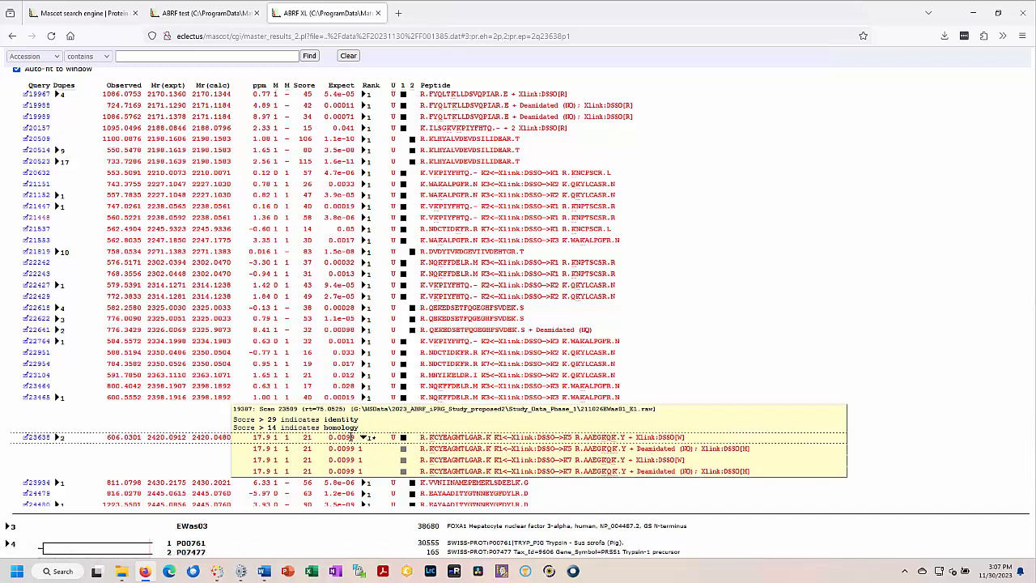
mouse_move(664, 476)
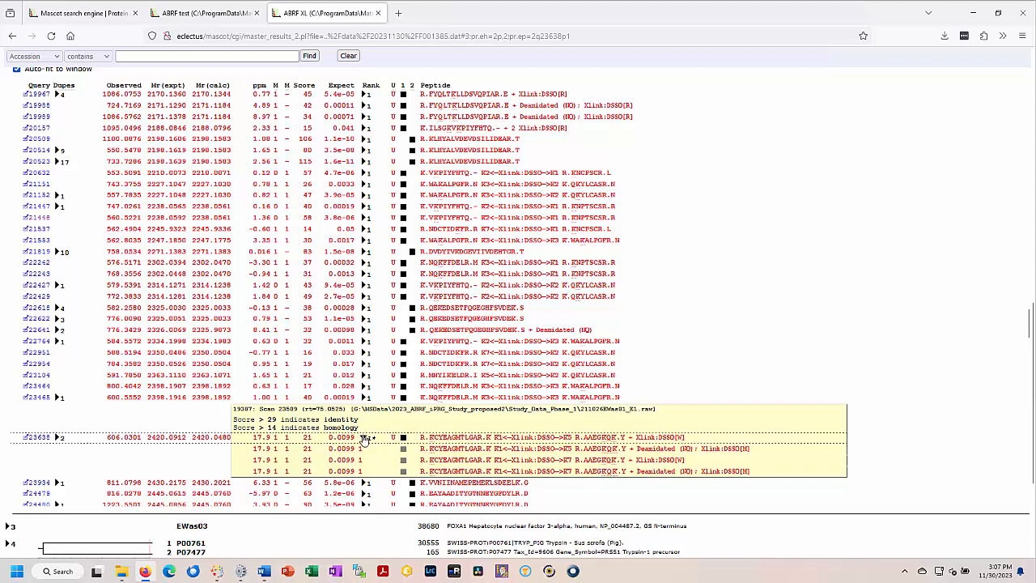
left_click(81, 13)
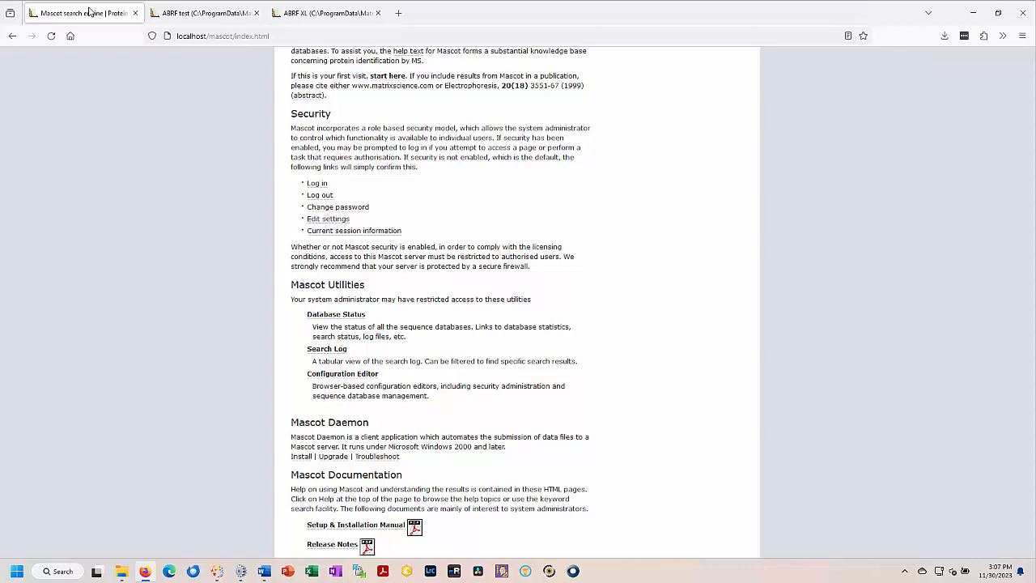
mouse_move(336, 280)
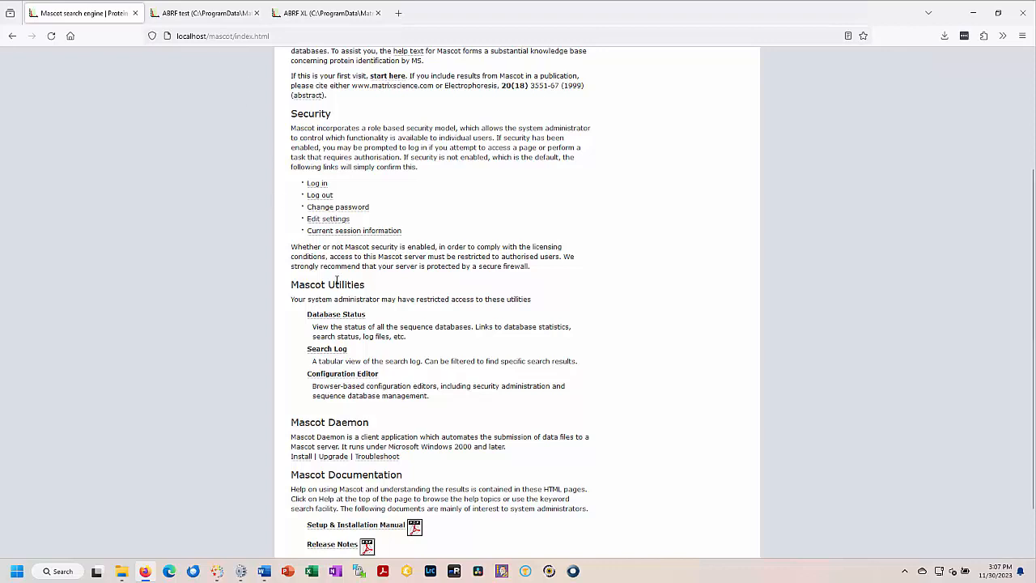
Browse the Matrix Science blog filtered to crosslinking articles
scroll("up", 3)
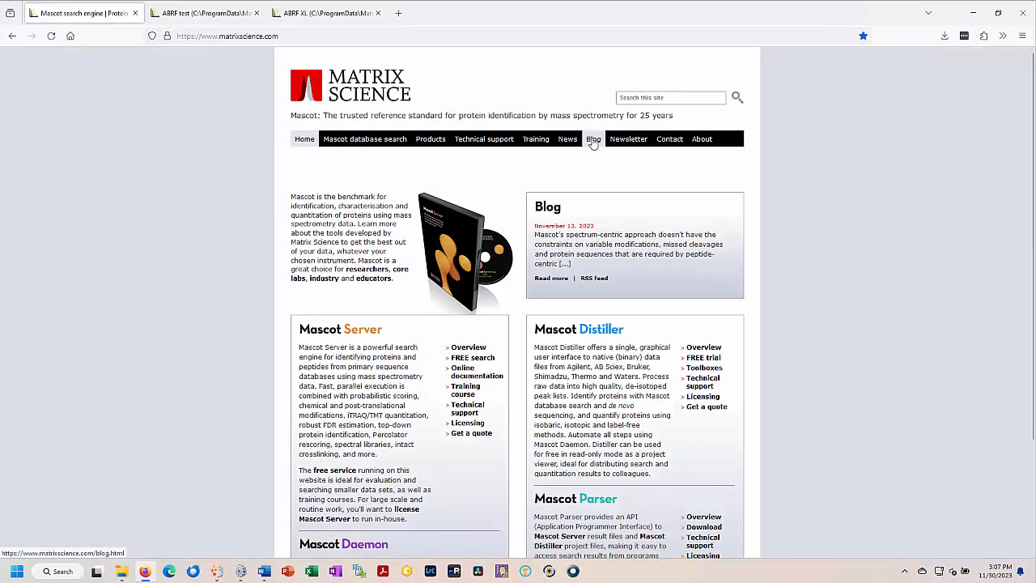
left_click(593, 139)
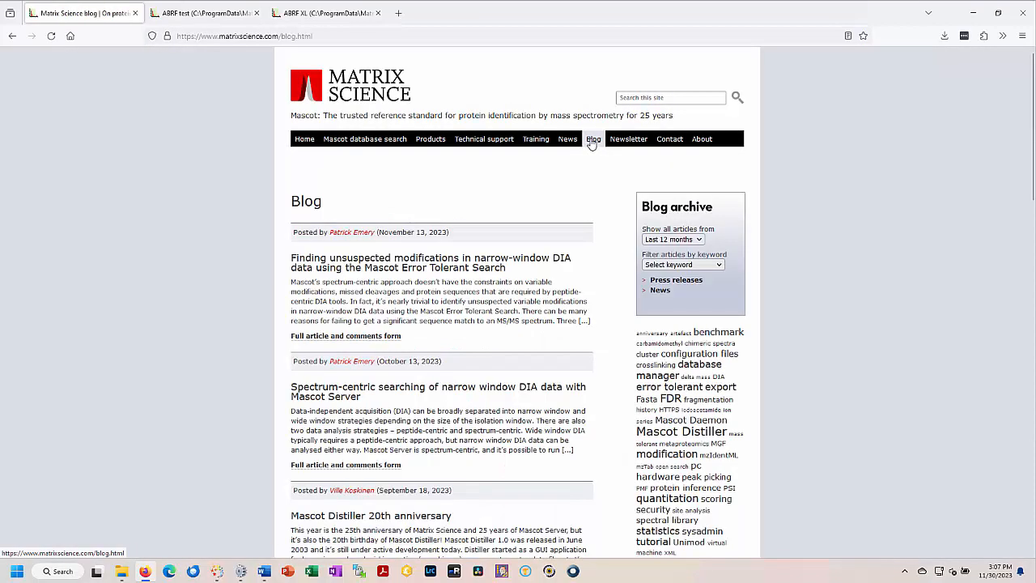
mouse_move(648, 353)
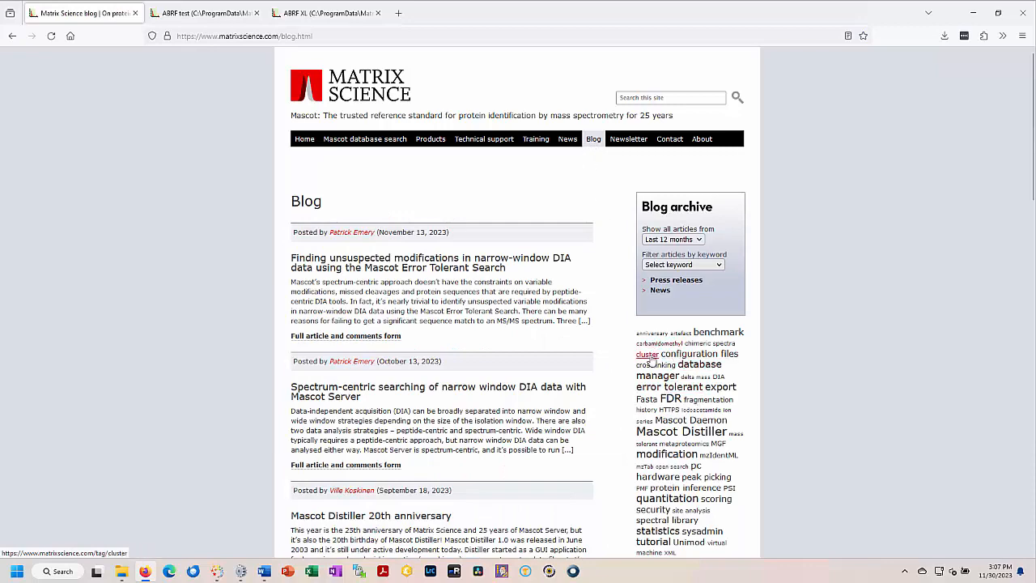
left_click(664, 364)
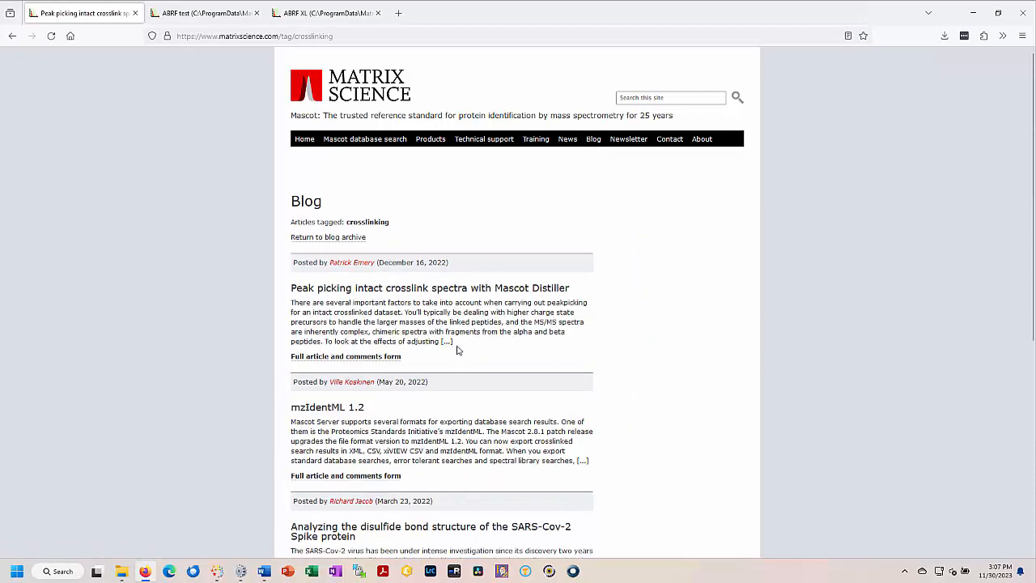
scroll("down", 3)
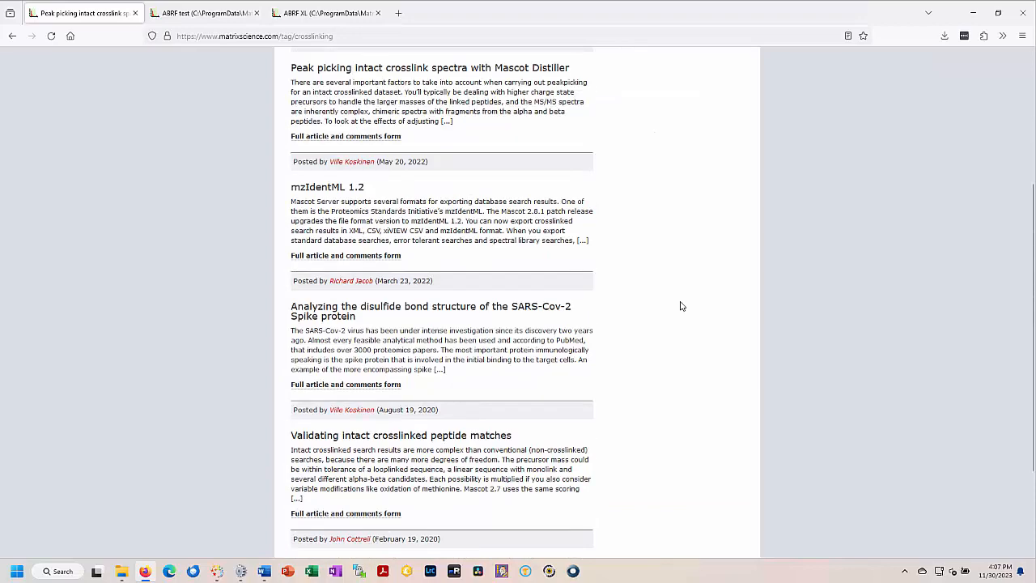
scroll("down", 3)
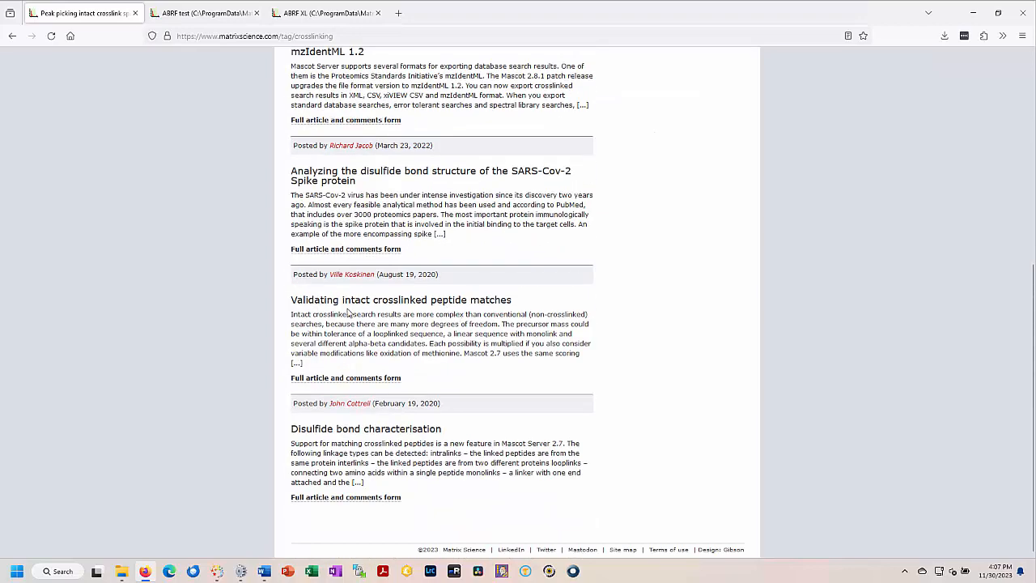
mouse_move(461, 314)
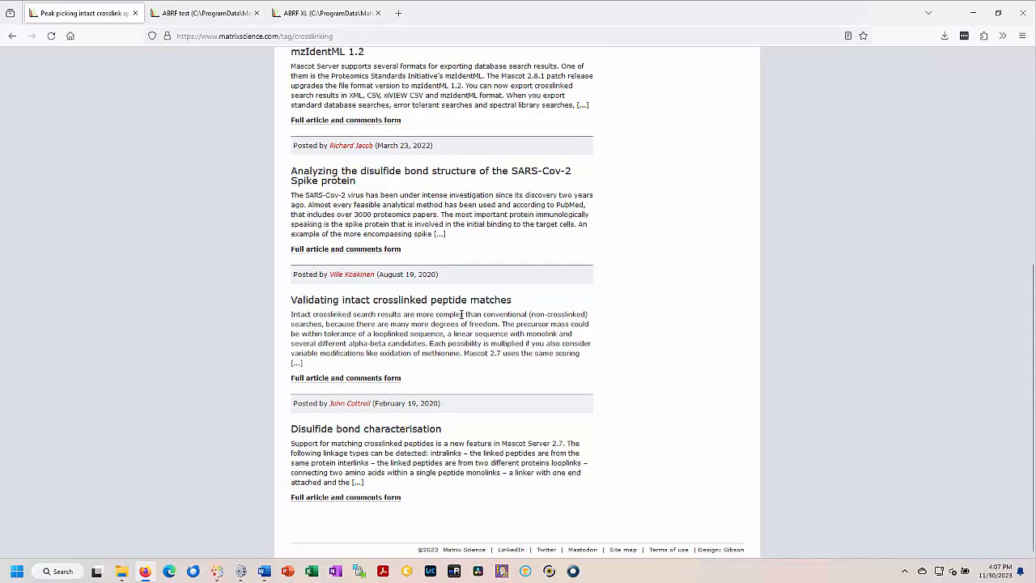
mouse_move(346, 379)
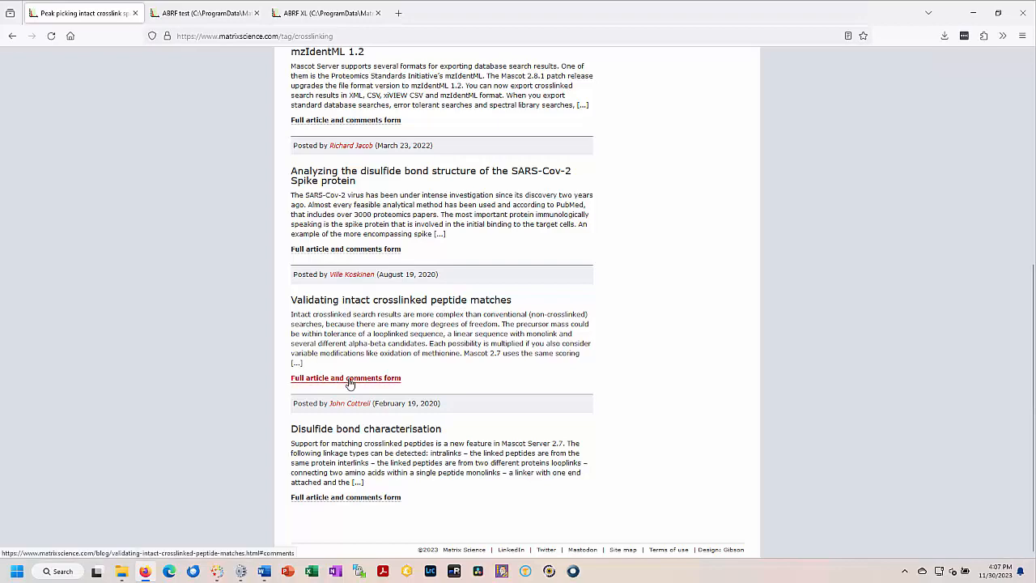
Read the validating intact crosslinked peptide matches article and return to the ABRF XL results
left_click(347, 379)
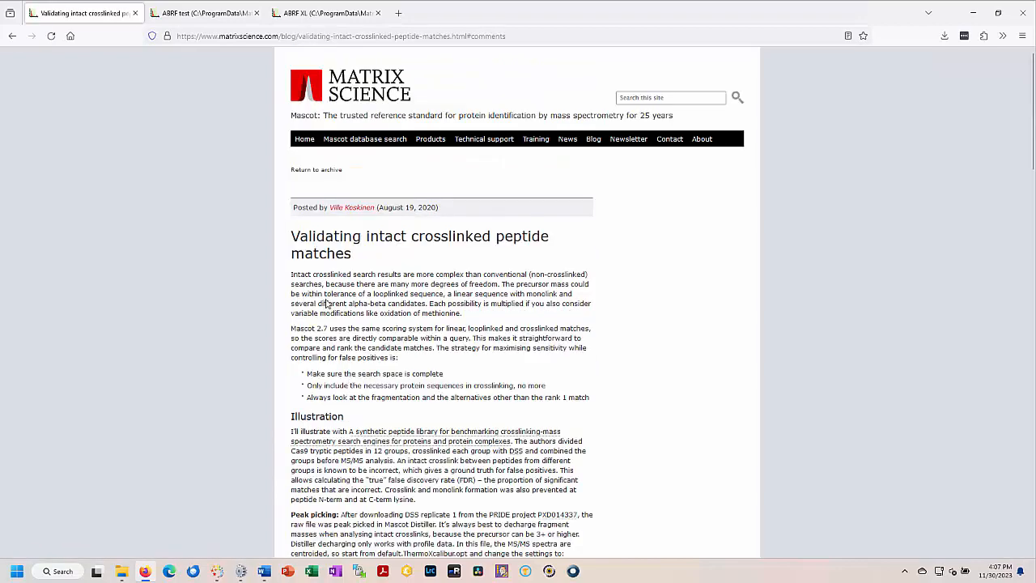
scroll("down", 3)
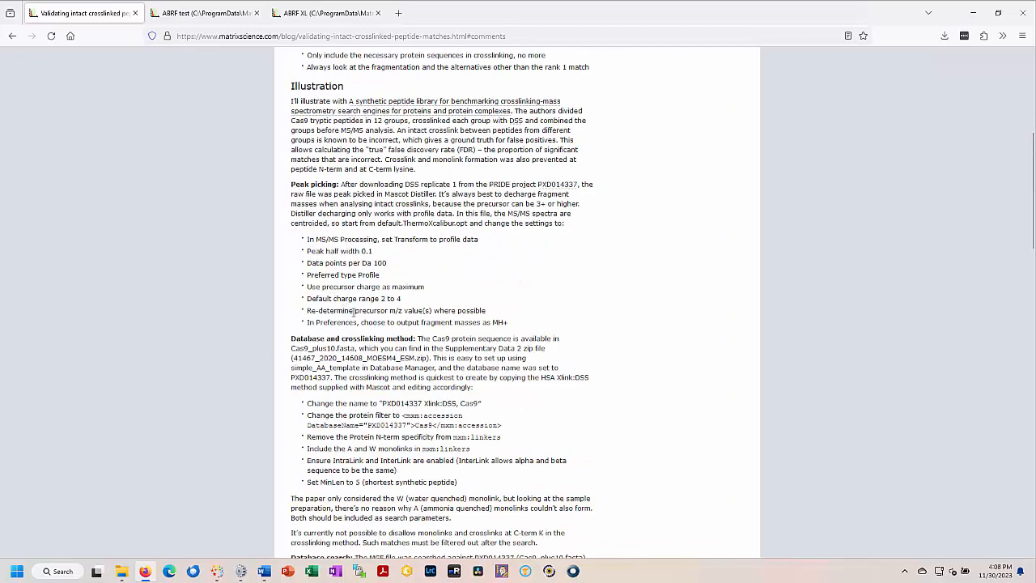
scroll("down", 3)
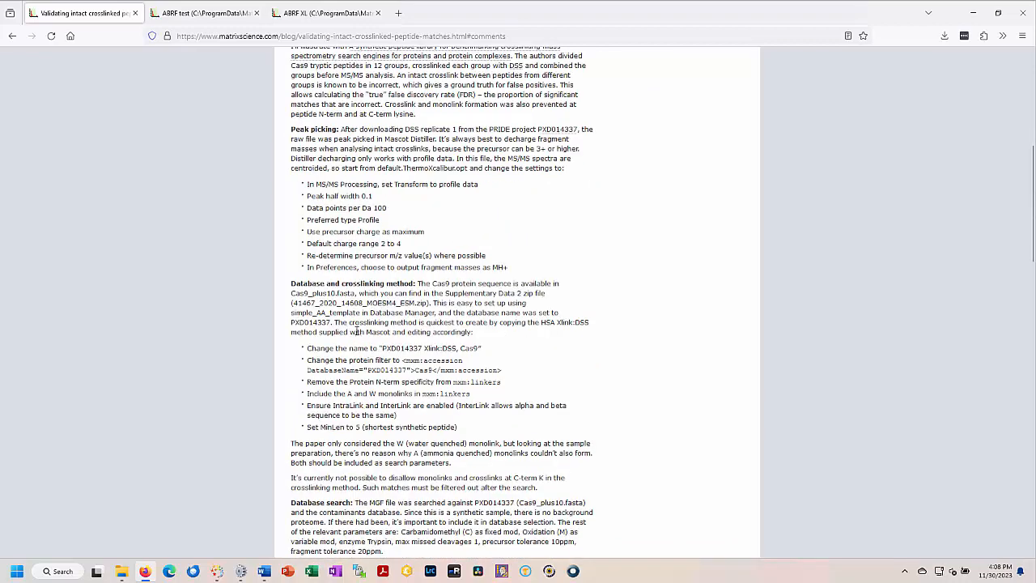
scroll("up", 3)
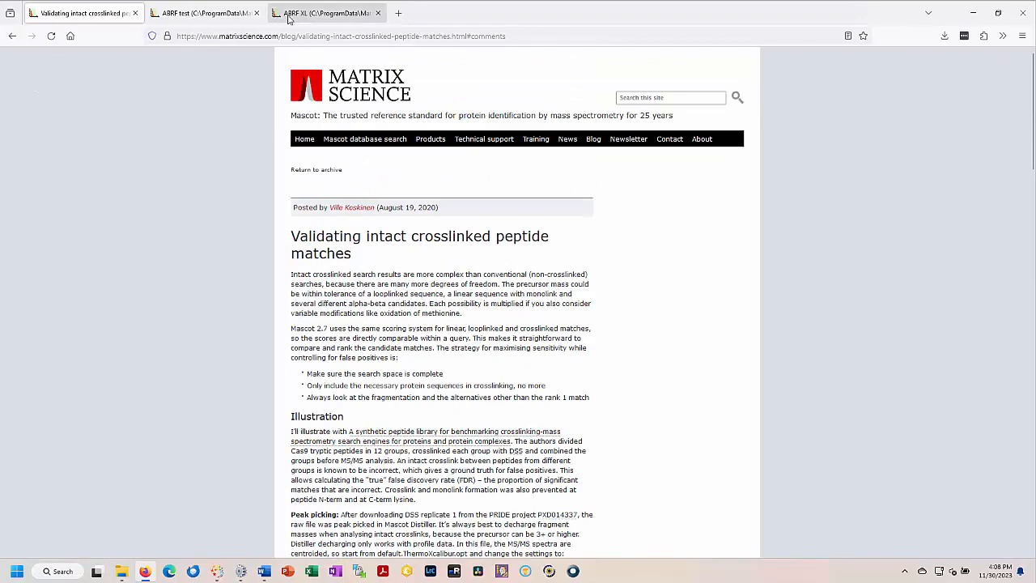
left_click(324, 13)
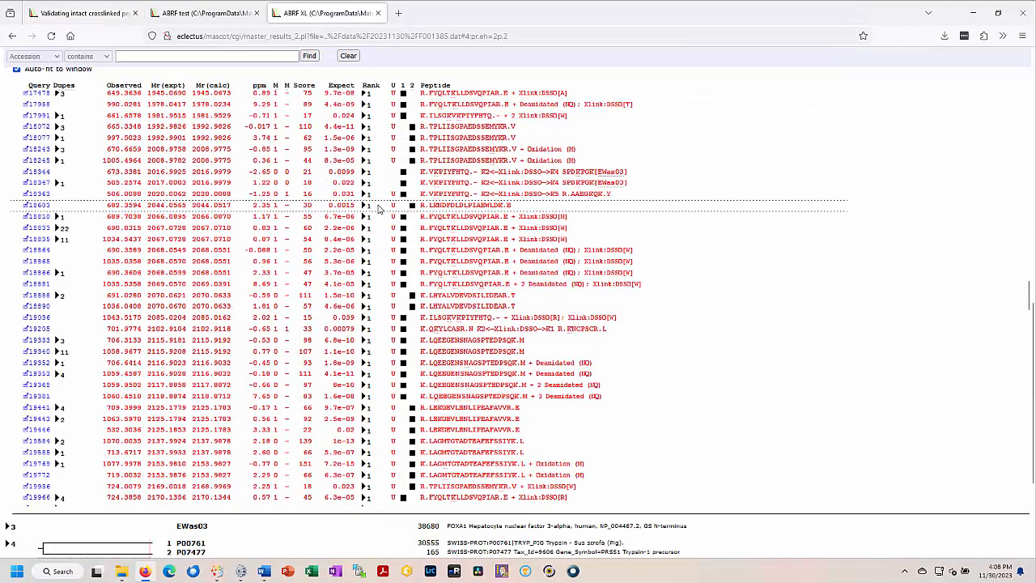
scroll("up", 3)
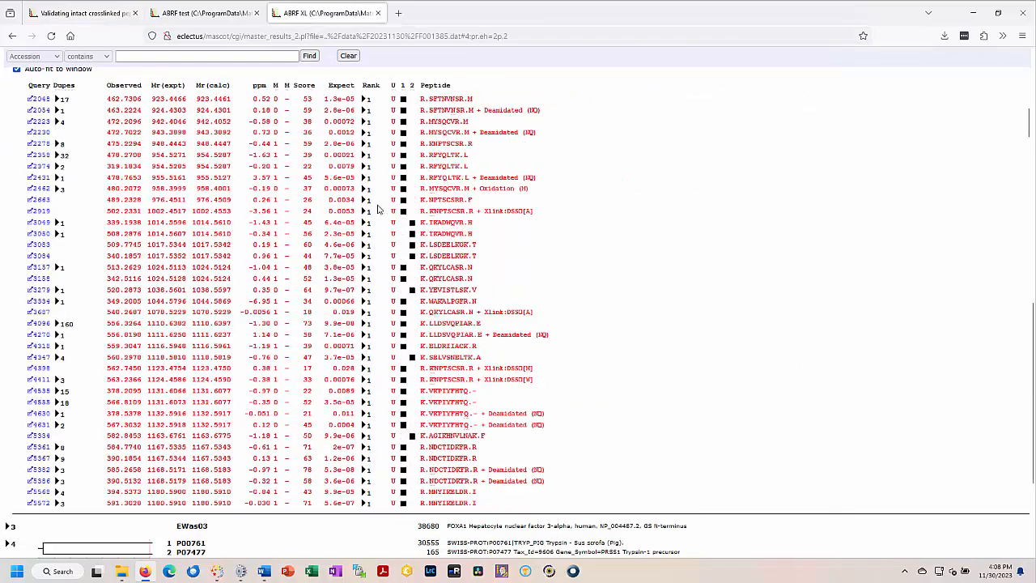
scroll("up", 3)
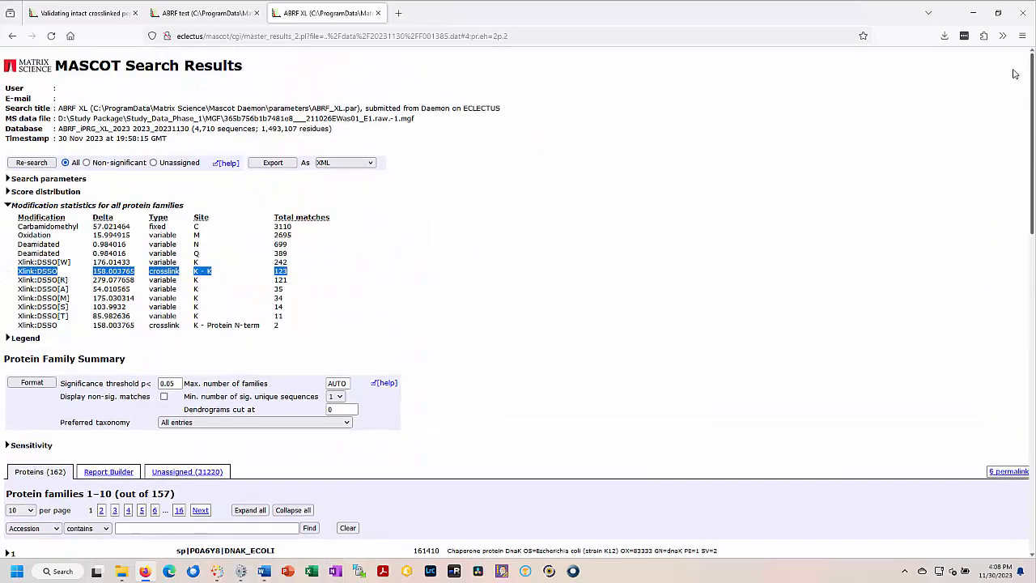
scroll("down", 3)
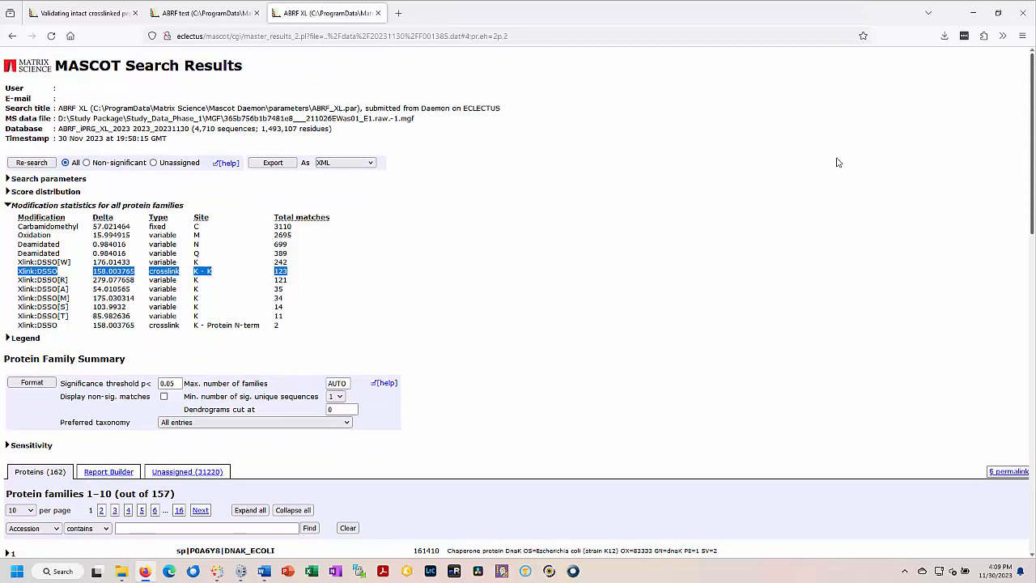
Export the ABRF XL crosslink results in xiVIEW CSV format
left_click(343, 162)
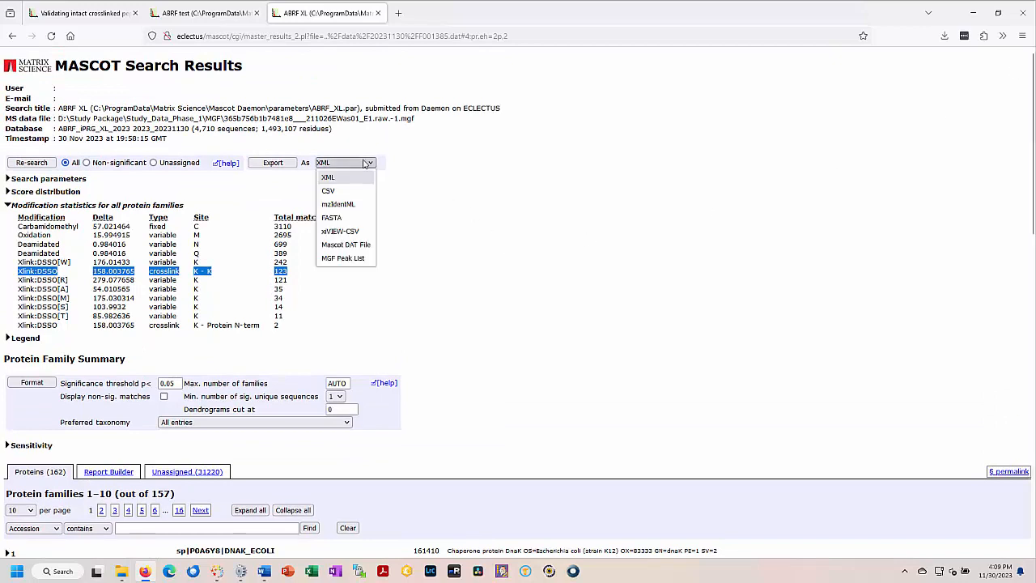
mouse_move(340, 231)
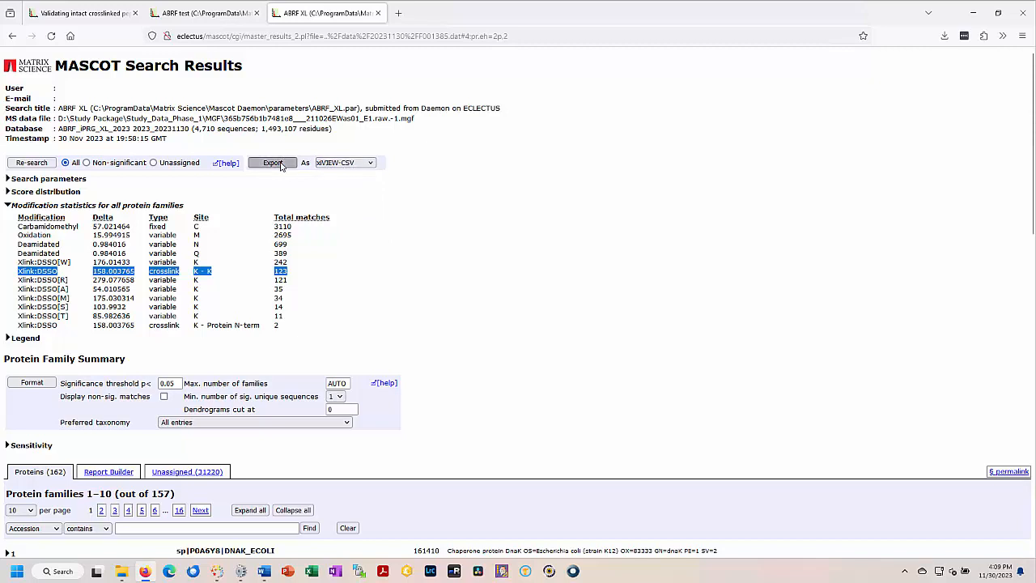
left_click(272, 162)
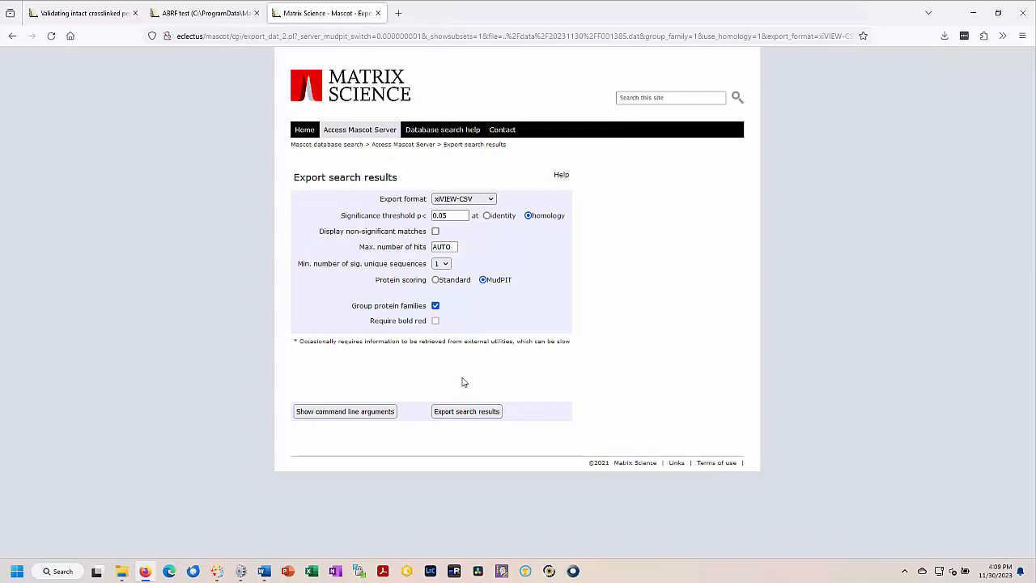
left_click(466, 411)
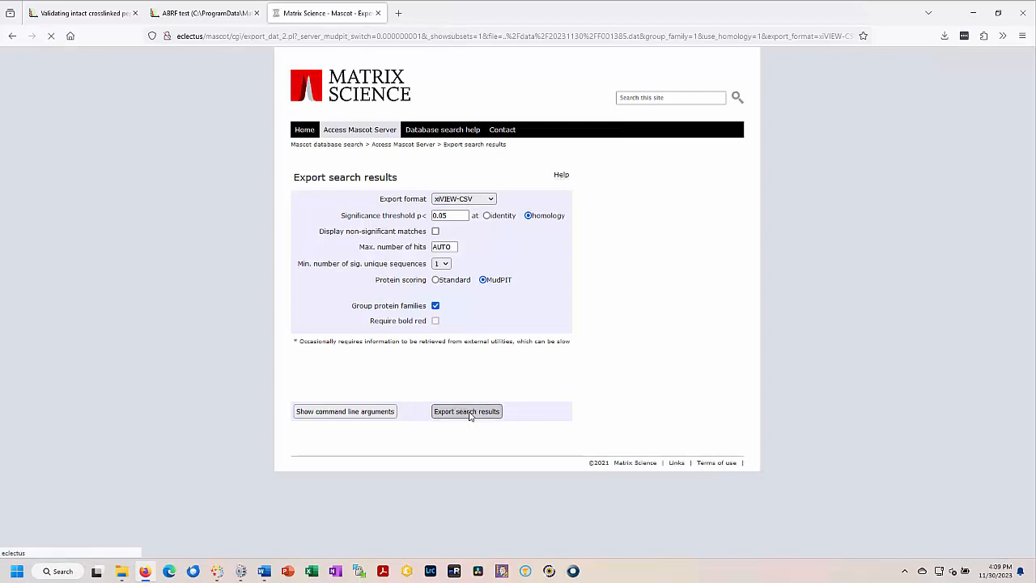
left_click(467, 412)
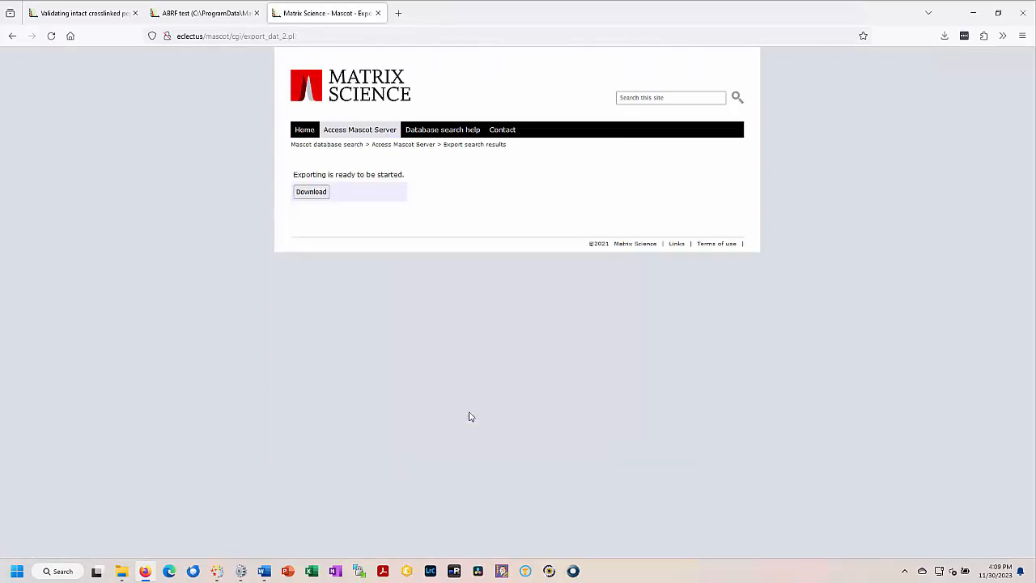
Download the xiVIEW CSV file and go back to the results report
left_click(311, 192)
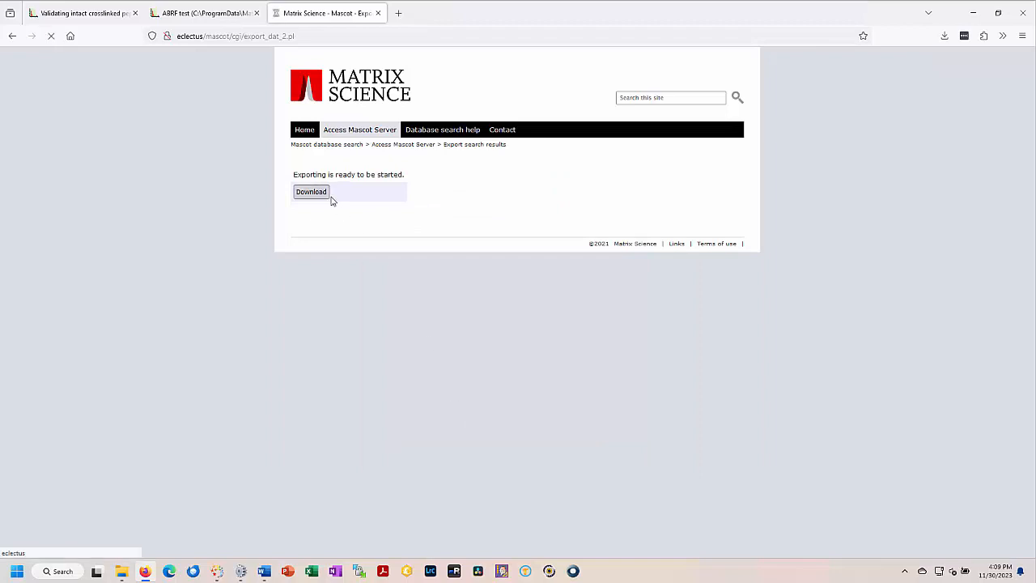
left_click(310, 191)
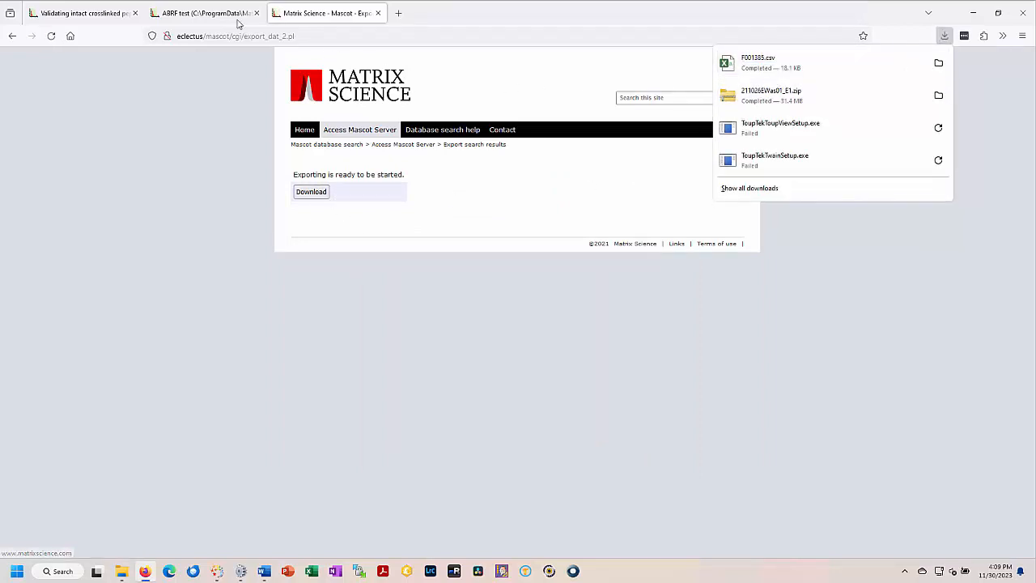
left_click(311, 191)
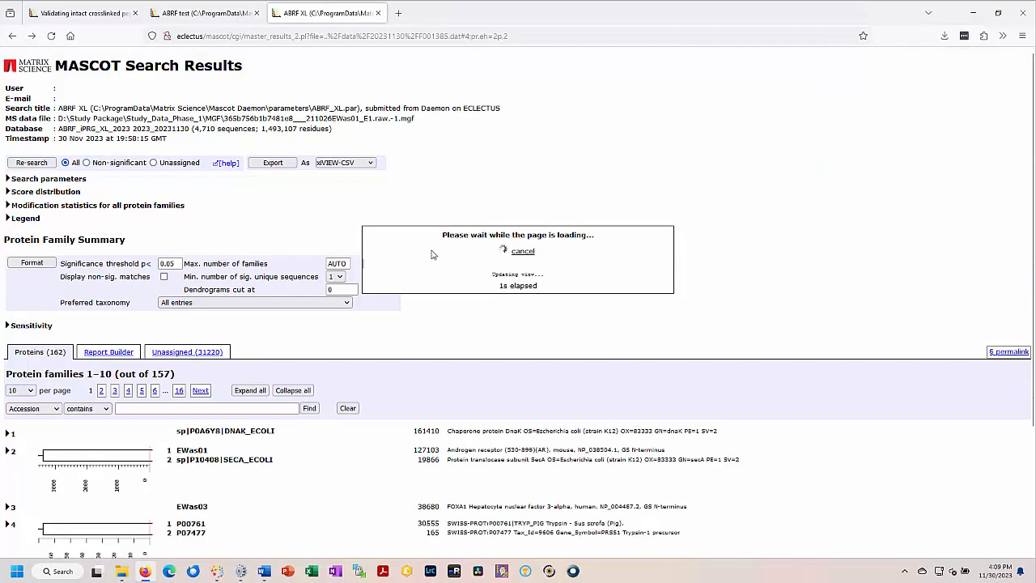
Export the ABRF XL crosslink results in FASTA format
left_click(343, 162)
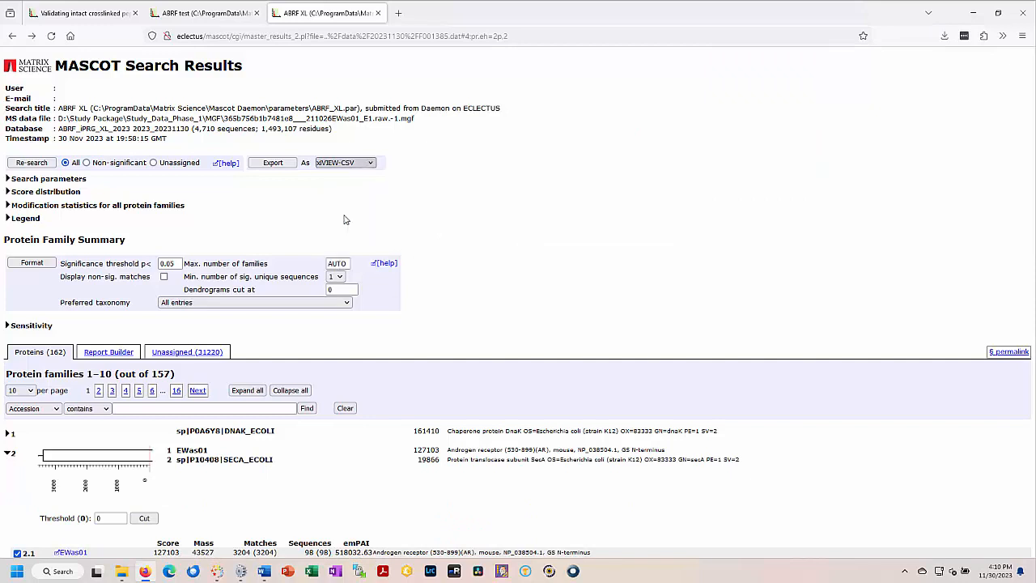
left_click(343, 162)
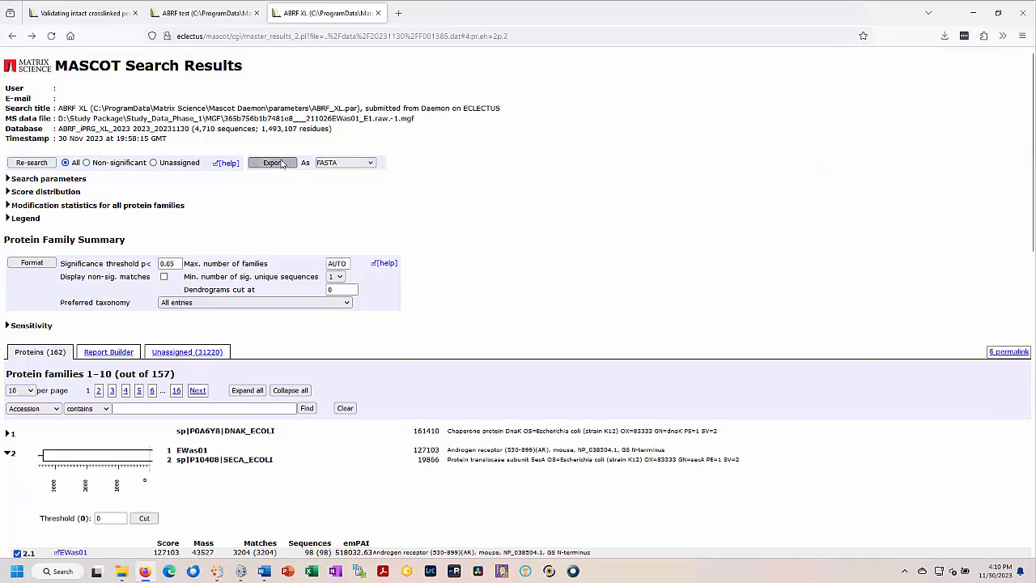
left_click(272, 162)
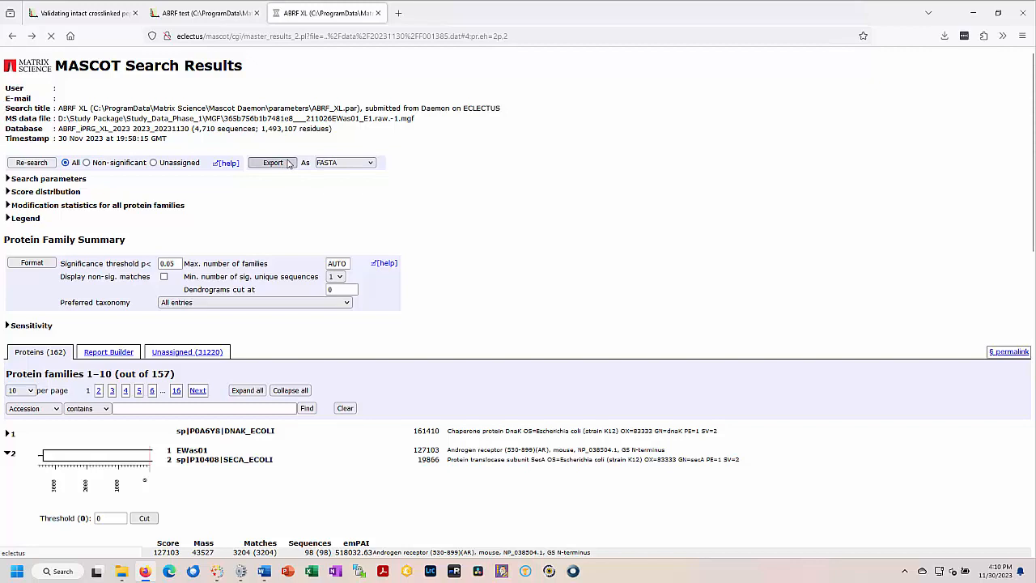
left_click(272, 161)
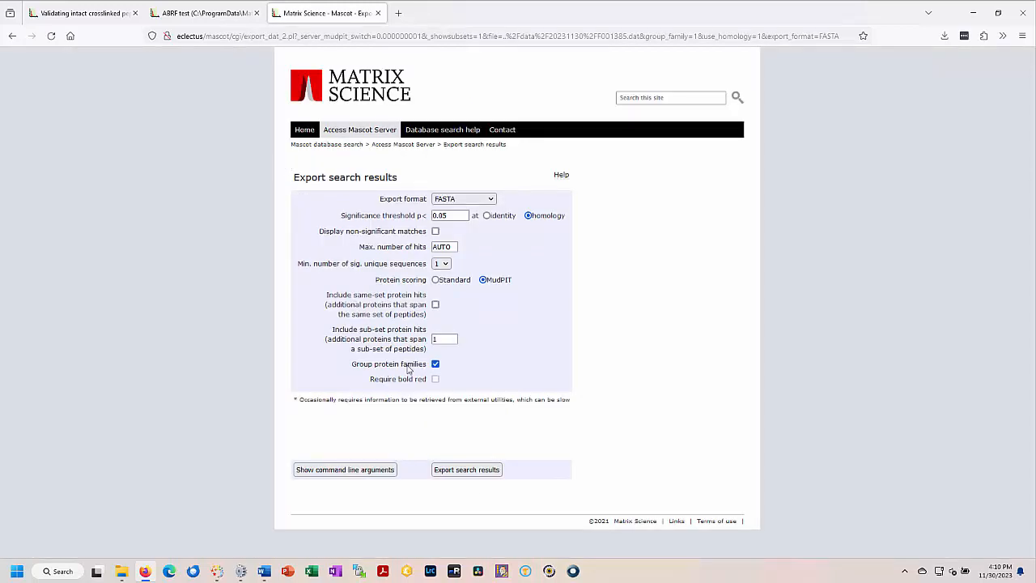
left_click(466, 469)
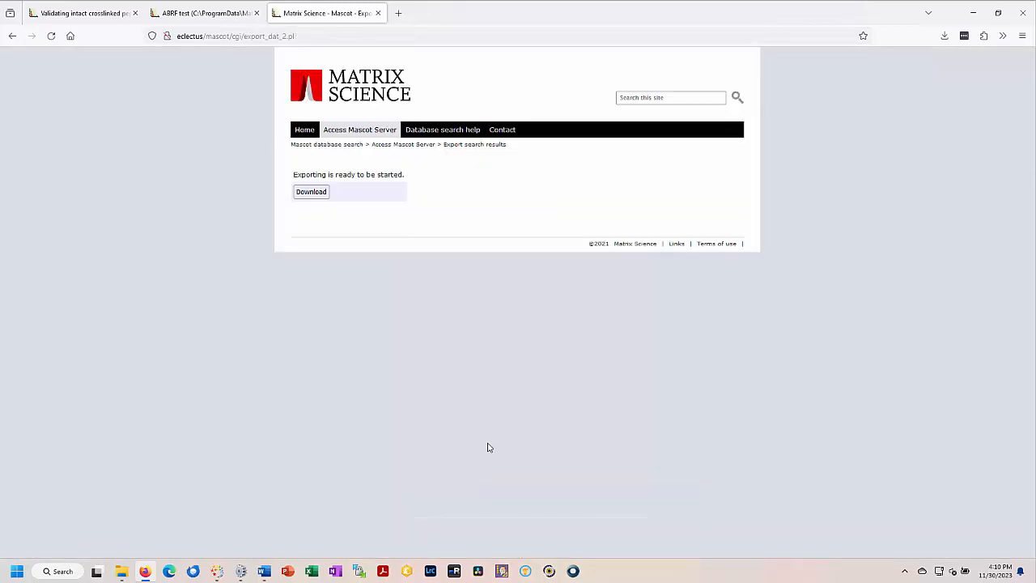
Download the FASTA file and return to the export settings page
left_click(311, 191)
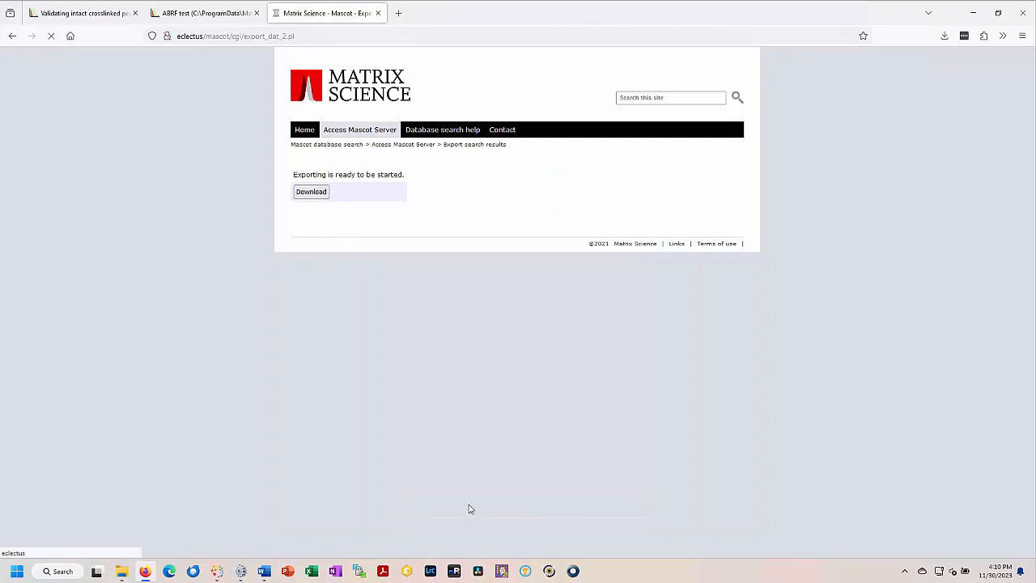
left_click(944, 35)
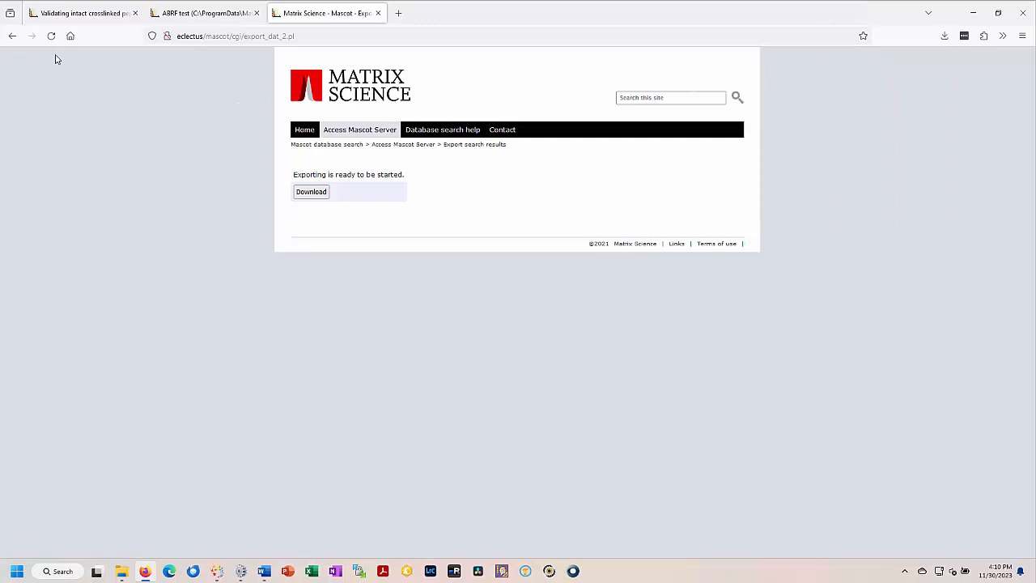
left_click(13, 36)
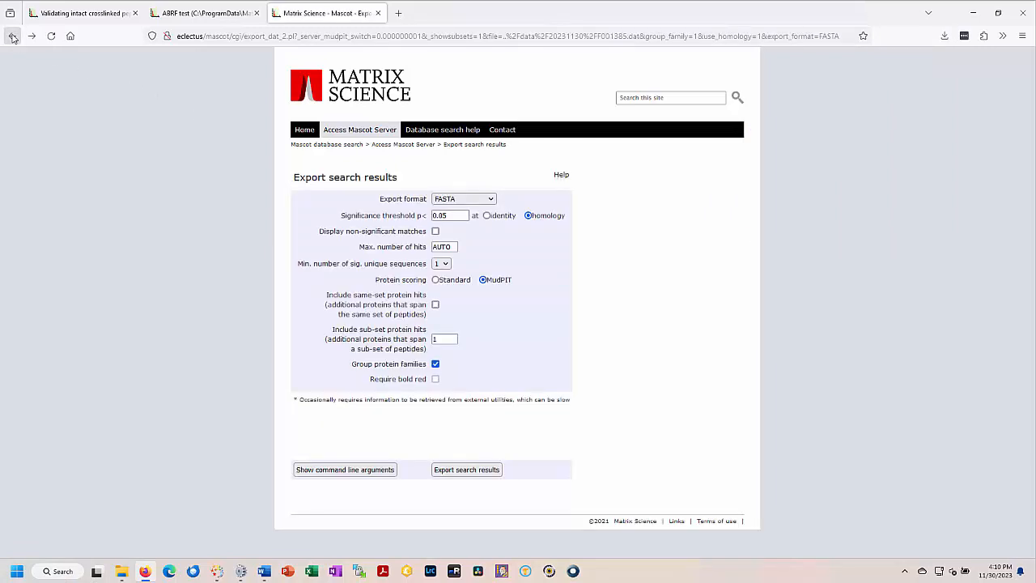
Export the results as an MGF Peak List with spectra in Mascot query order
left_click(463, 198)
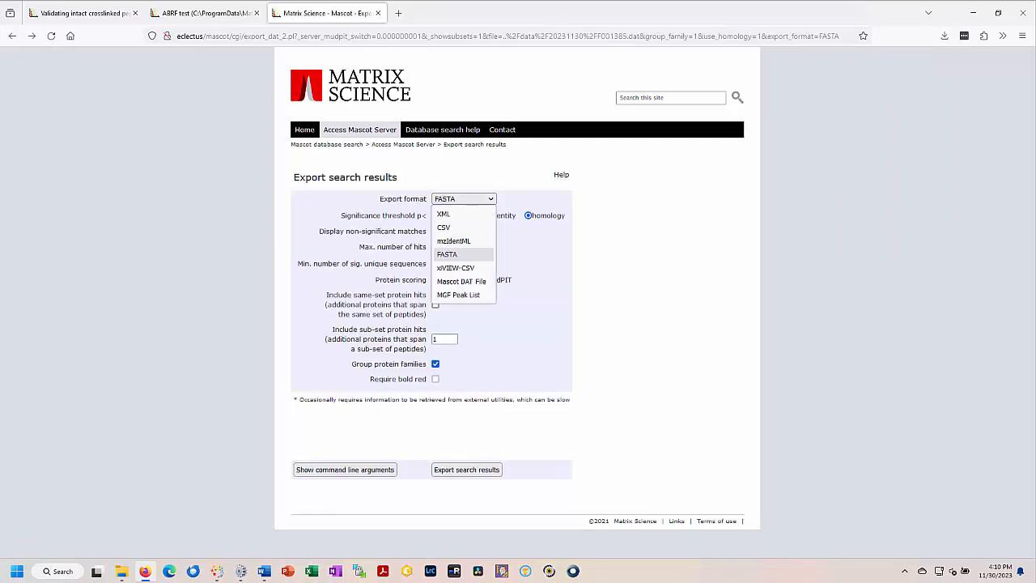
mouse_move(460, 295)
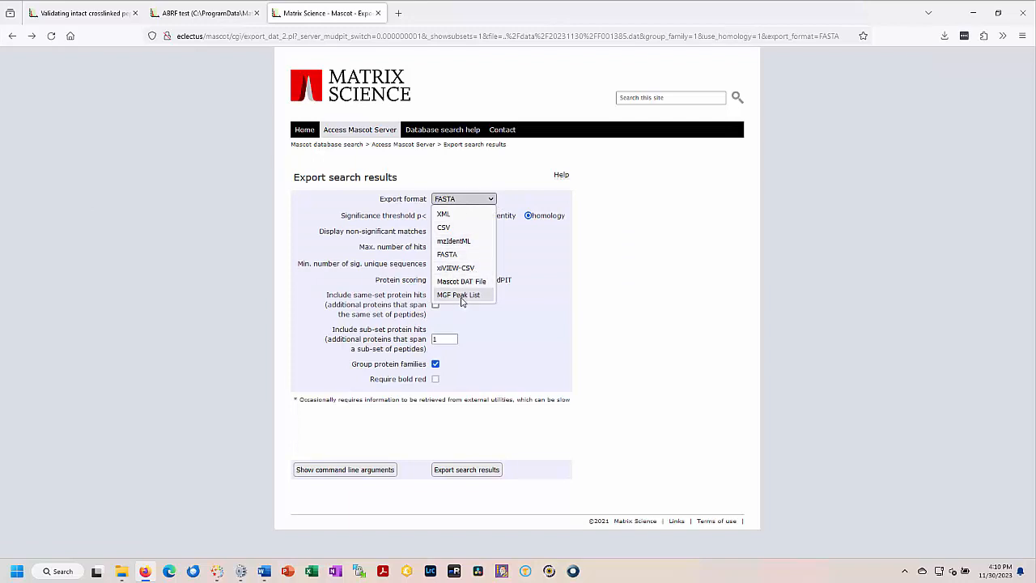
left_click(460, 295)
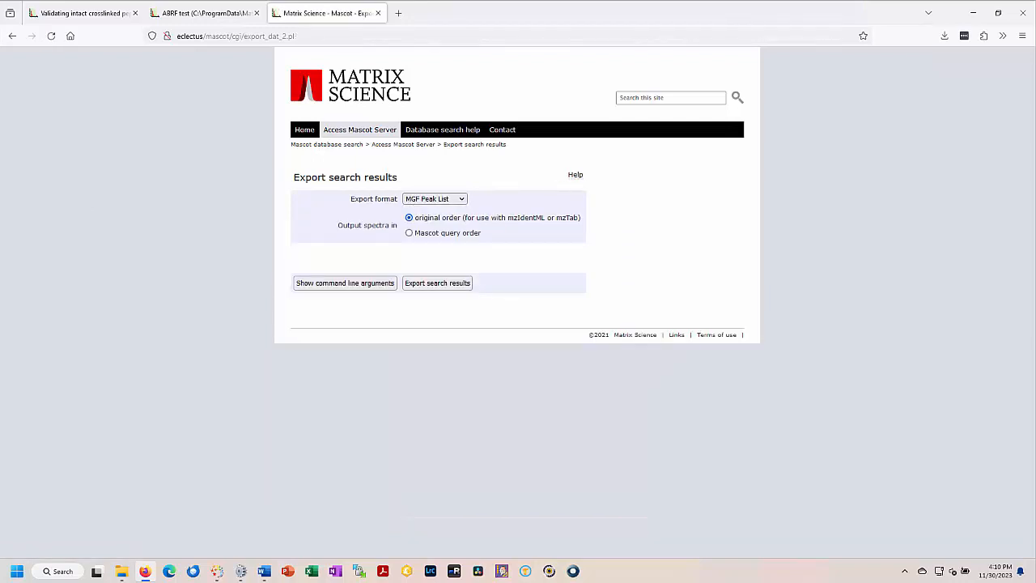
mouse_move(526, 238)
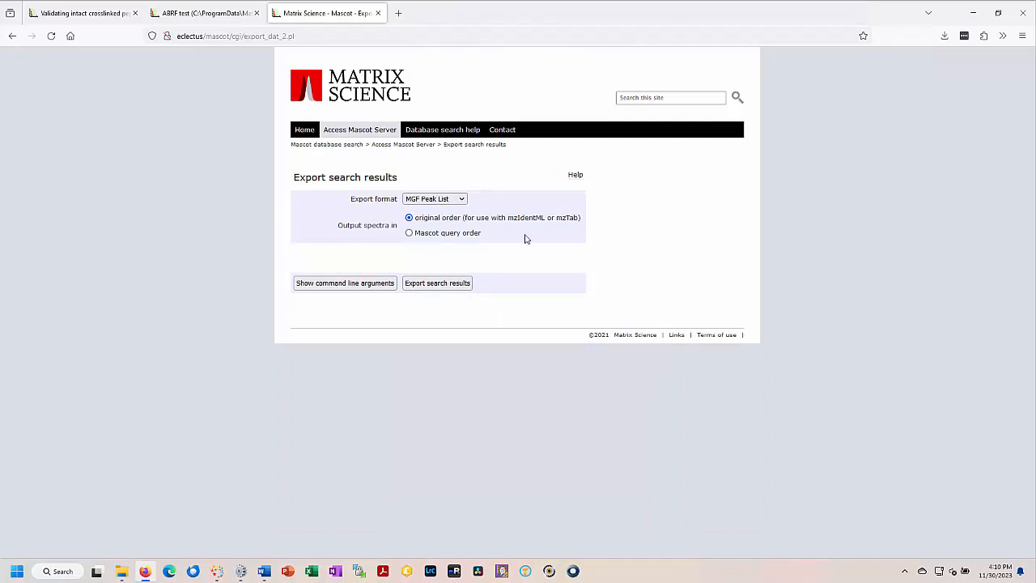
left_click(408, 234)
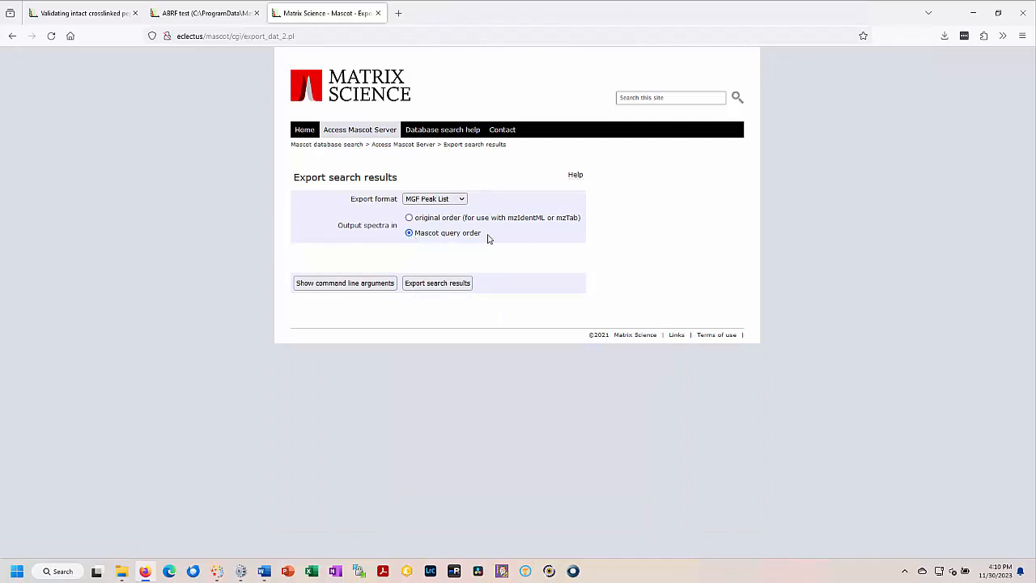
mouse_move(443, 252)
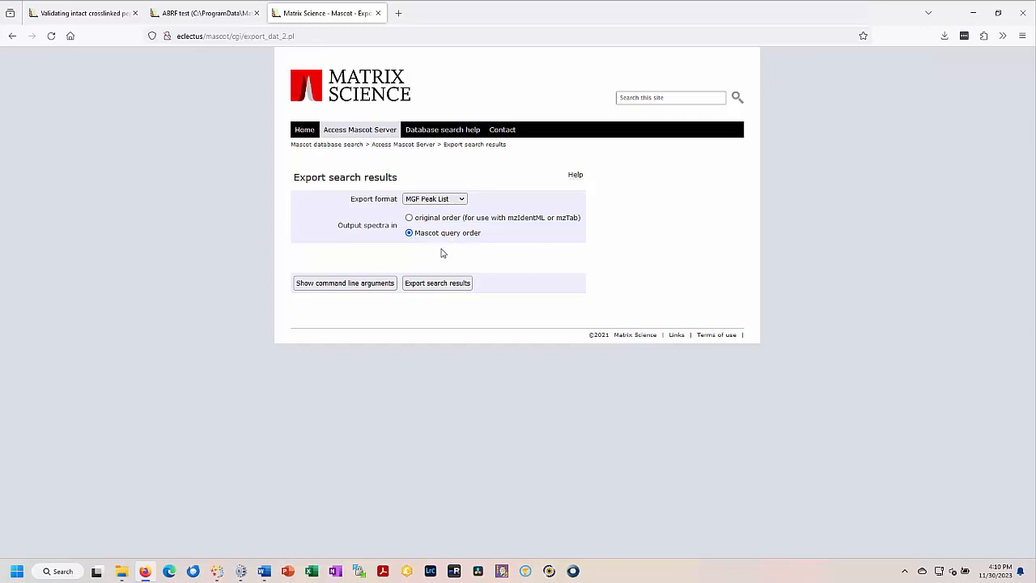
left_click(437, 282)
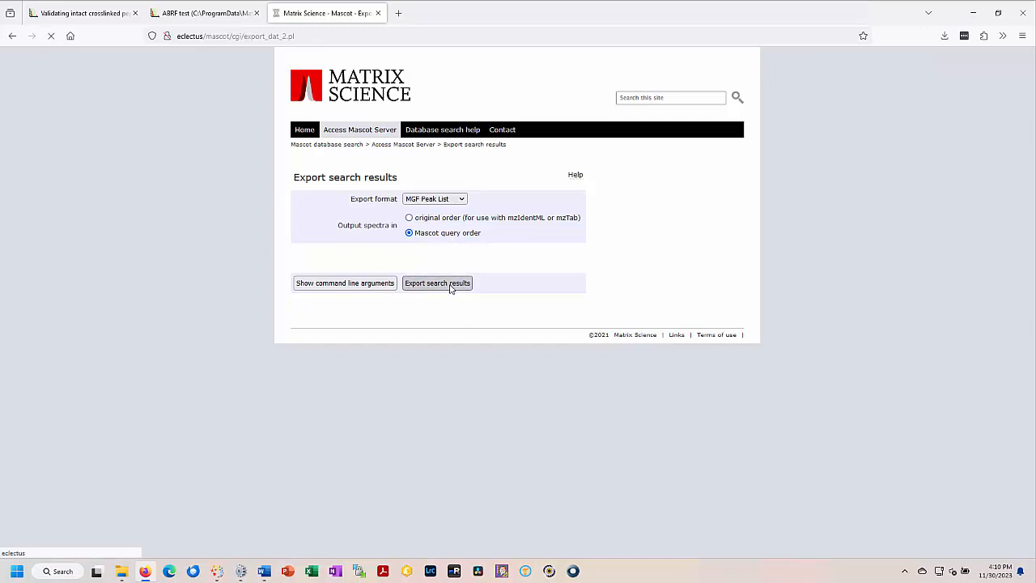
left_click(437, 282)
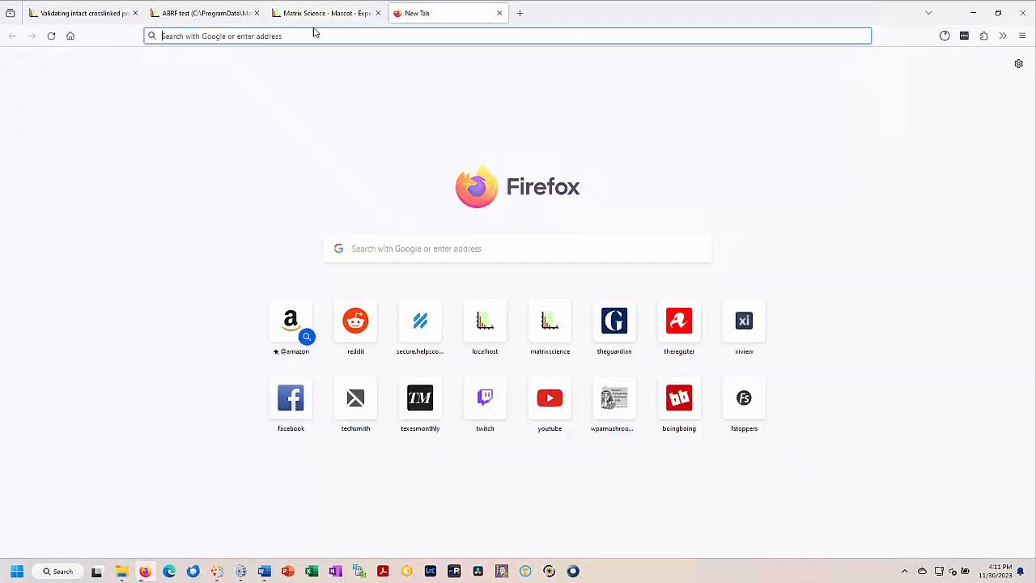
Navigate the new tab to xiview.org
left_click(508, 35)
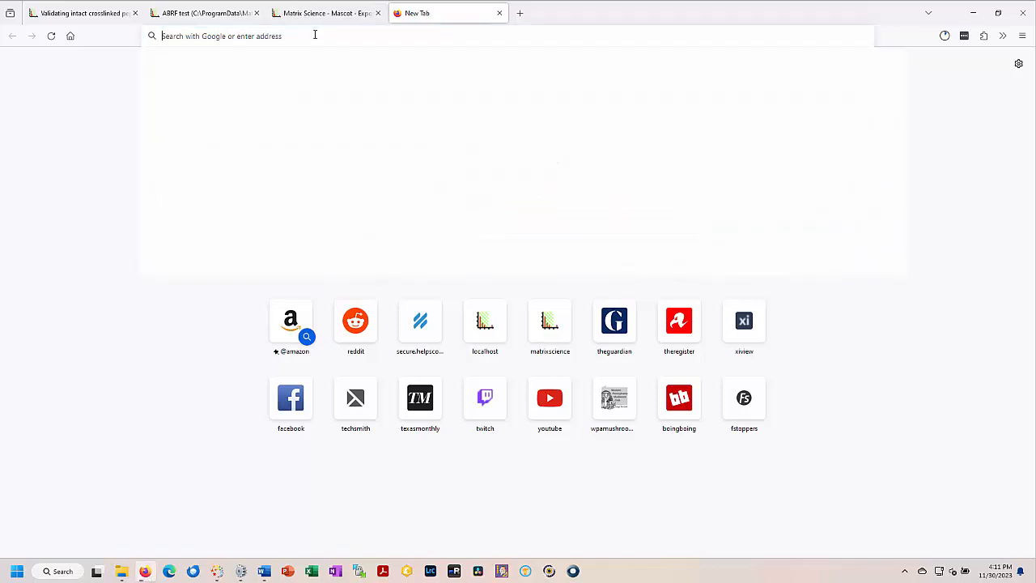
type("xiview.org/")
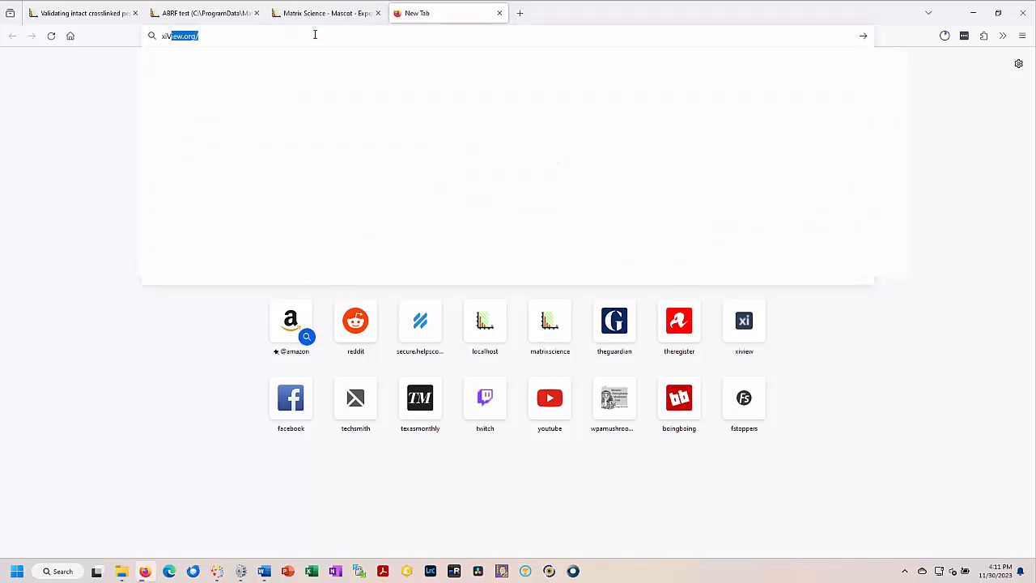
key("Return")
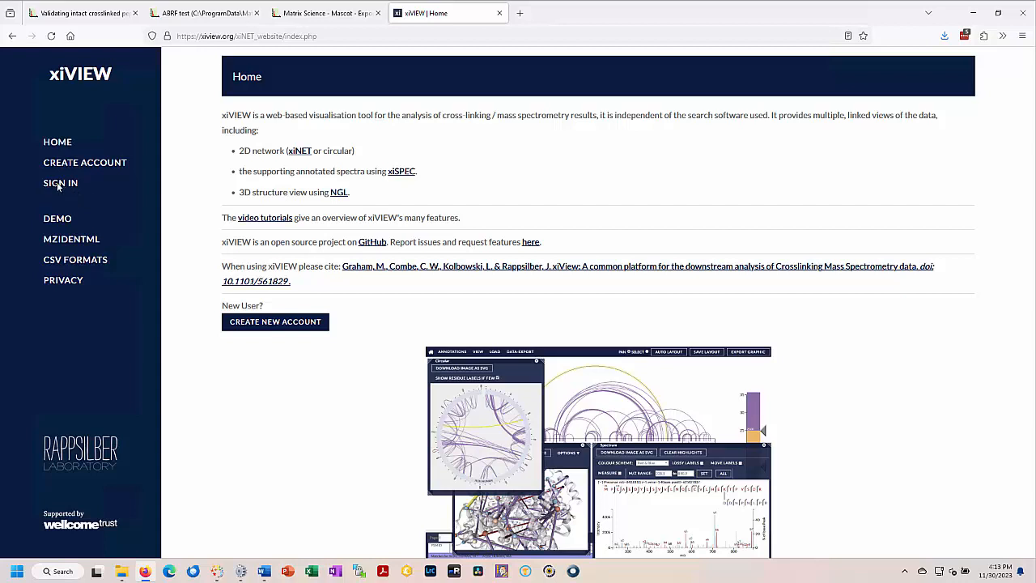
Sign in to the xiVIEW account and go to the data upload page
left_click(60, 181)
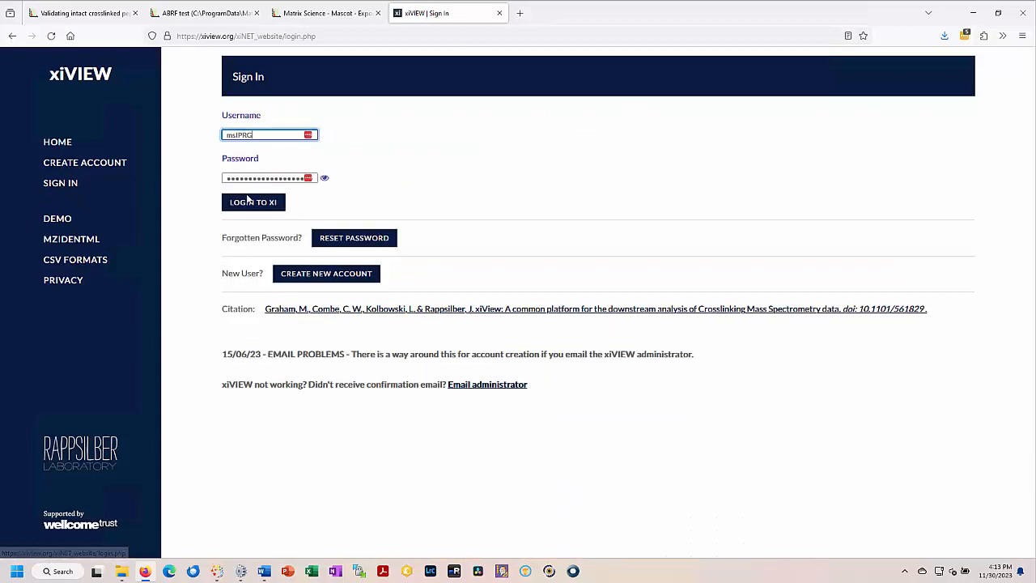
left_click(252, 200)
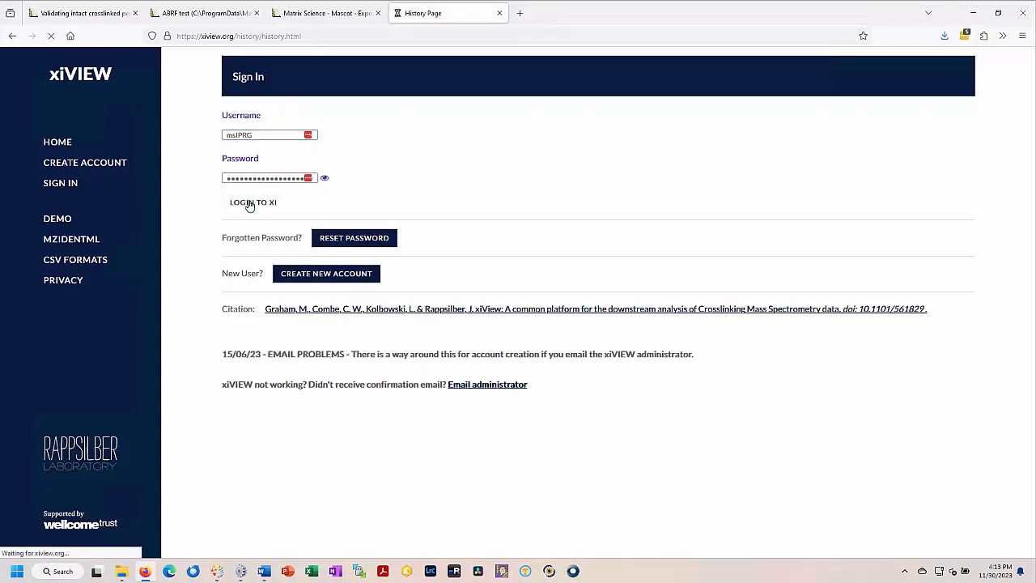
left_click(252, 202)
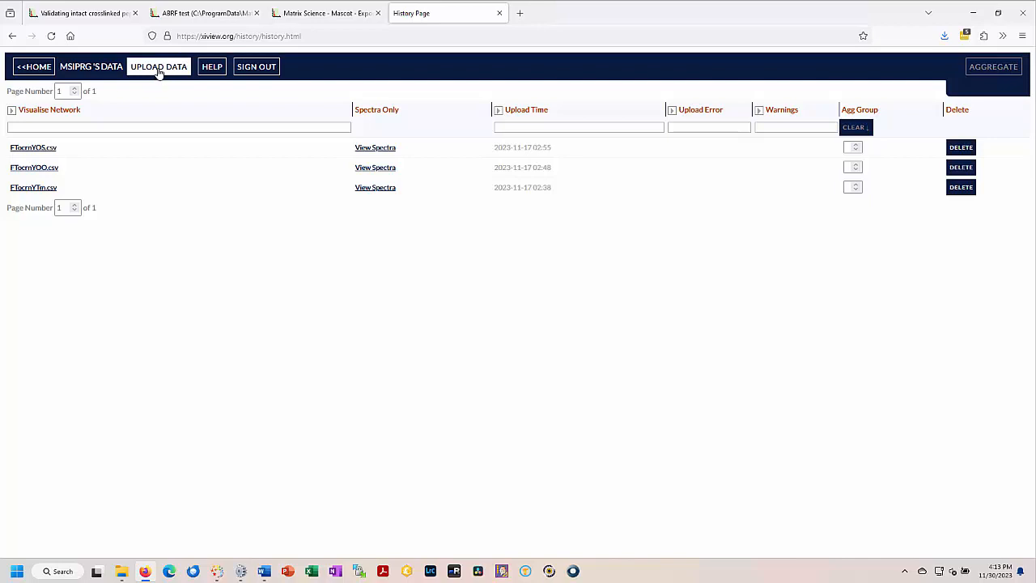
left_click(159, 66)
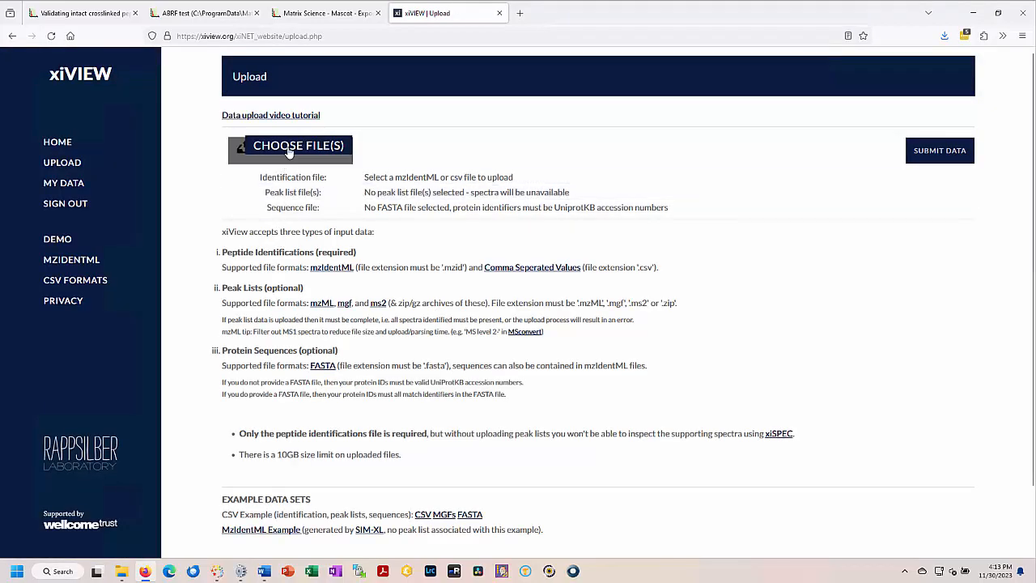
Upload the F001385 csv, mgf and fasta files and accept the modification masses
left_click(290, 151)
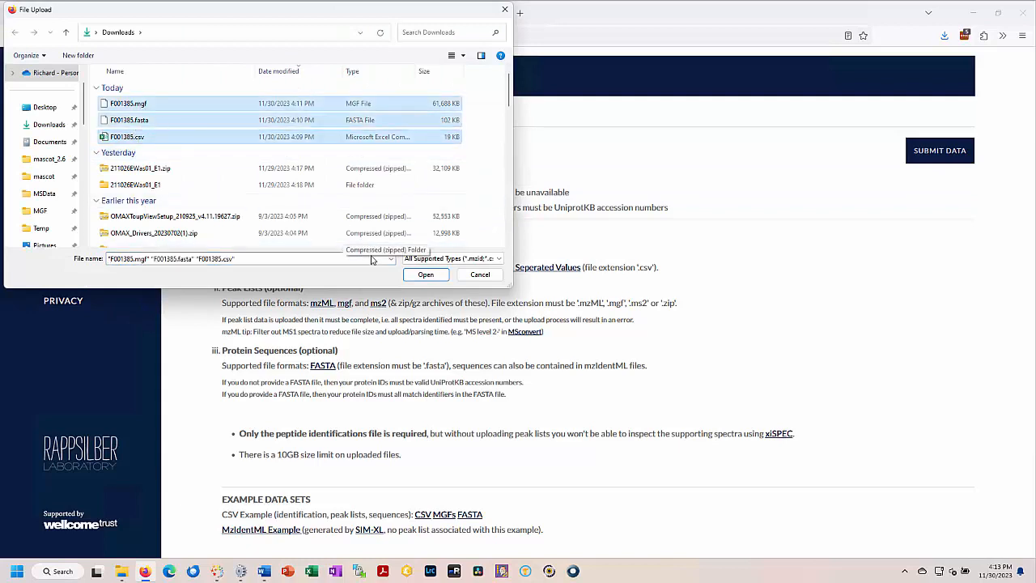
left_click(426, 275)
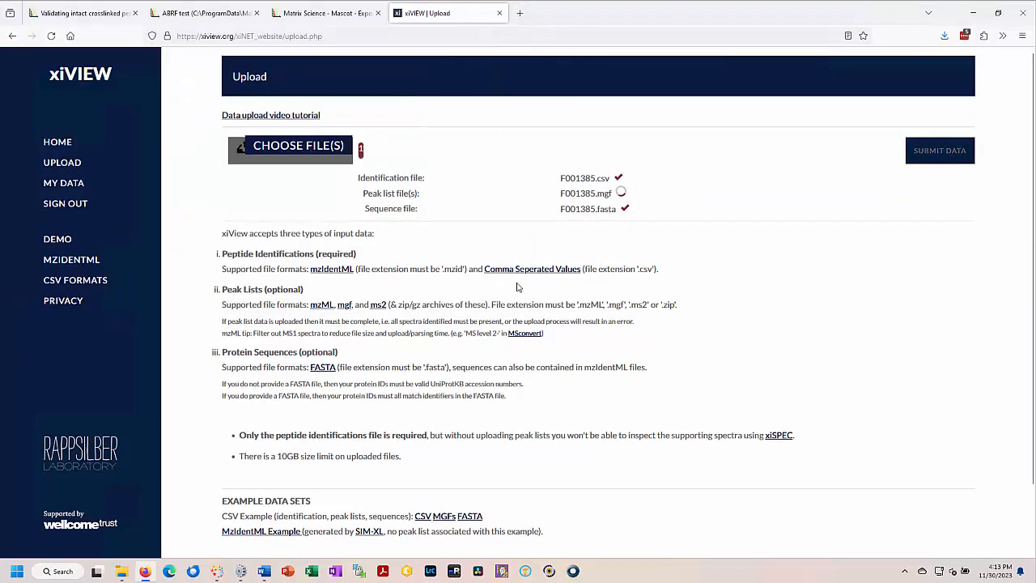
left_click(939, 149)
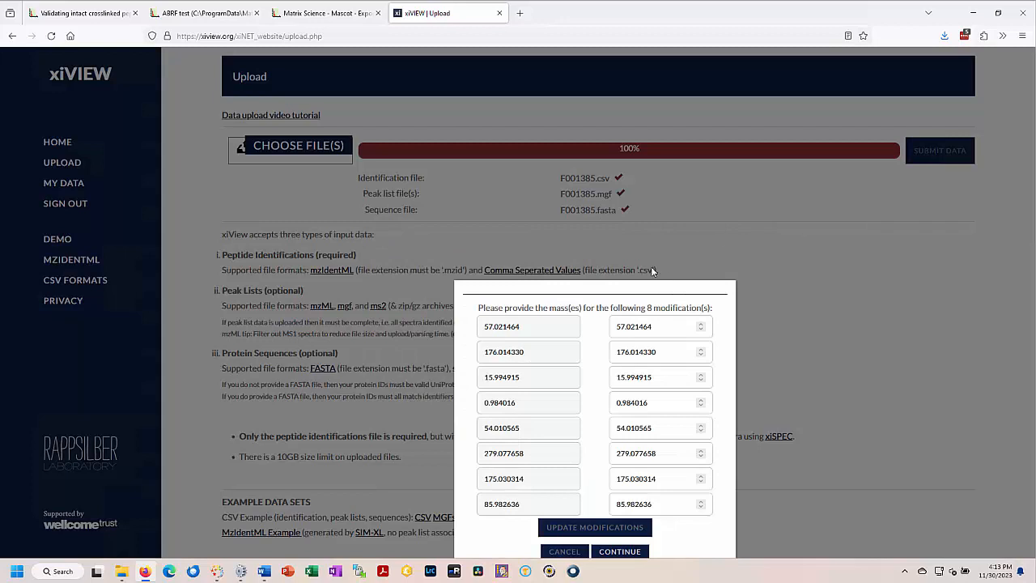
scroll("up", 3)
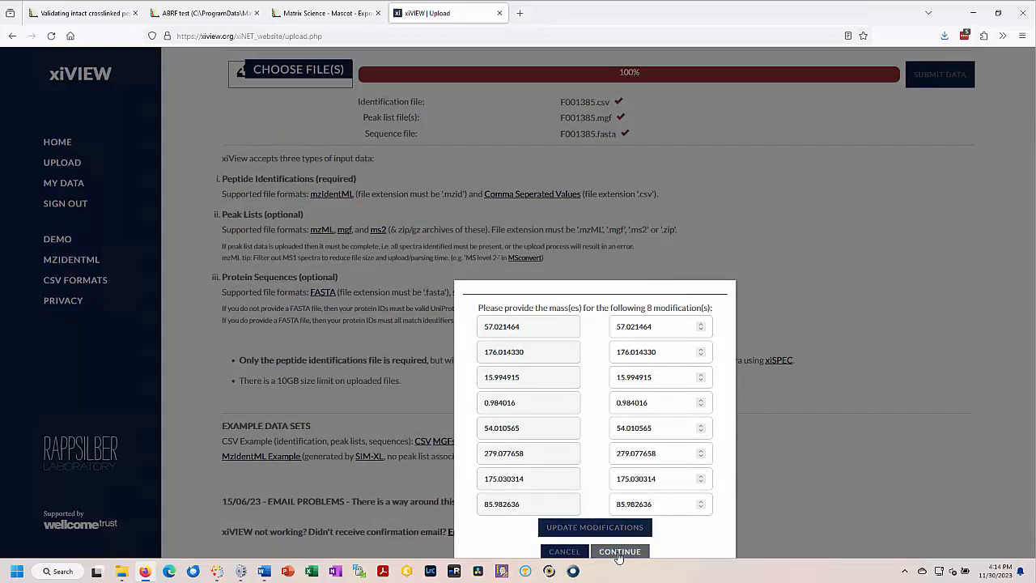
left_click(619, 550)
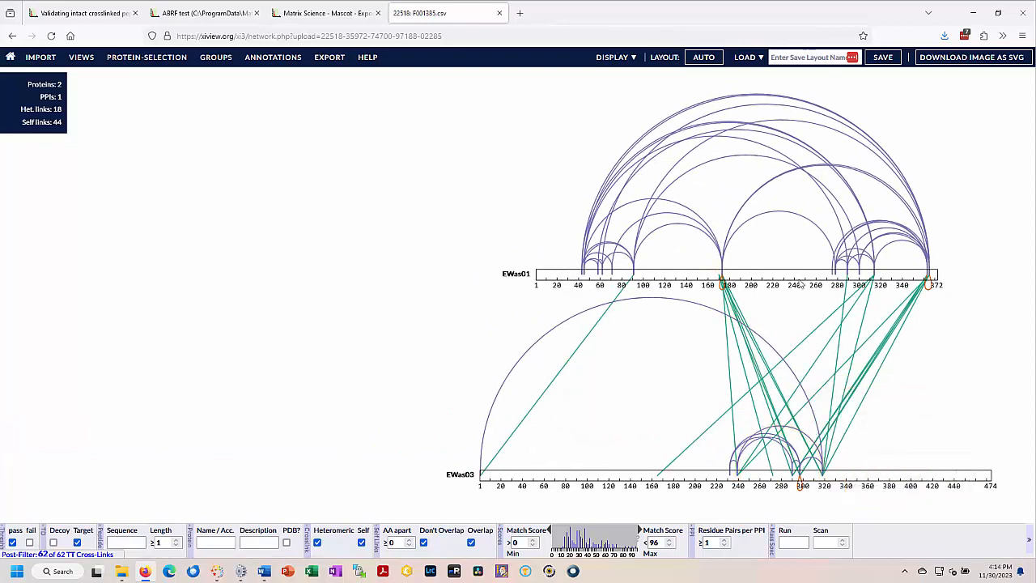
mouse_move(544, 217)
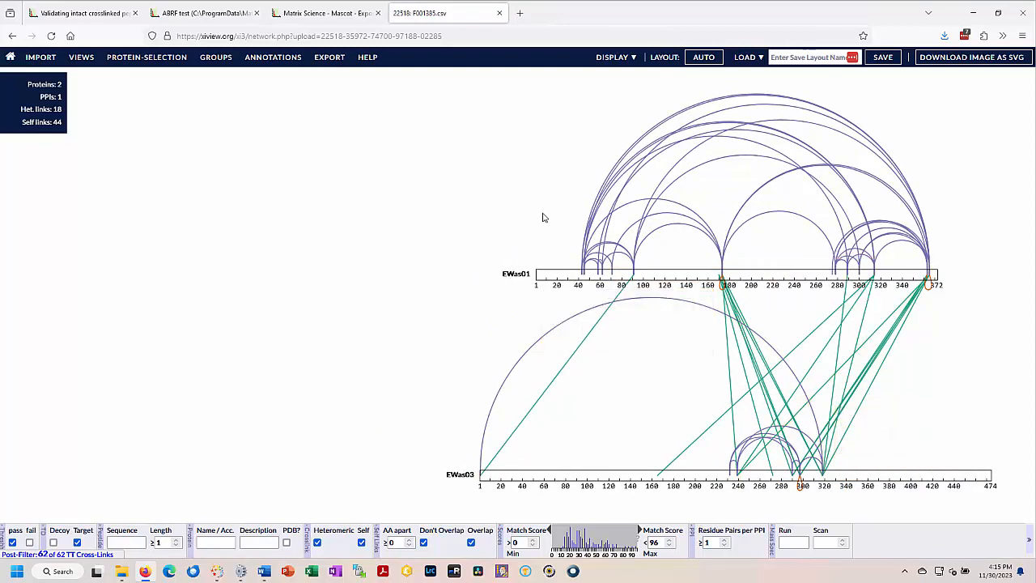
mouse_move(688, 348)
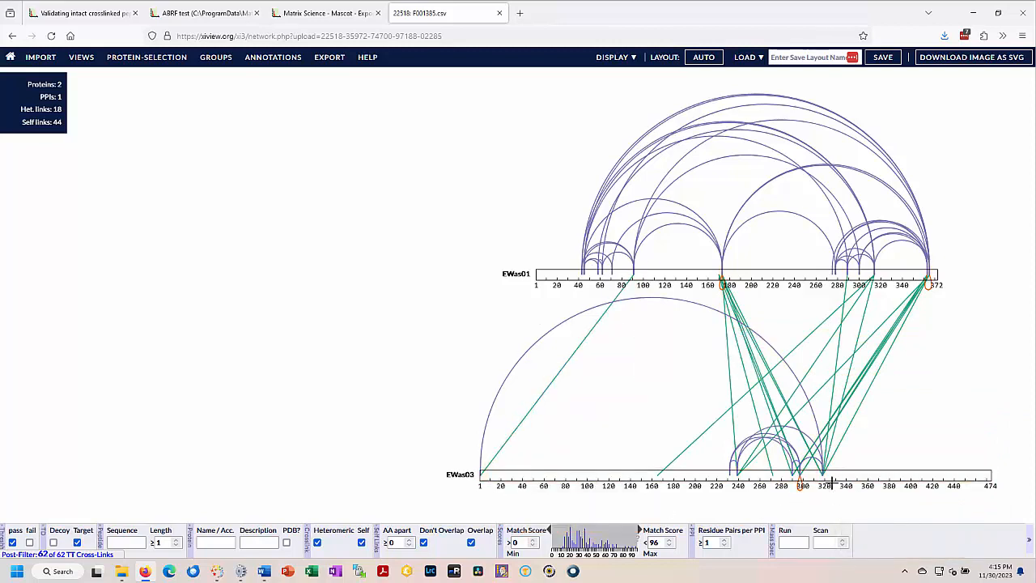
mouse_move(862, 292)
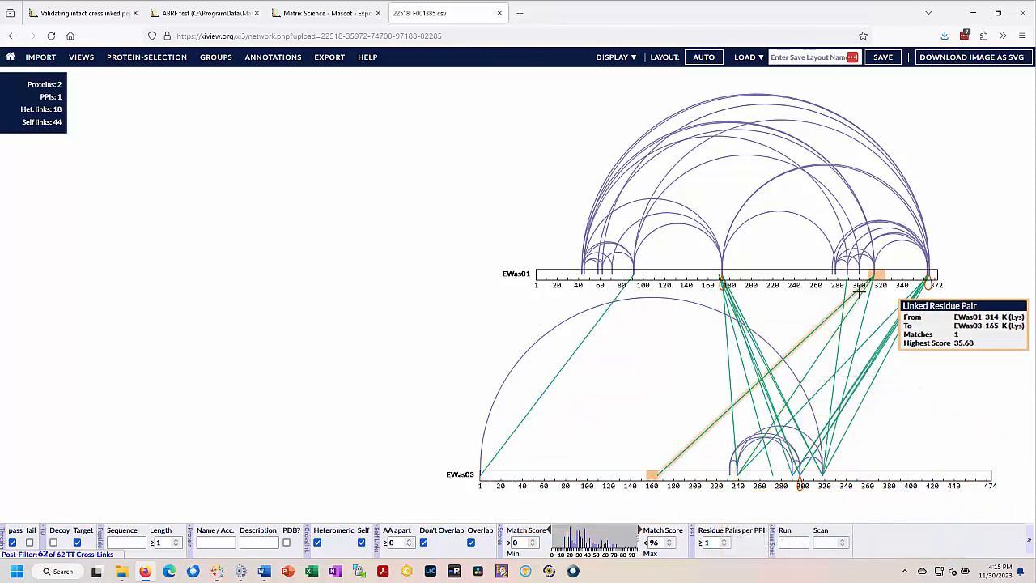
mouse_move(559, 349)
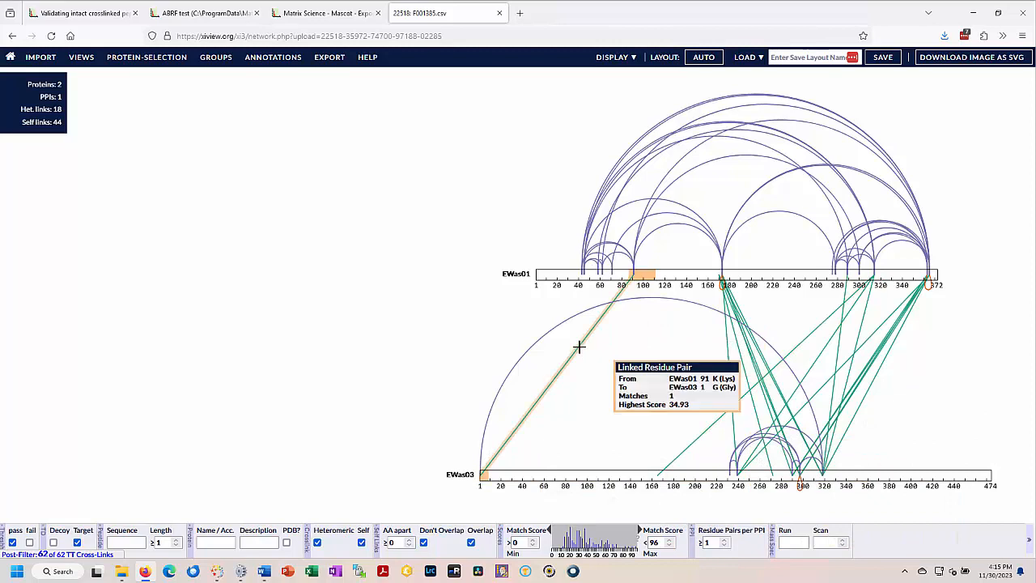
Select the EWas01 91 to EWas03 1 crosslink in the network
left_click(580, 347)
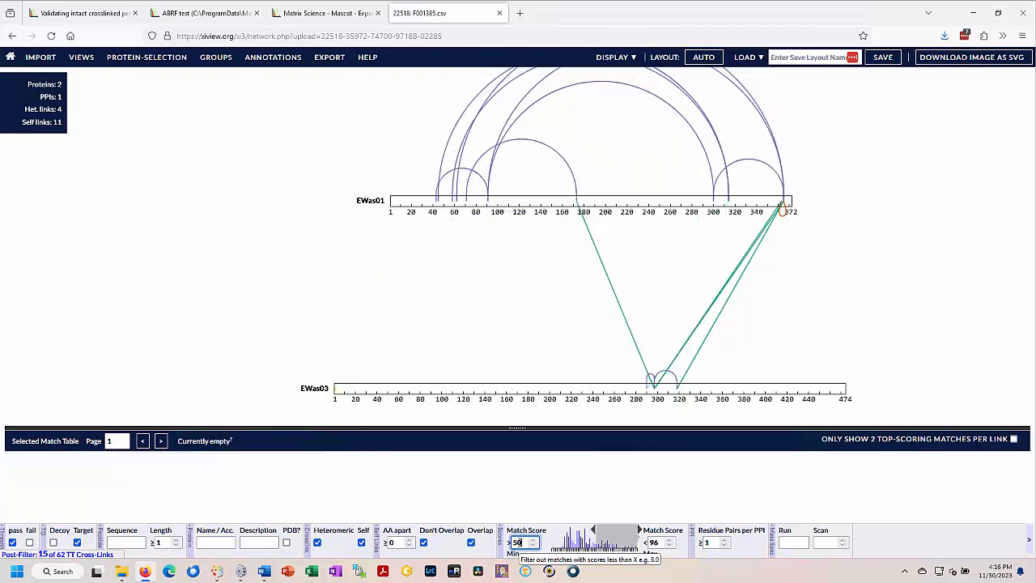
mouse_move(486, 356)
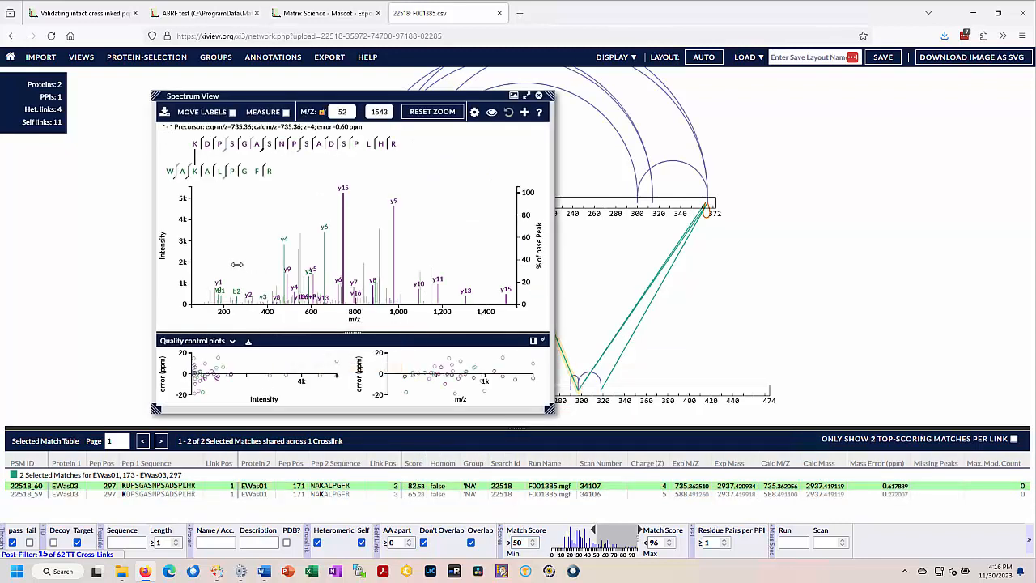
mouse_move(338, 191)
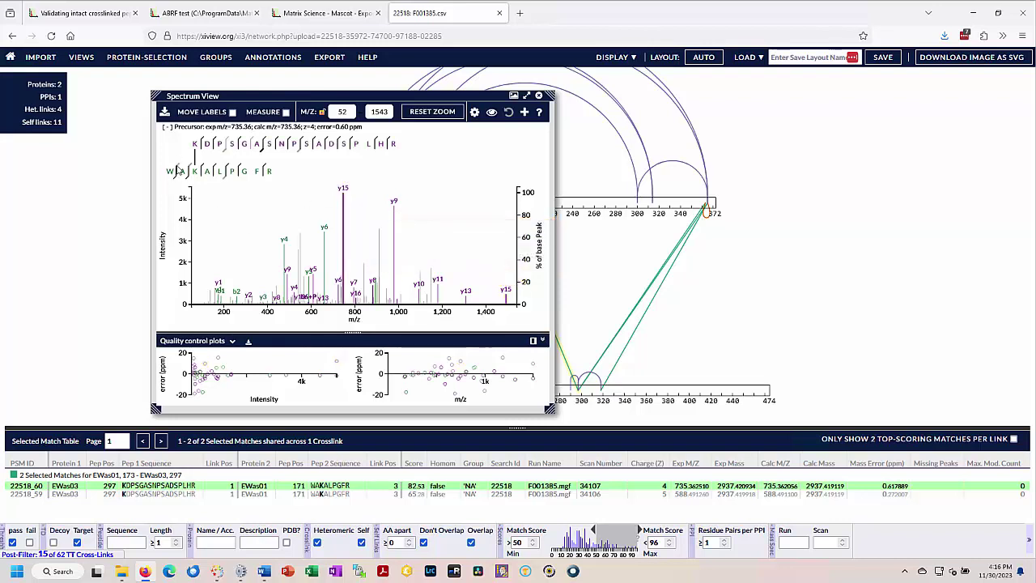
mouse_move(194, 175)
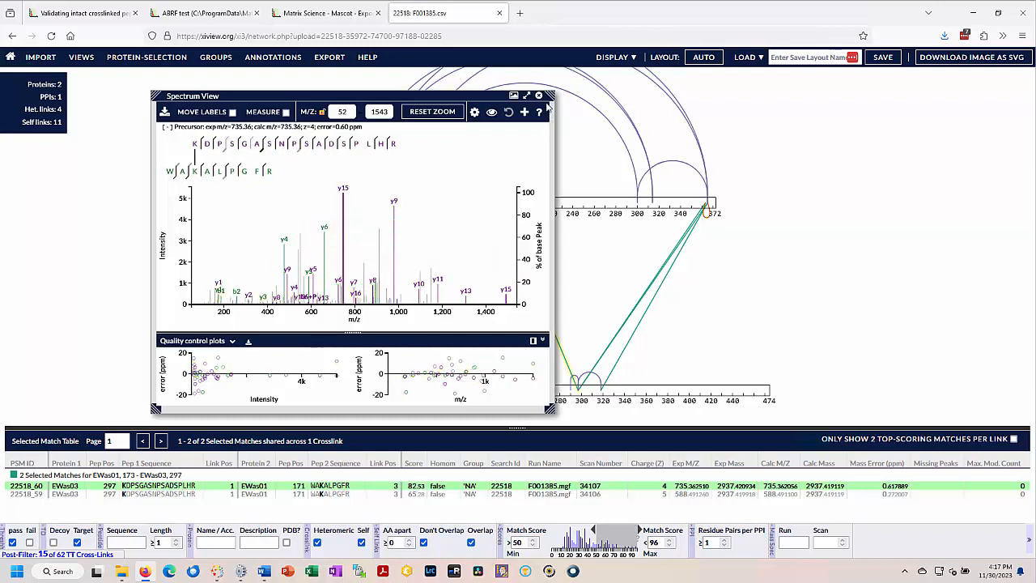
Close the Spectrum View for the EWas01–EWas03 crosslink, leaving its two matches listed
left_click(539, 95)
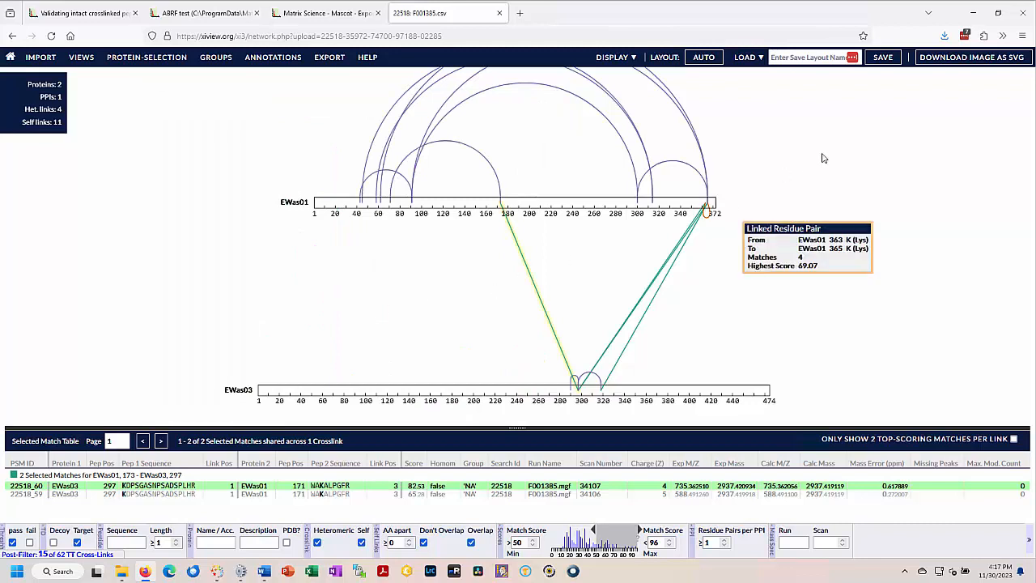
mouse_move(871, 117)
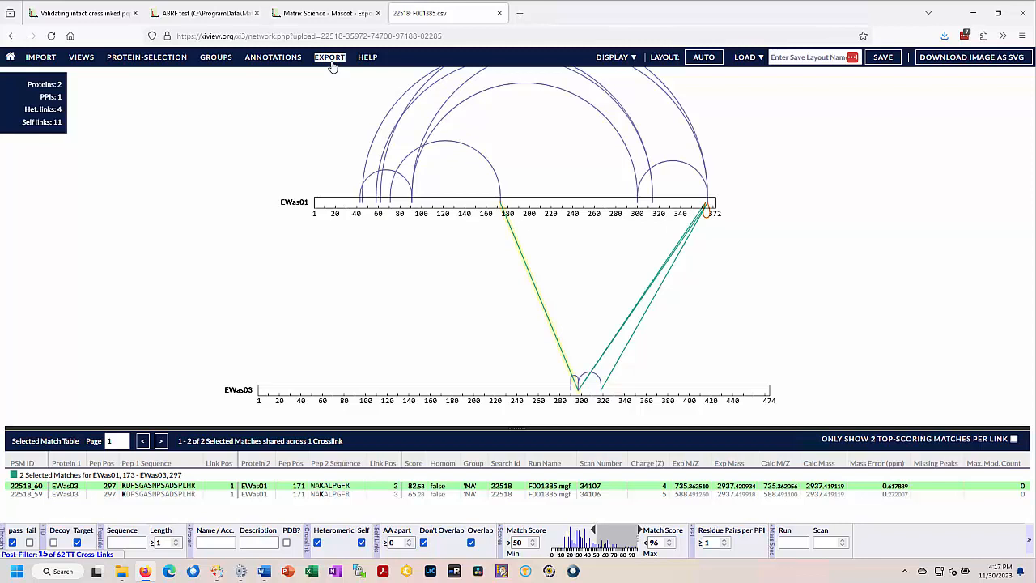
mouse_move(268, 210)
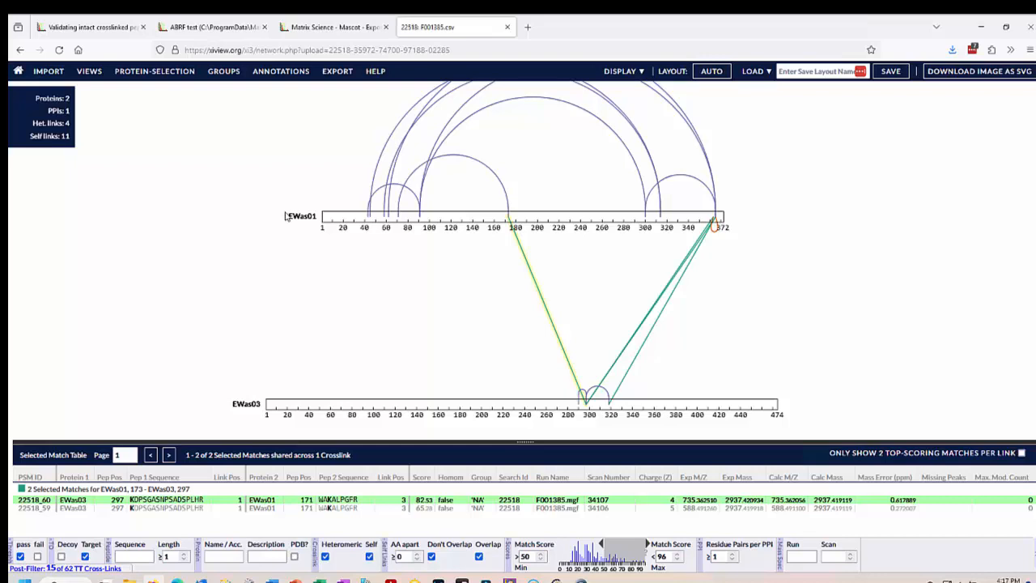
mouse_move(414, 133)
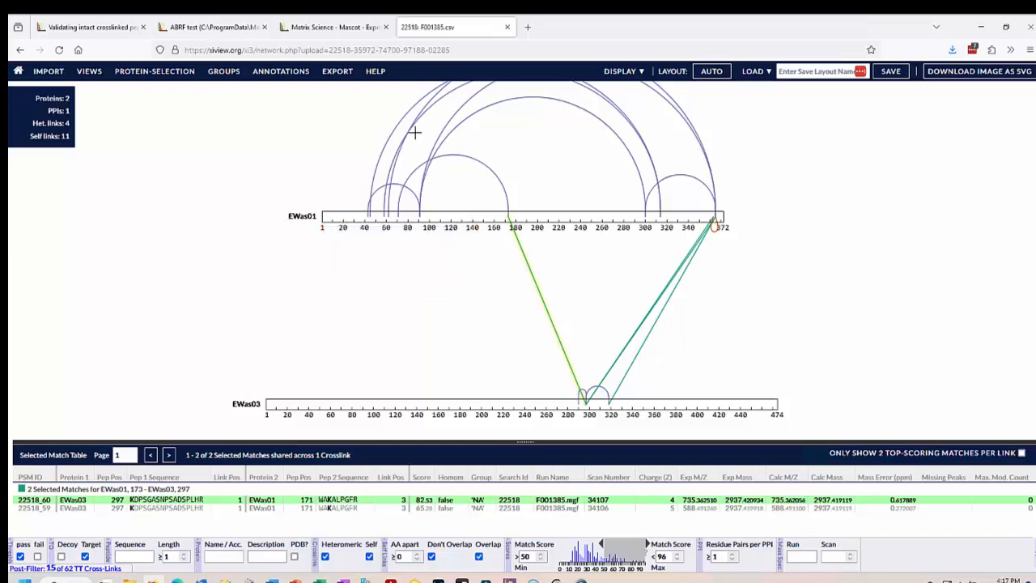
Go from the blog to the Matrix Science home page and the Access Mascot Server page
left_click(89, 26)
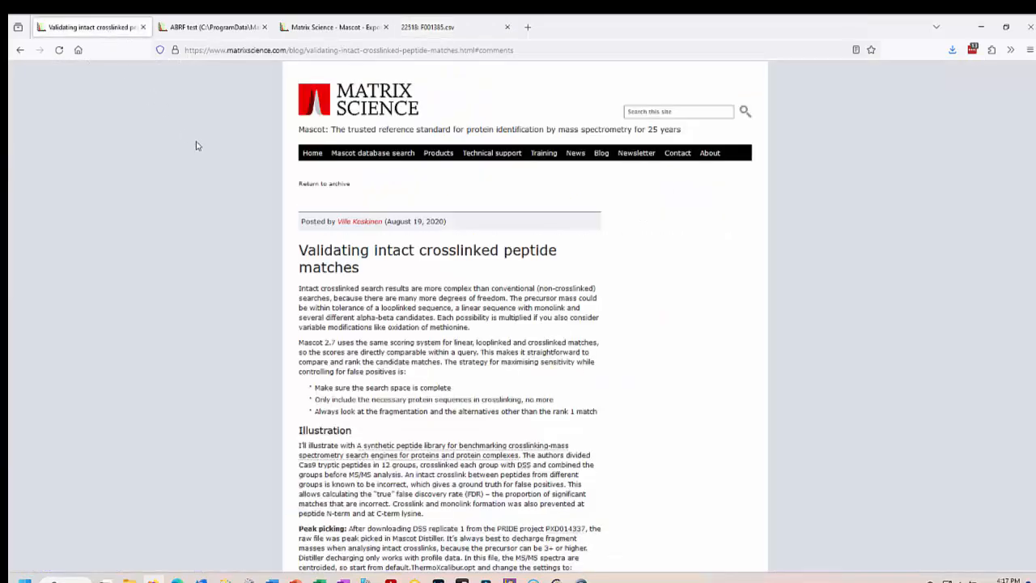
mouse_move(323, 185)
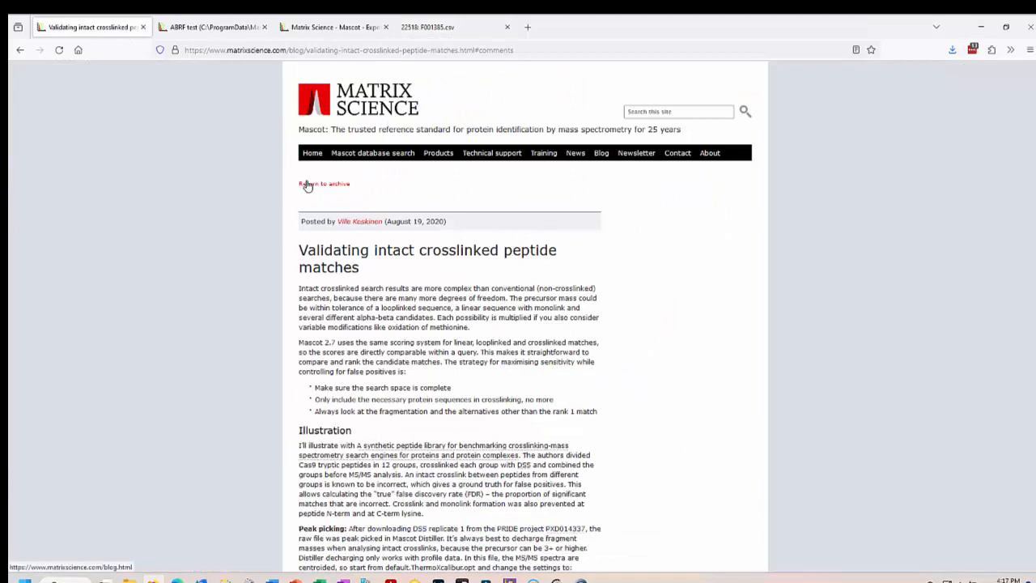
mouse_move(348, 183)
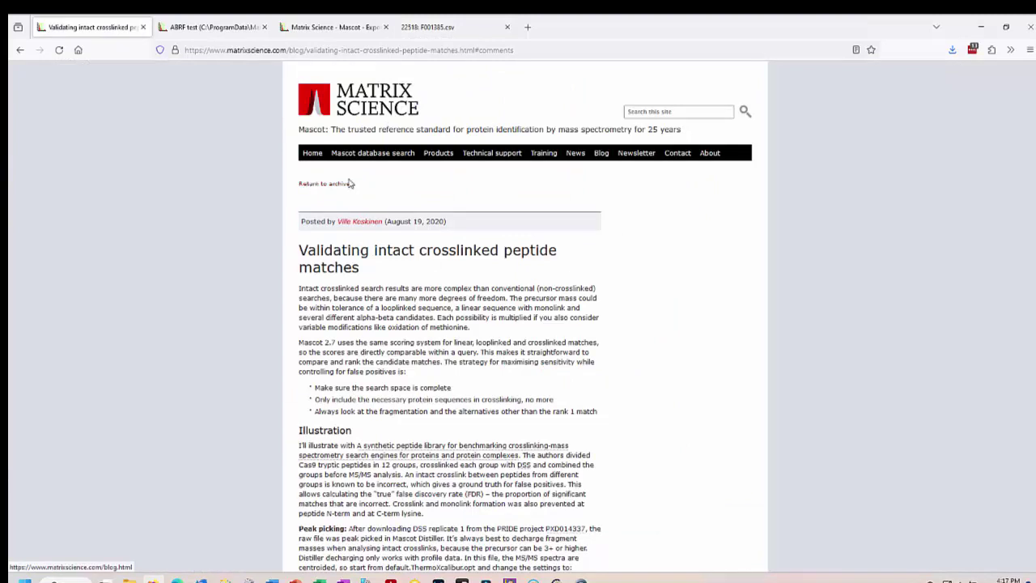
mouse_move(356, 107)
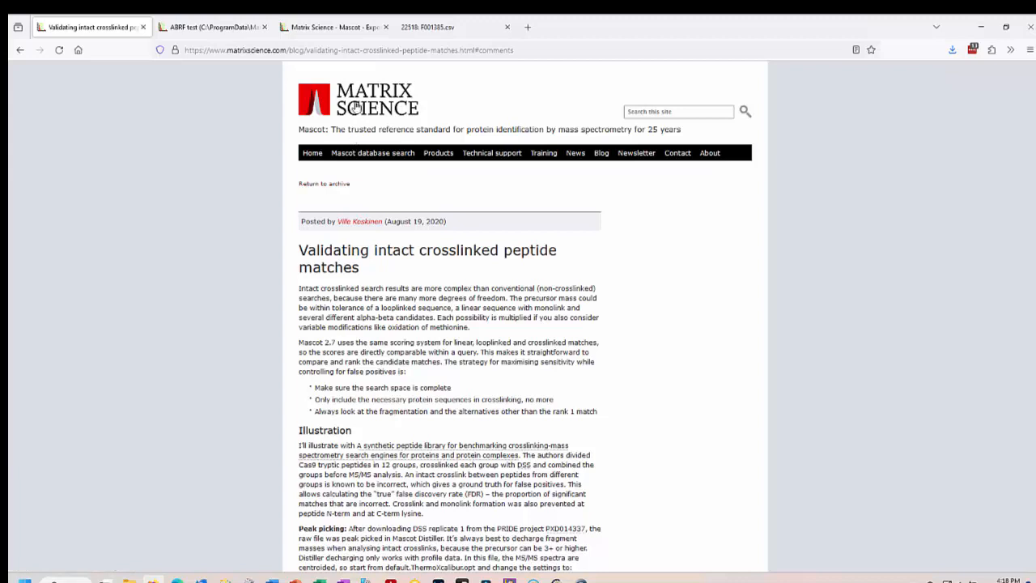
mouse_move(312, 152)
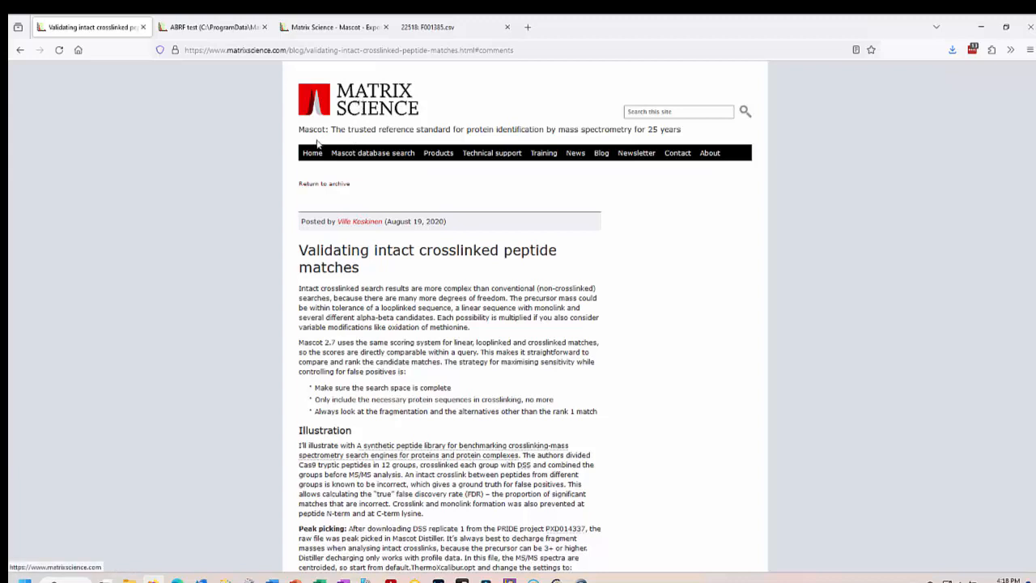
left_click(313, 152)
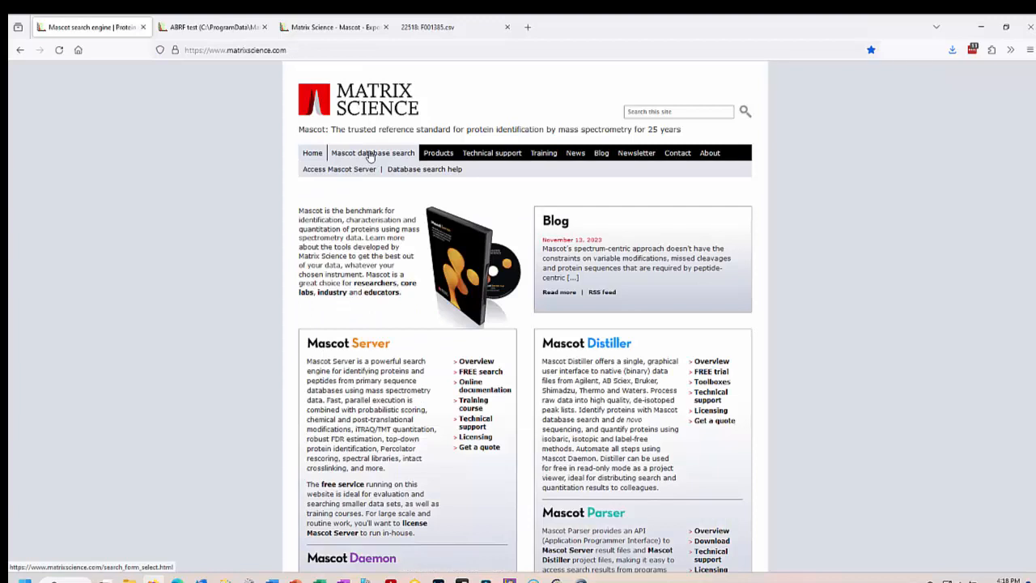
mouse_move(340, 170)
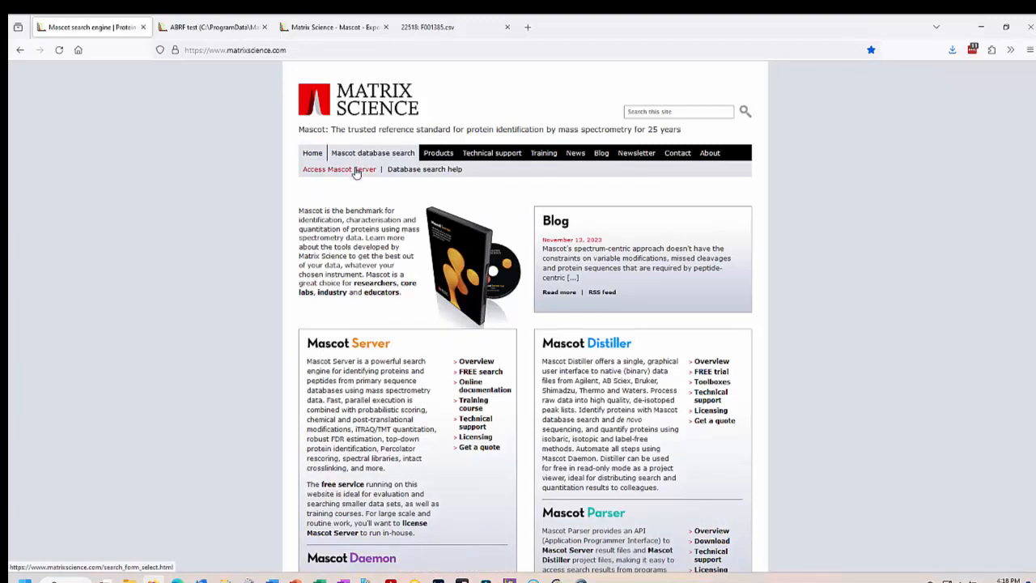
left_click(339, 168)
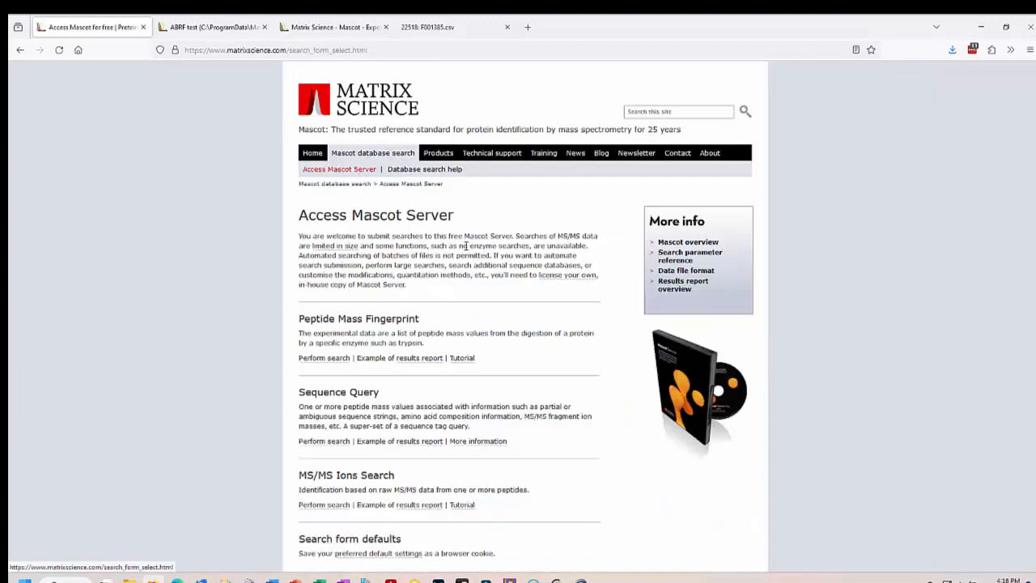
scroll("down", 3)
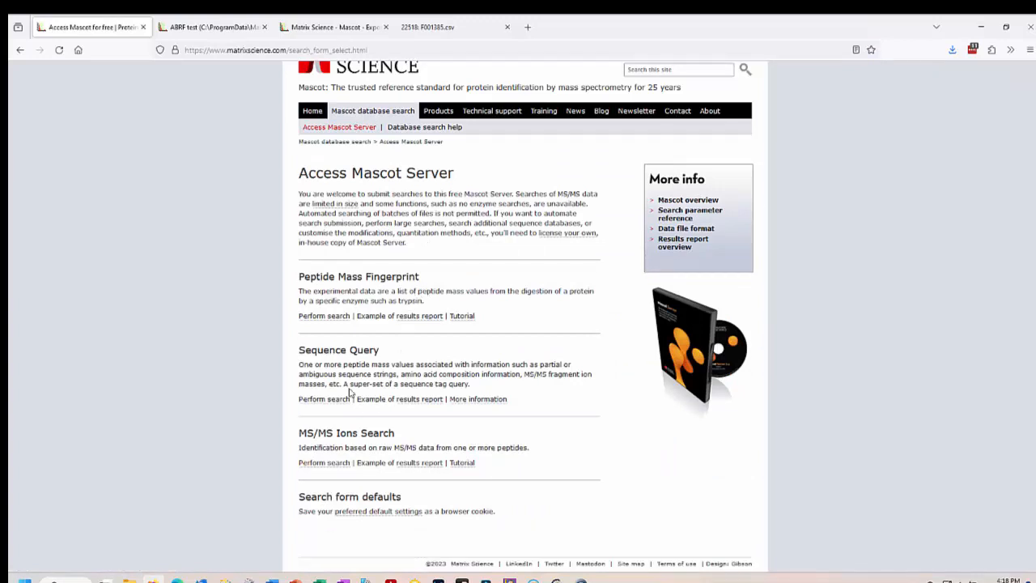
mouse_move(362, 460)
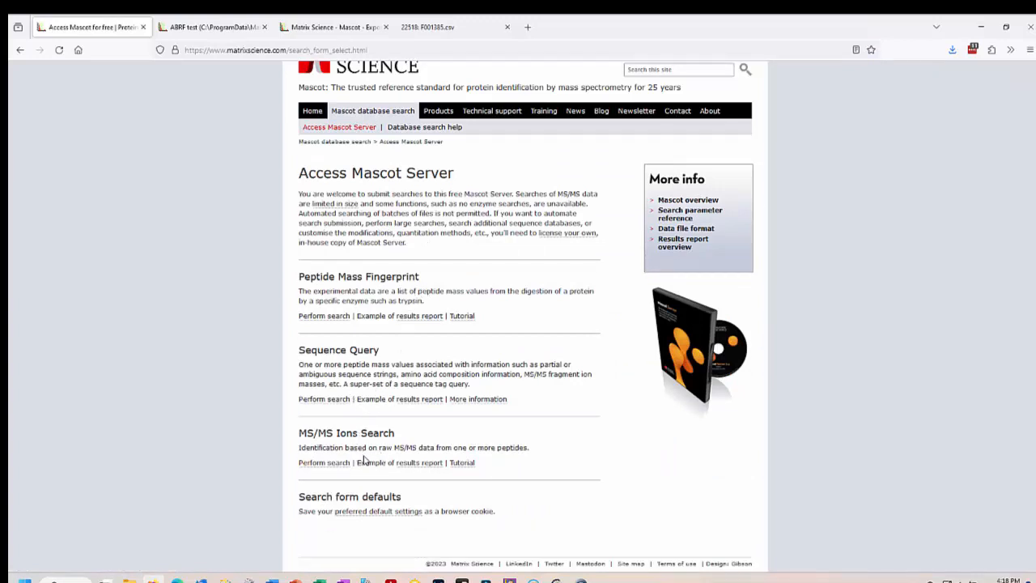
mouse_move(324, 463)
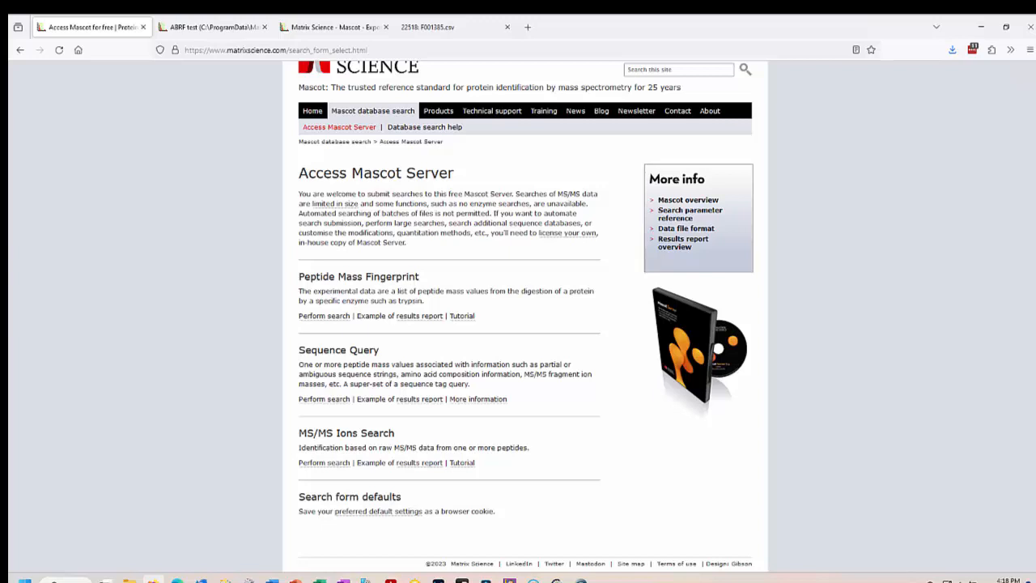
mouse_move(110, 330)
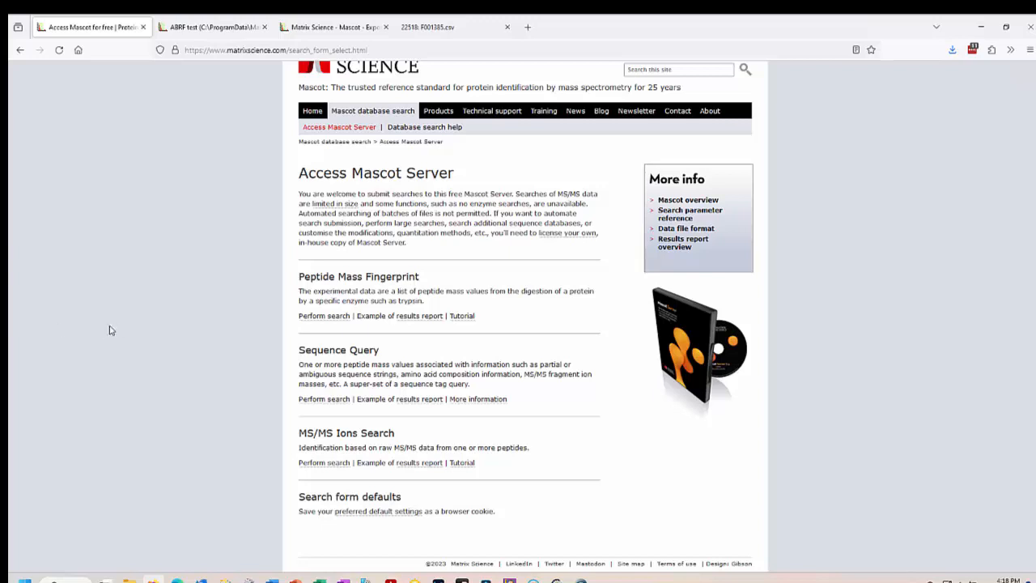
mouse_move(213, 316)
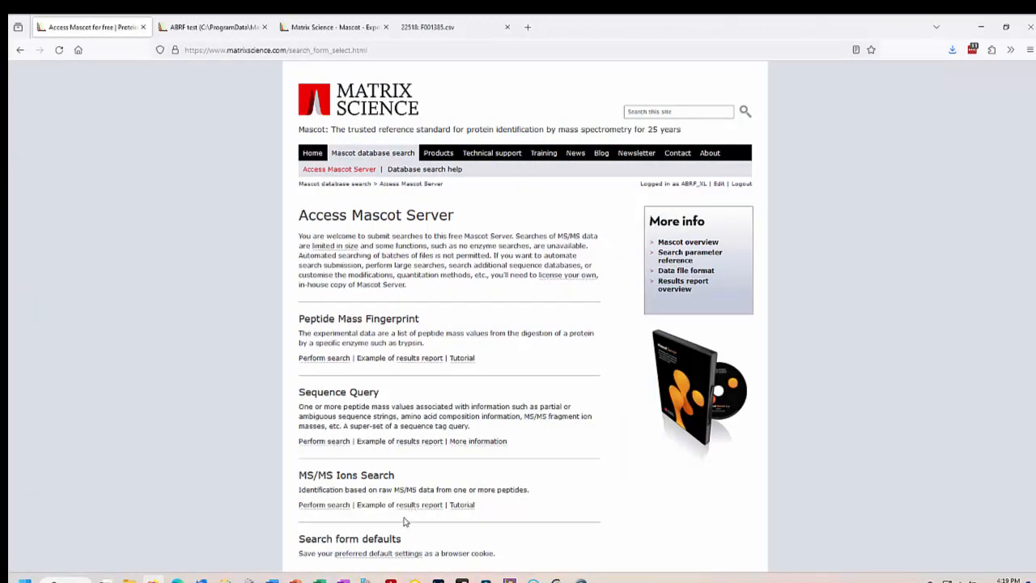
mouse_move(324, 505)
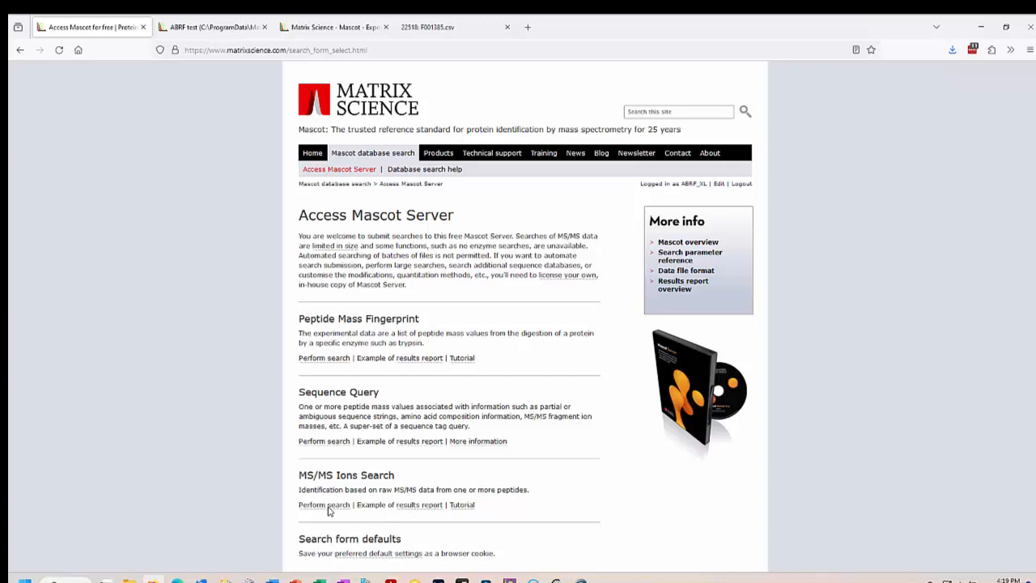
Begin an MS/MS Ions Search with database ABRF_iPRG_XL_2023 and iPRG 2023 Xlink:DSSO crosslinking
left_click(324, 505)
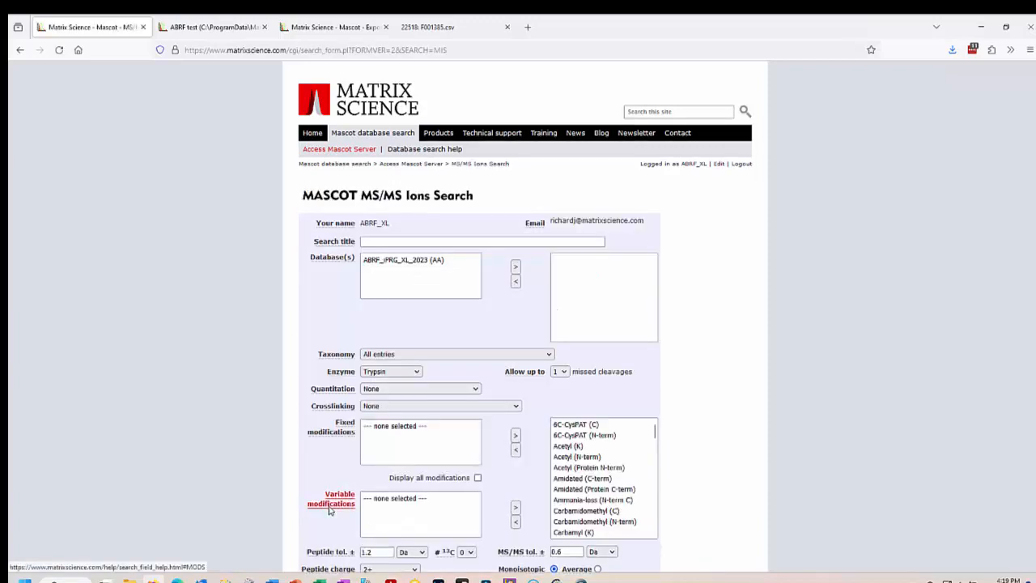
mouse_move(398, 265)
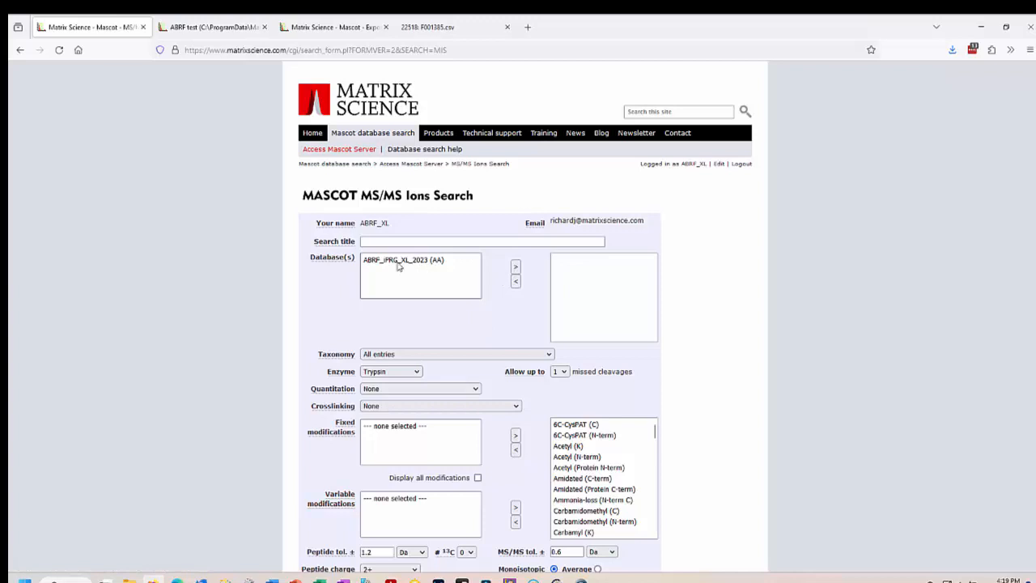
mouse_move(411, 266)
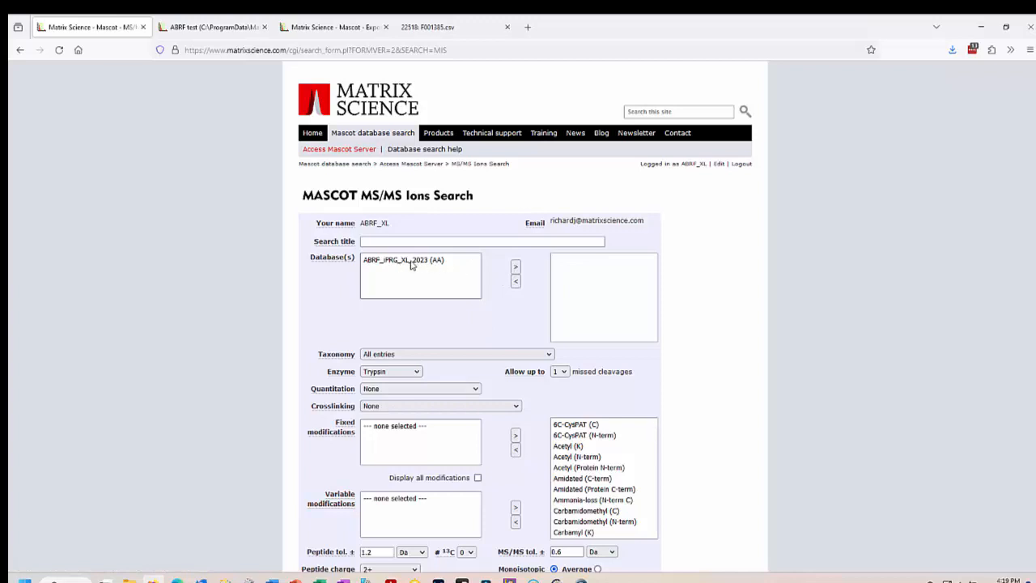
left_click(404, 259)
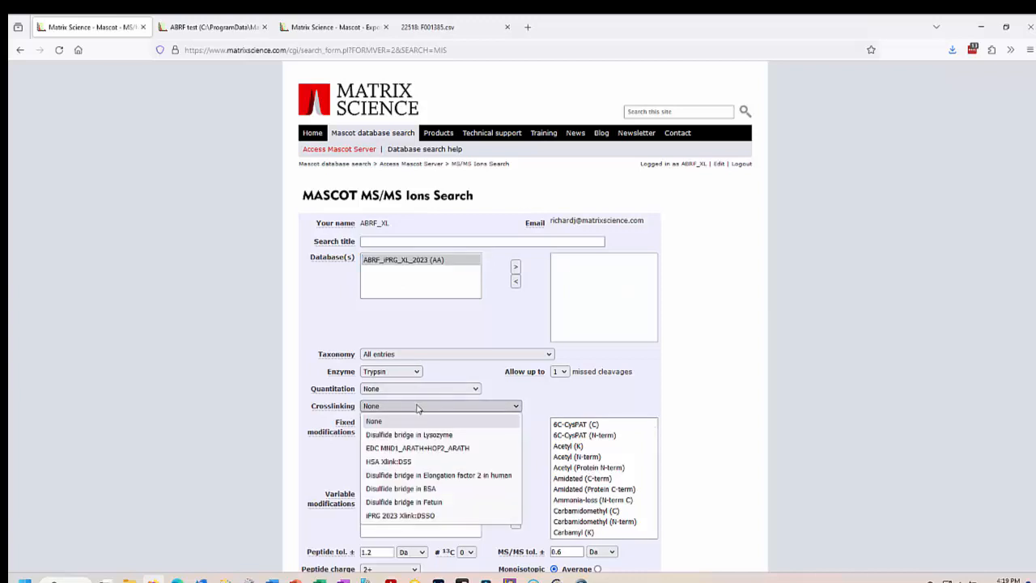
mouse_move(416, 520)
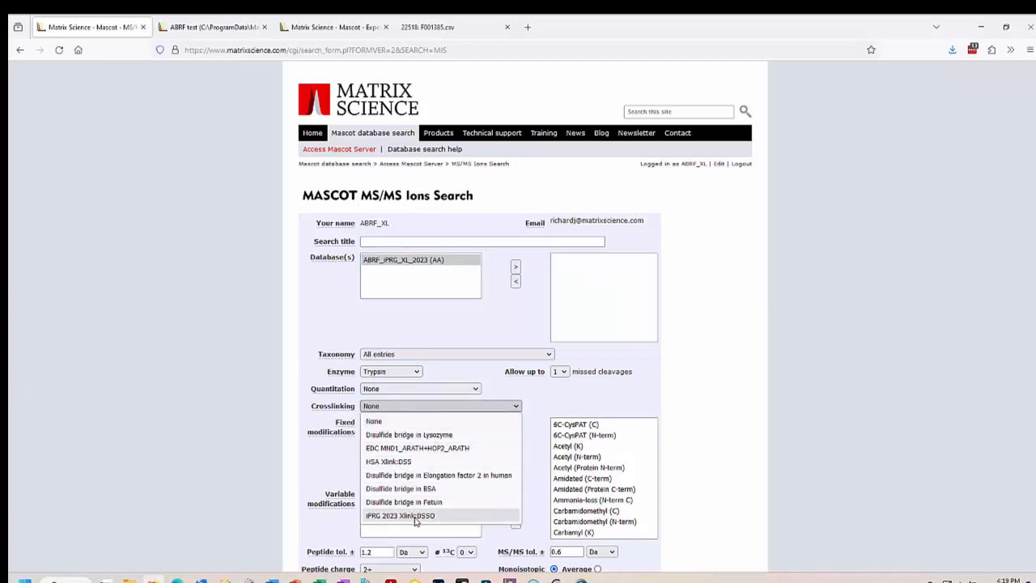
left_click(398, 515)
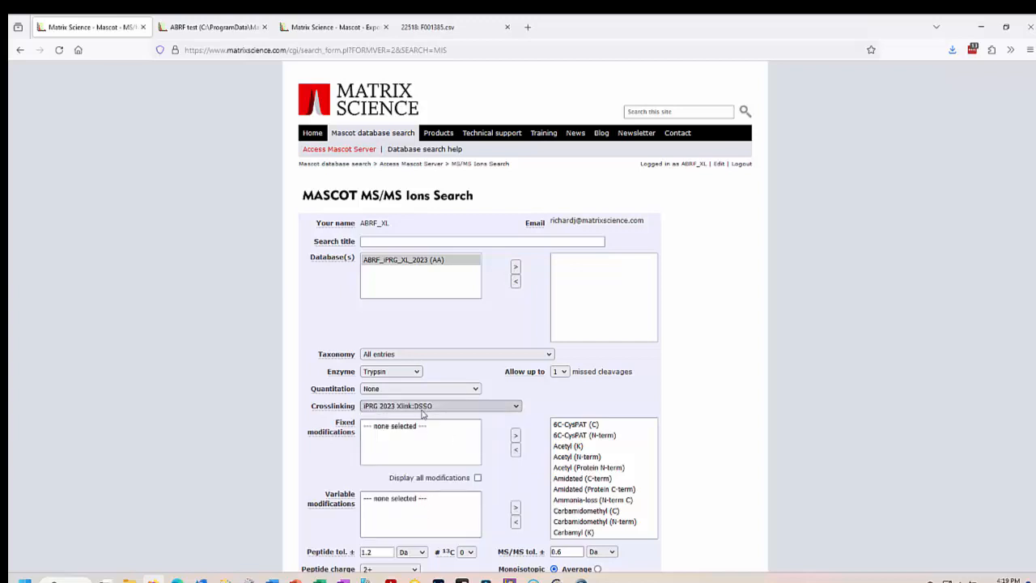
scroll("down", 3)
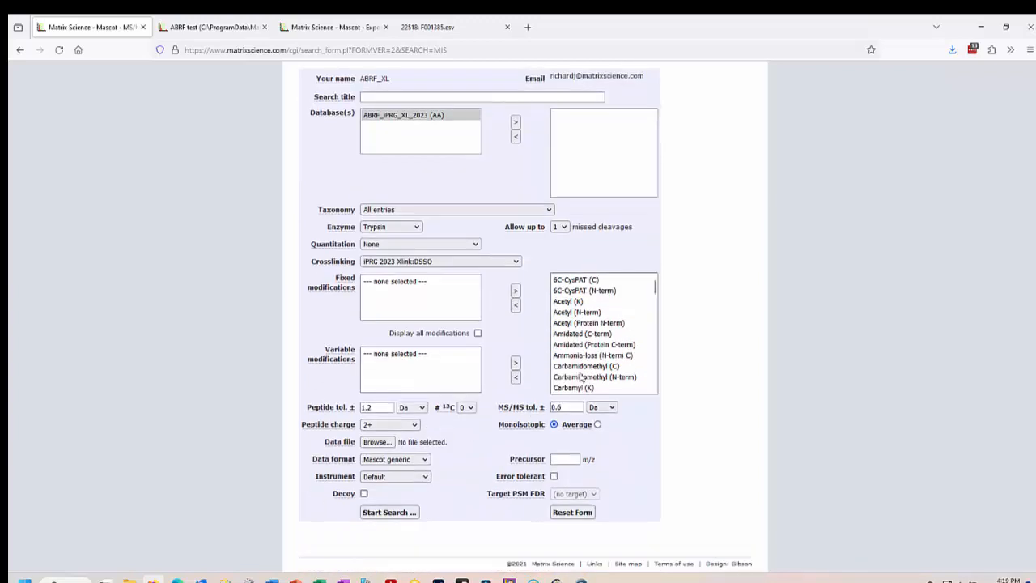
mouse_move(421, 417)
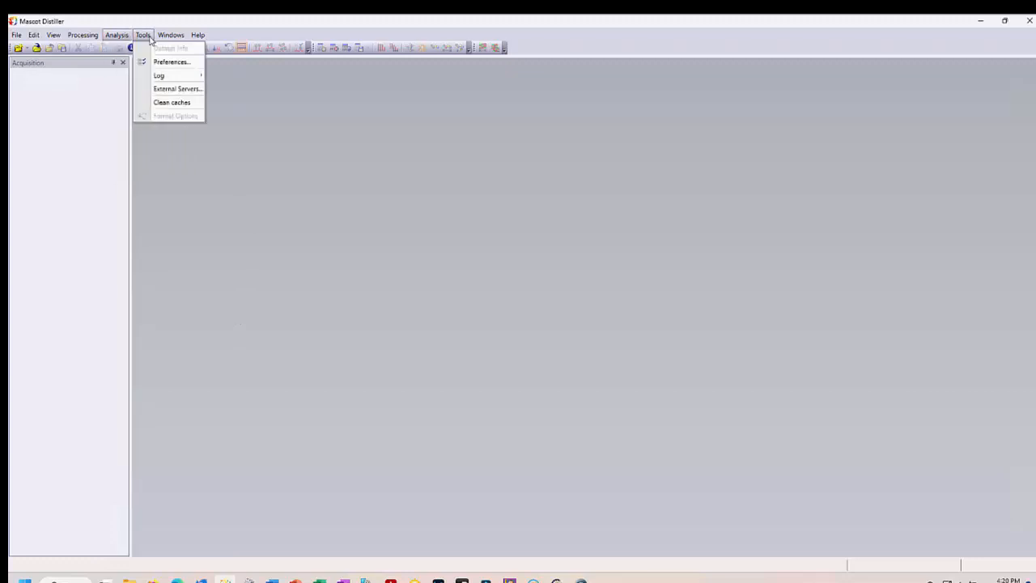
mouse_move(172, 61)
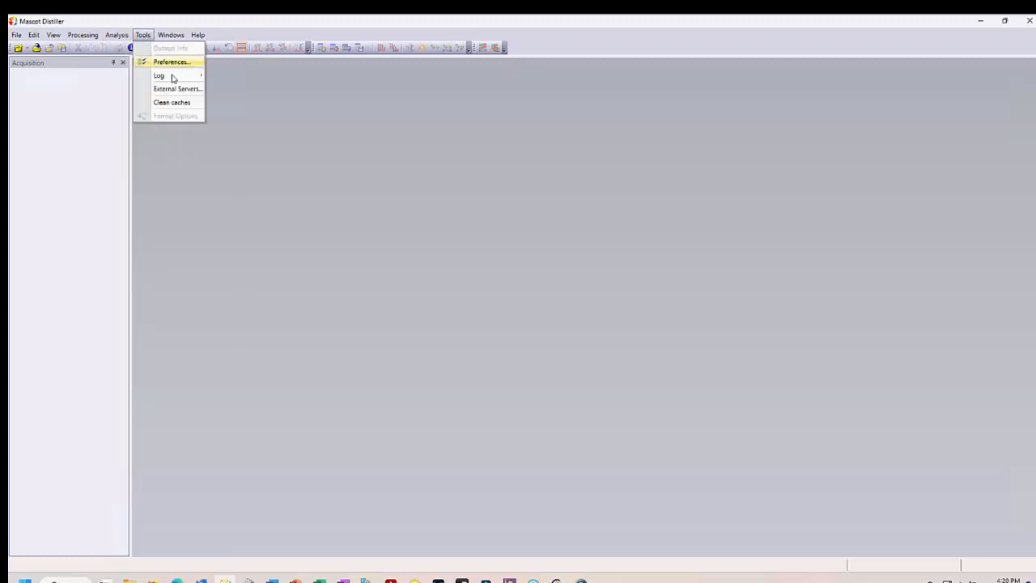
left_click(176, 88)
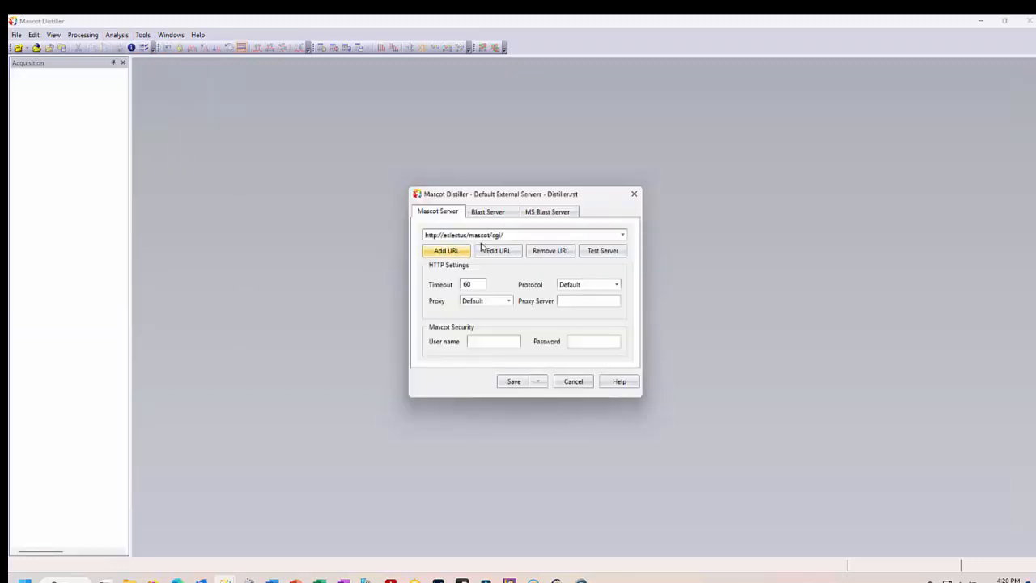
left_click(622, 235)
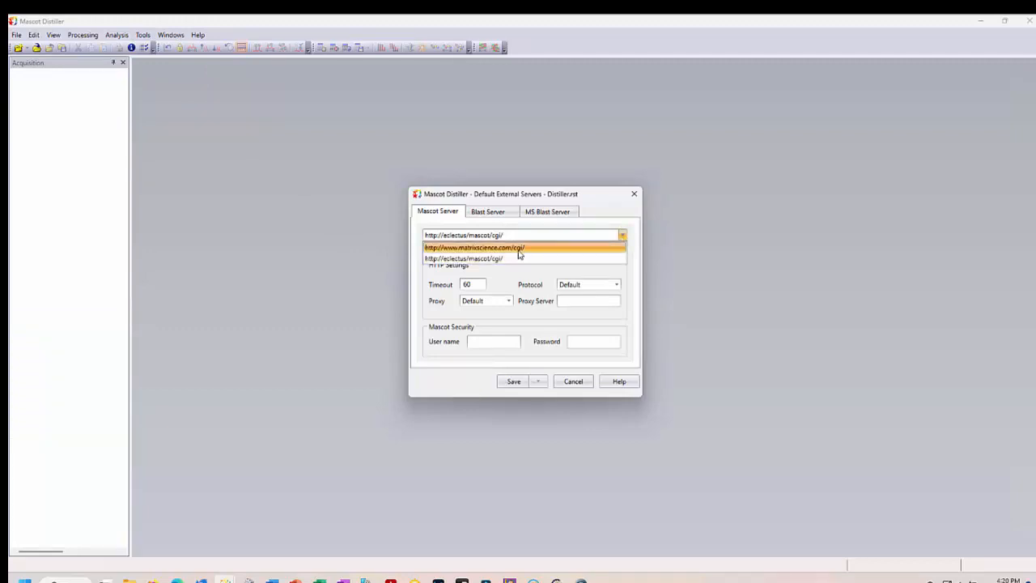
left_click(474, 246)
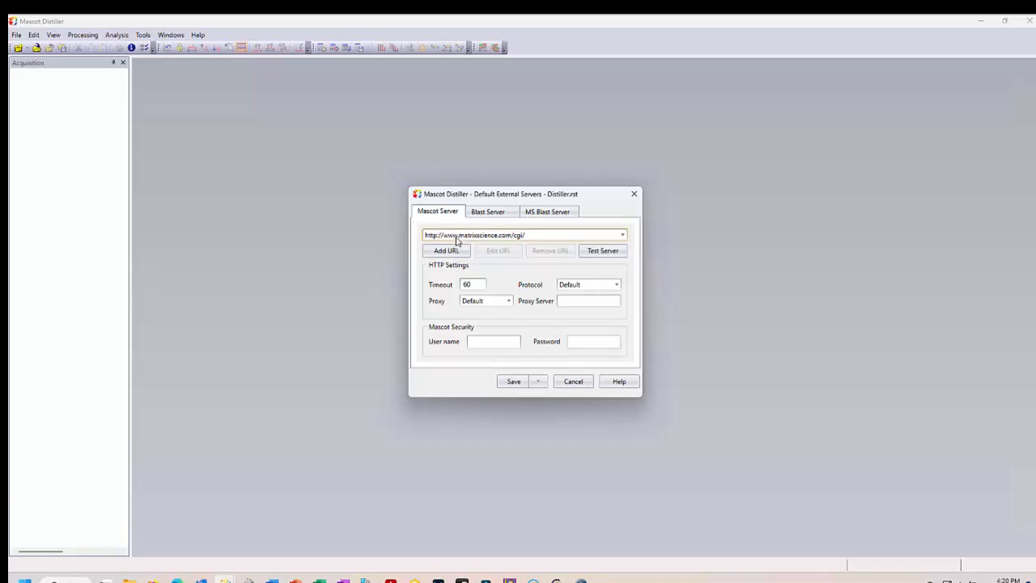
mouse_move(525, 240)
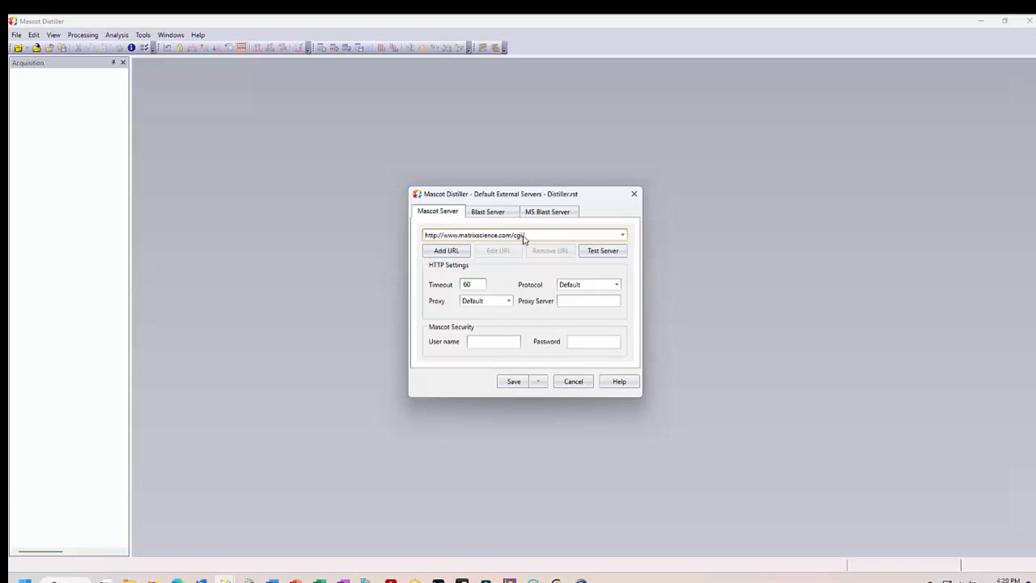
left_click(493, 340)
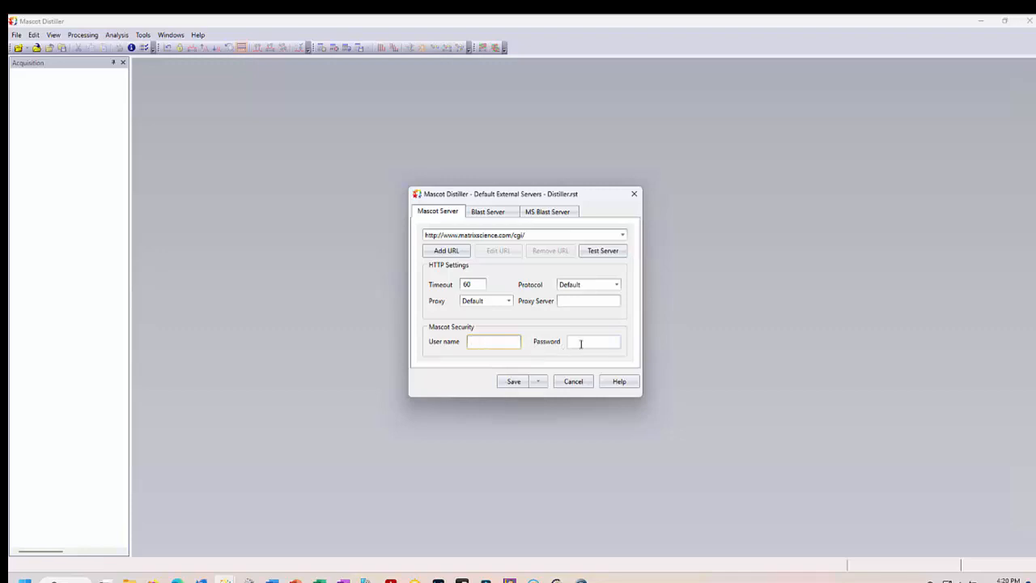
left_click(494, 340)
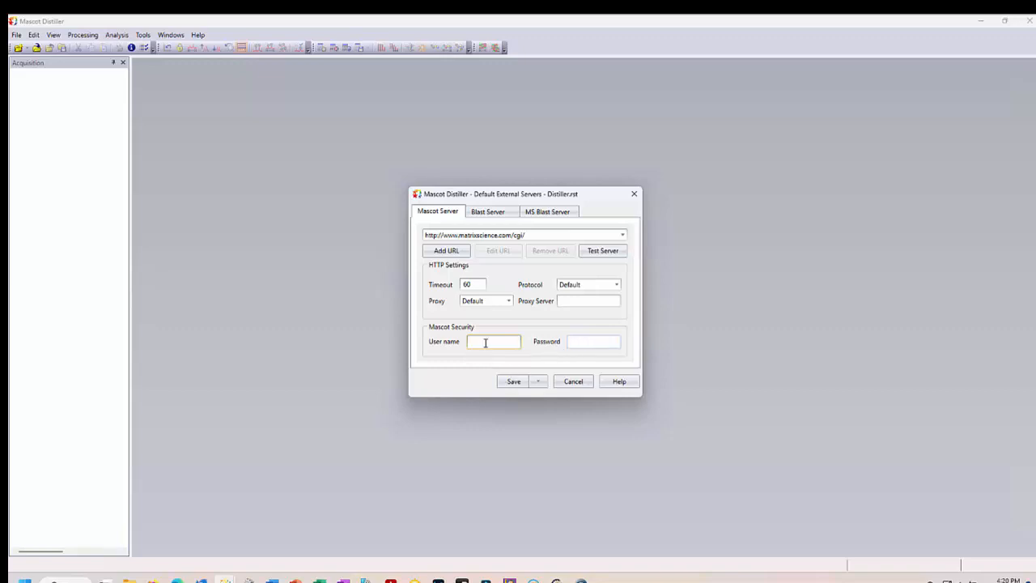
mouse_move(514, 393)
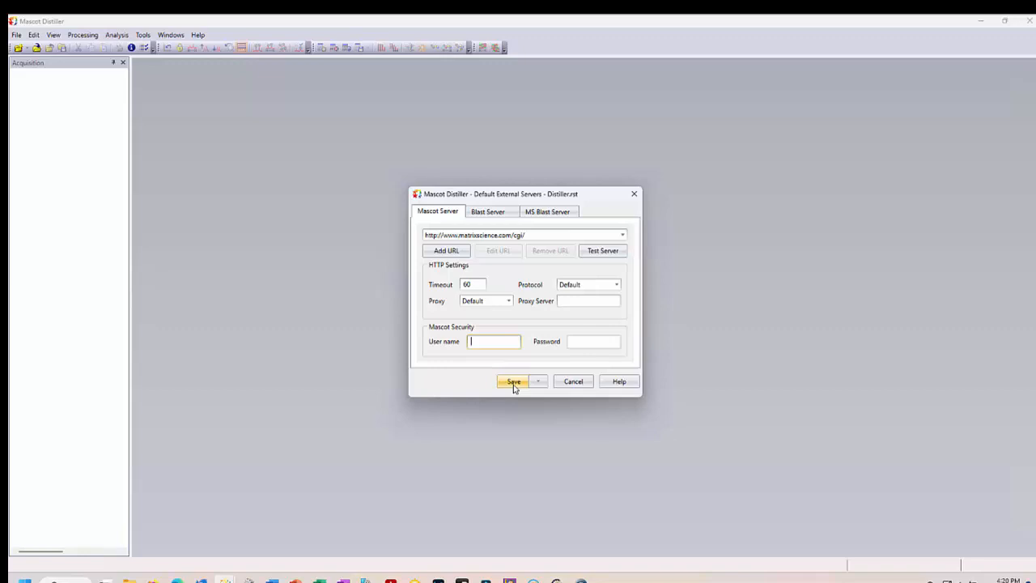
mouse_move(573, 382)
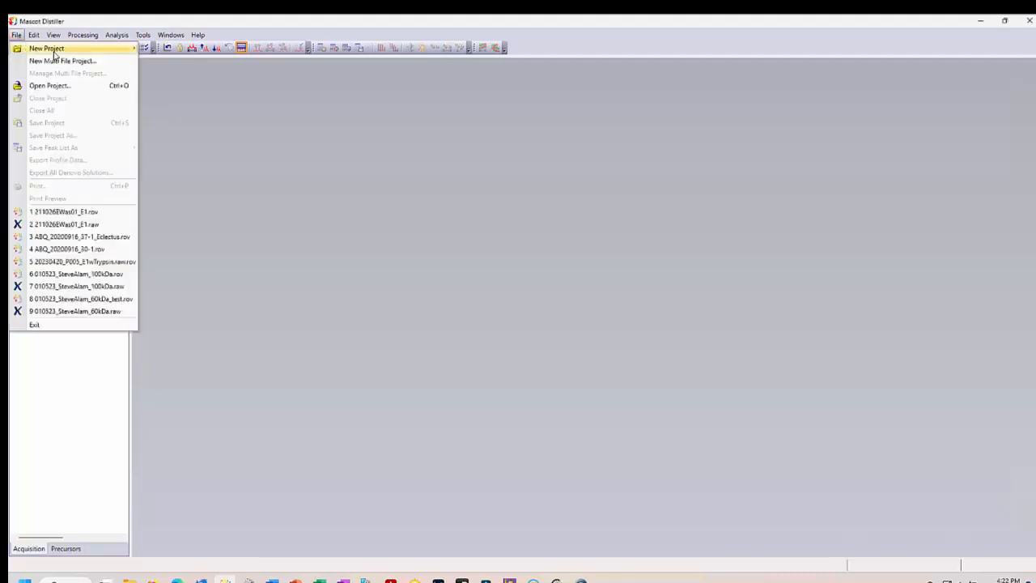
mouse_move(129, 53)
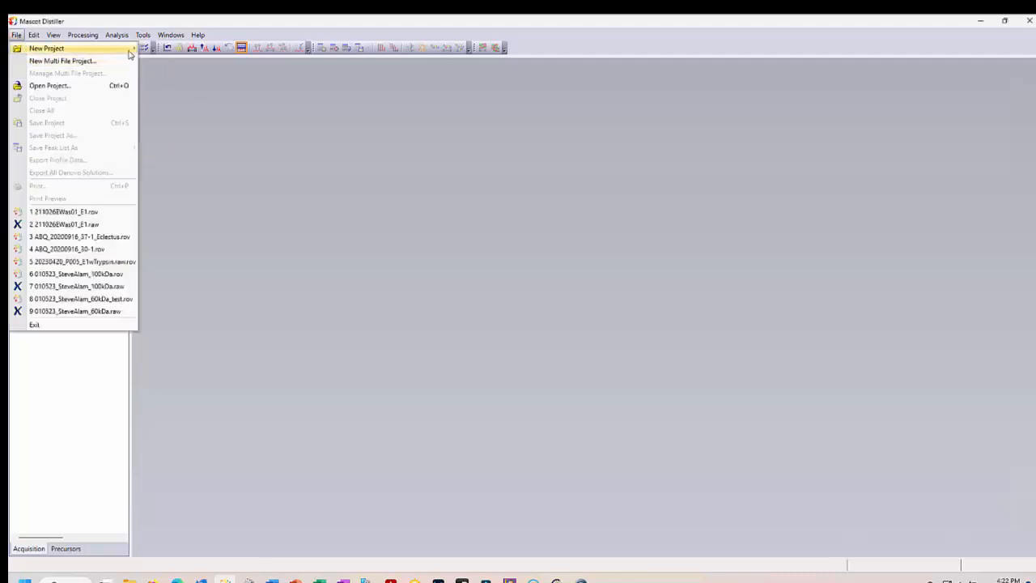
Create a new Thermo Xcalibur project from the first .raw file in Study_Data_Phase_1
left_click(45, 49)
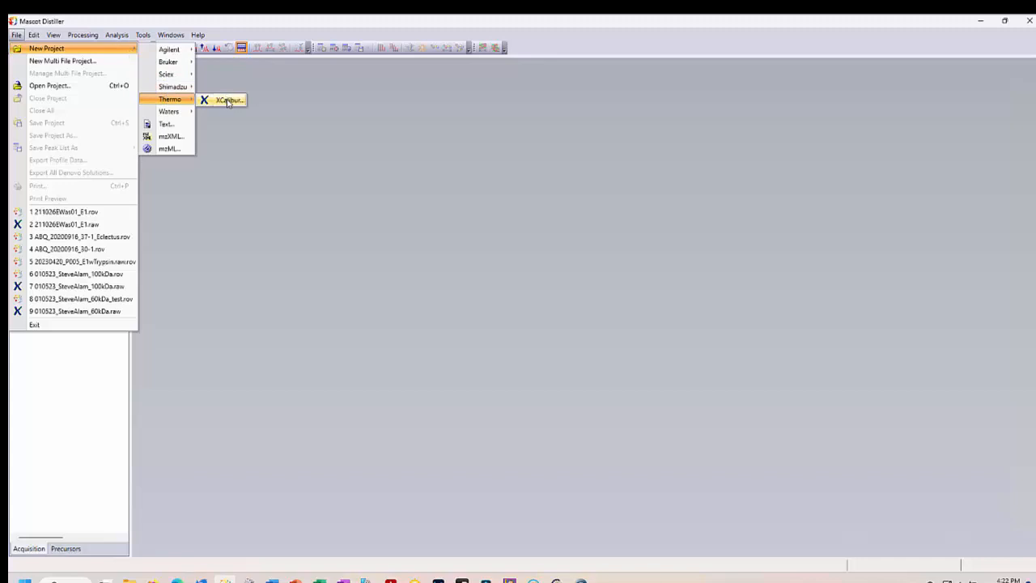
left_click(230, 100)
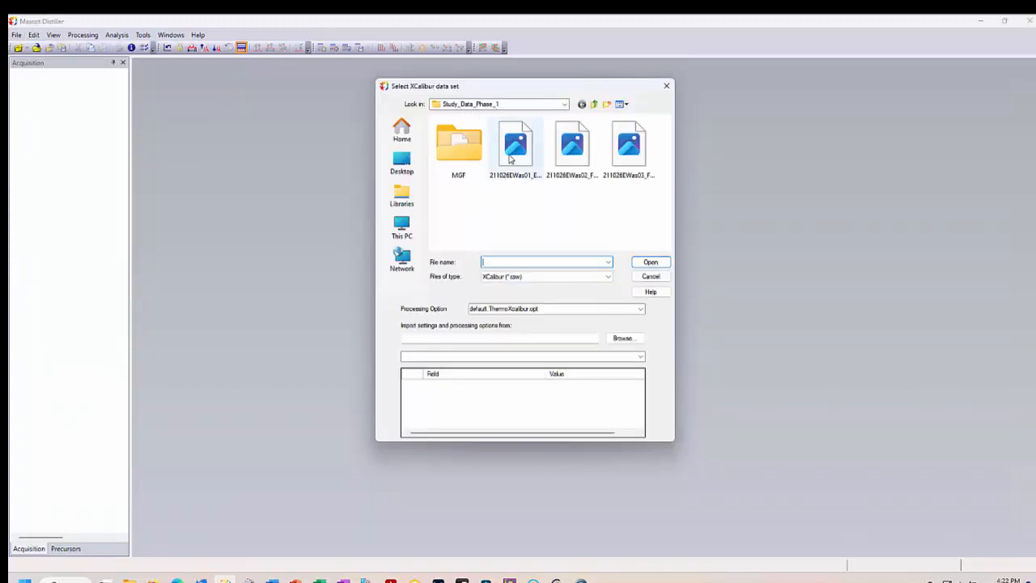
left_click(515, 144)
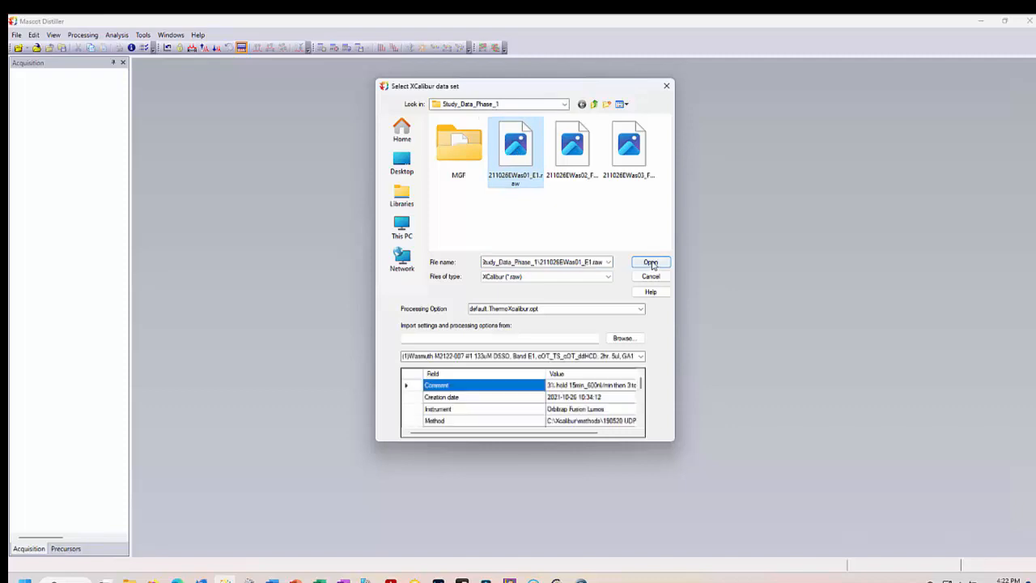
left_click(651, 262)
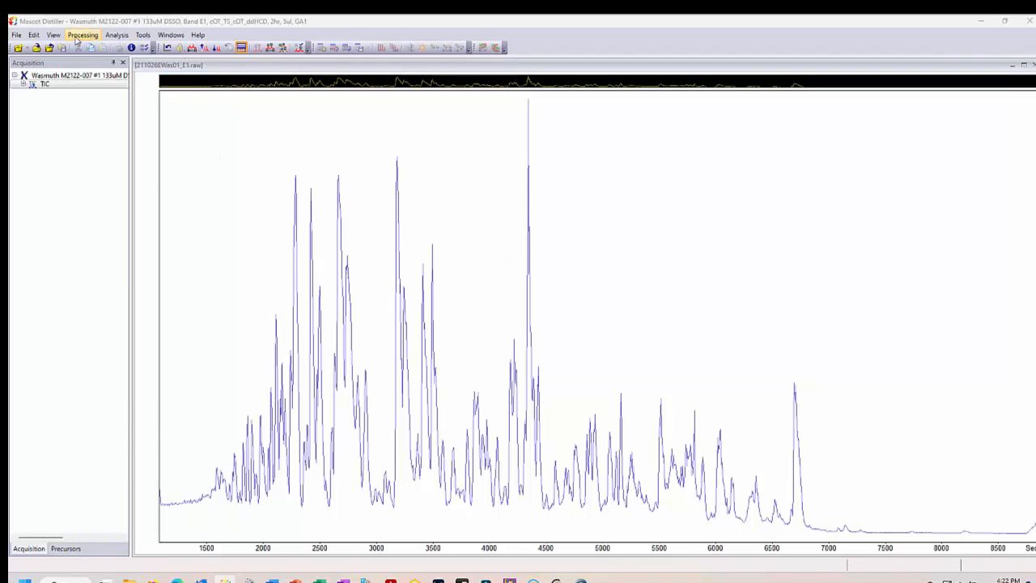
Load prof_prof.200.ThermoXcalibur.opt from the D: Mascot folder as the processing options and accept them
left_click(81, 34)
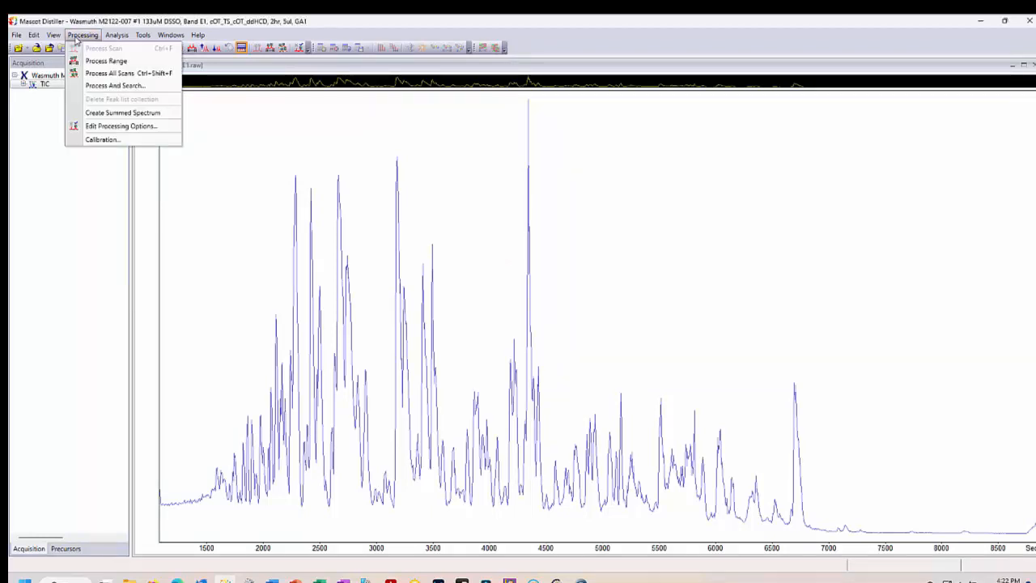
mouse_move(120, 126)
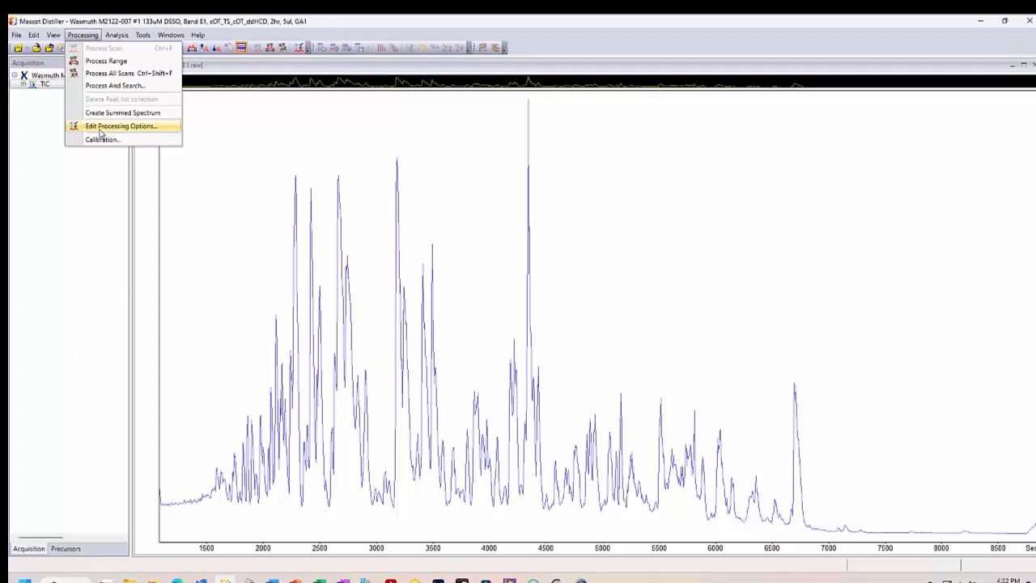
left_click(123, 126)
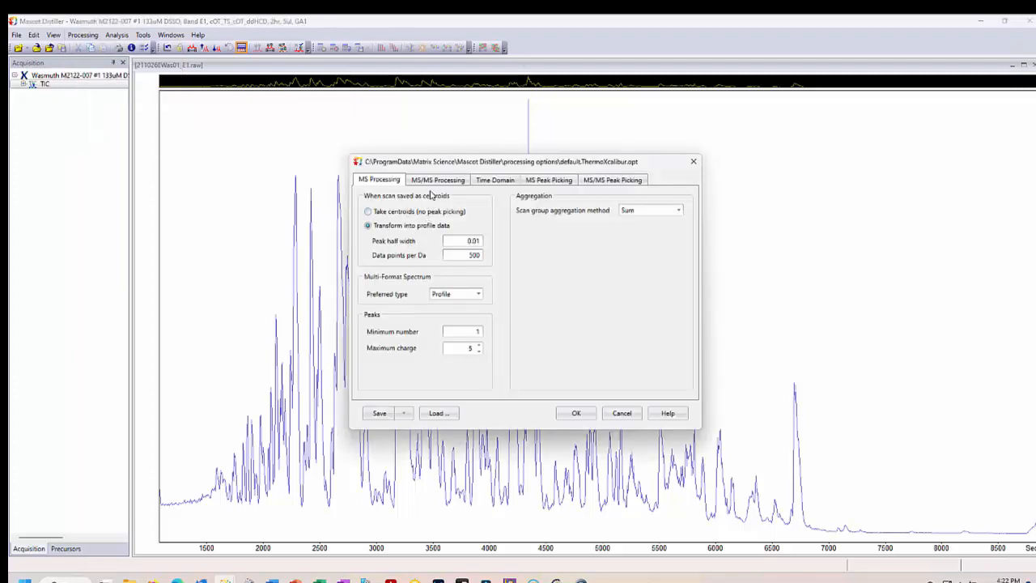
left_click(437, 413)
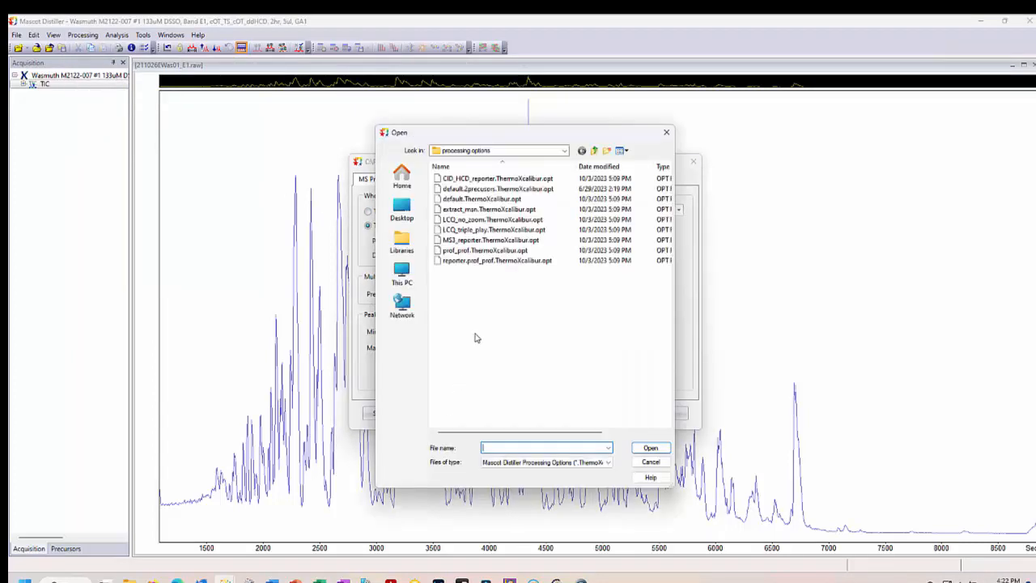
mouse_move(401, 272)
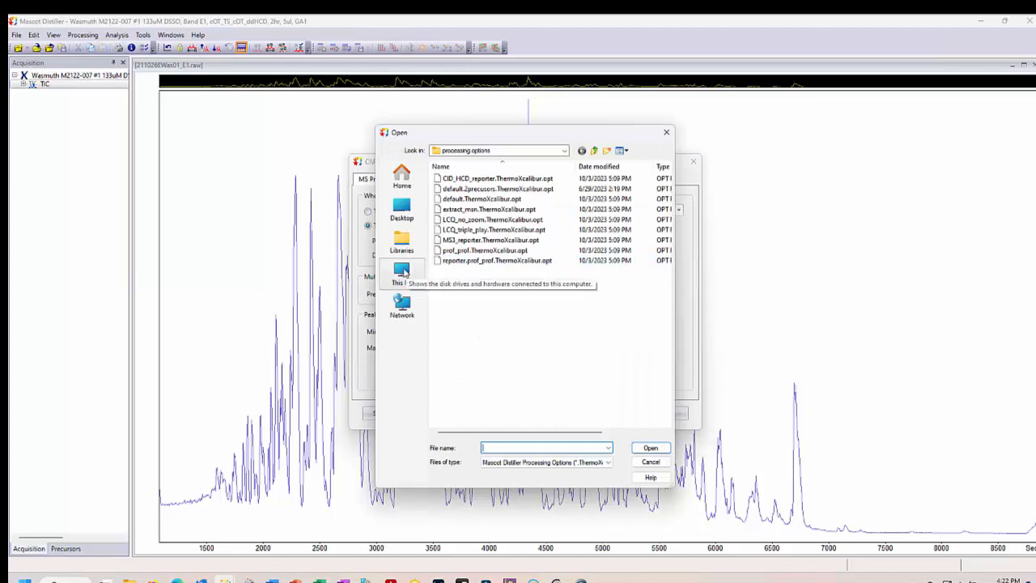
left_click(401, 273)
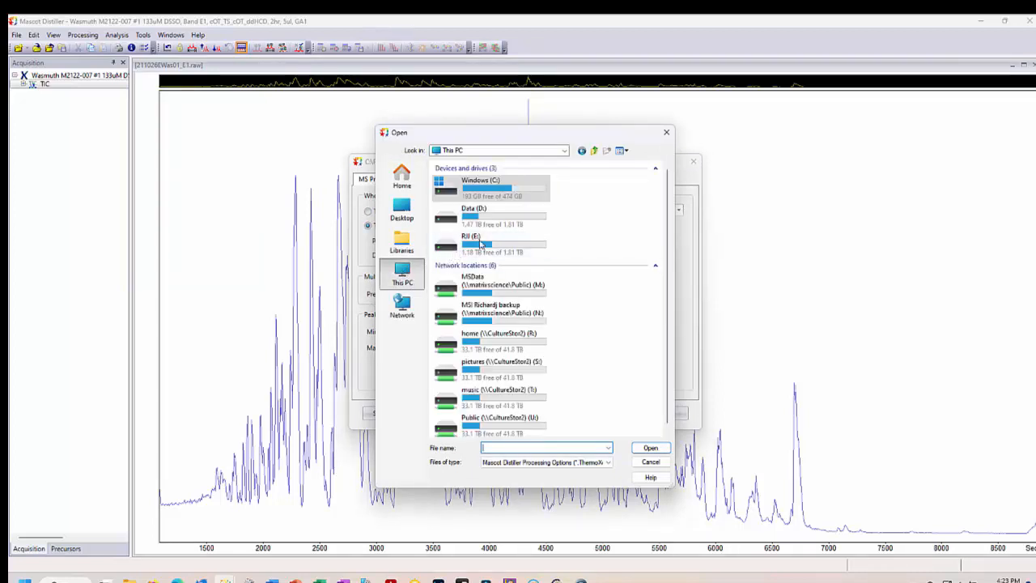
double_click(472, 217)
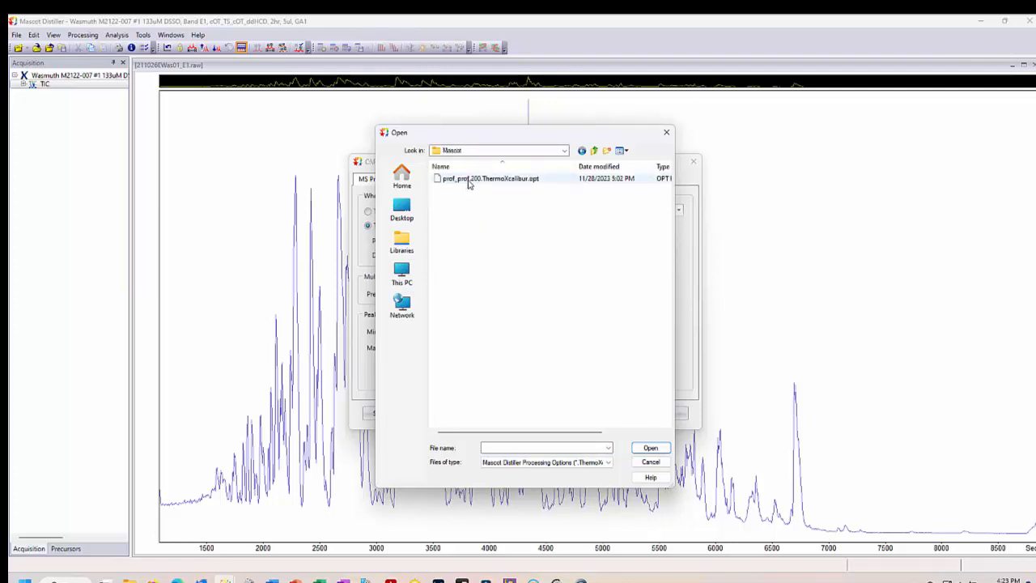
double_click(489, 178)
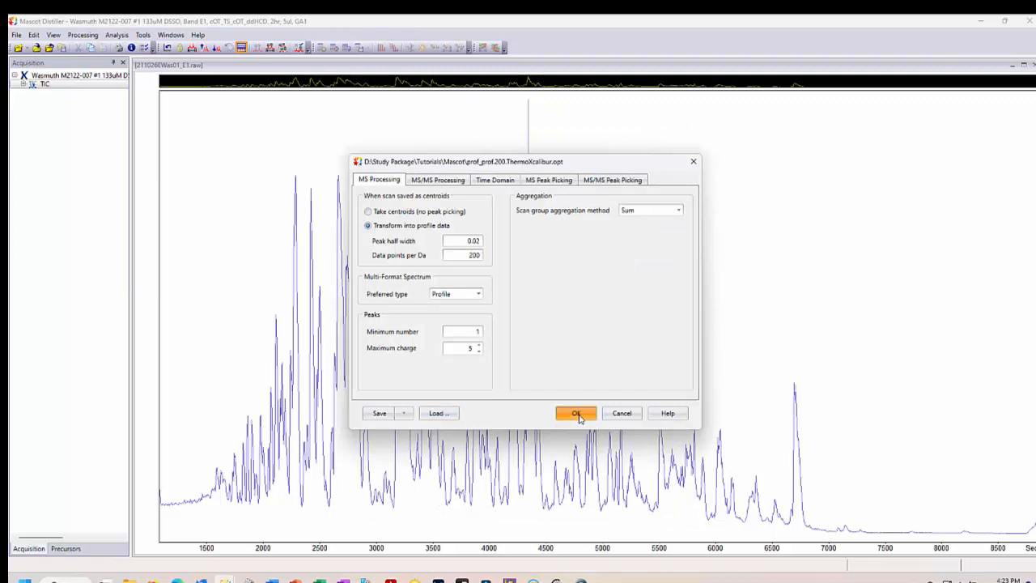
left_click(576, 413)
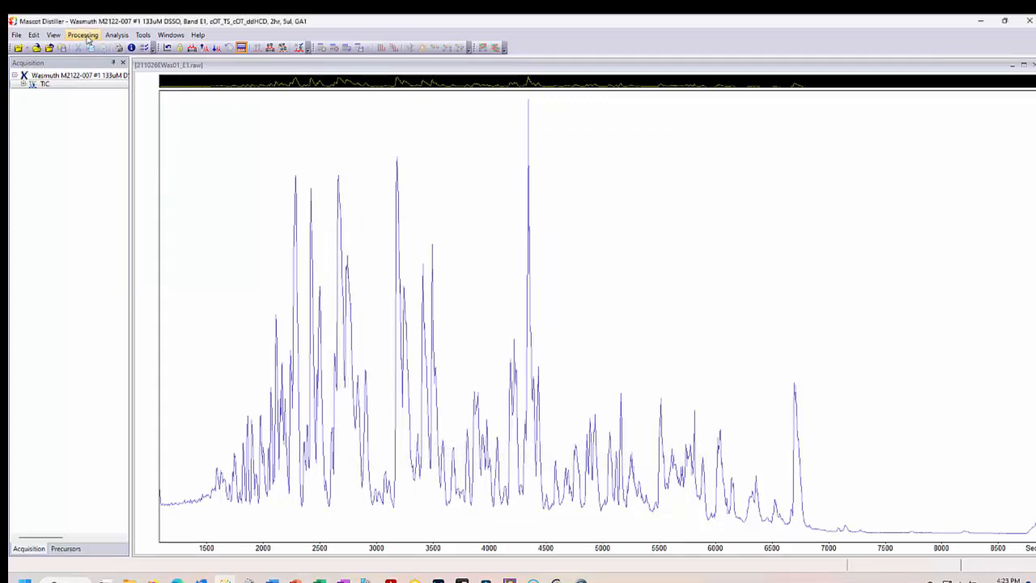
Start Process and Search, swap SwissProt for ABRF_iPRG_XL_2023 and choose DSSO crosslinking
left_click(81, 36)
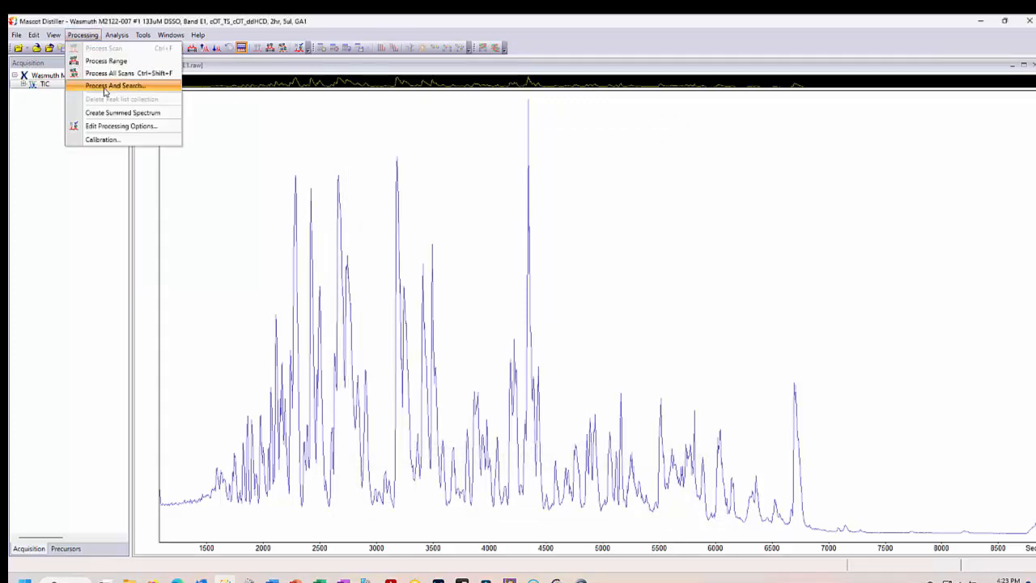
left_click(113, 86)
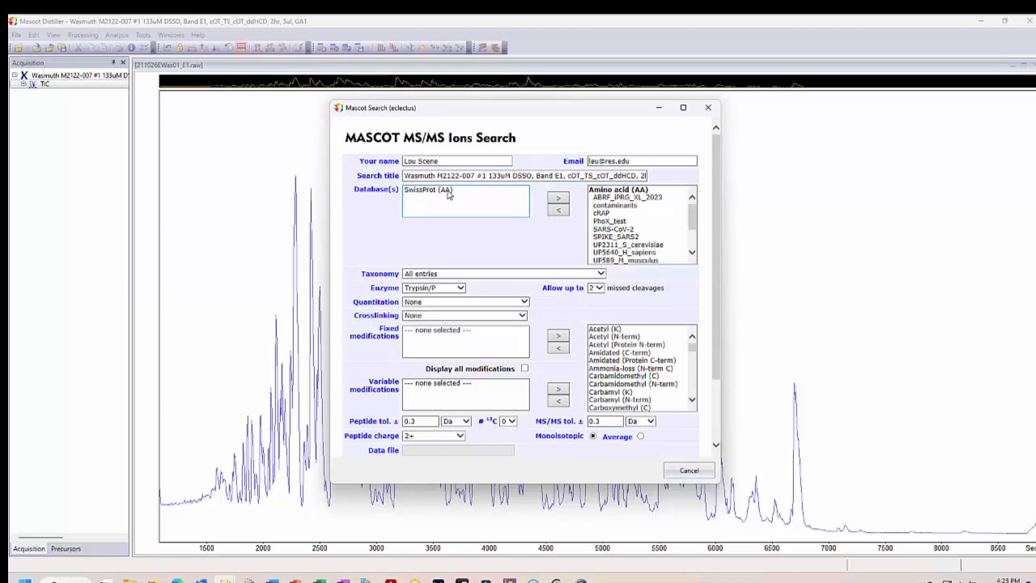
left_click(559, 210)
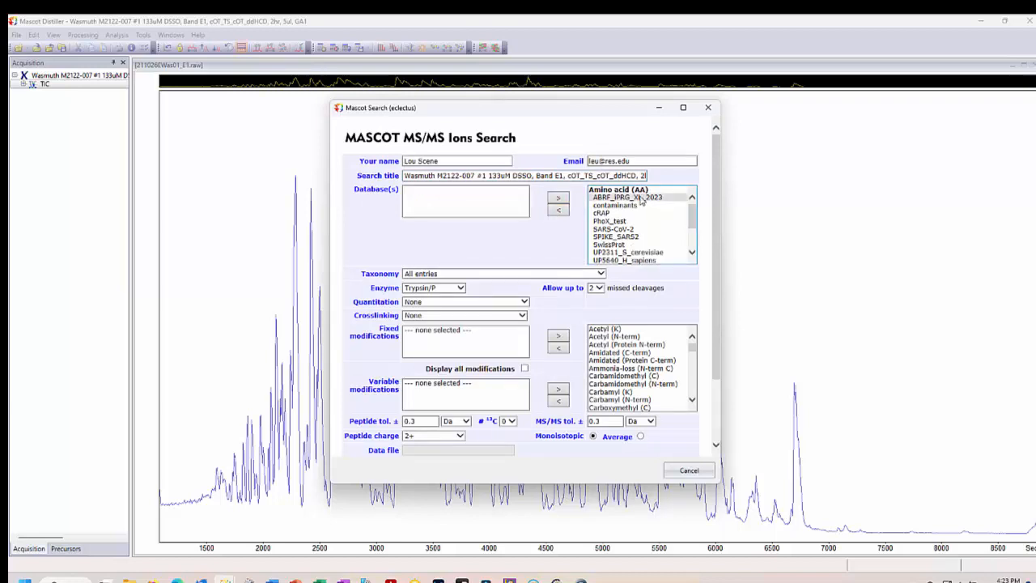
left_click(557, 197)
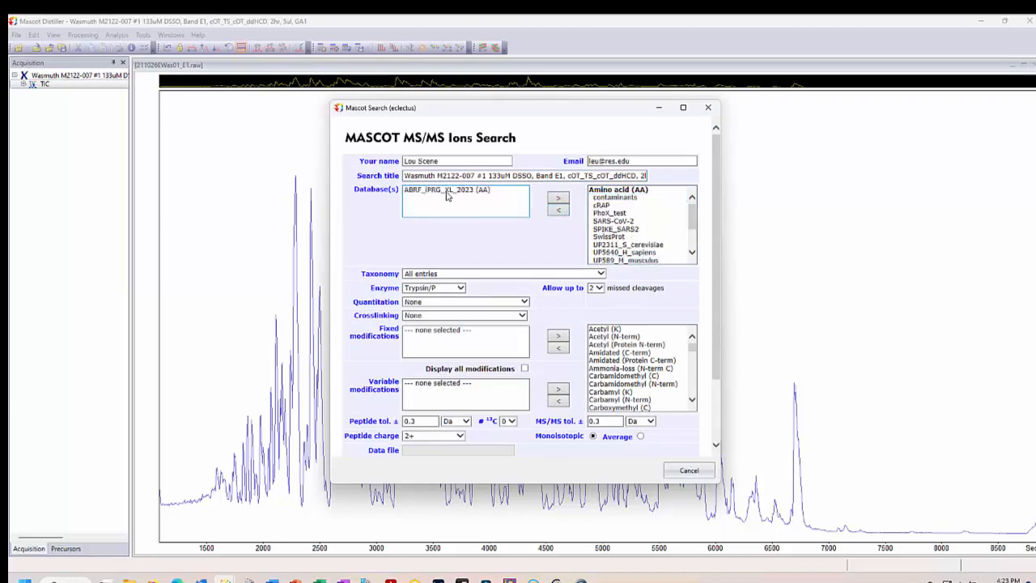
mouse_move(472, 315)
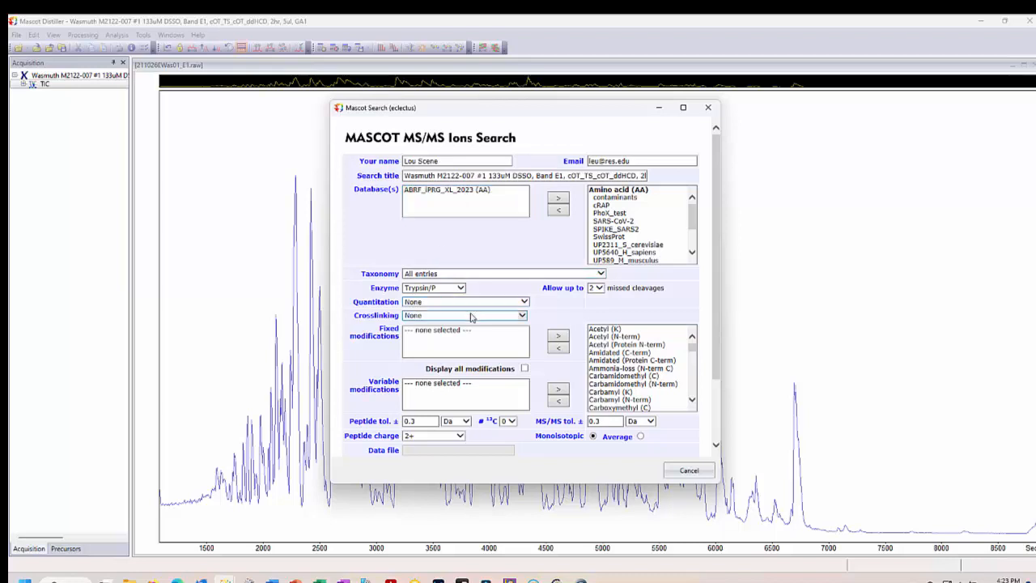
left_click(463, 314)
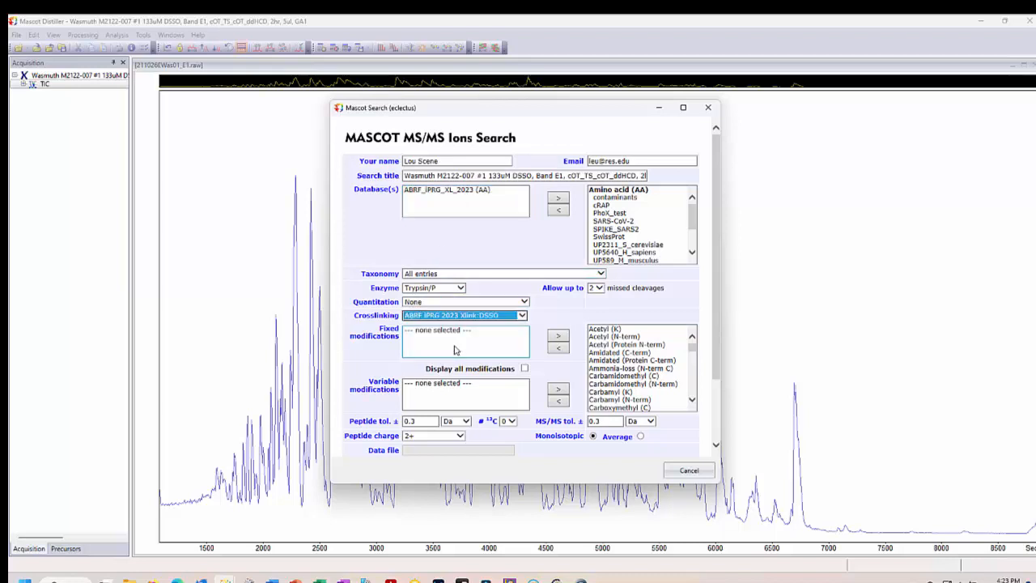
mouse_move(548, 359)
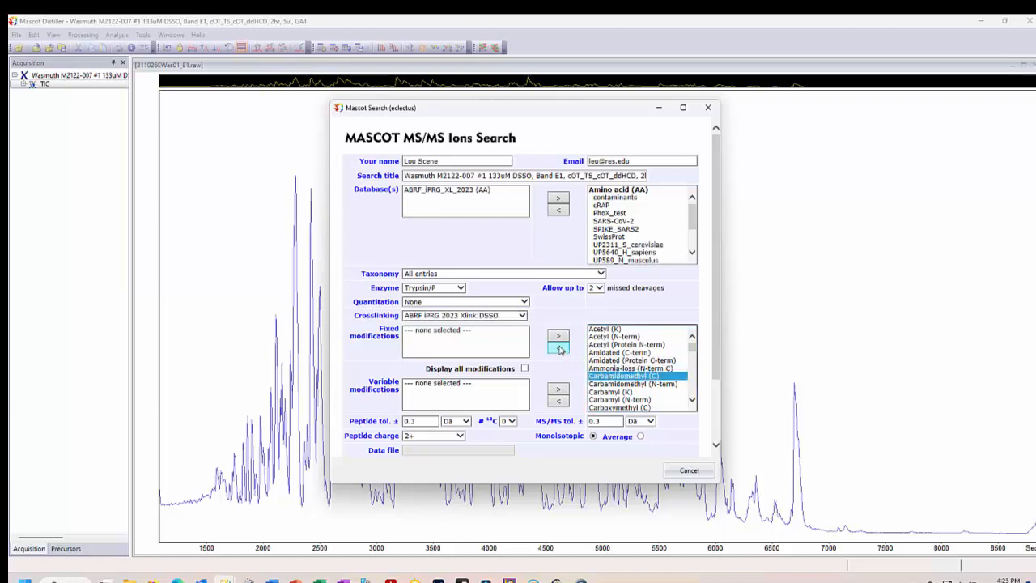
Add fixed Carbamidomethyl (C), variable Deamidated (NQ) and Oxidation (M), with 20 ppm peptide and fragment tolerances
left_click(558, 335)
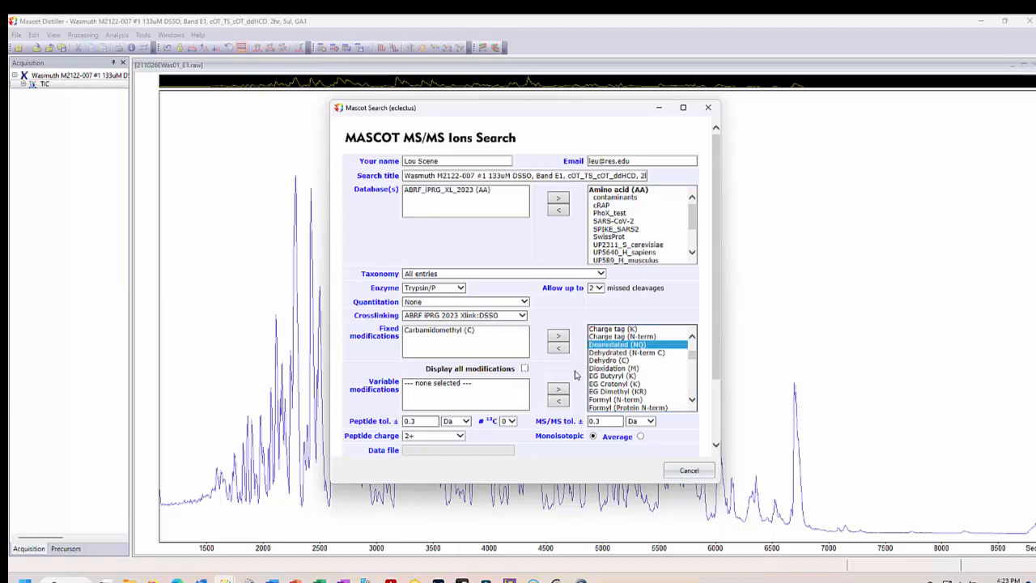
left_click(557, 388)
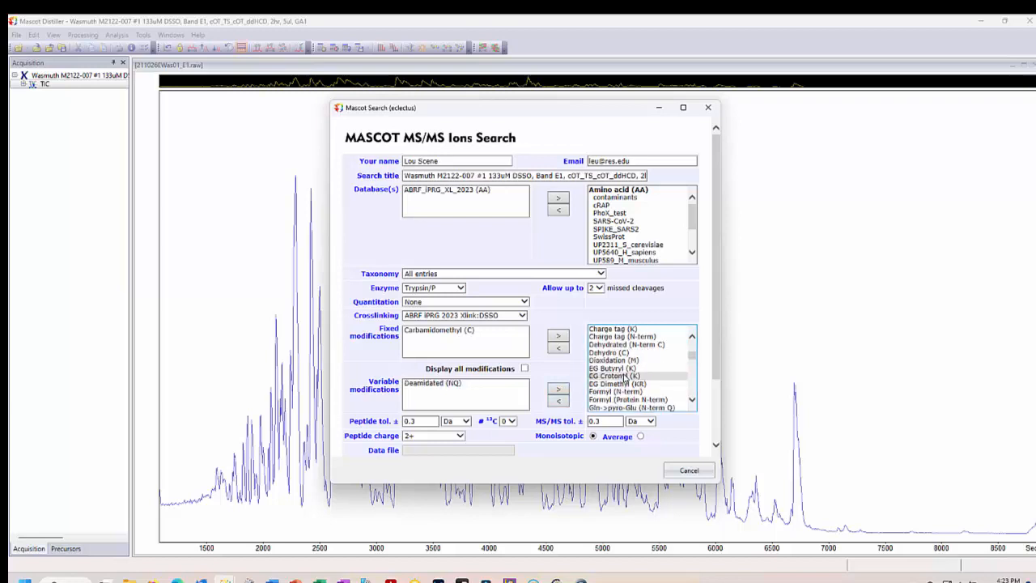
scroll("down", 3)
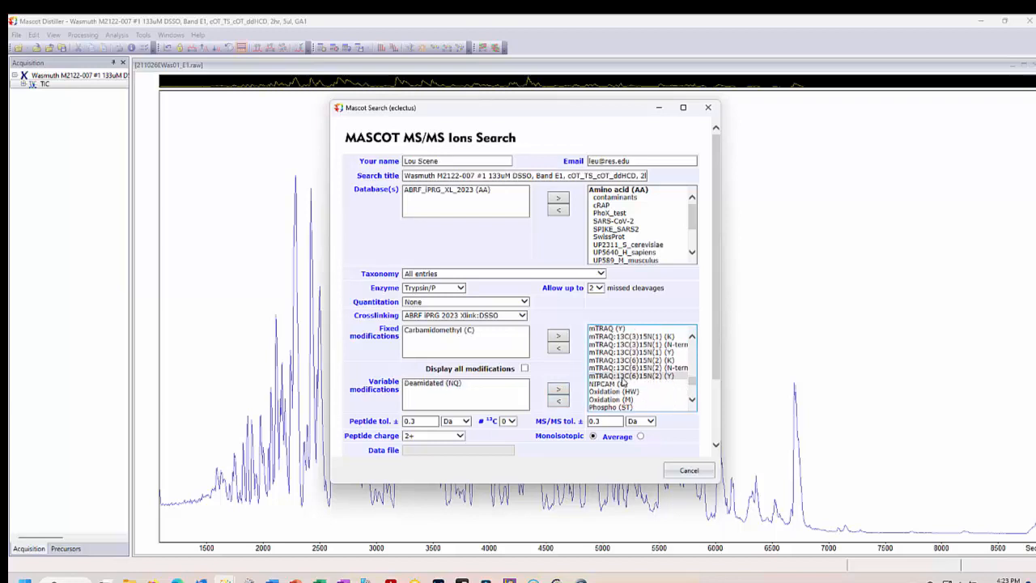
left_click(557, 389)
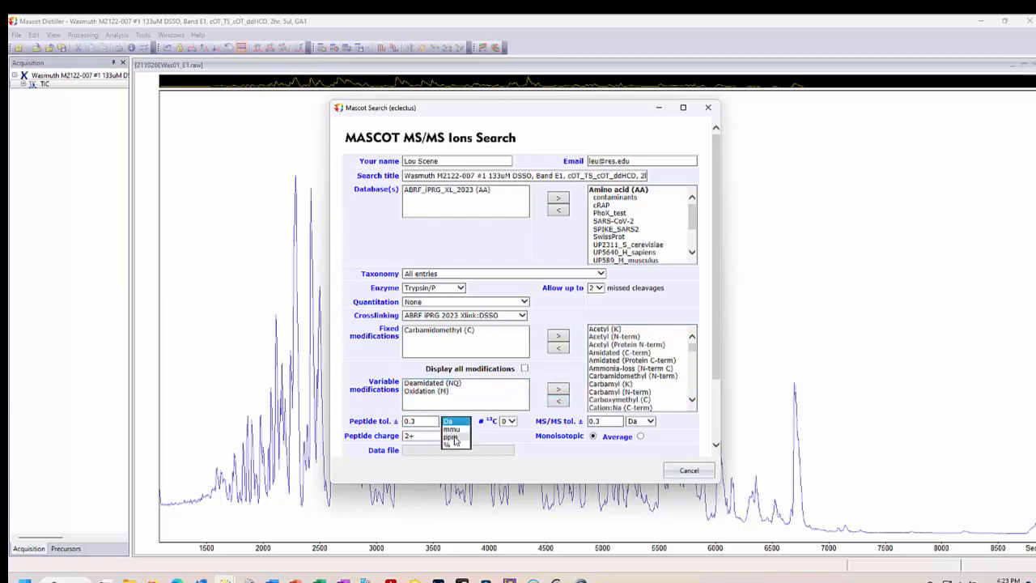
left_click(452, 437)
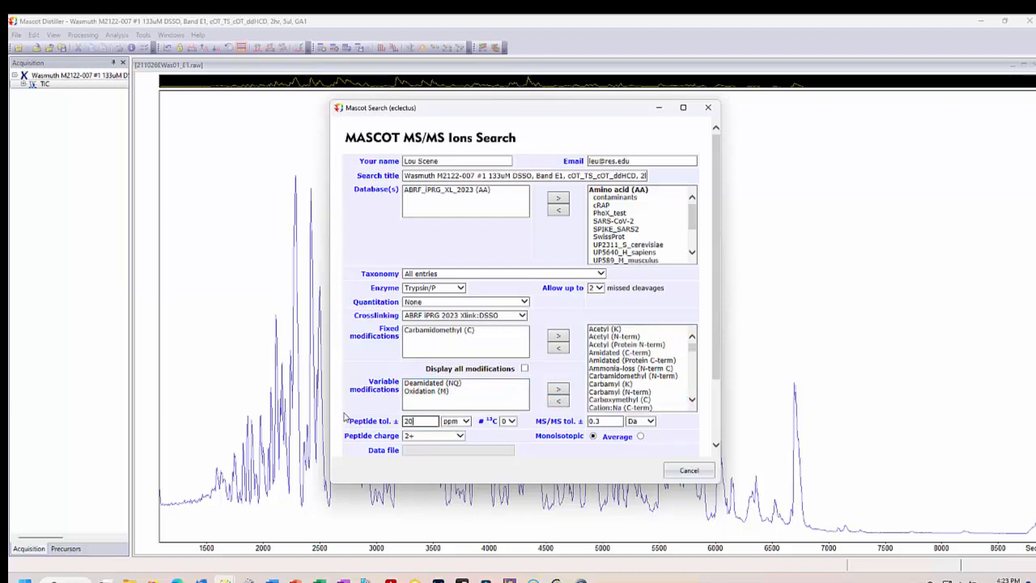
left_click(639, 421)
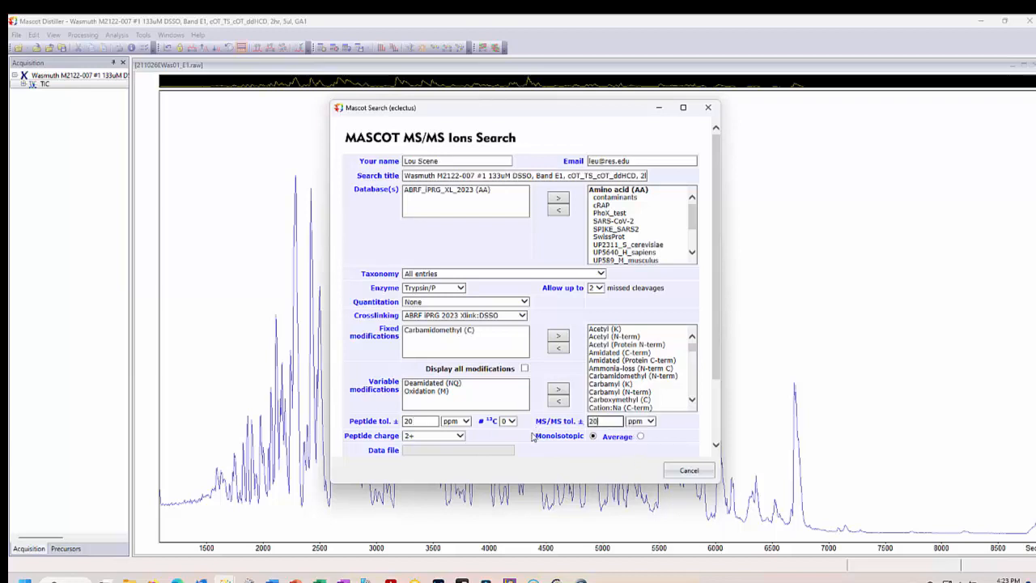
mouse_move(706, 376)
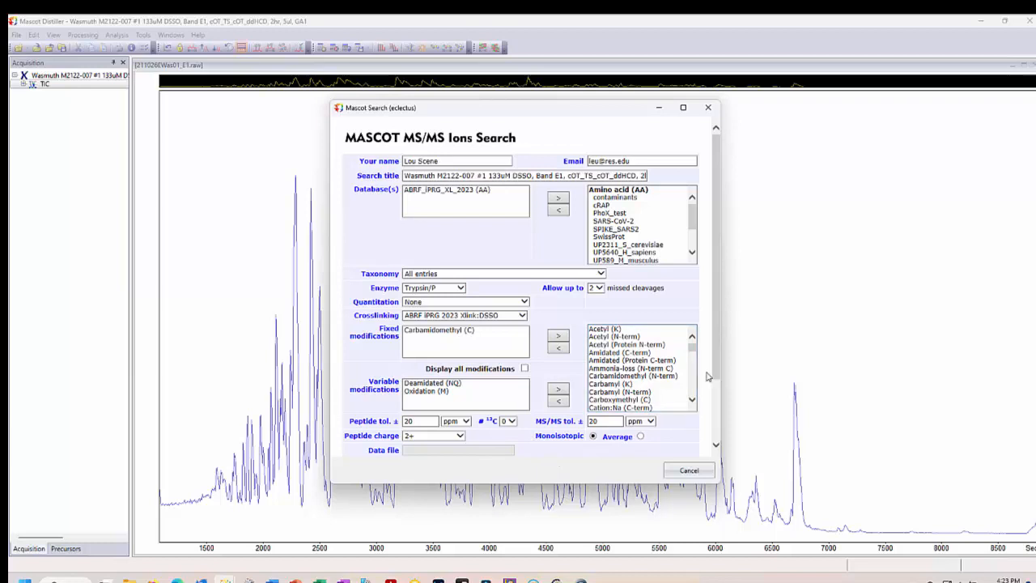
scroll("down", 3)
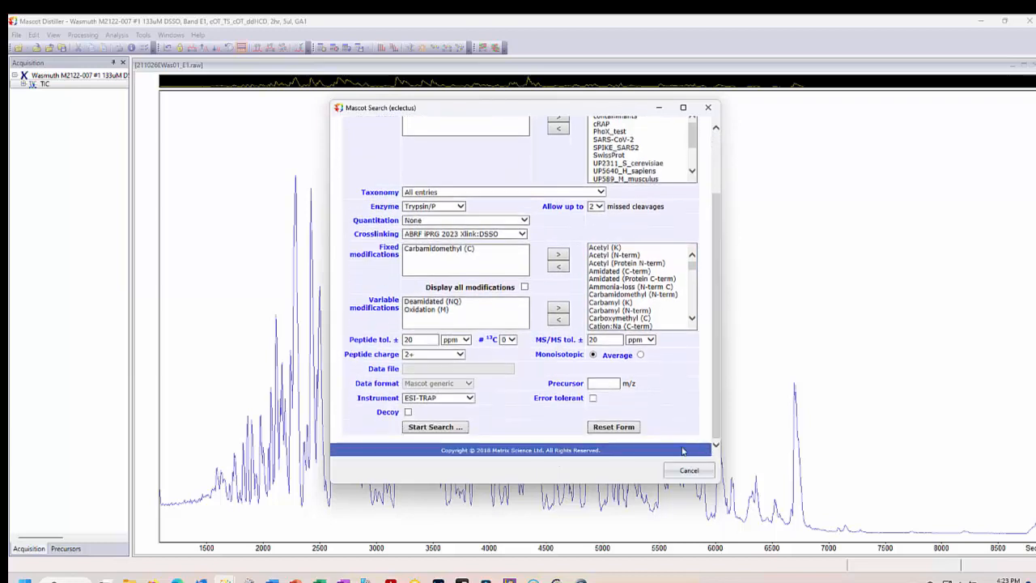
mouse_move(437, 374)
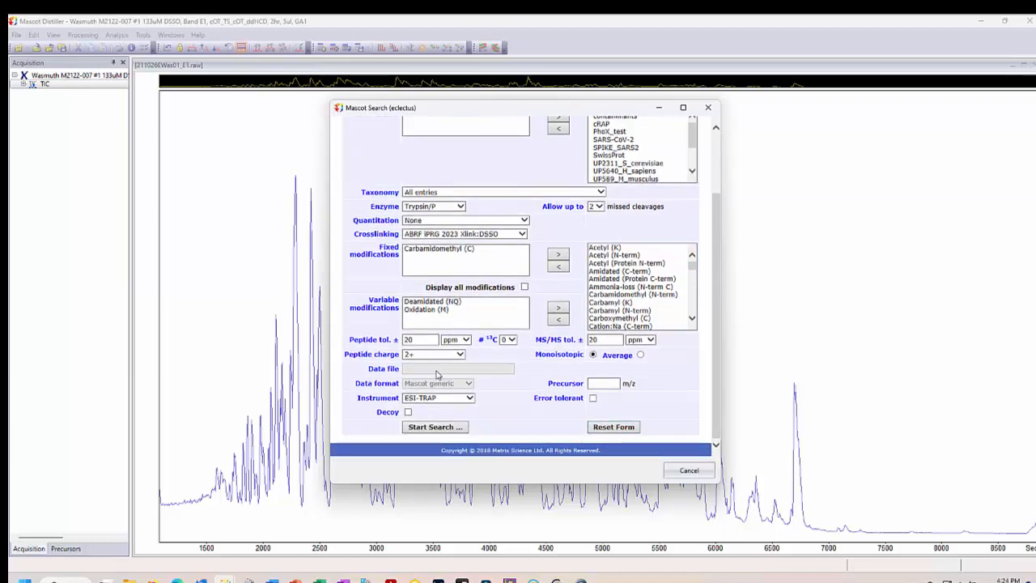
mouse_move(429, 405)
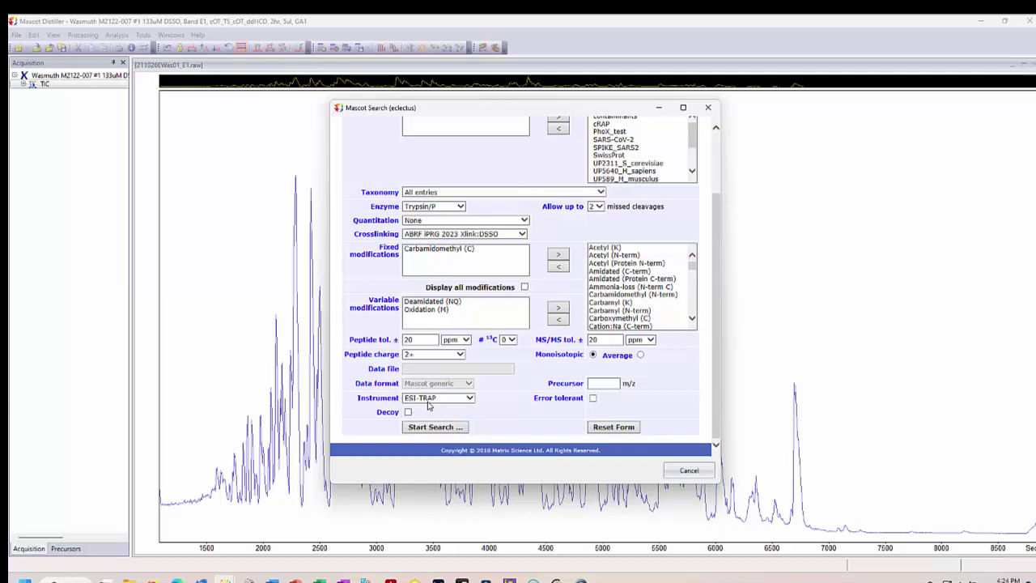
mouse_move(389, 425)
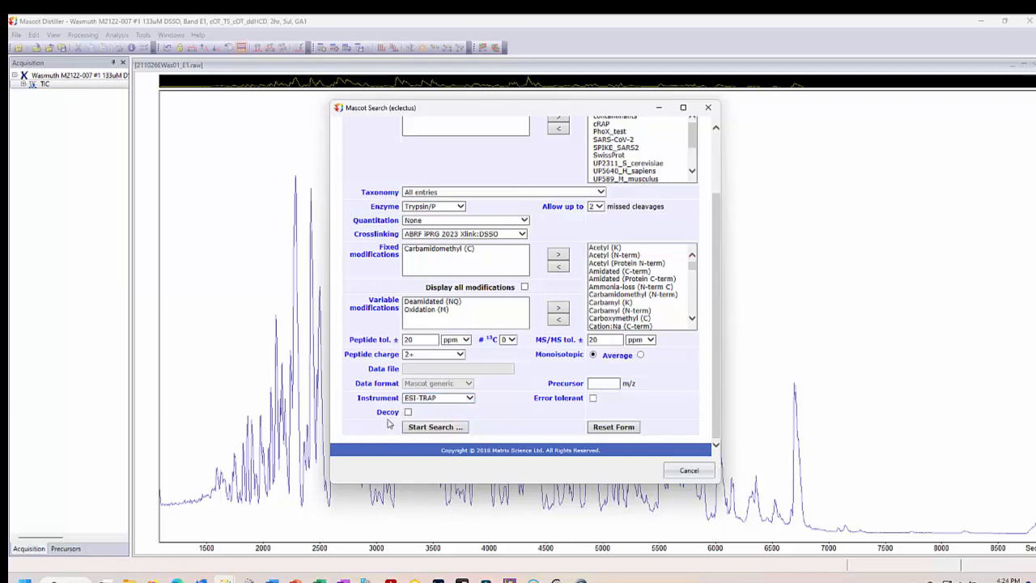
mouse_move(420, 424)
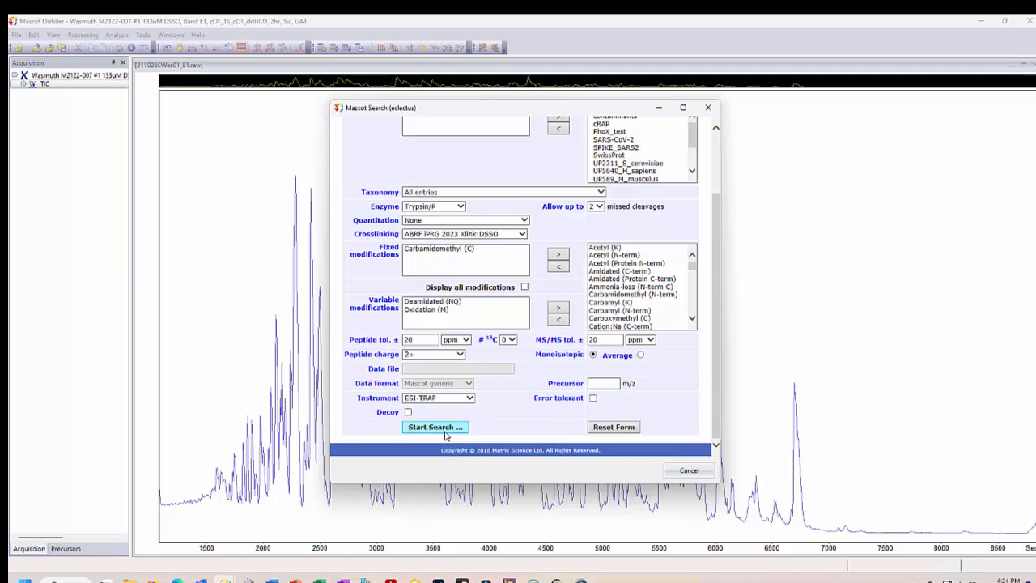
mouse_move(459, 431)
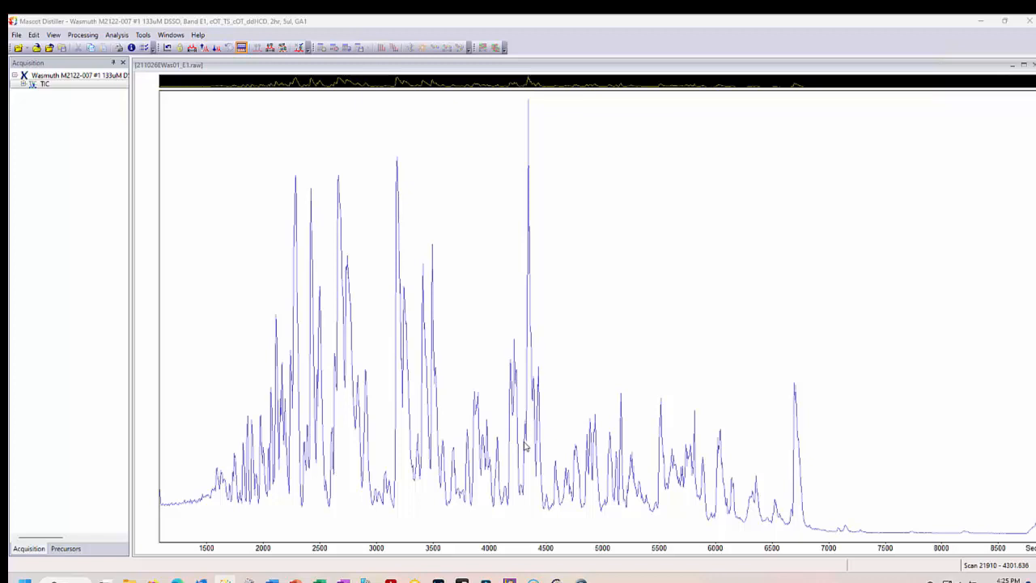
mouse_move(258, 477)
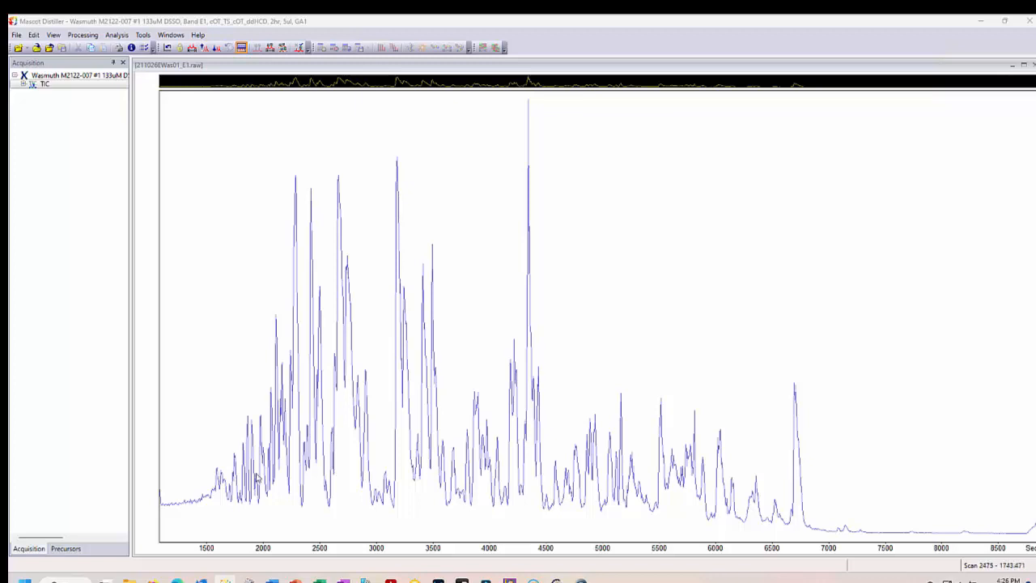